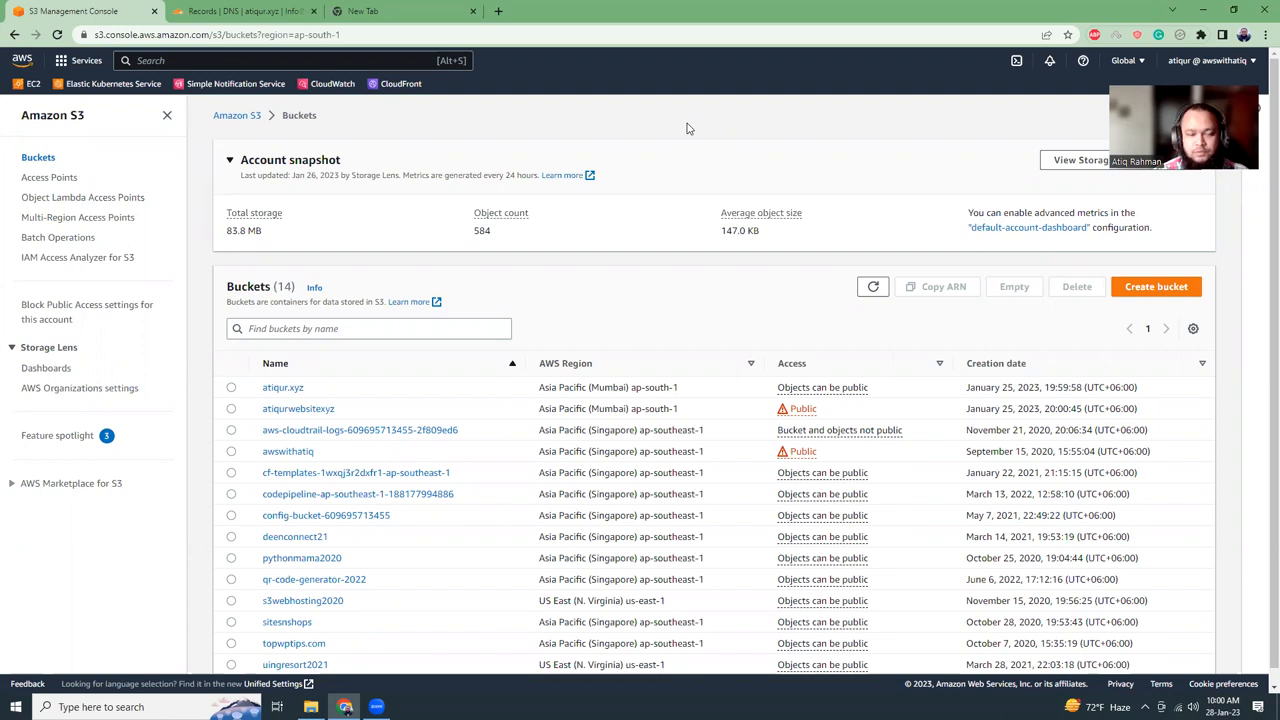
pyautogui.moveTo(488, 596)
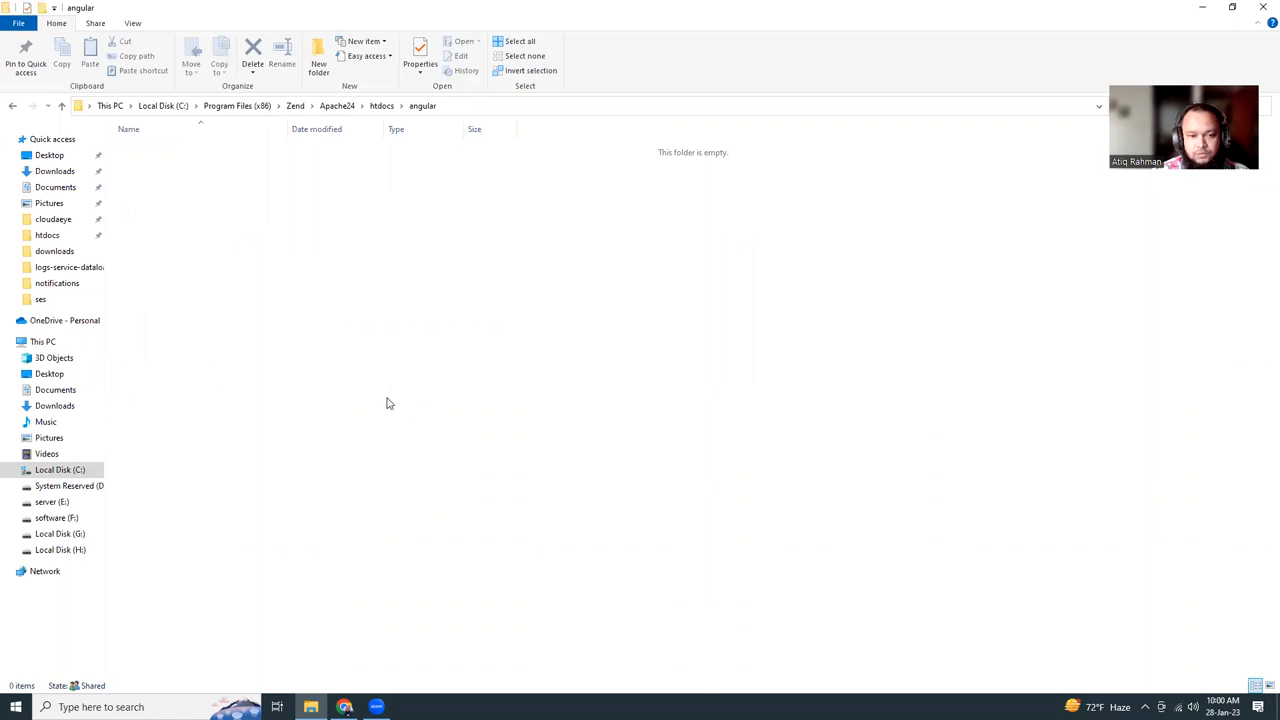
# Step: Open a PowerShell window in the empty angular folder from its context menu
pyautogui.rightClick(388, 404)
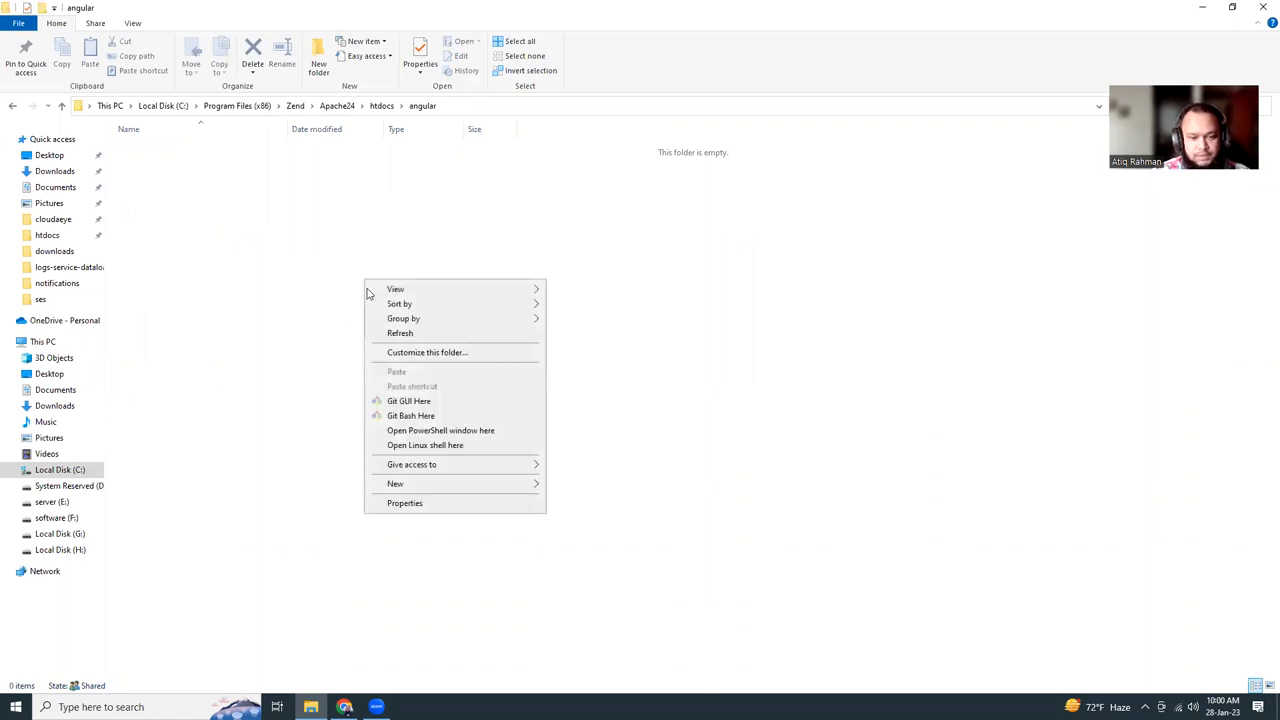
pyautogui.click(440, 430)
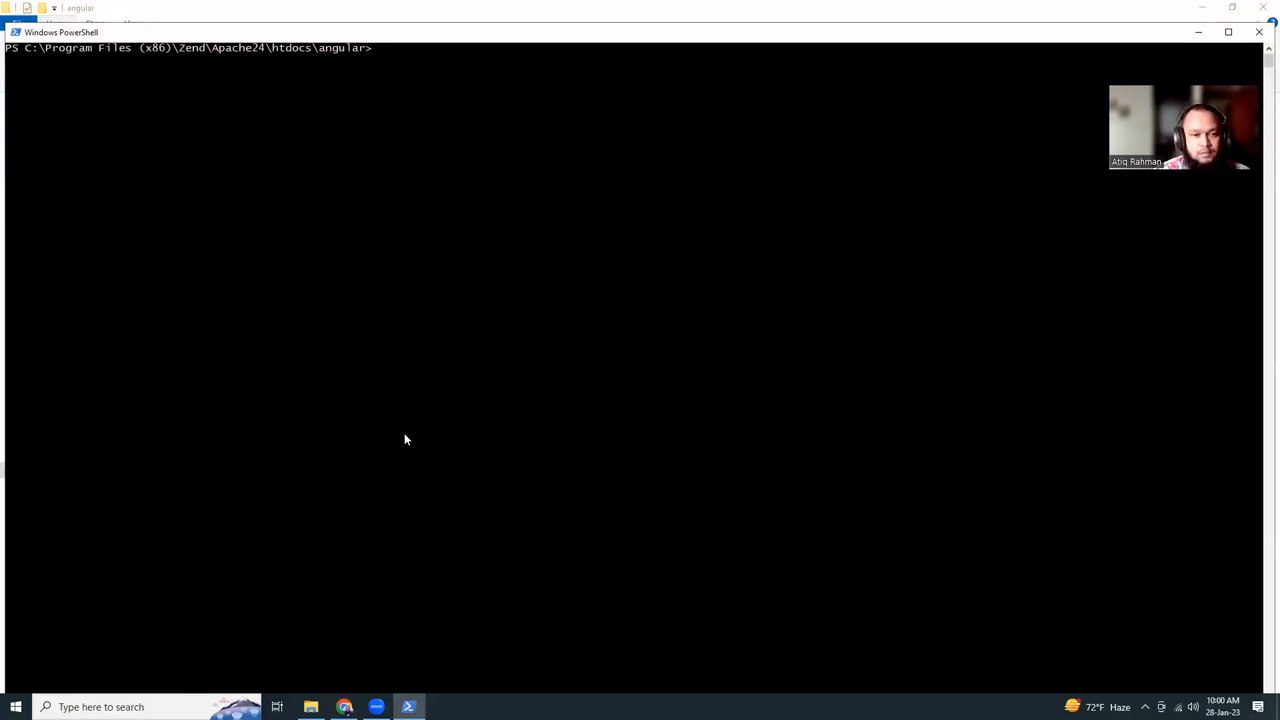
pyautogui.click(448, 358)
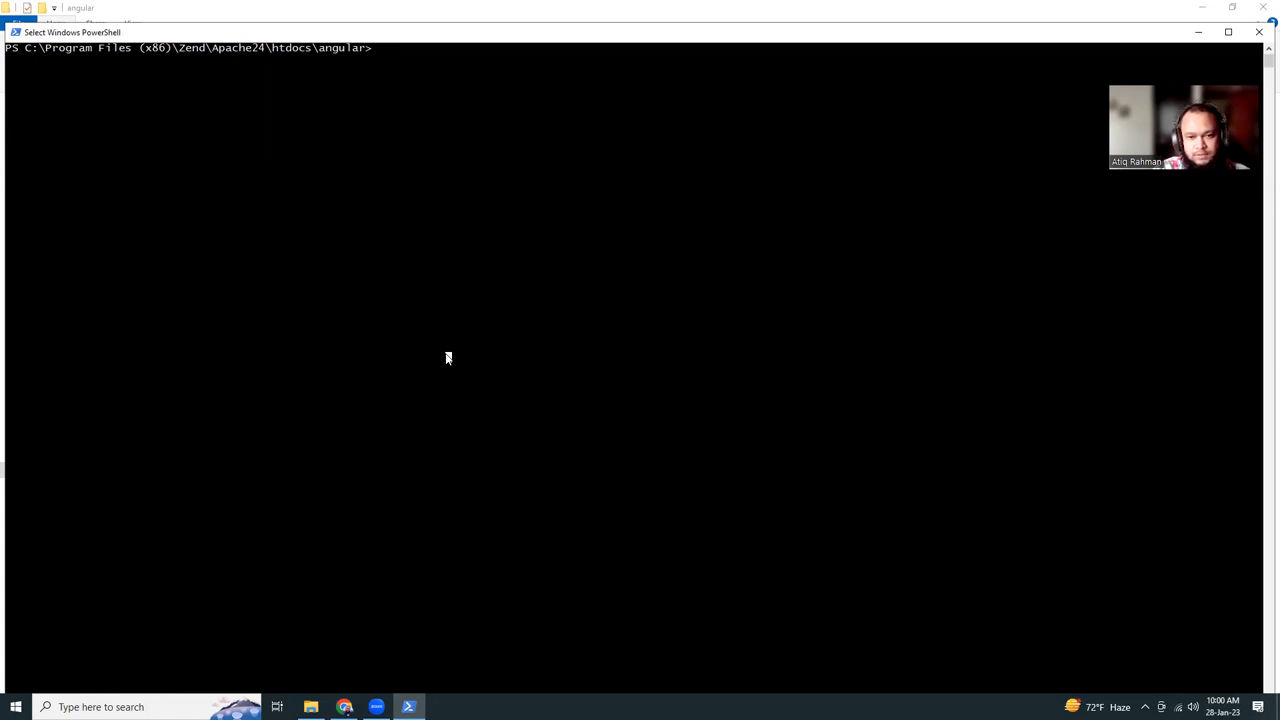
pyautogui.write('npm')
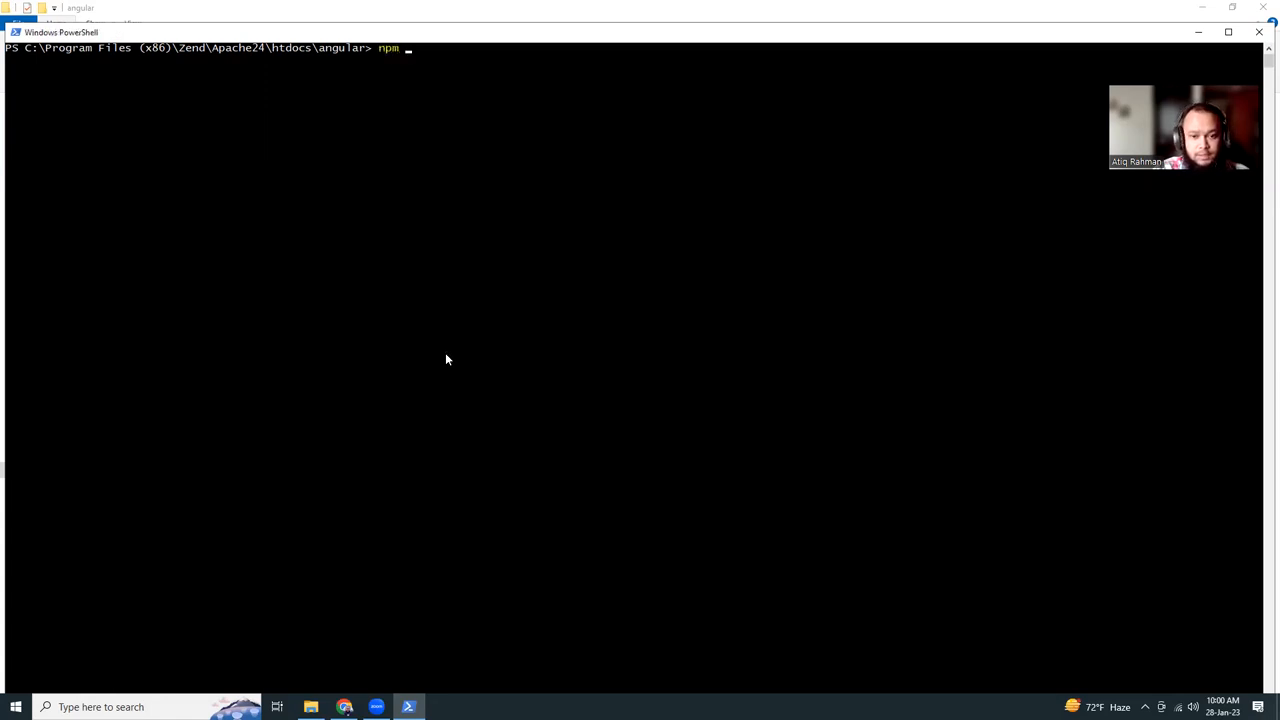
pyautogui.write('inst')
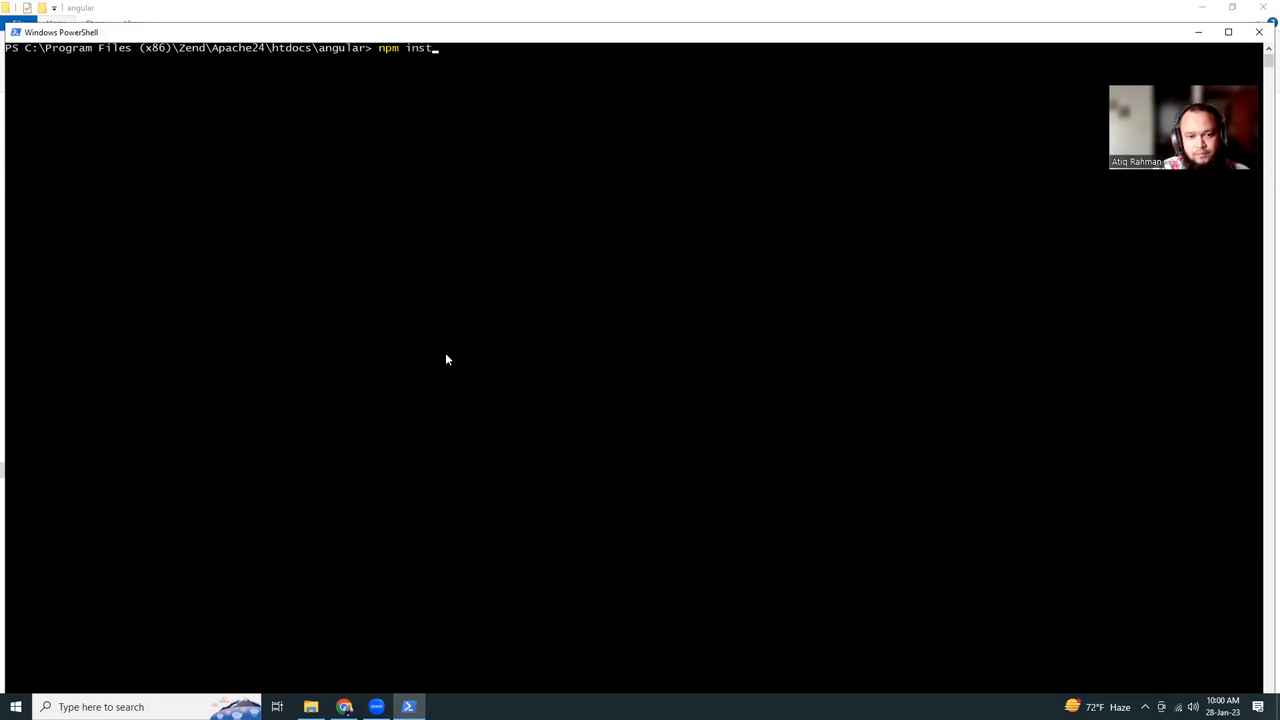
pyautogui.write('all -g')
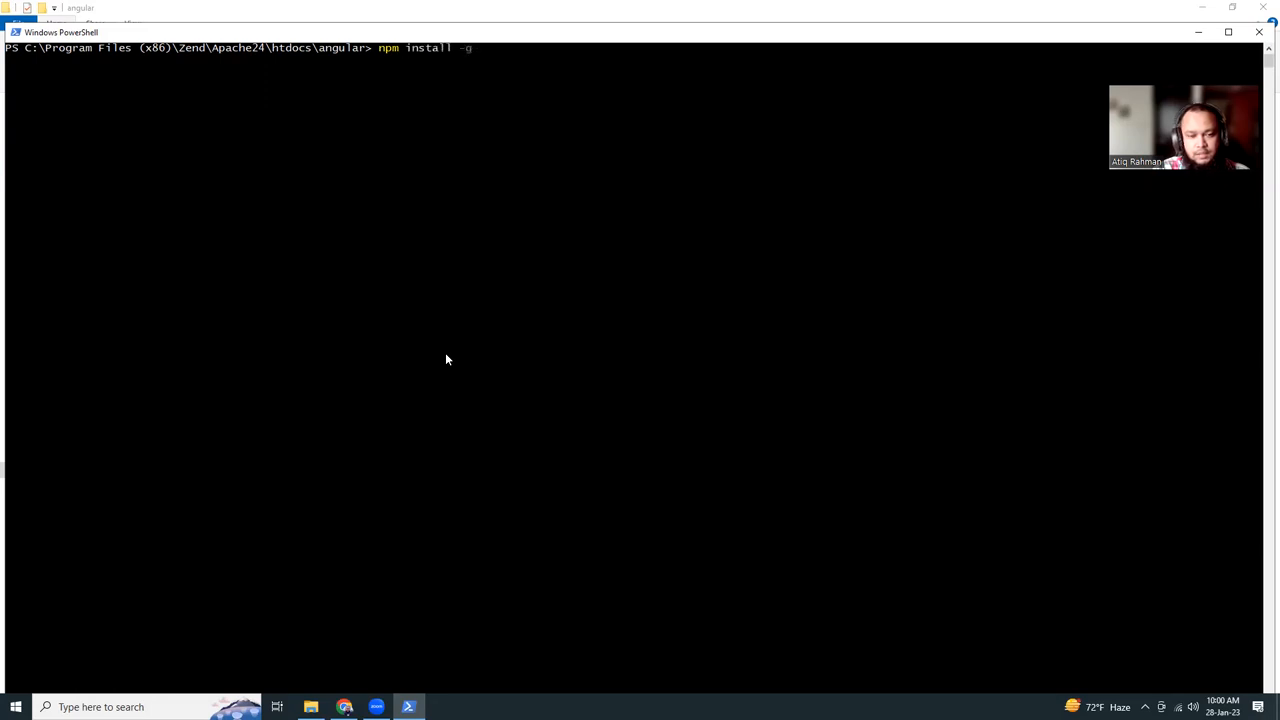
pyautogui.write('@angular/cli')
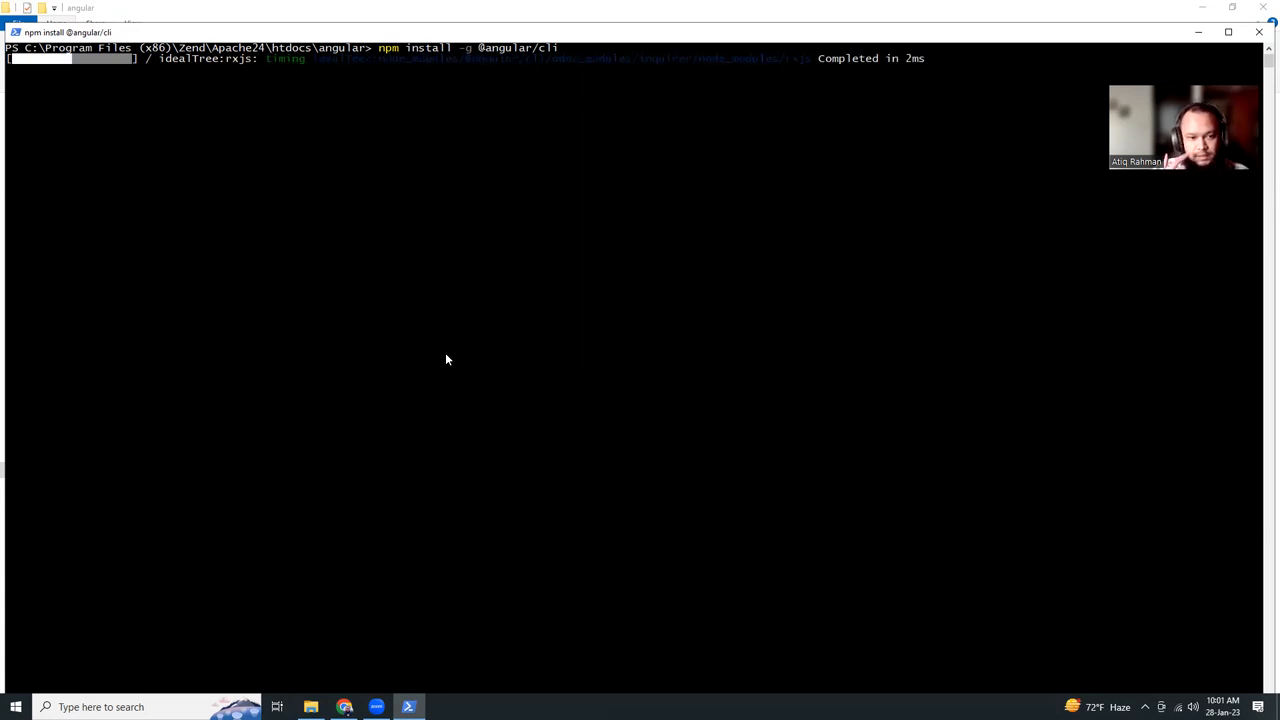
pyautogui.moveTo(558, 72)
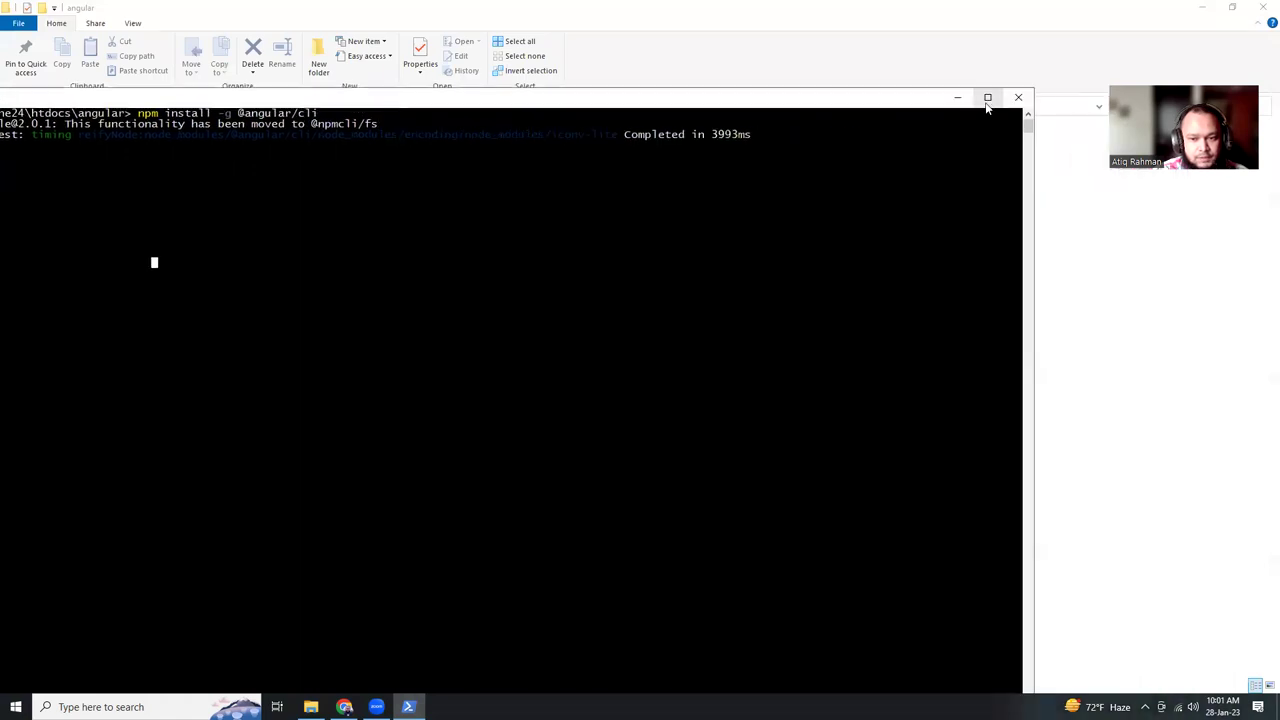
pyautogui.click(988, 96)
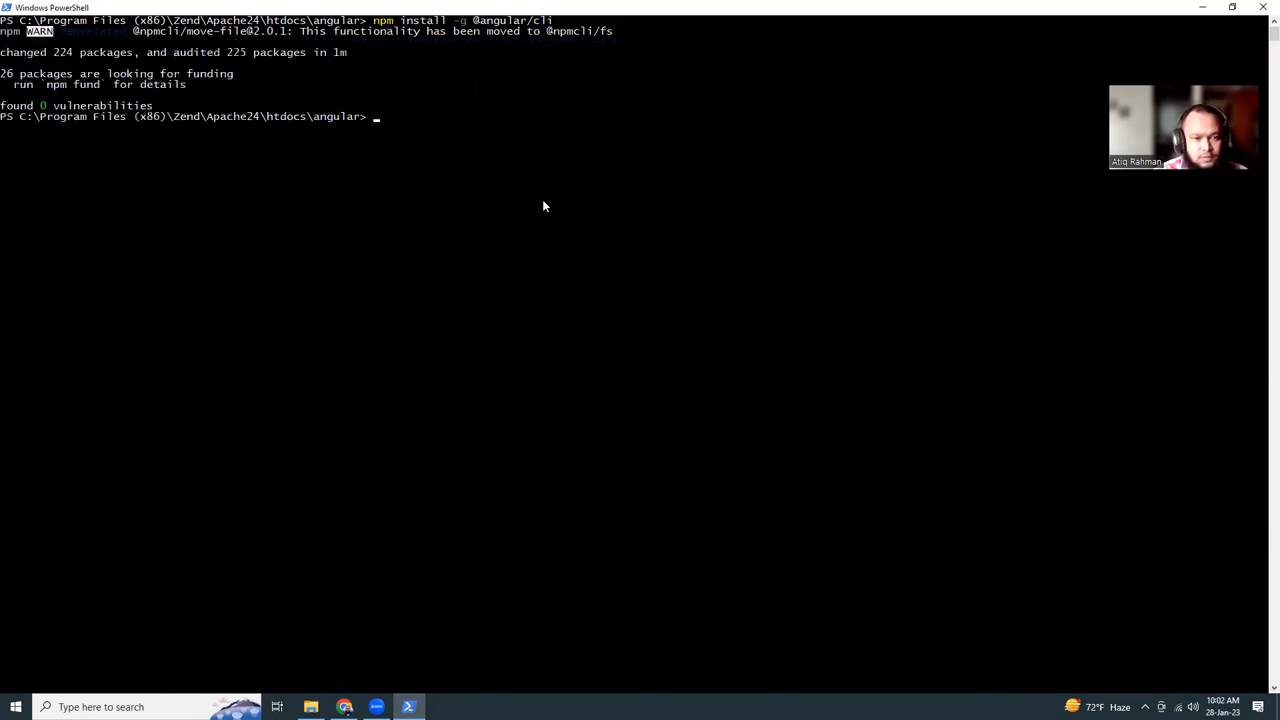
pyautogui.moveTo(528, 188)
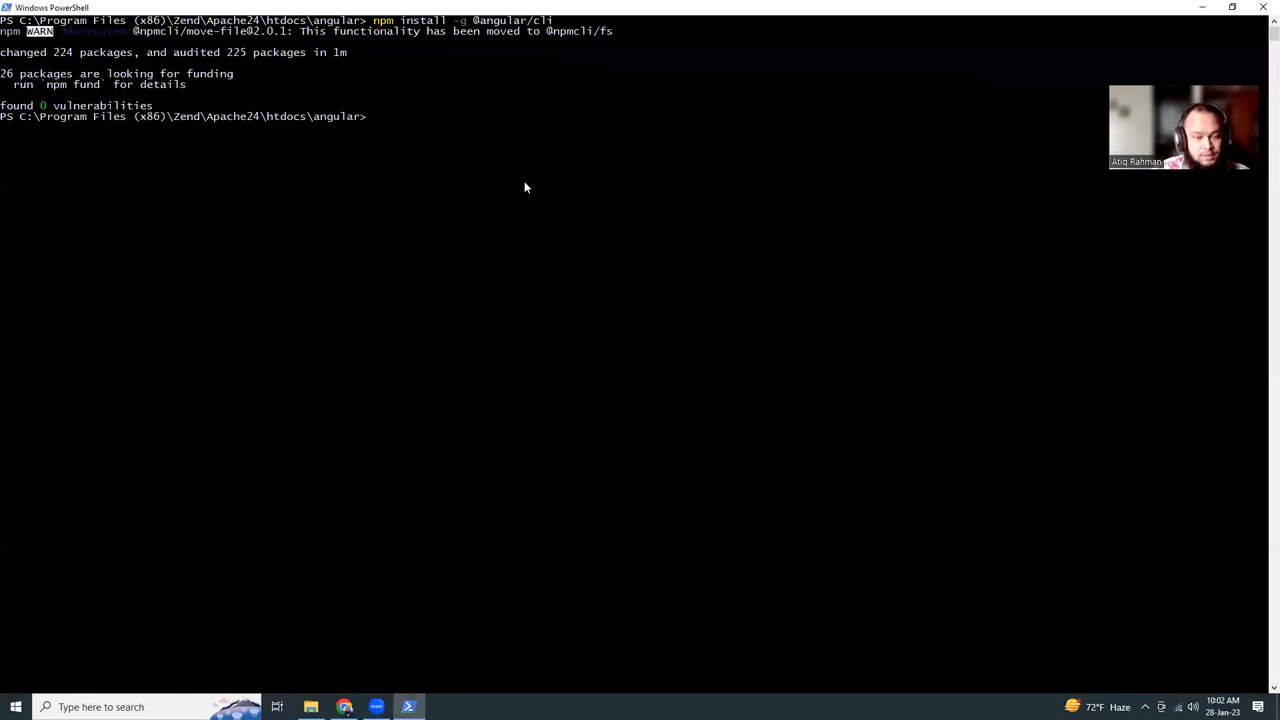
# Step: Run ng new awswithatiq to create the Angular project
pyautogui.write('ng')
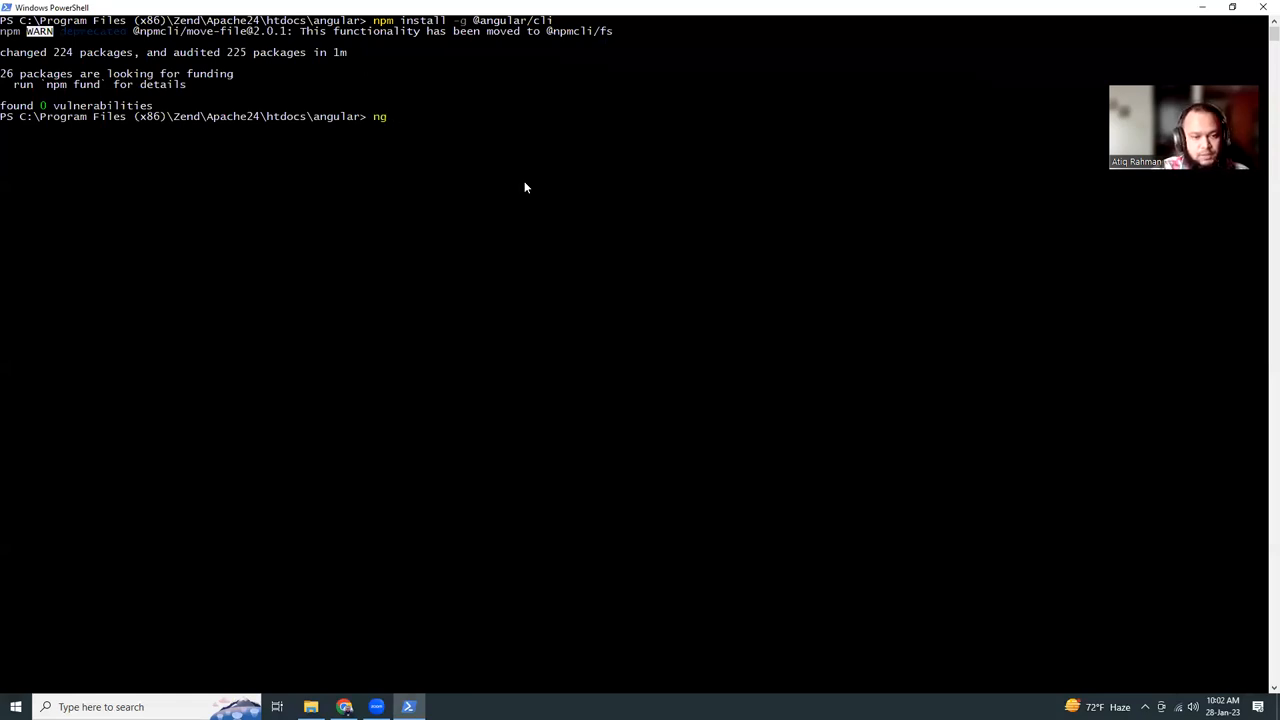
pyautogui.write('create')
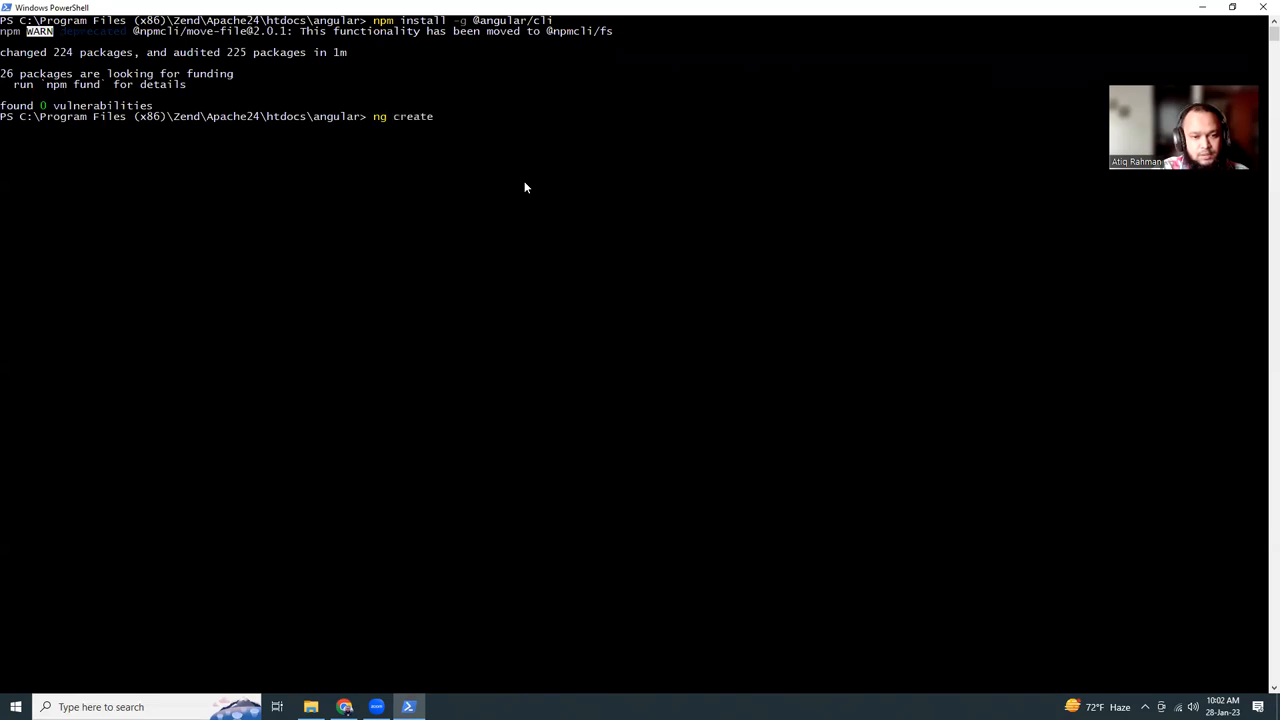
pyautogui.write('atiq')
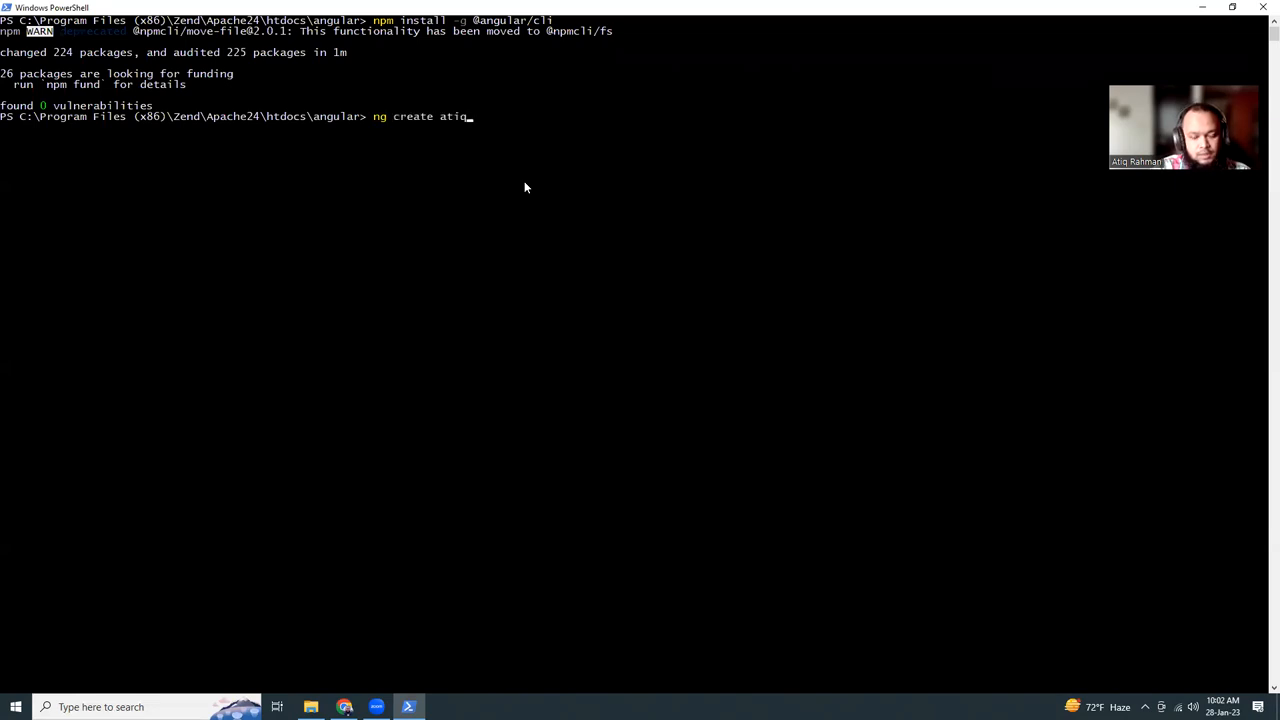
pyautogui.write('-aw')
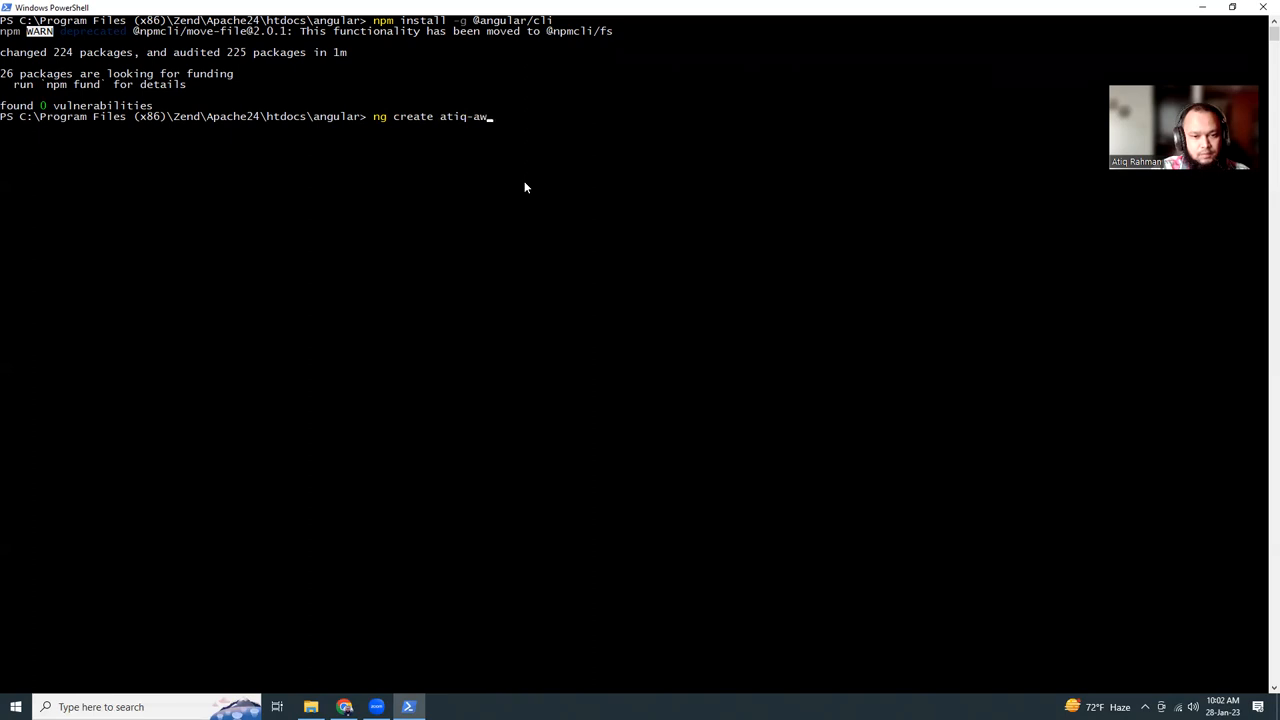
pyautogui.write('s')
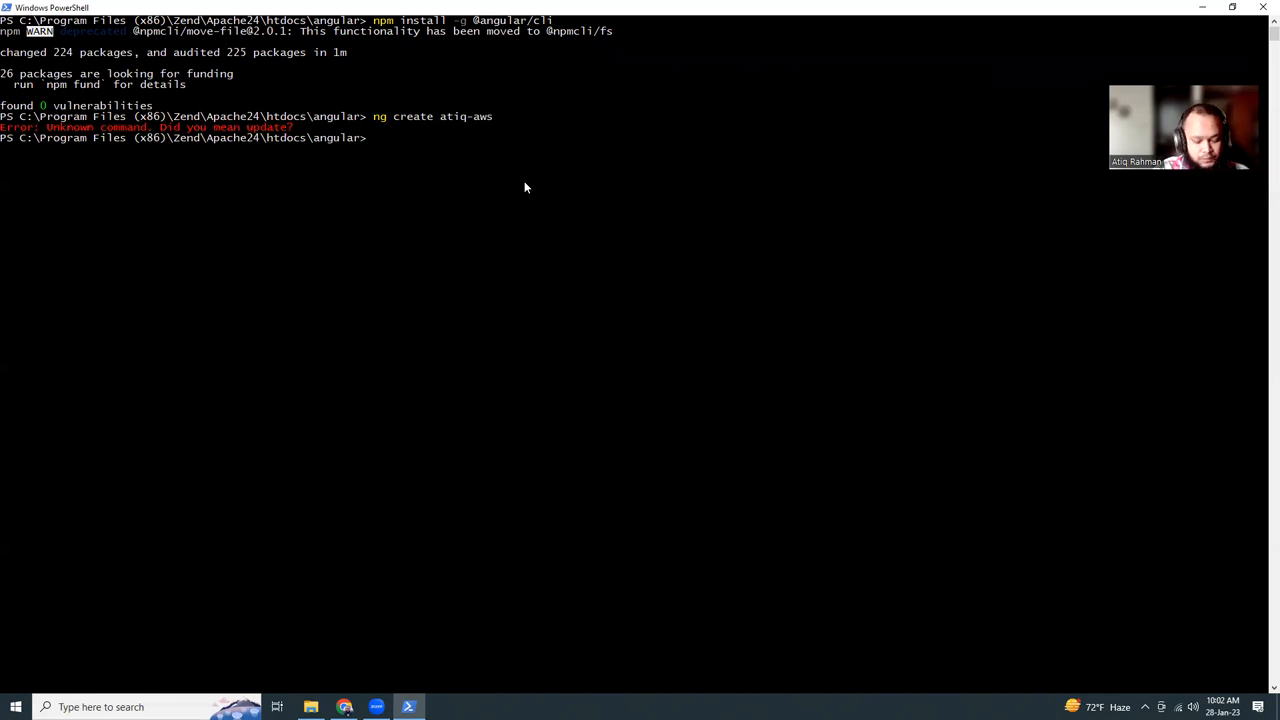
pyautogui.write('new')
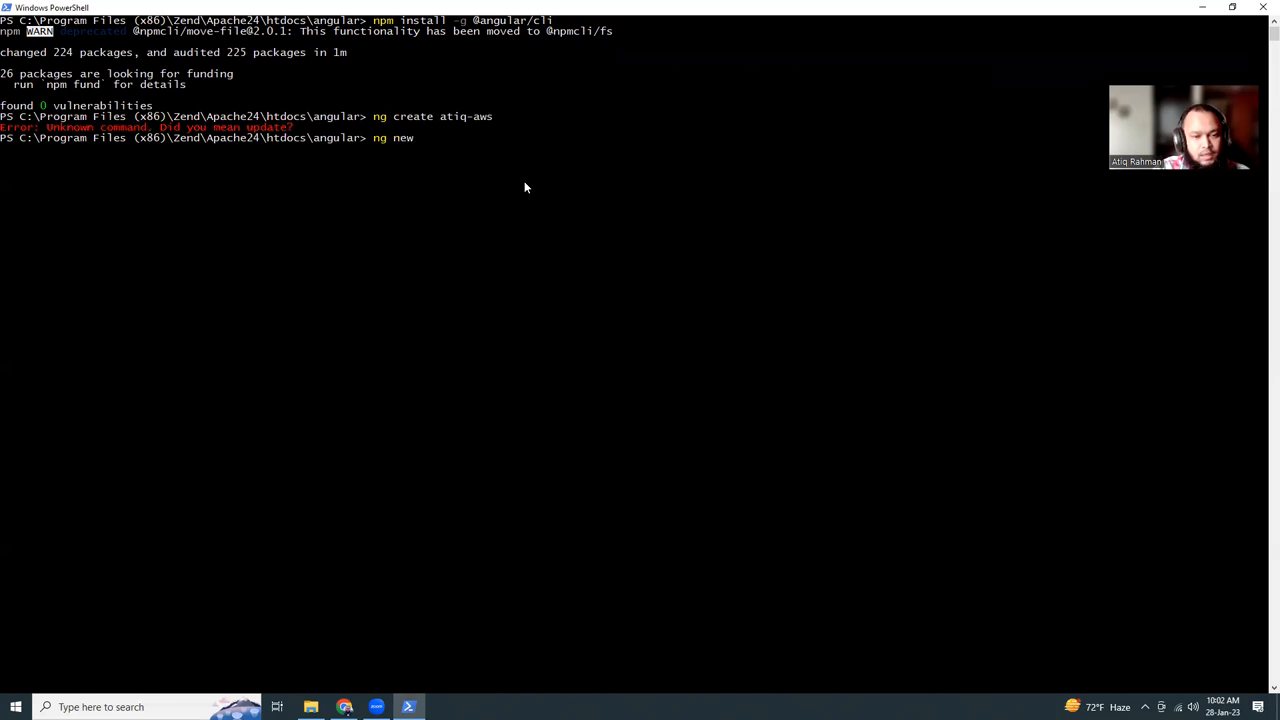
pyautogui.write('aws')
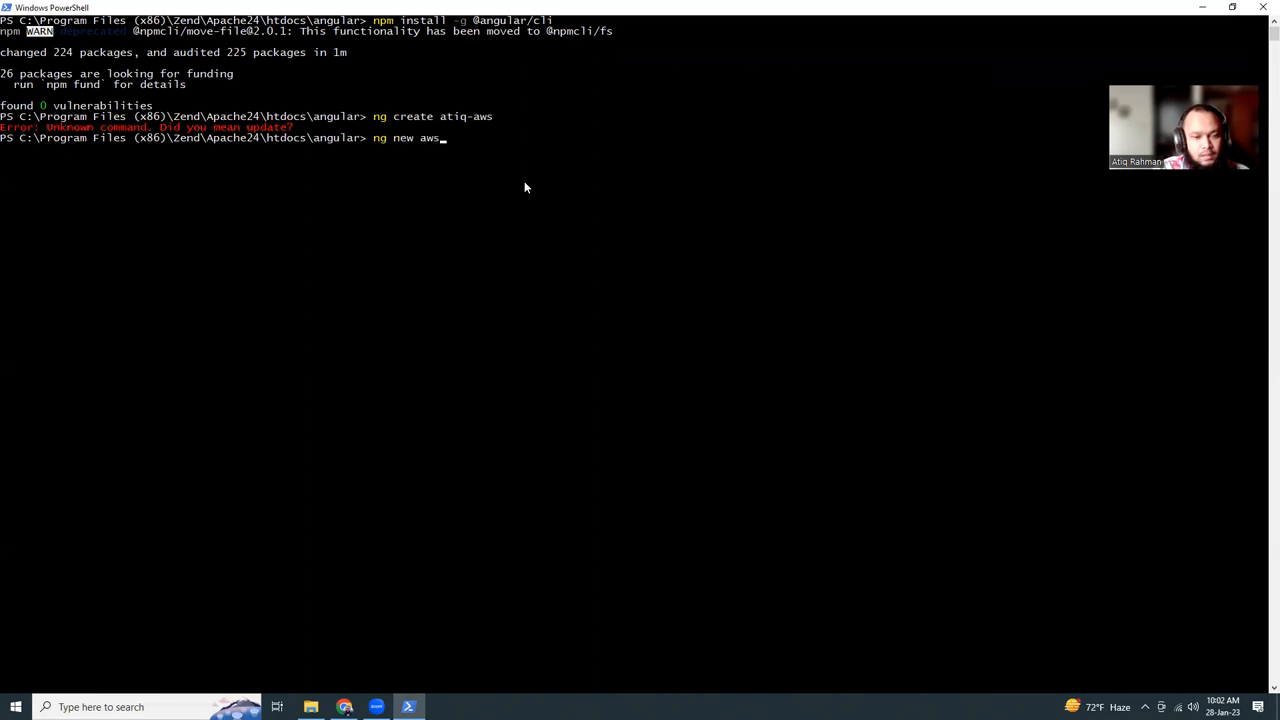
pyautogui.write('withatiq')
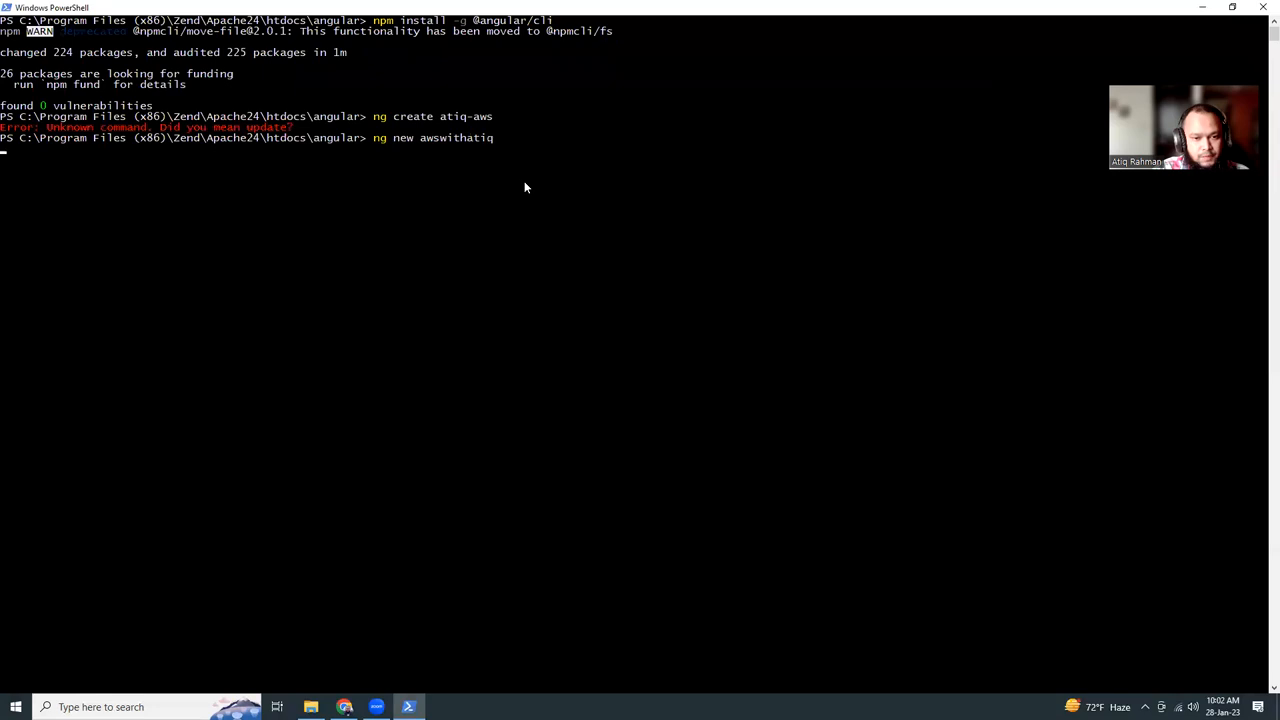
pyautogui.press('Enter')
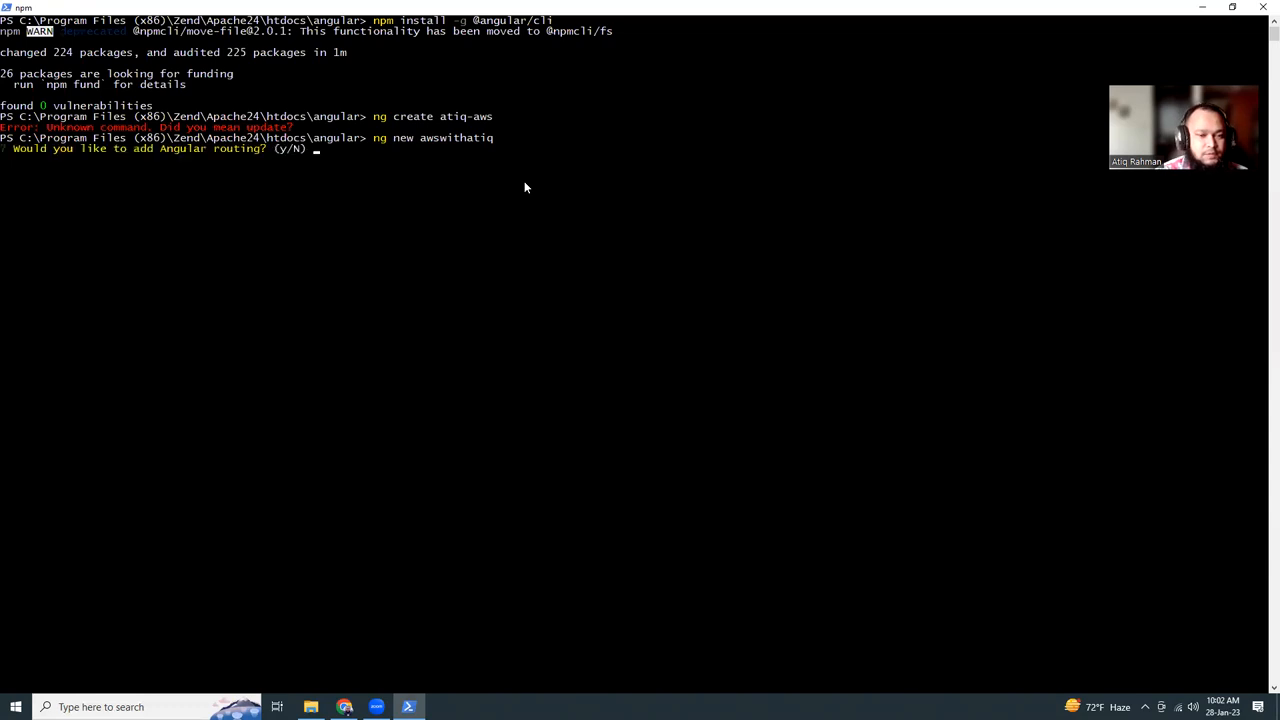
# Step: Answer y to Angular routing and choose CSS as the stylesheet format
pyautogui.write('y')
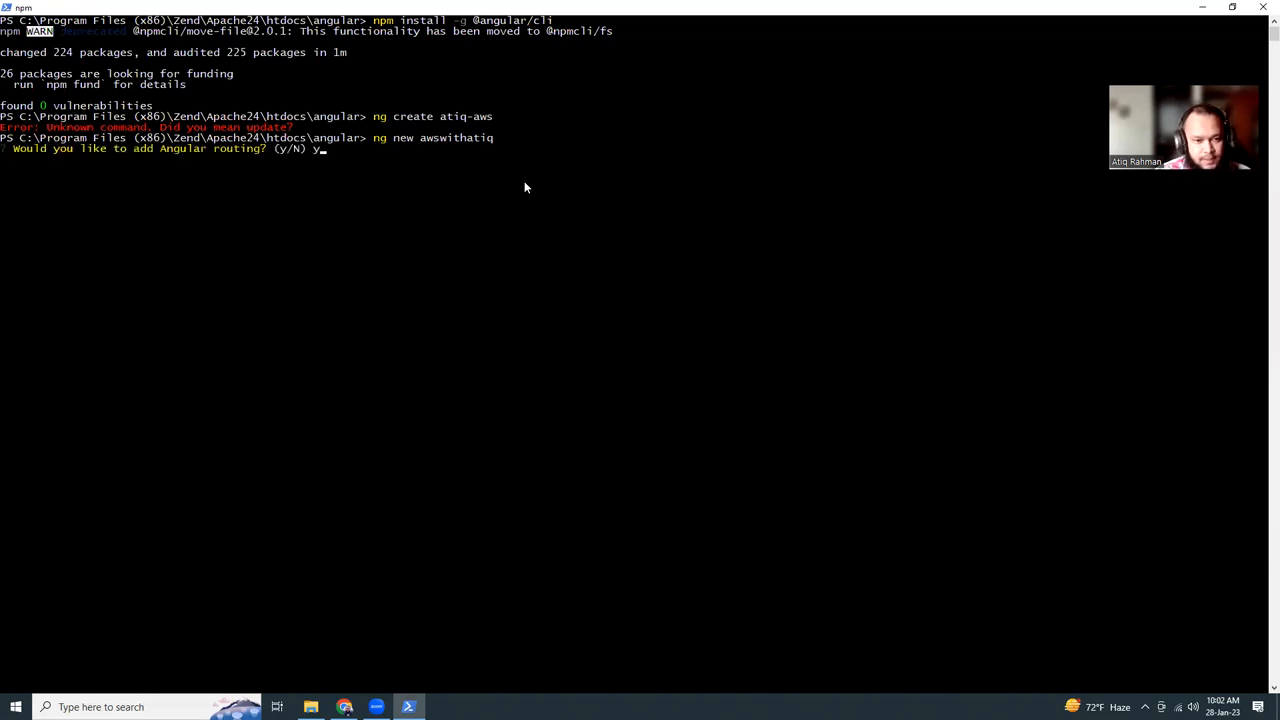
pyautogui.press('Enter')
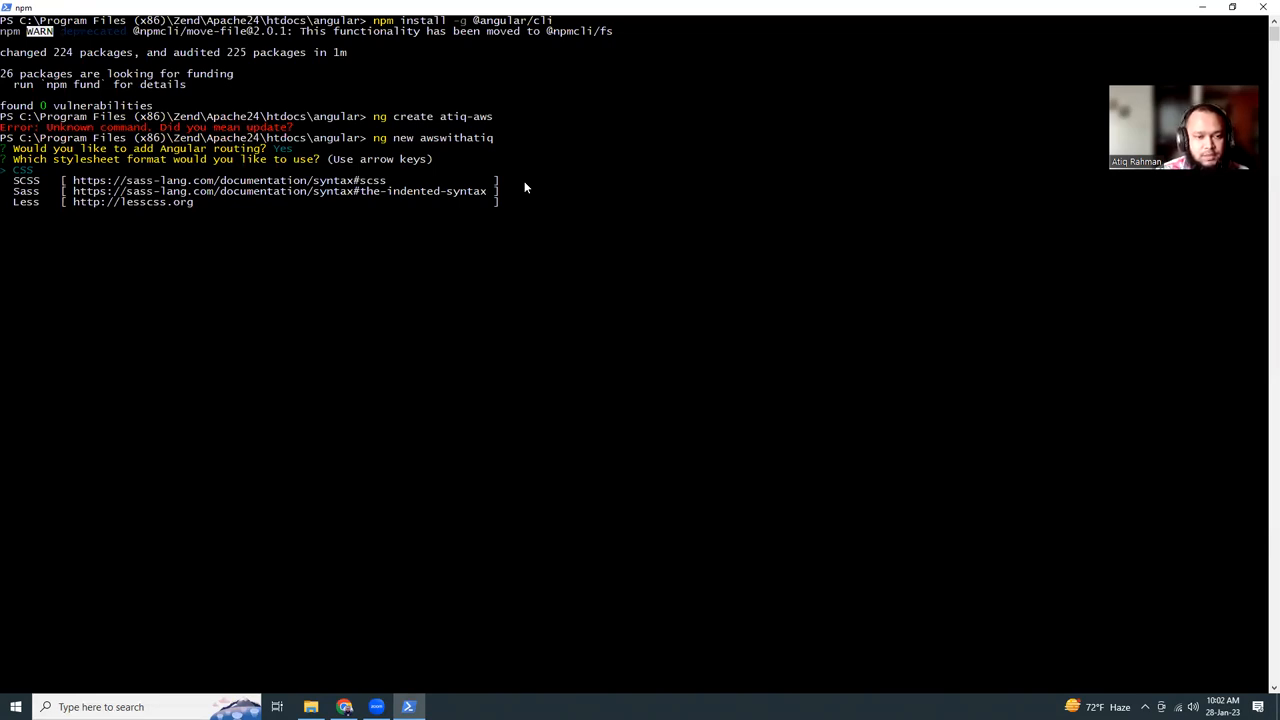
pyautogui.press('enter')
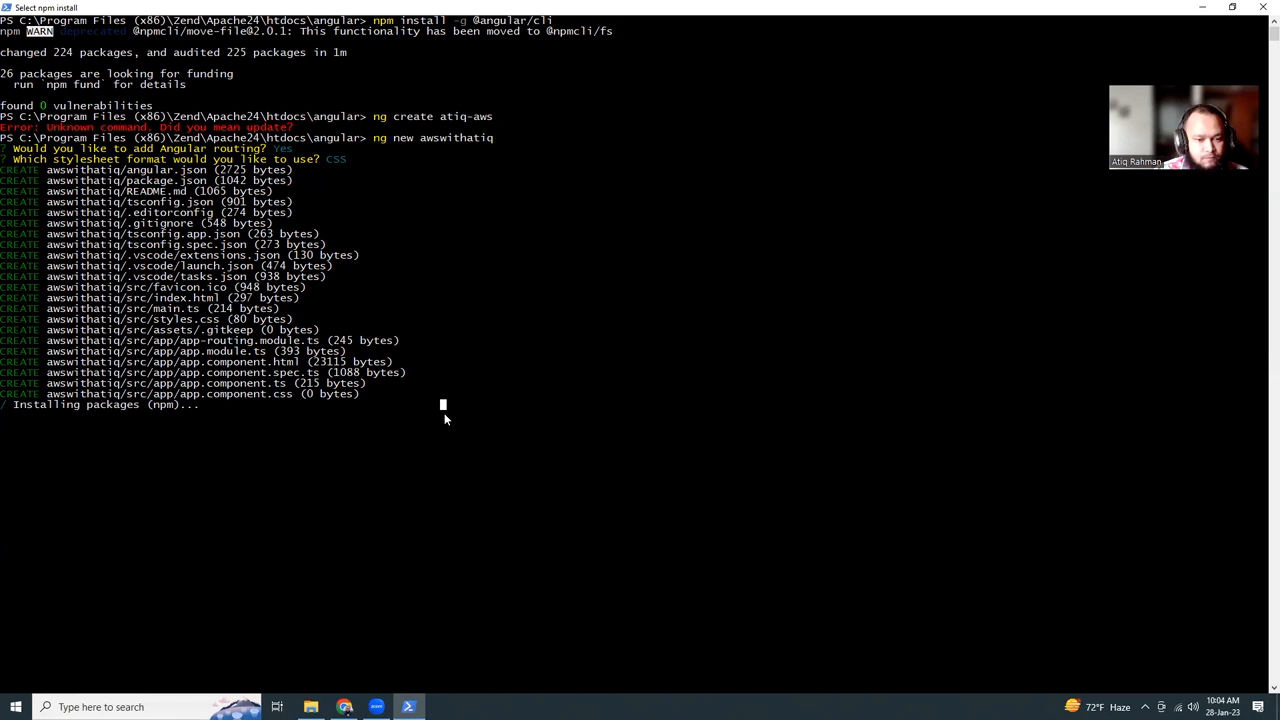
pyautogui.moveTo(1096, 160)
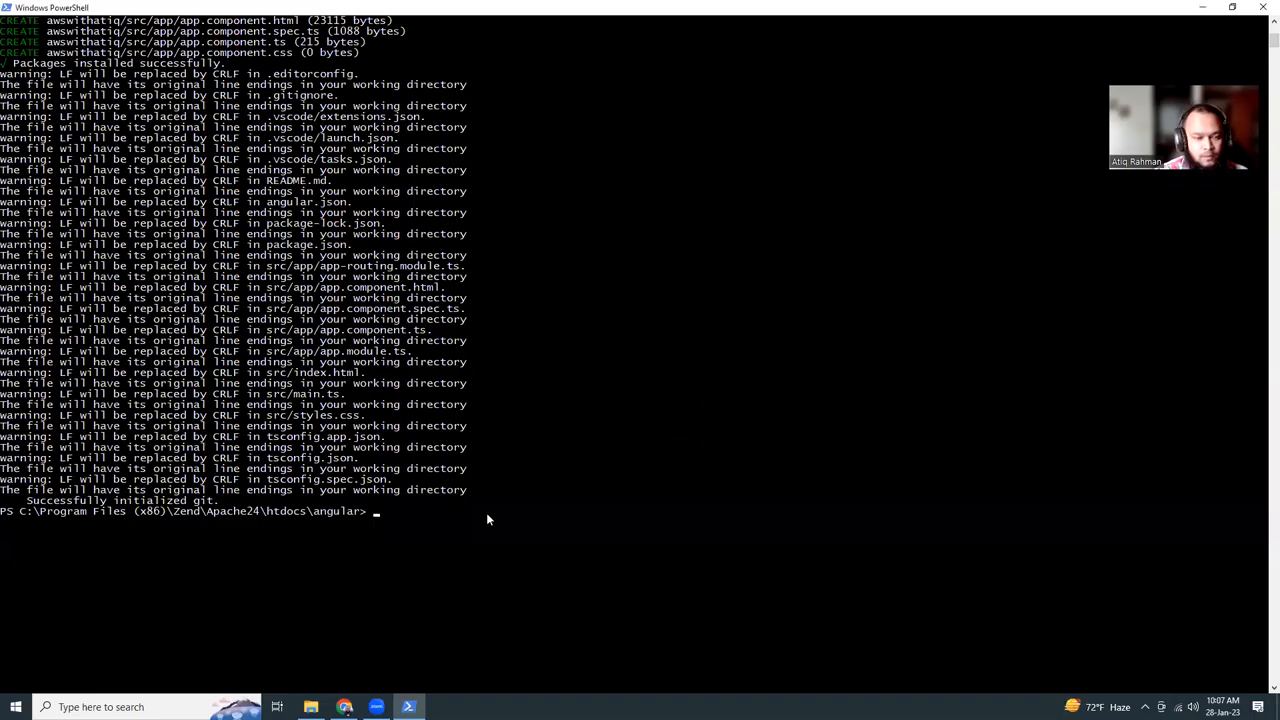
pyautogui.moveTo(484, 510)
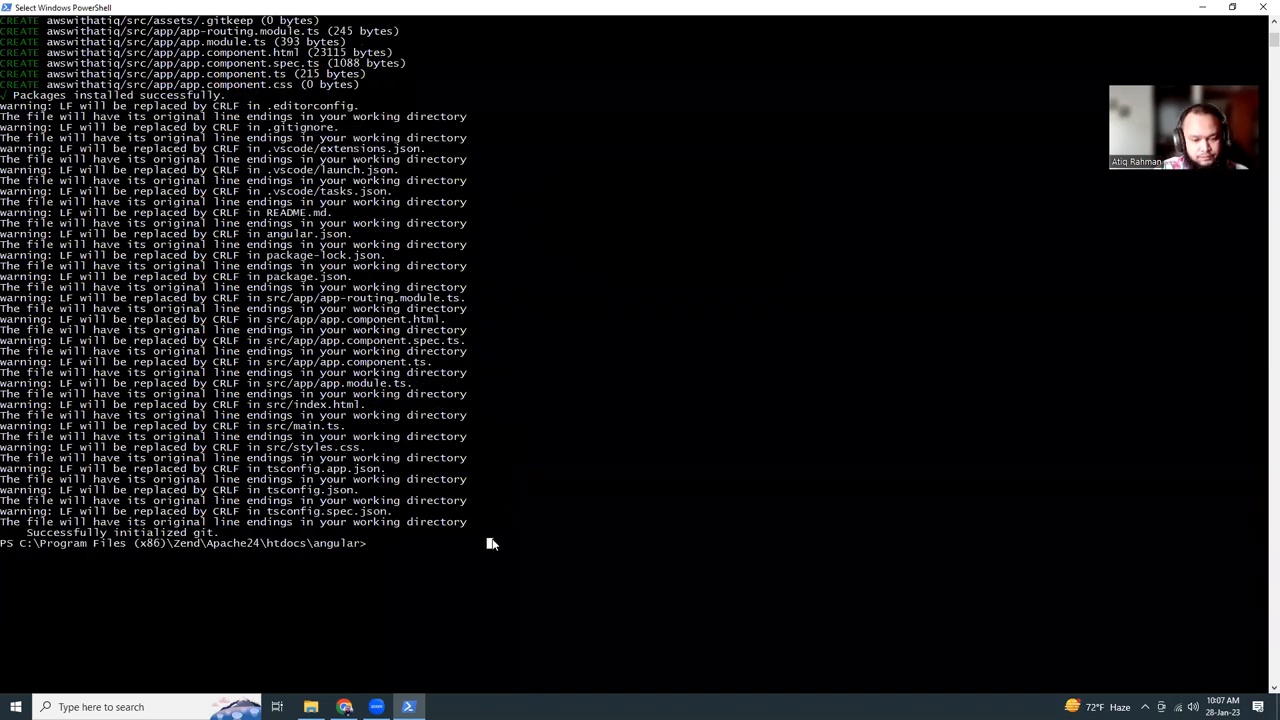
# Step: Change into the awswithatiq folder and enter ng generate component hello at the prompt
pyautogui.write('cd')
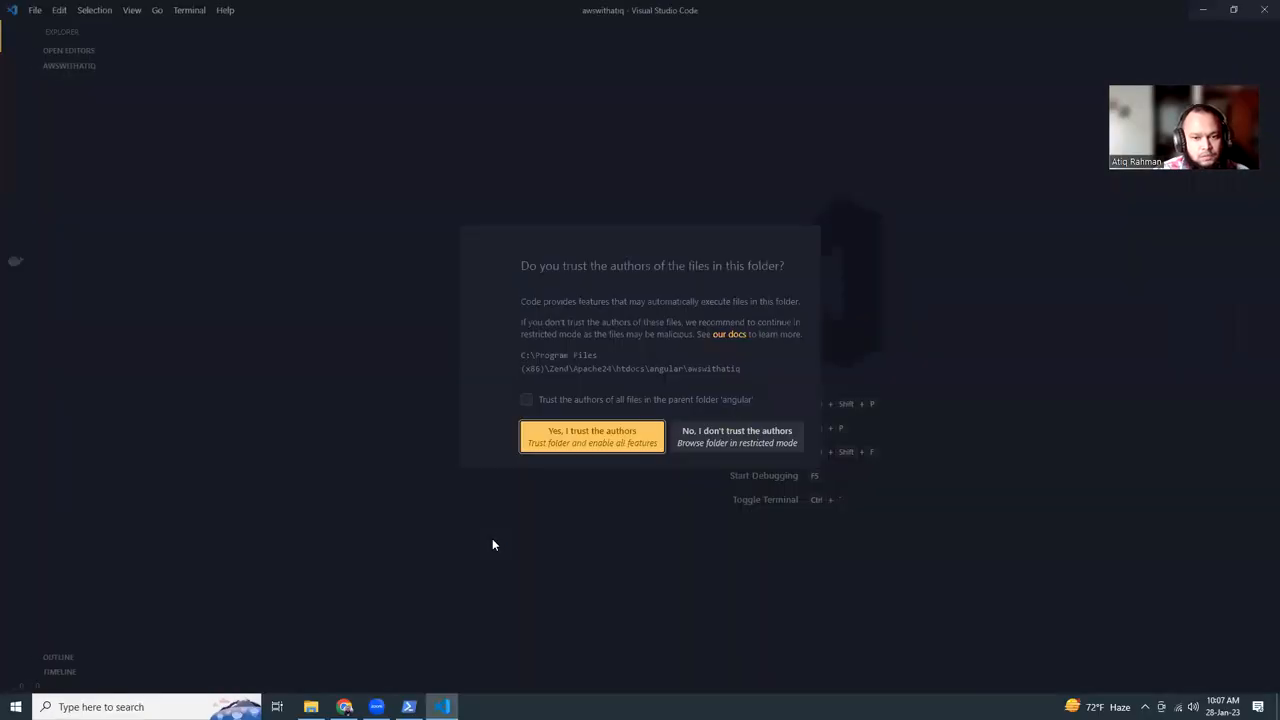
pyautogui.click(592, 436)
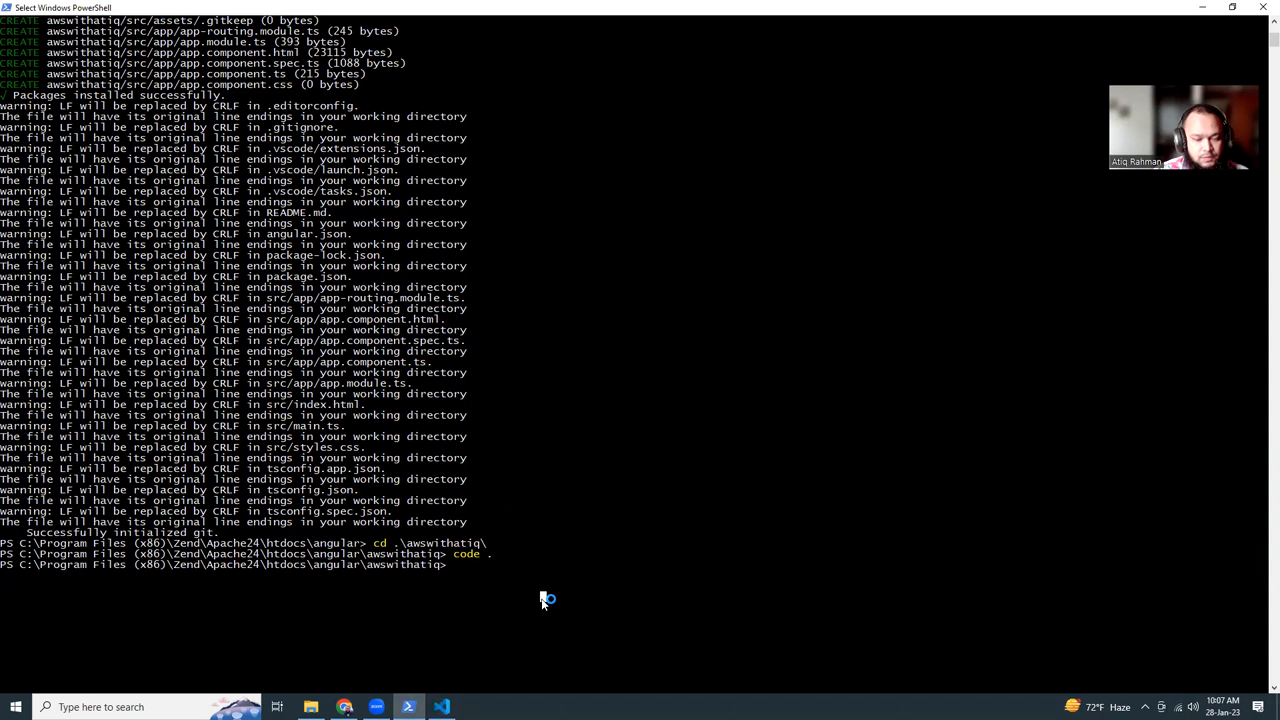
pyautogui.write('ng')
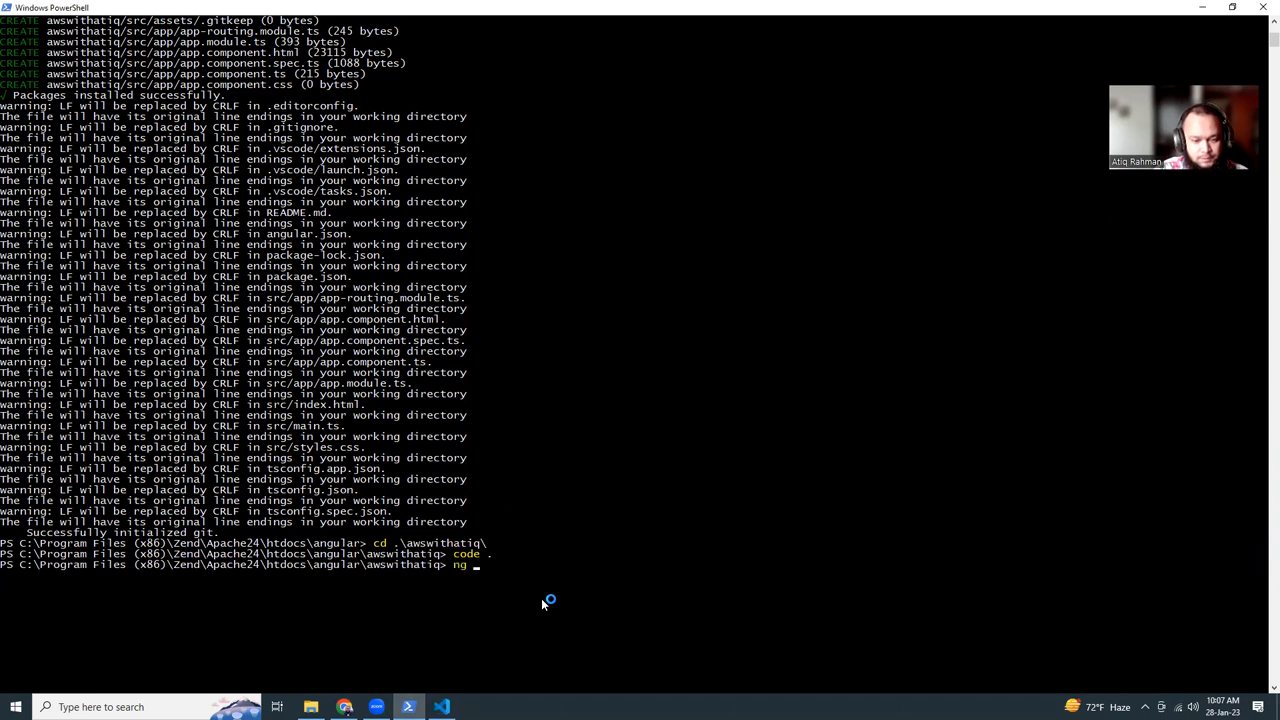
pyautogui.write('generate component')
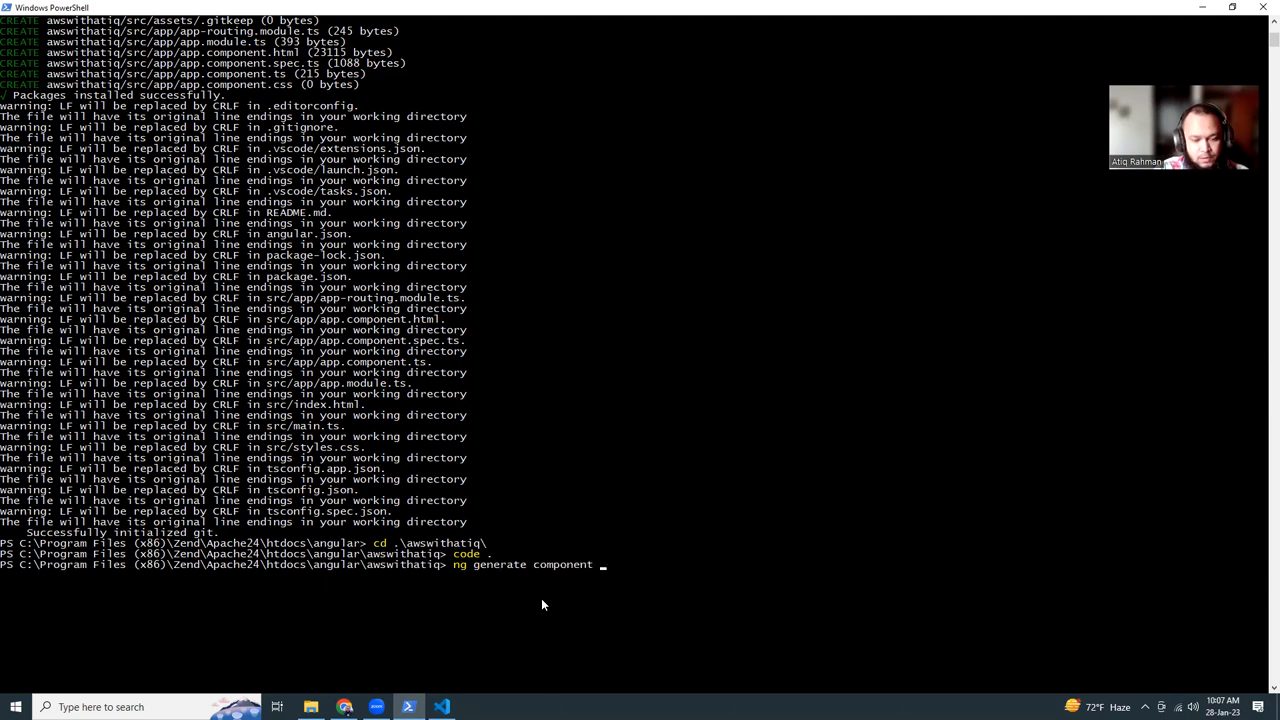
pyautogui.write('hello')
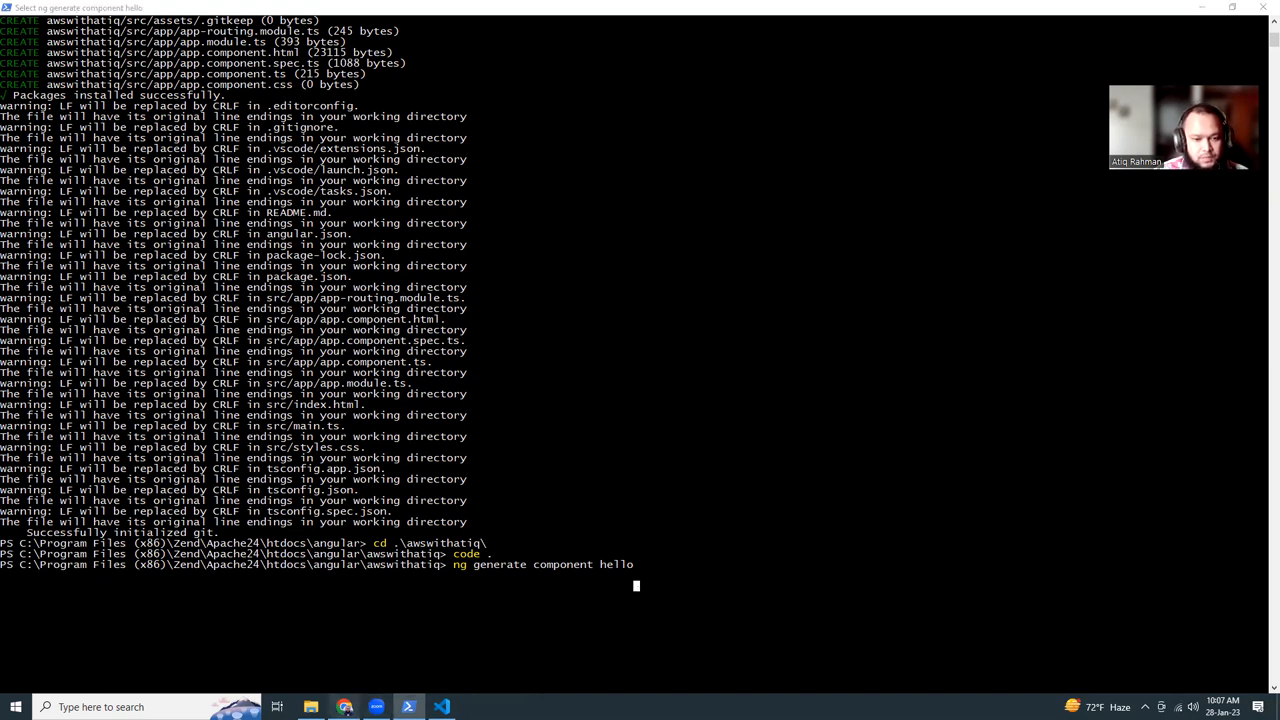
# Step: Start creating a new S3 bucket named angular2023 in the Mumbai region
pyautogui.click(344, 708)
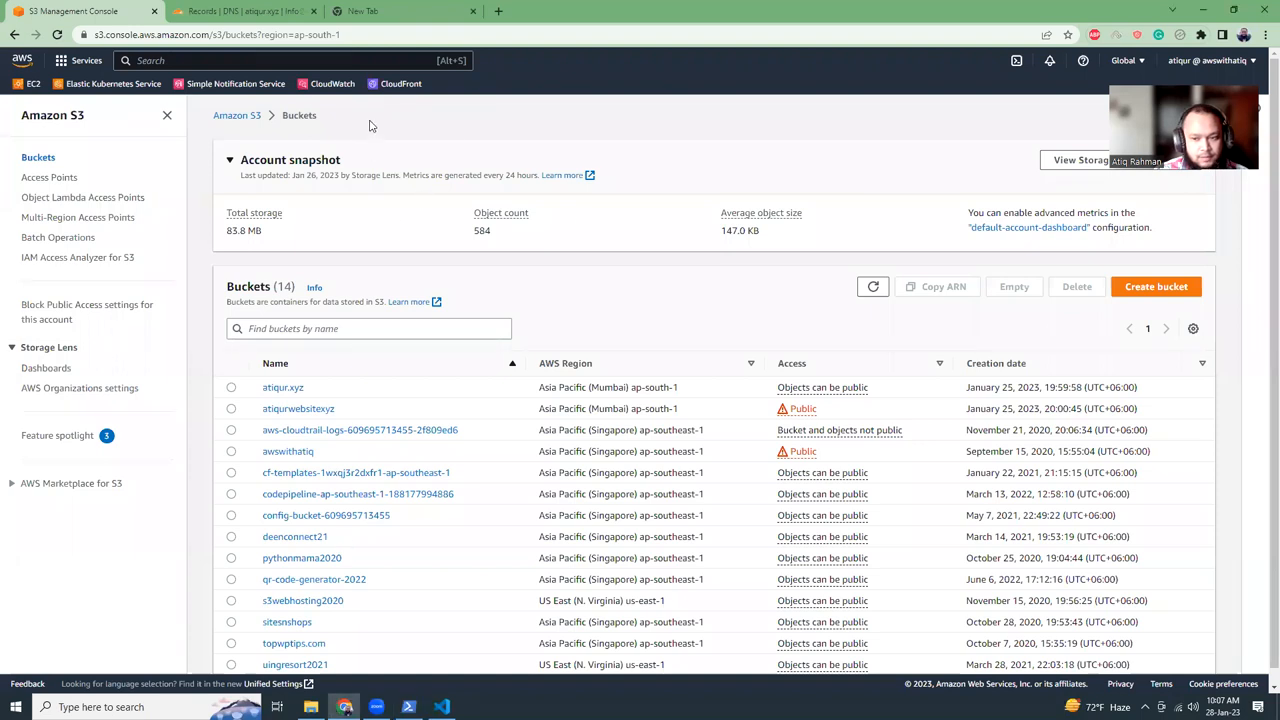
pyautogui.click(1156, 288)
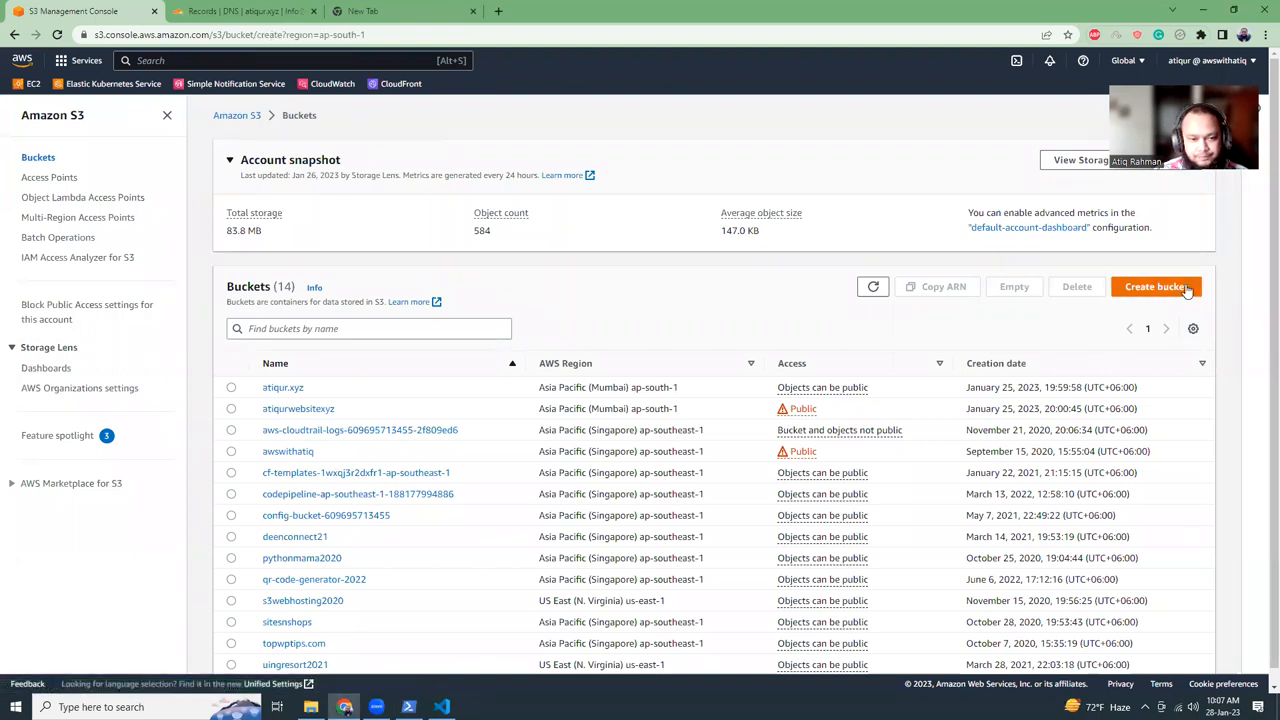
pyautogui.click(1156, 288)
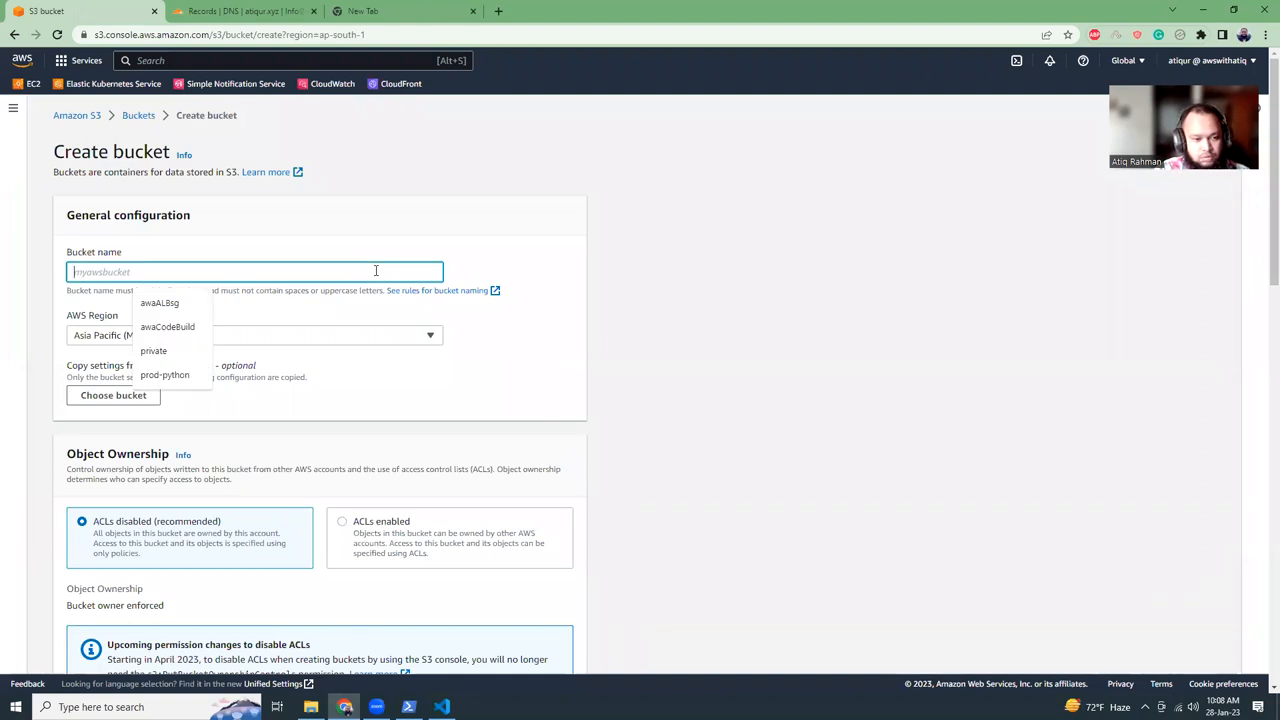
pyautogui.write('angular2023')
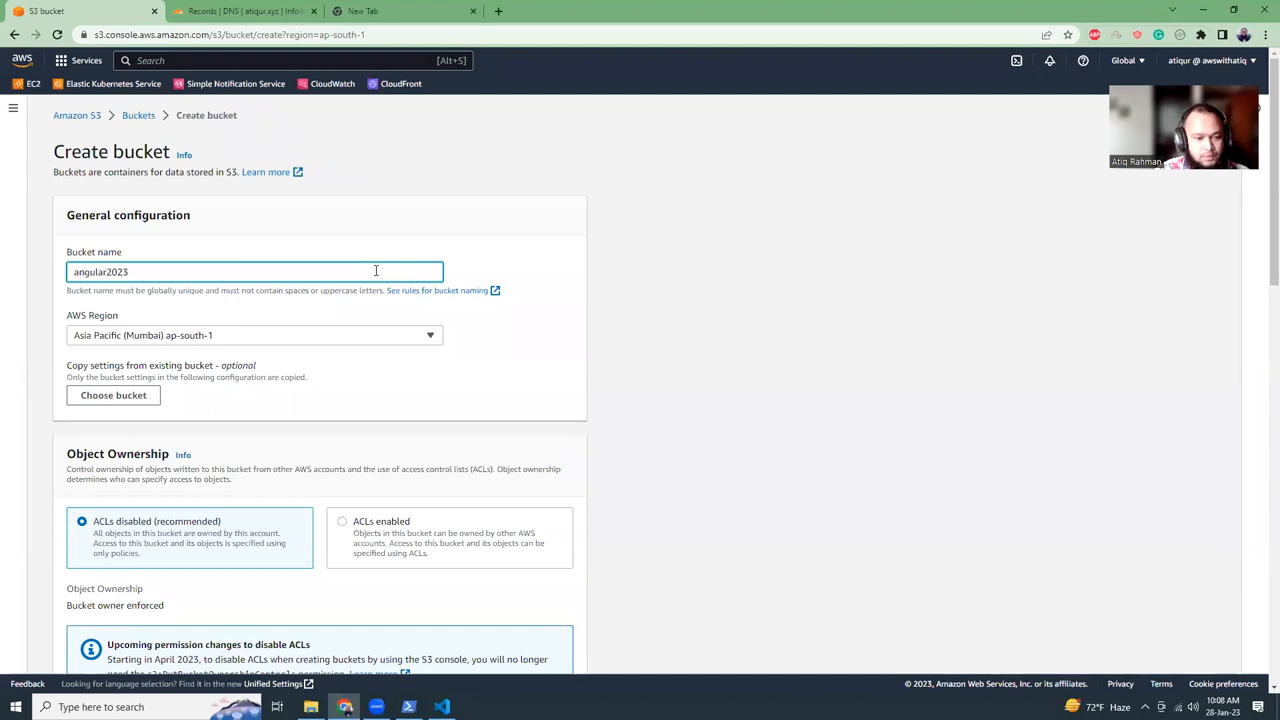
# Step: Unblock public access, acknowledge it, and create the angular2023 bucket
pyautogui.scroll(-3)
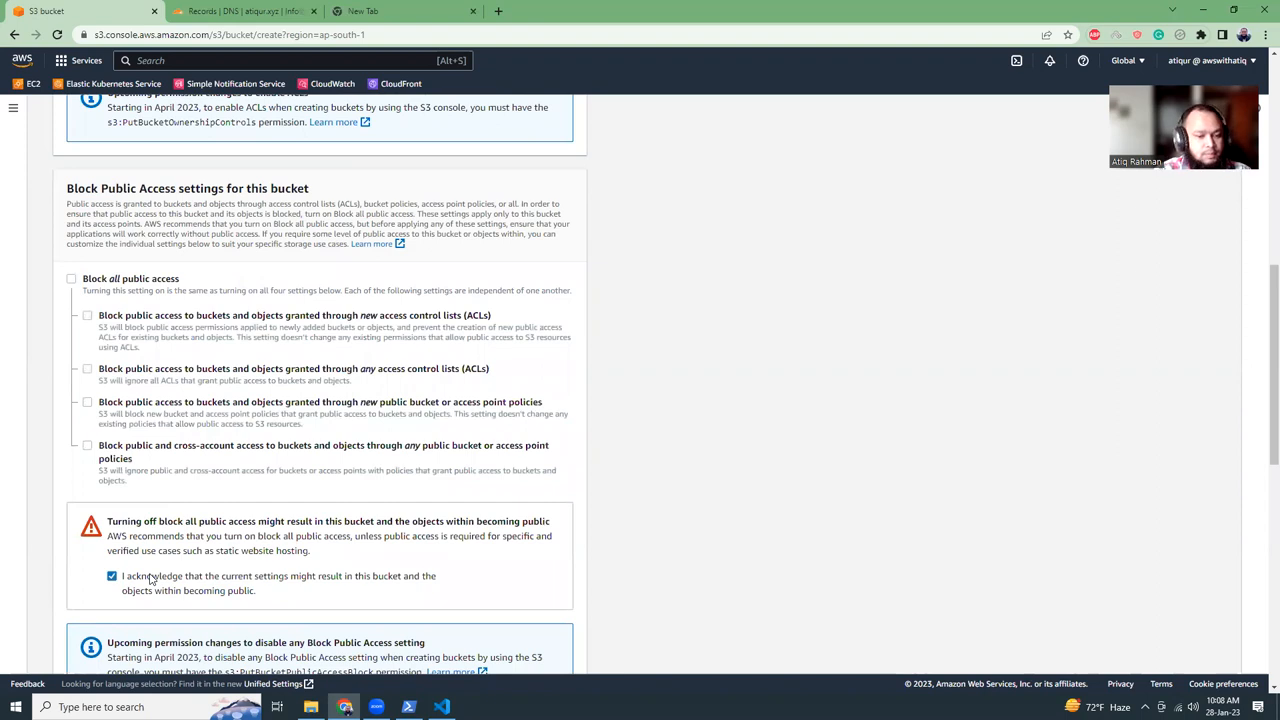
pyautogui.scroll(-3)
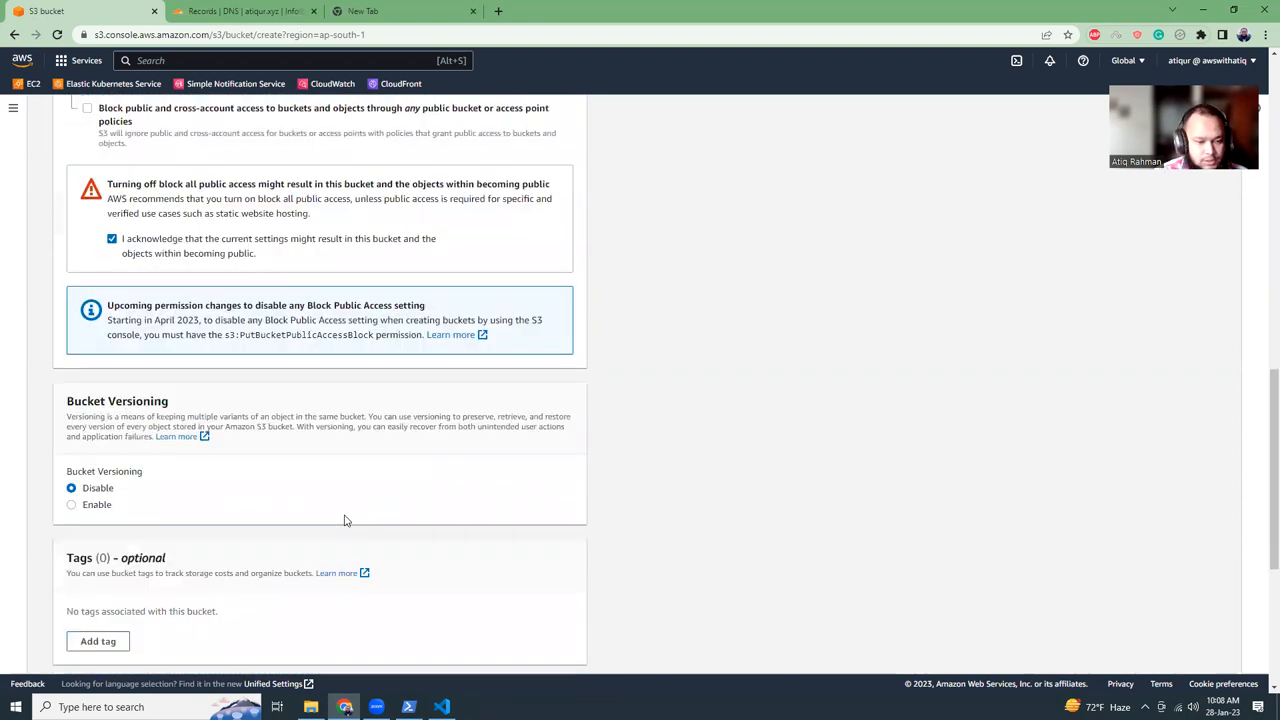
pyautogui.scroll(-3)
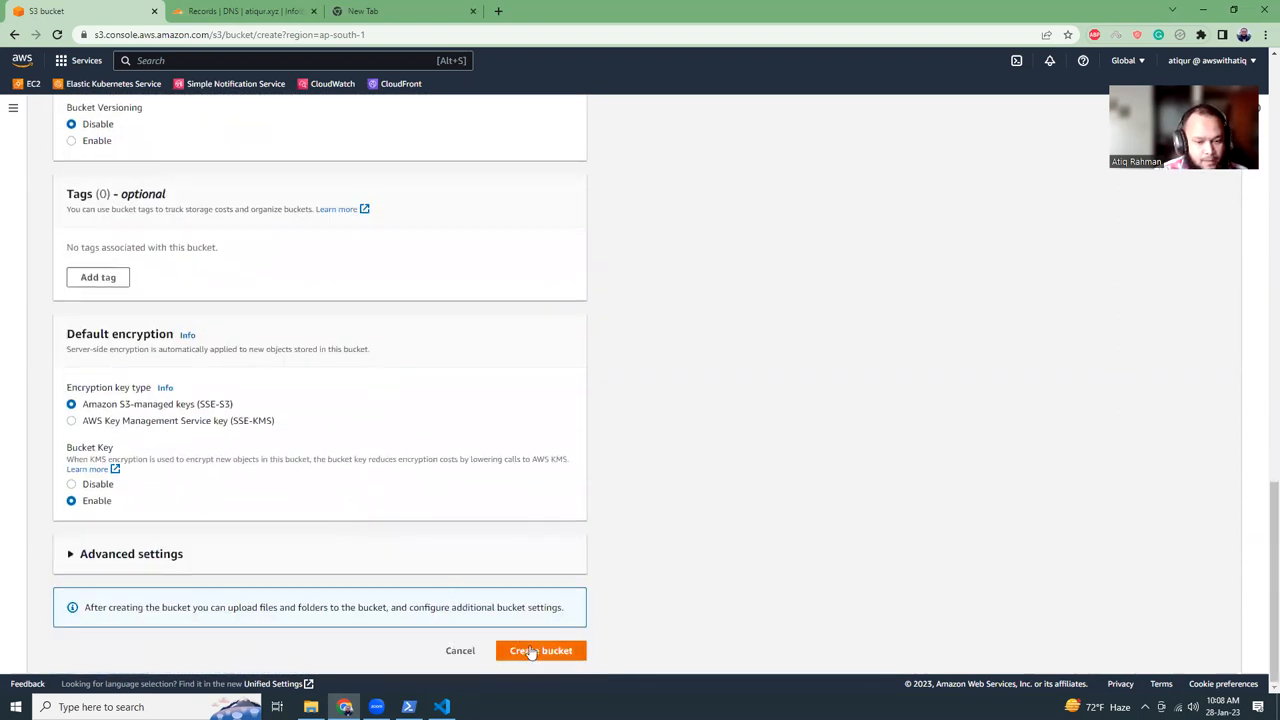
pyautogui.click(540, 650)
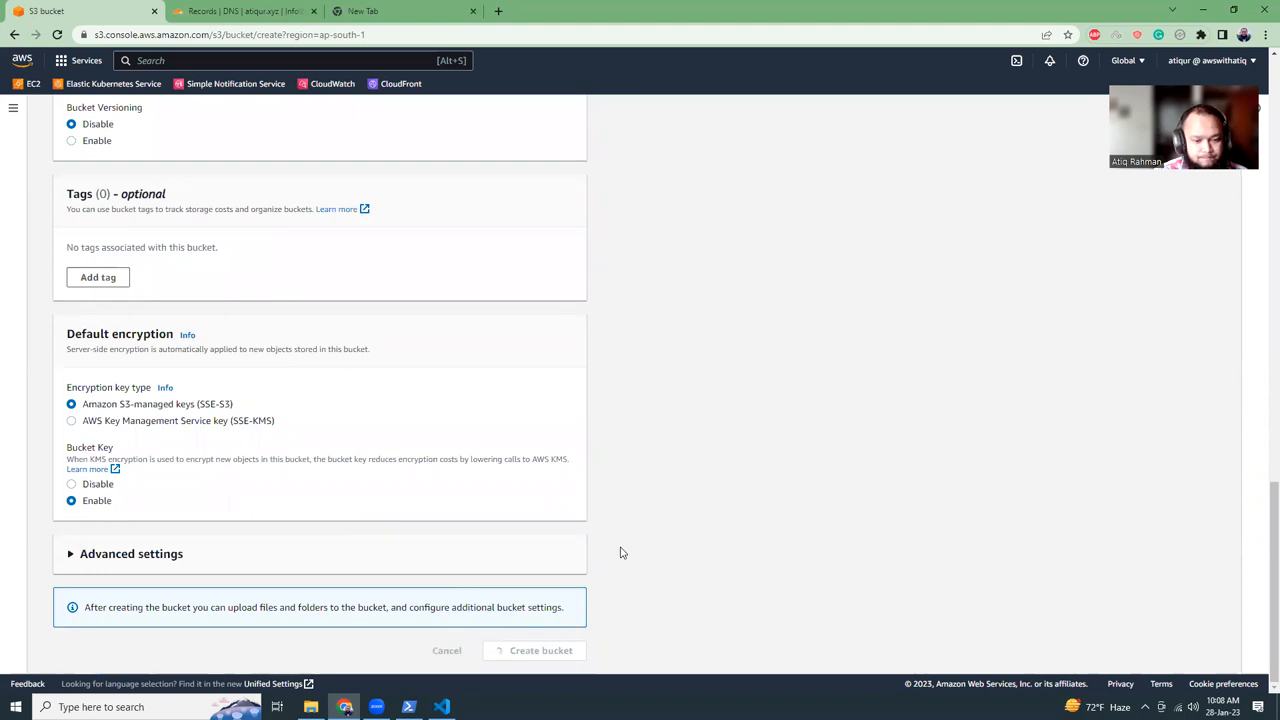
pyautogui.click(562, 650)
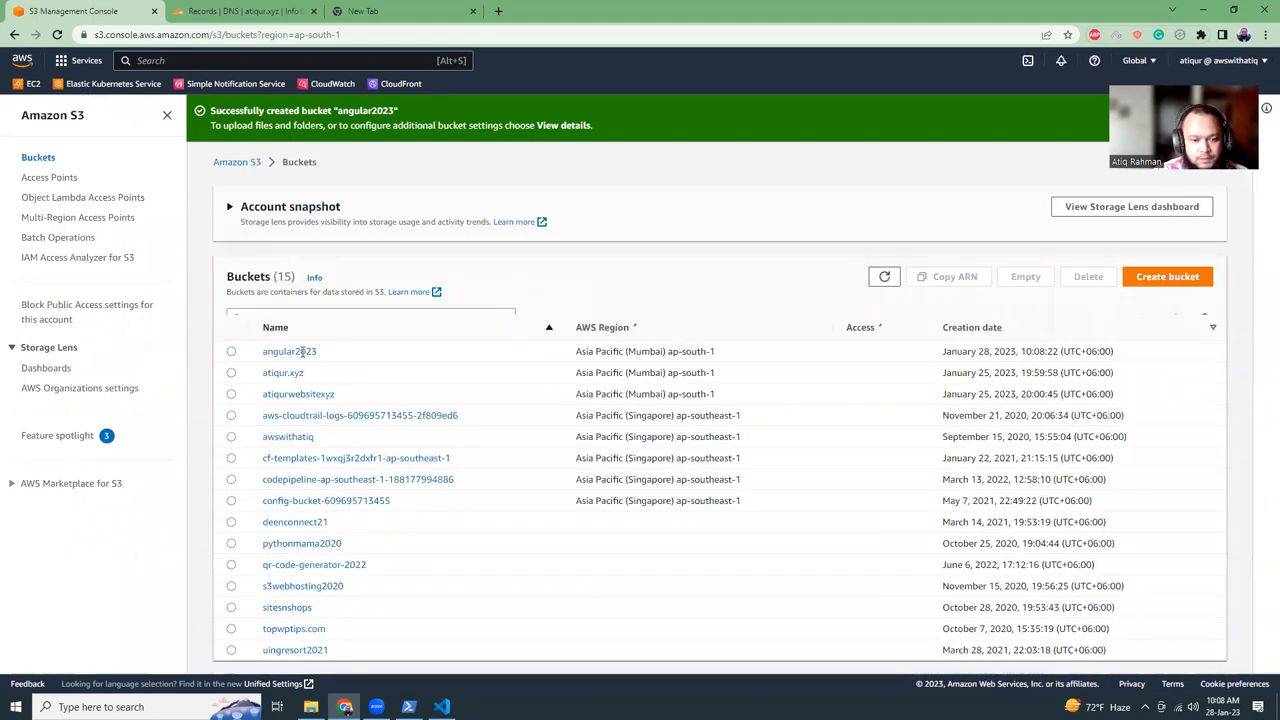
# Step: Go to the angular2023 bucket's Properties and edit Static website hosting
pyautogui.click(230, 206)
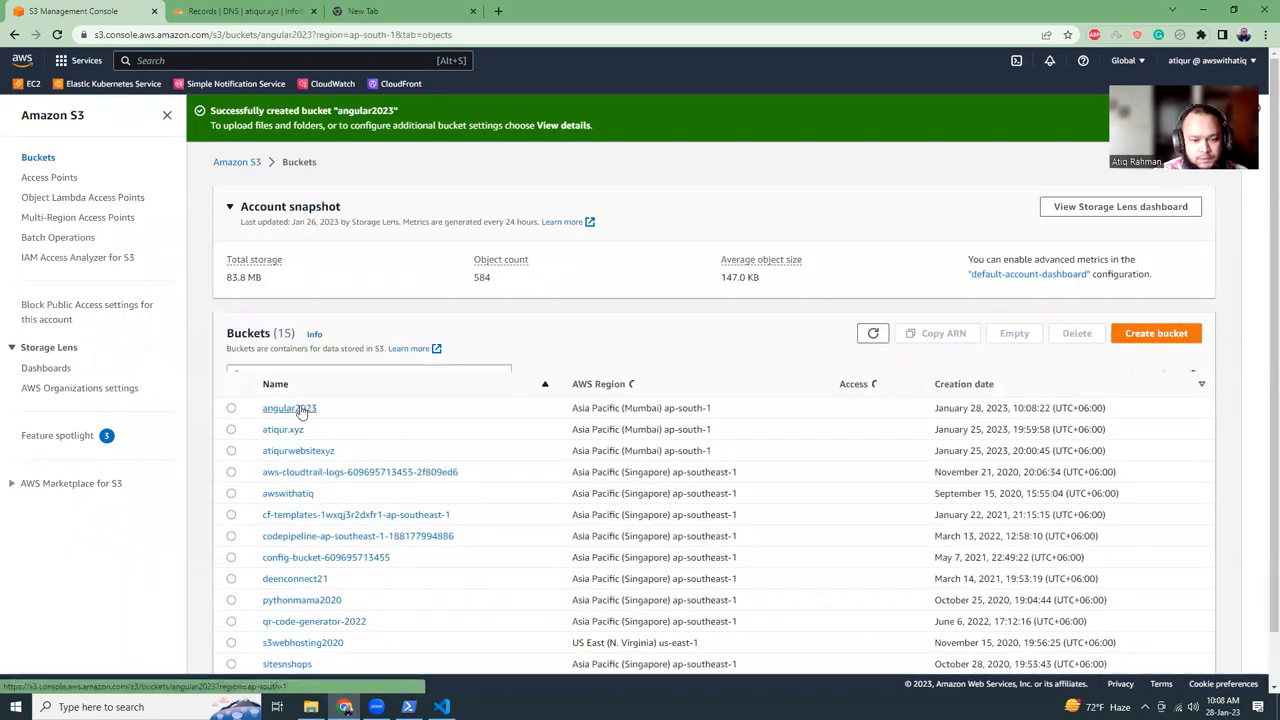
pyautogui.click(288, 408)
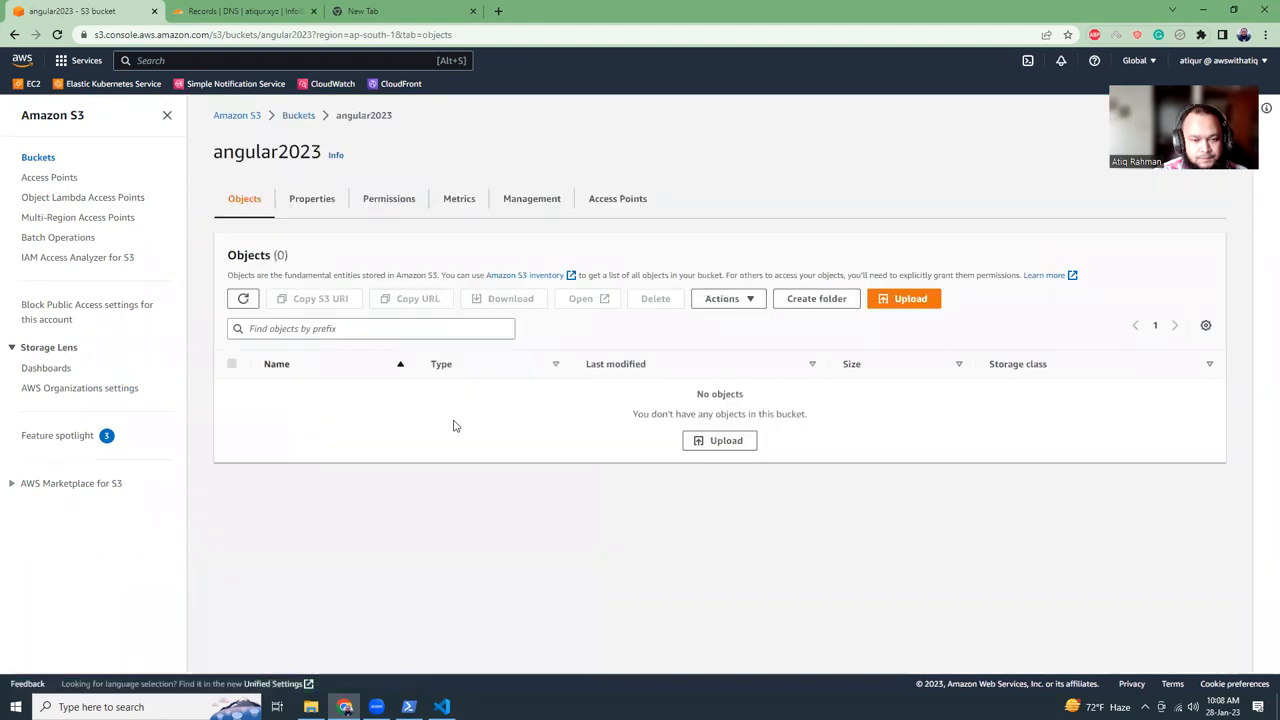
pyautogui.click(312, 198)
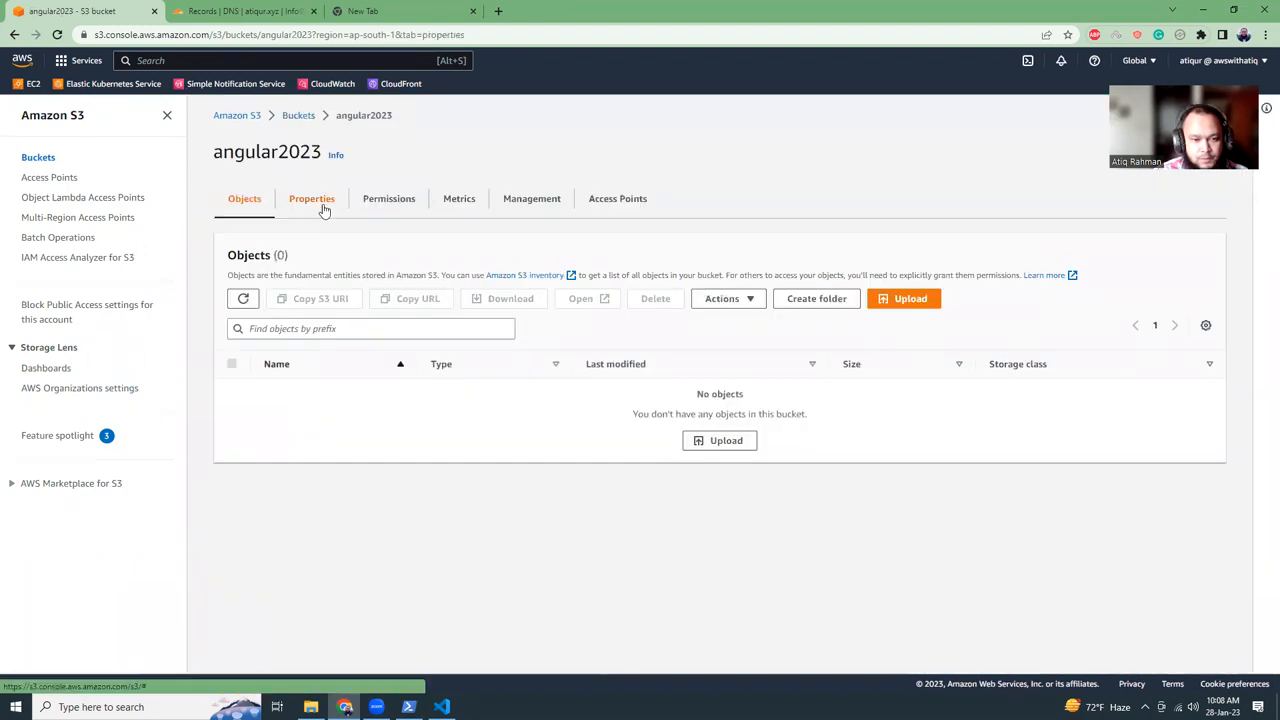
pyautogui.click(312, 198)
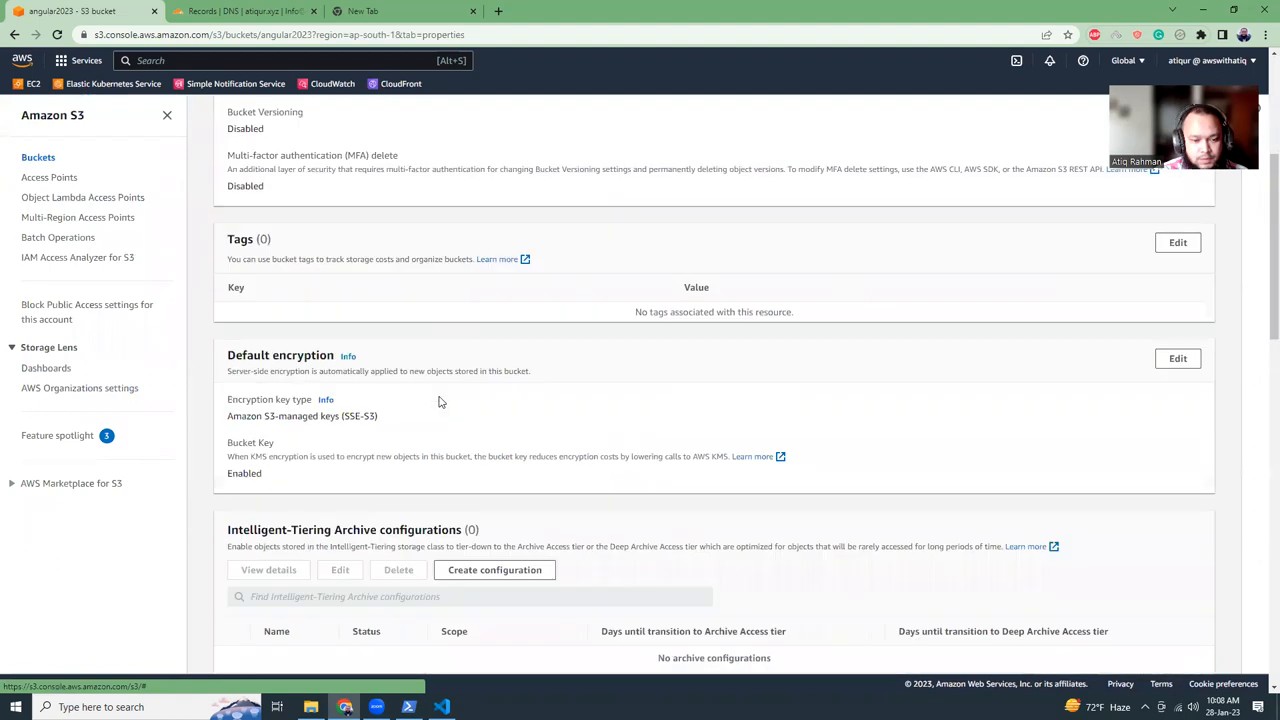
pyautogui.scroll(-3)
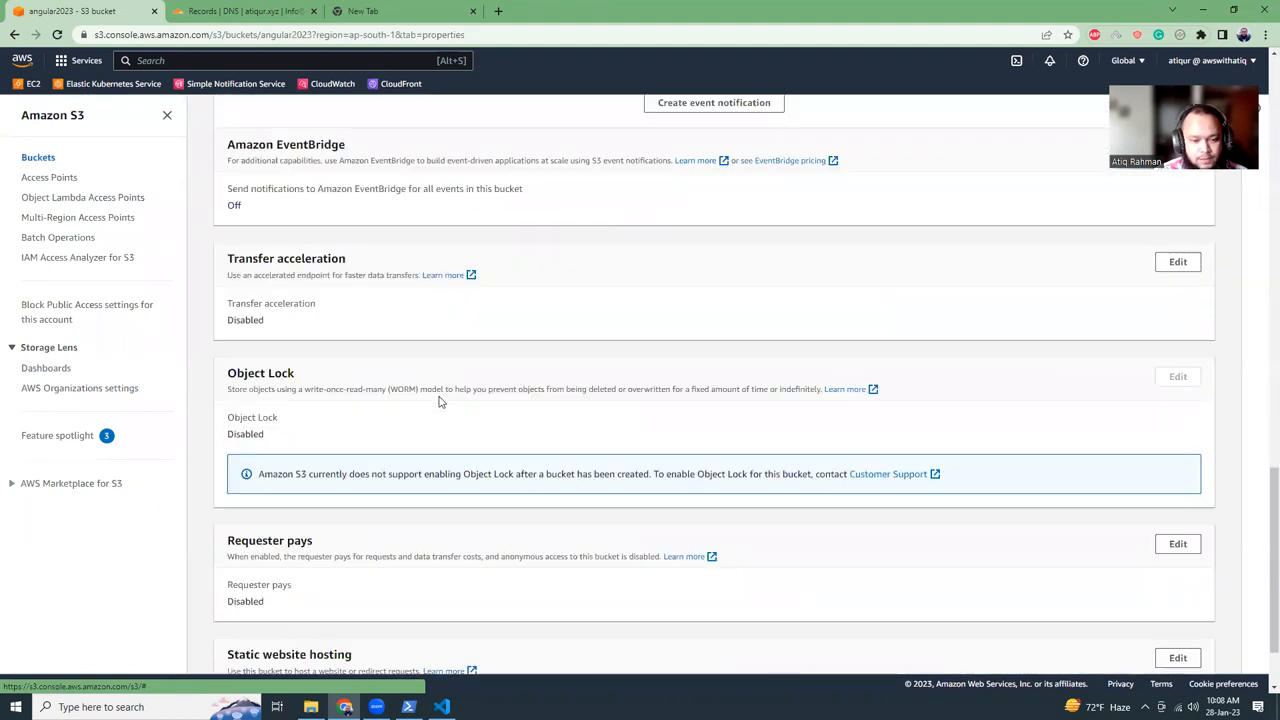
pyautogui.scroll(-3)
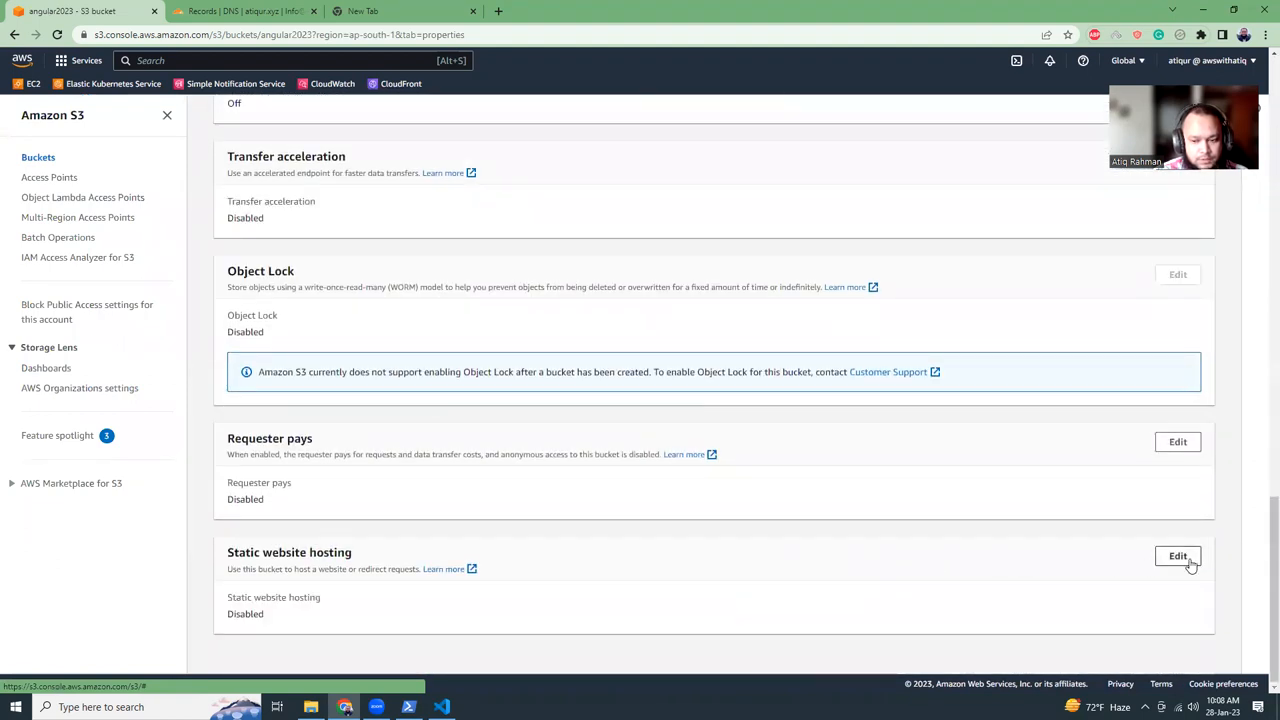
pyautogui.click(1176, 556)
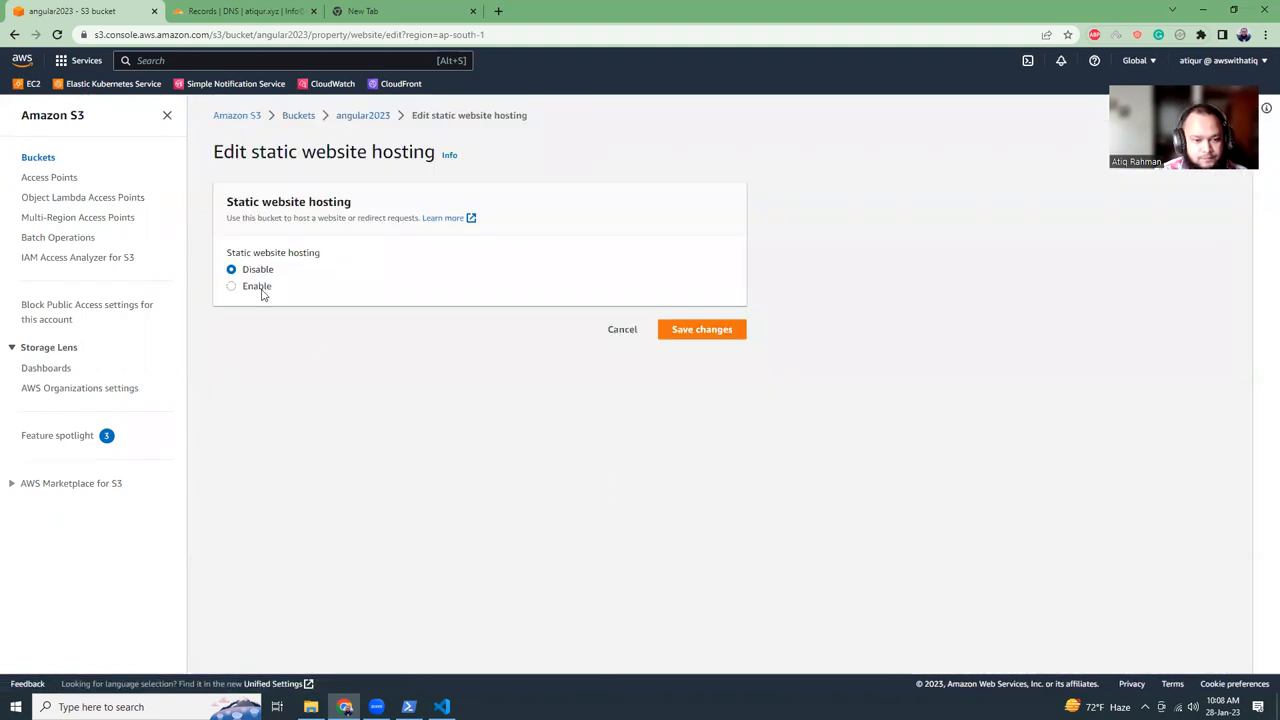
# Step: Enable static website hosting with index.html as index and error document, and save
pyautogui.click(232, 286)
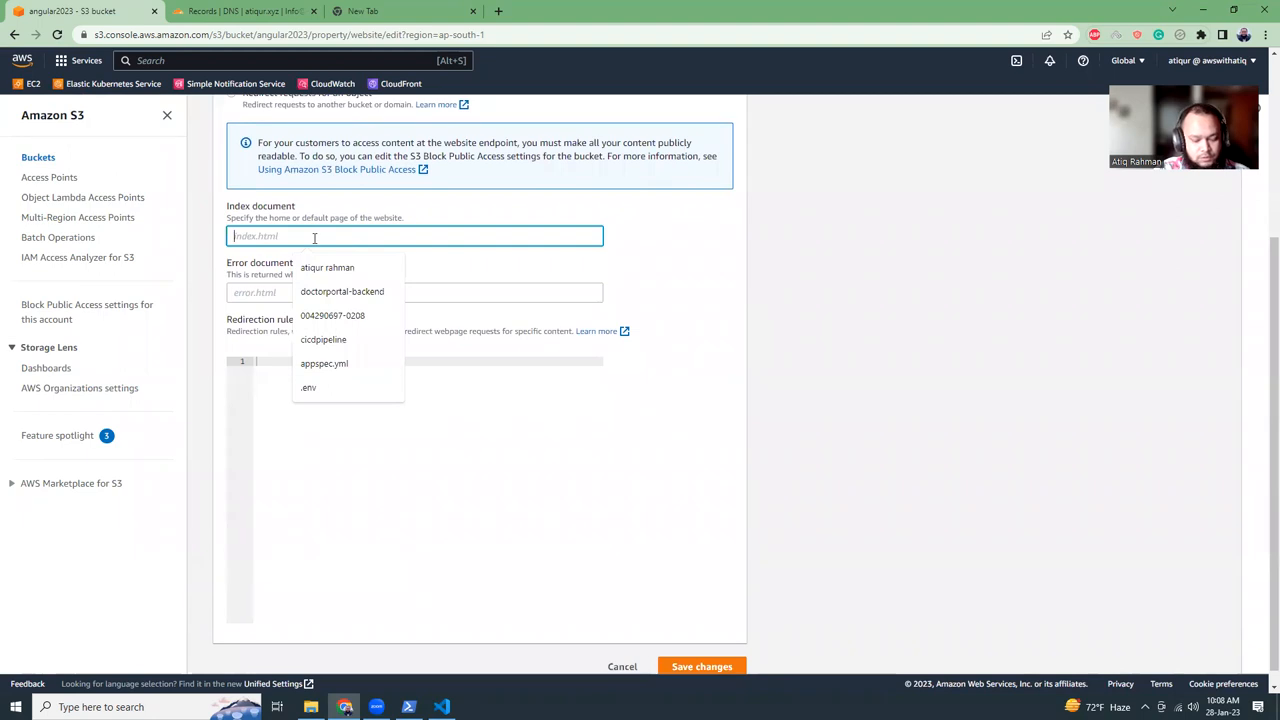
pyautogui.write('inde')
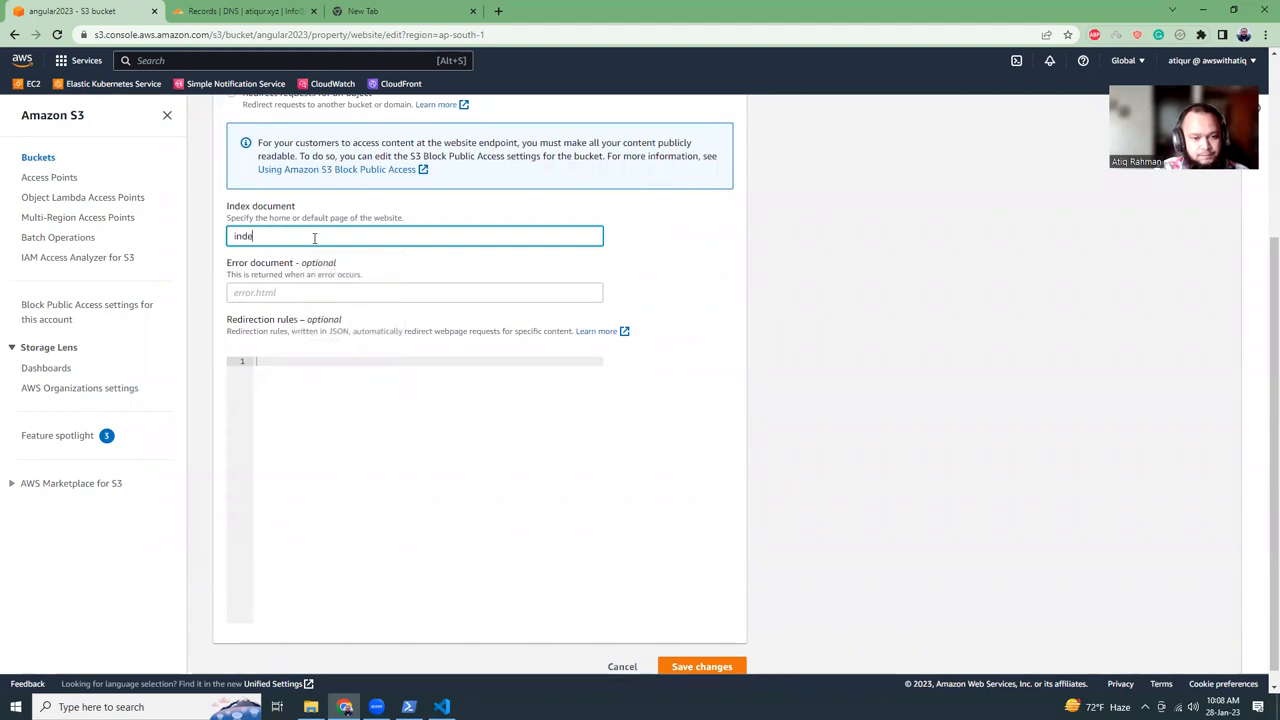
pyautogui.write('index.html')
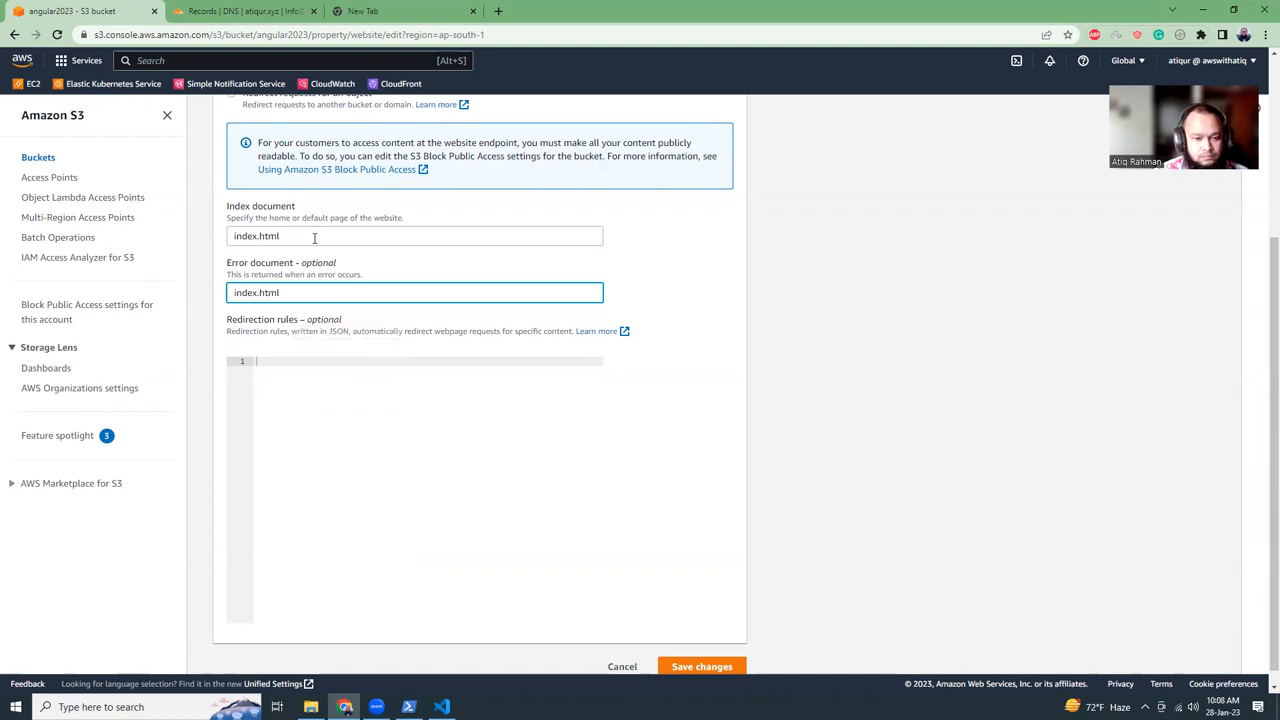
pyautogui.click(700, 666)
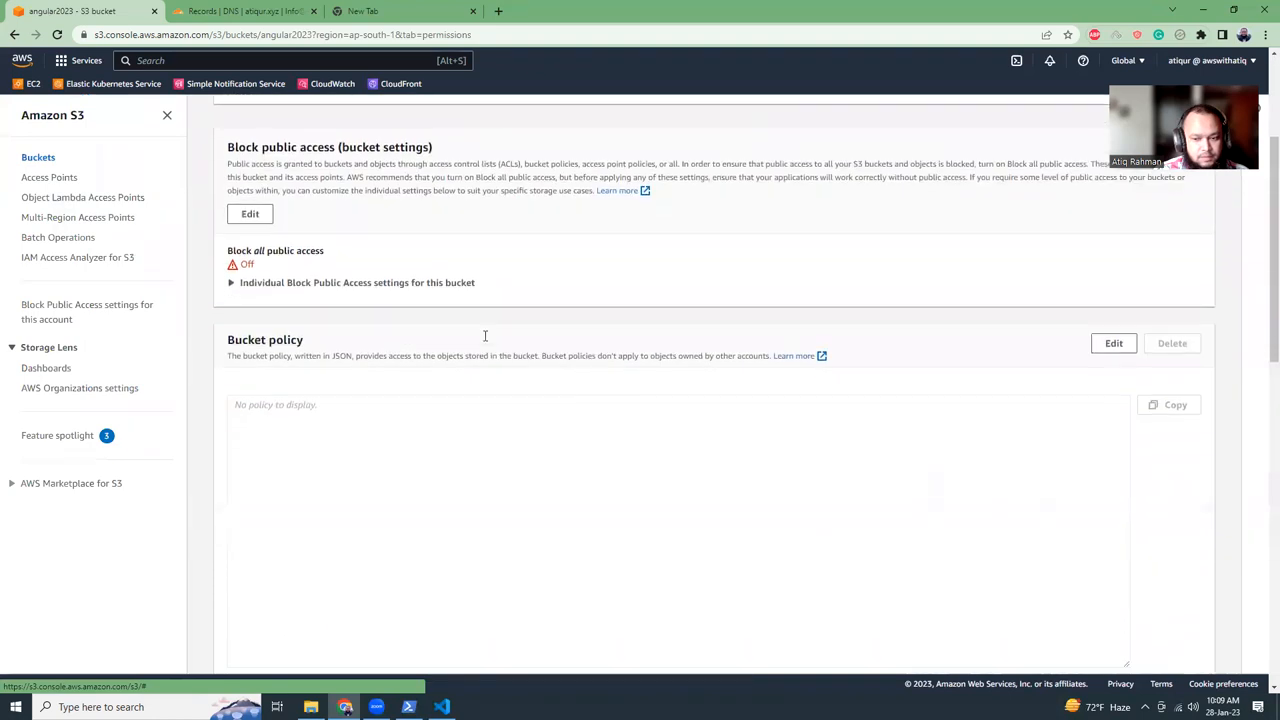
# Step: Edit the bucket policy, adding a statement with Principal * and Action s3:GetObject
pyautogui.scroll(-3)
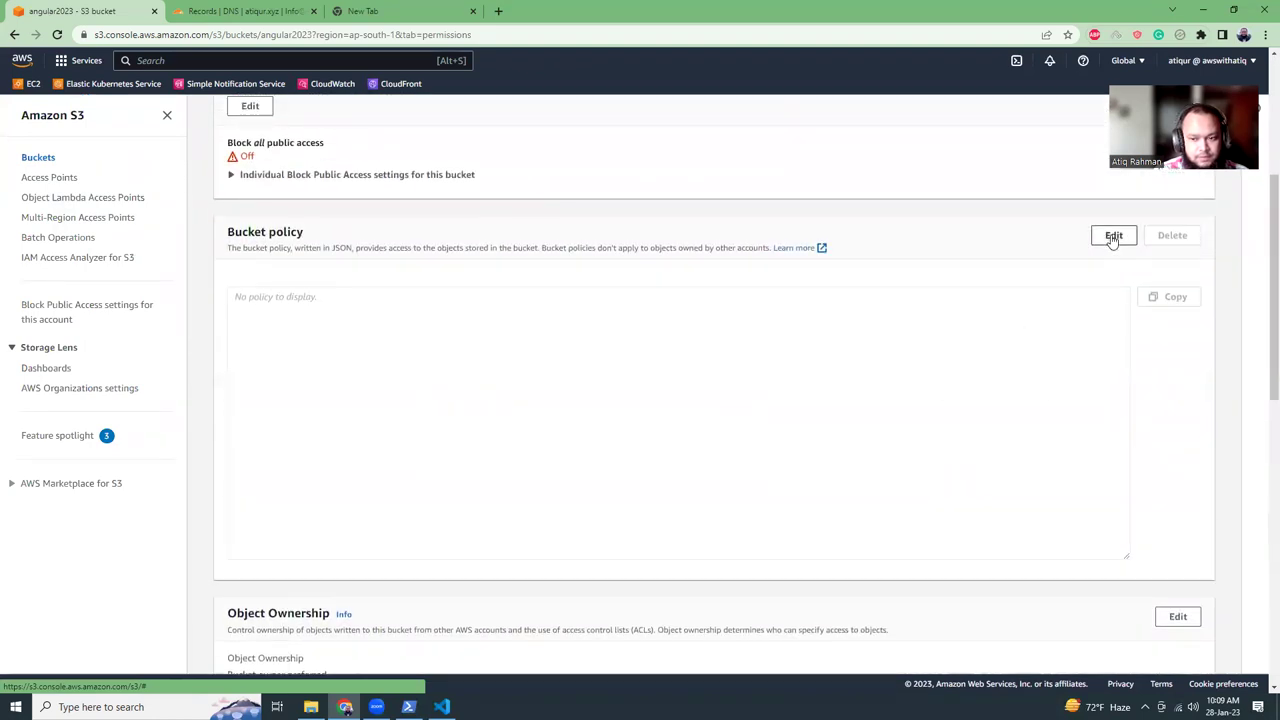
pyautogui.click(1112, 236)
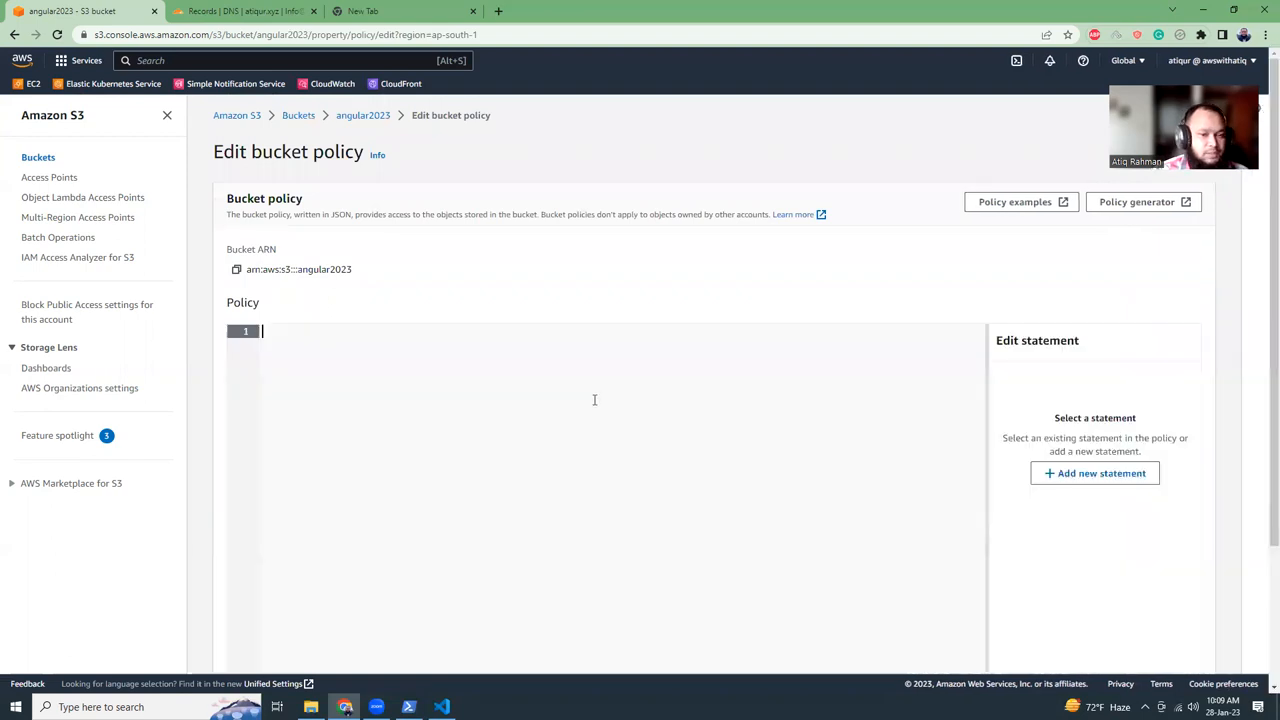
pyautogui.scroll(-3)
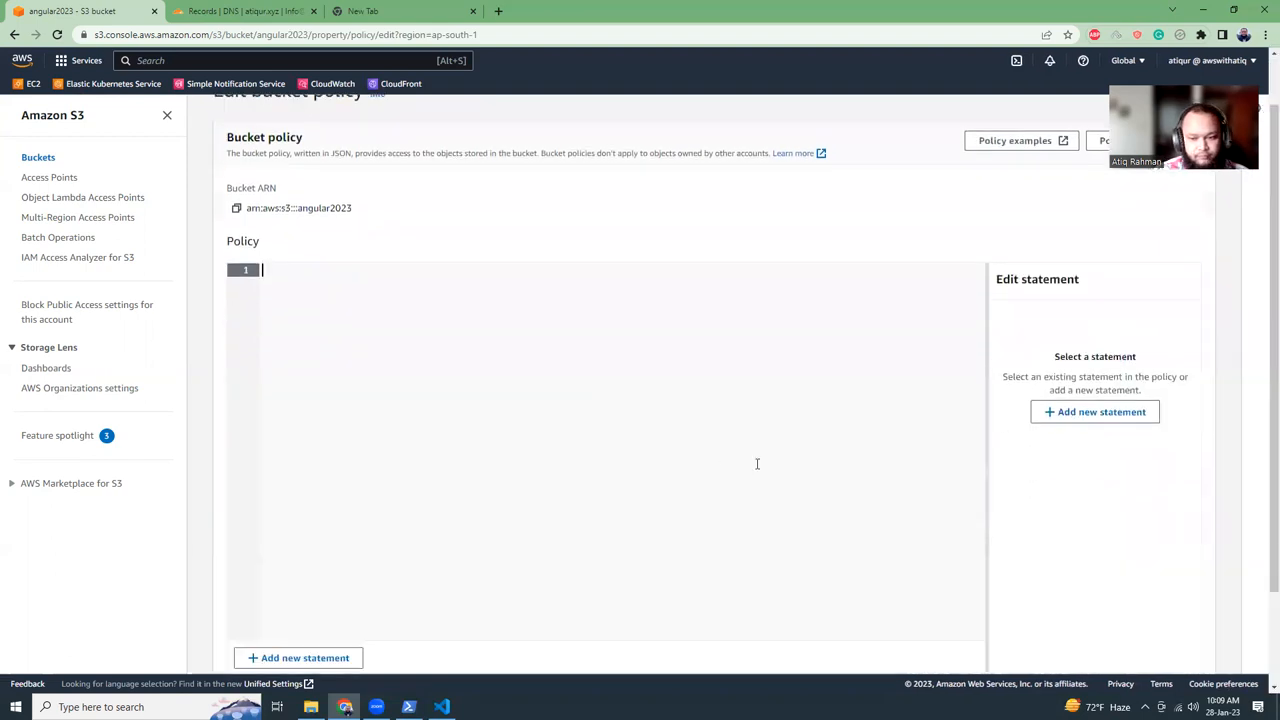
pyautogui.click(1094, 412)
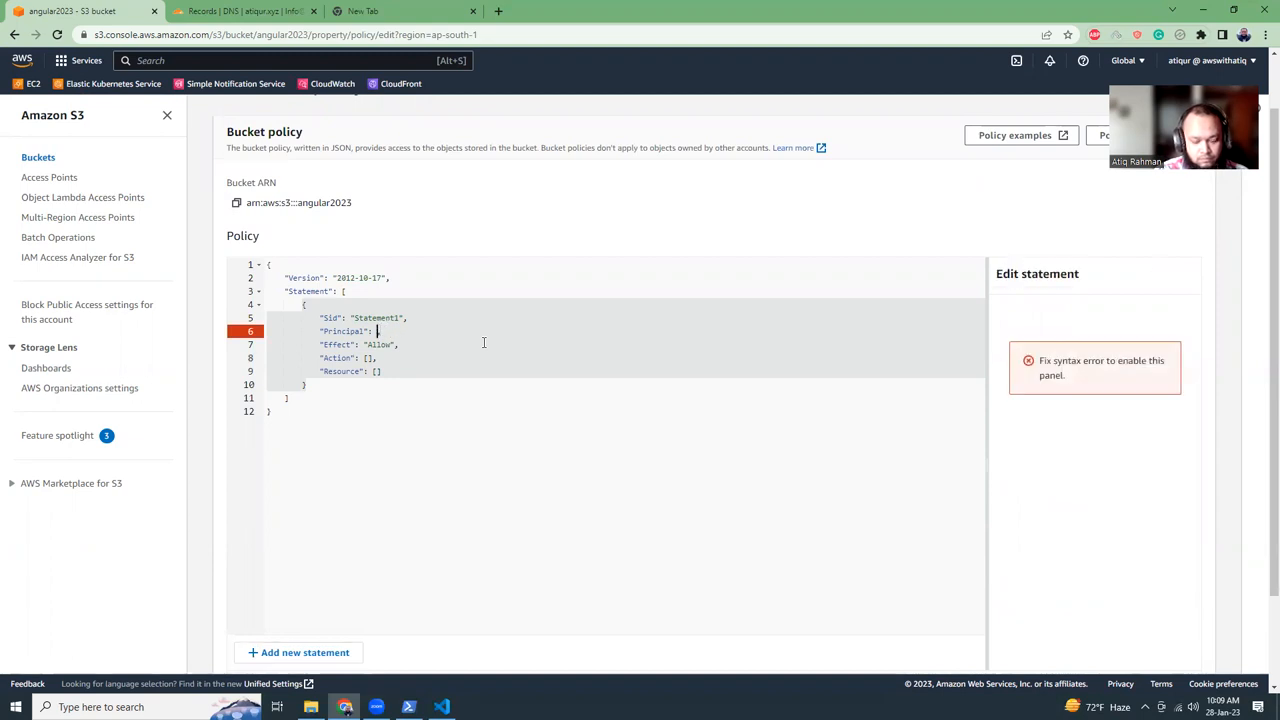
pyautogui.write('""')
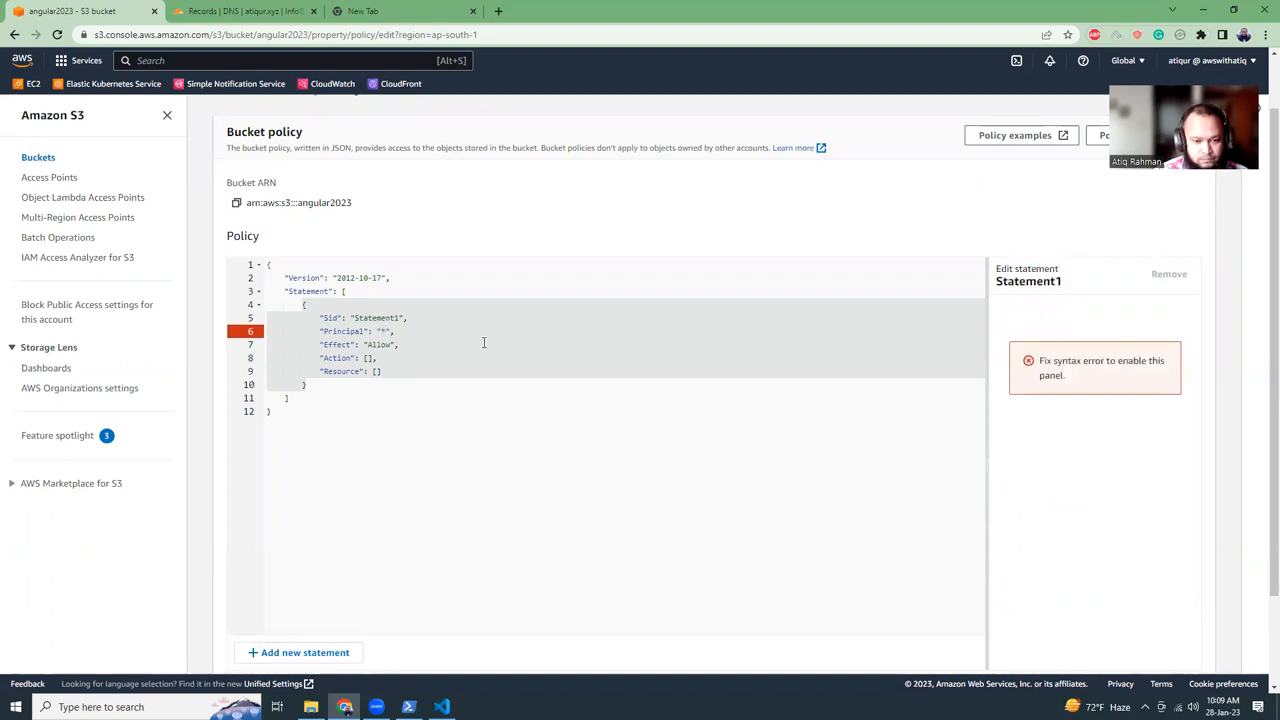
pyautogui.click(368, 356)
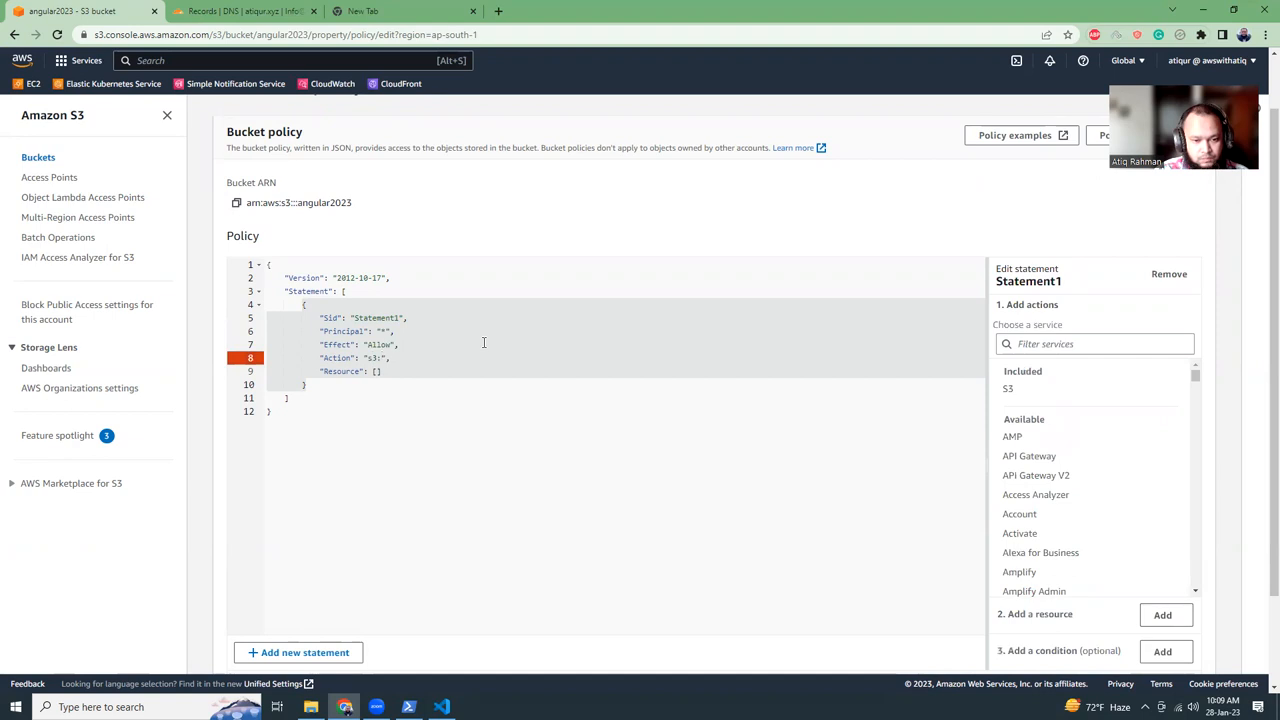
pyautogui.write('getObject')
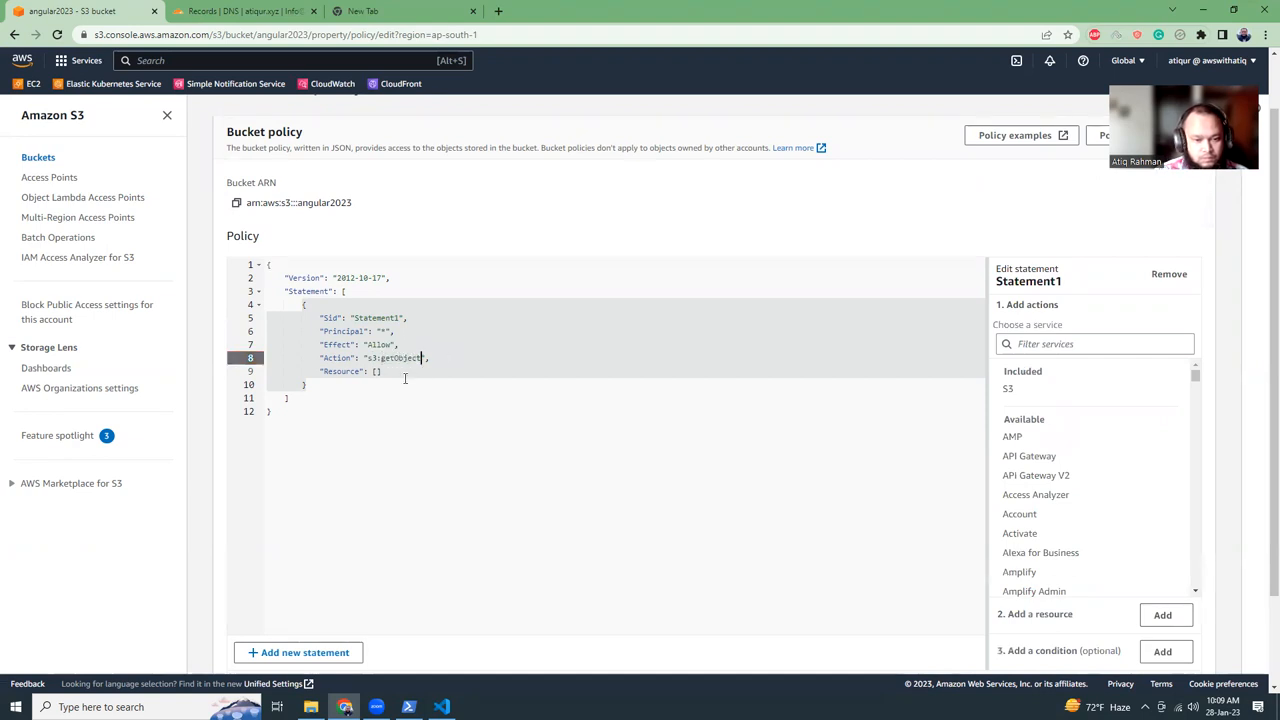
pyautogui.click(236, 202)
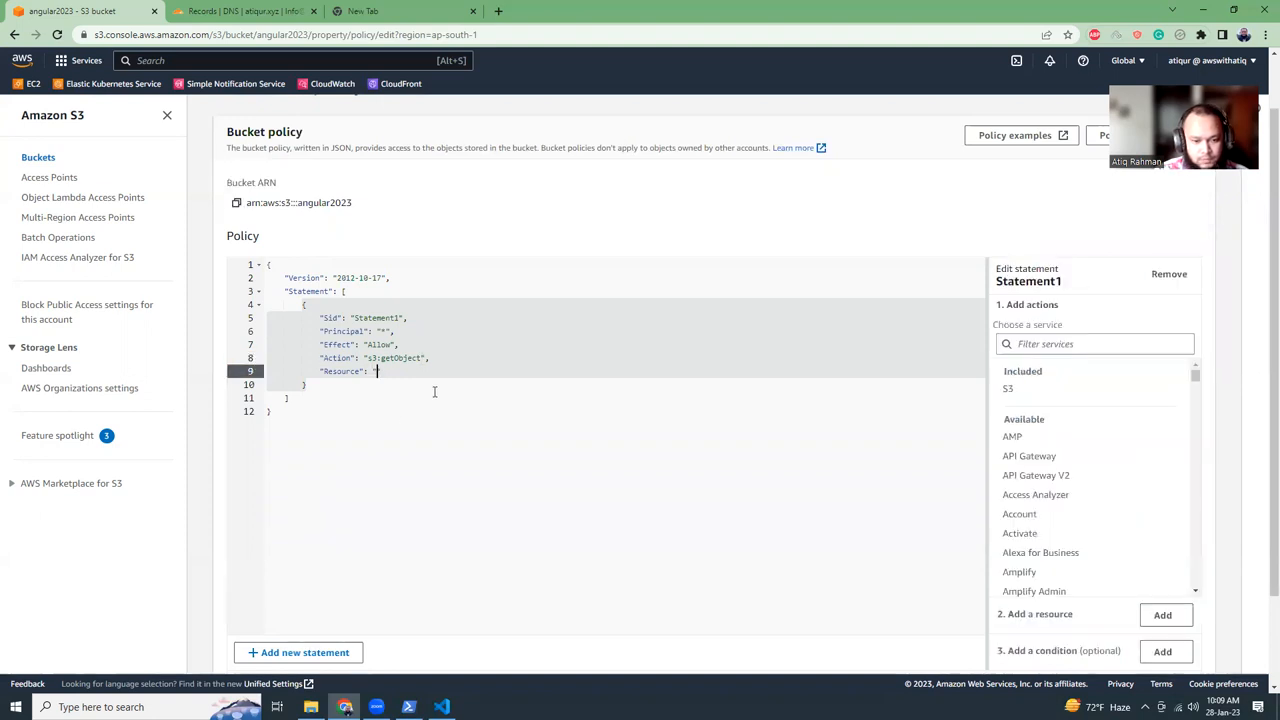
# Step: Set Resource to arn:aws:s3:::angular2023/* and save the bucket policy
pyautogui.write('arn:aws:s3:::angular2023/*"')
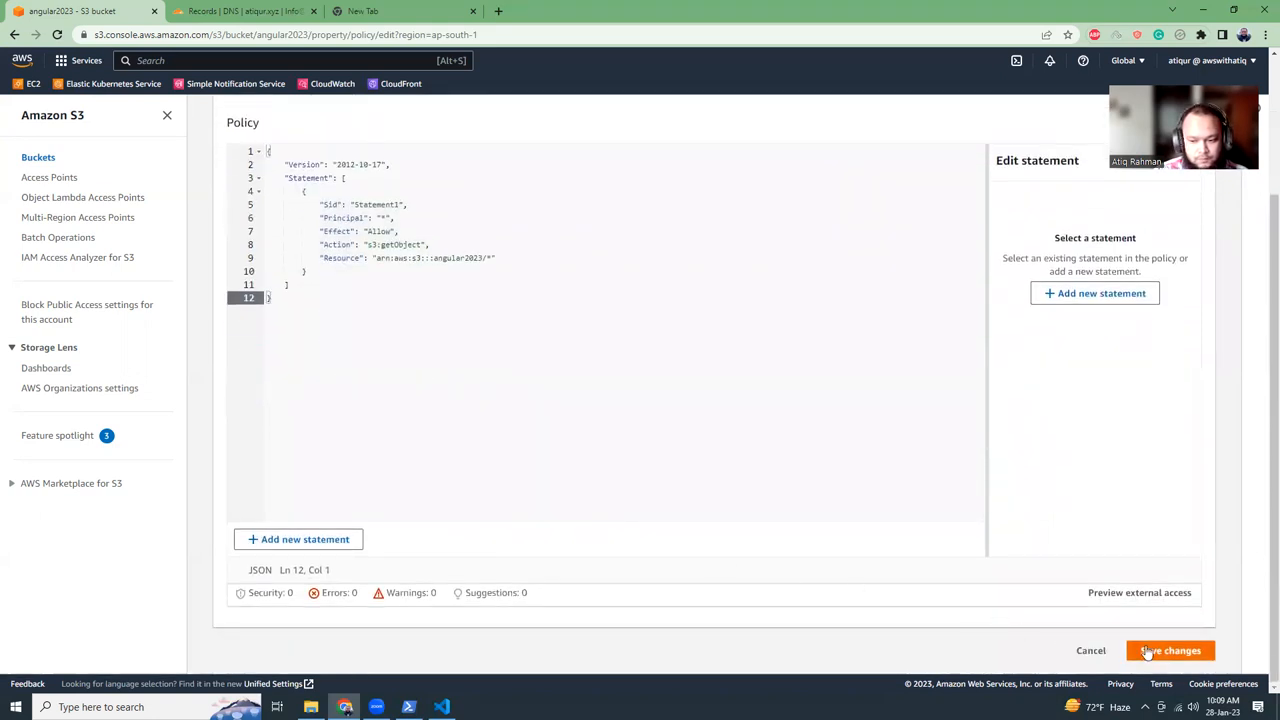
pyautogui.click(1170, 650)
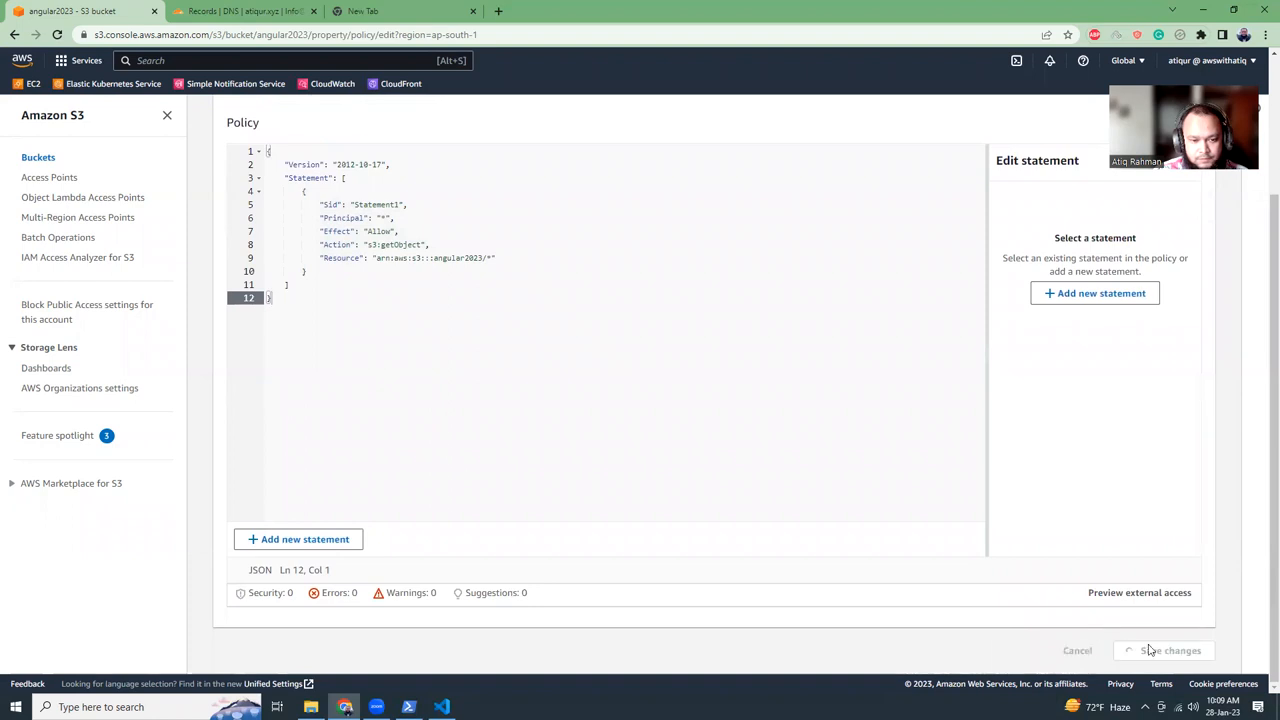
pyautogui.click(1168, 650)
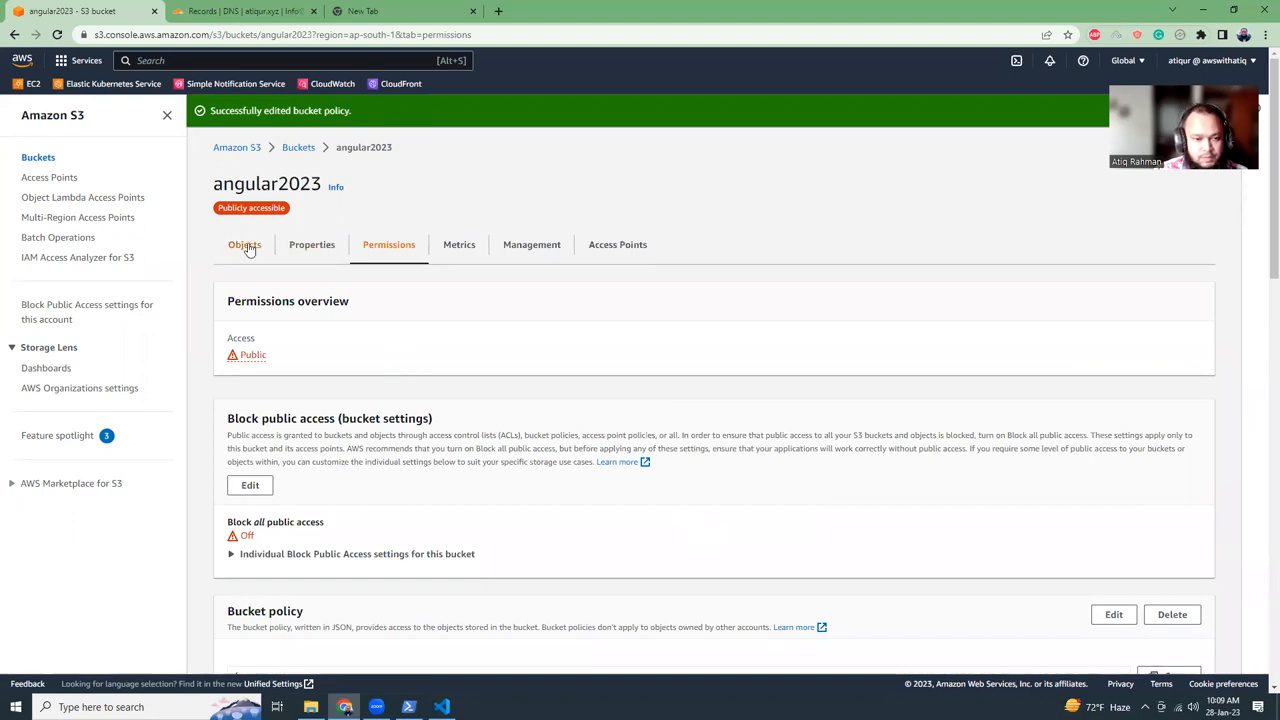
pyautogui.click(244, 244)
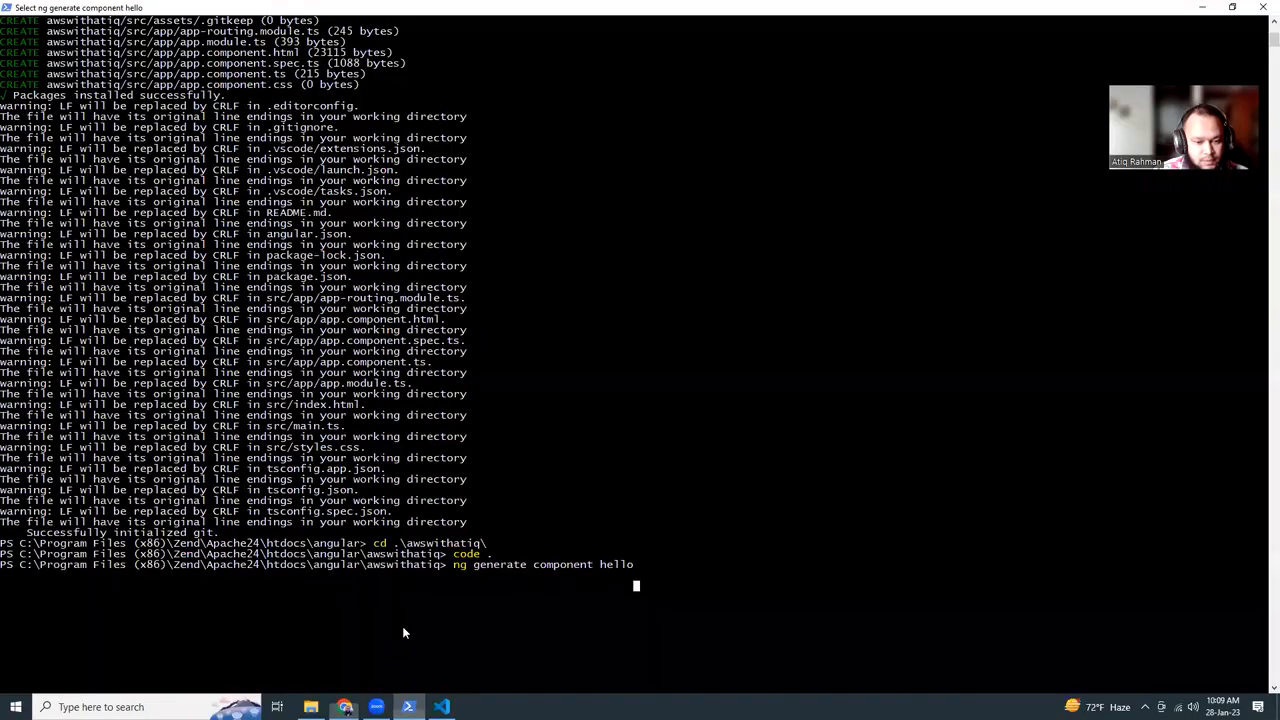
pyautogui.moveTo(460, 104)
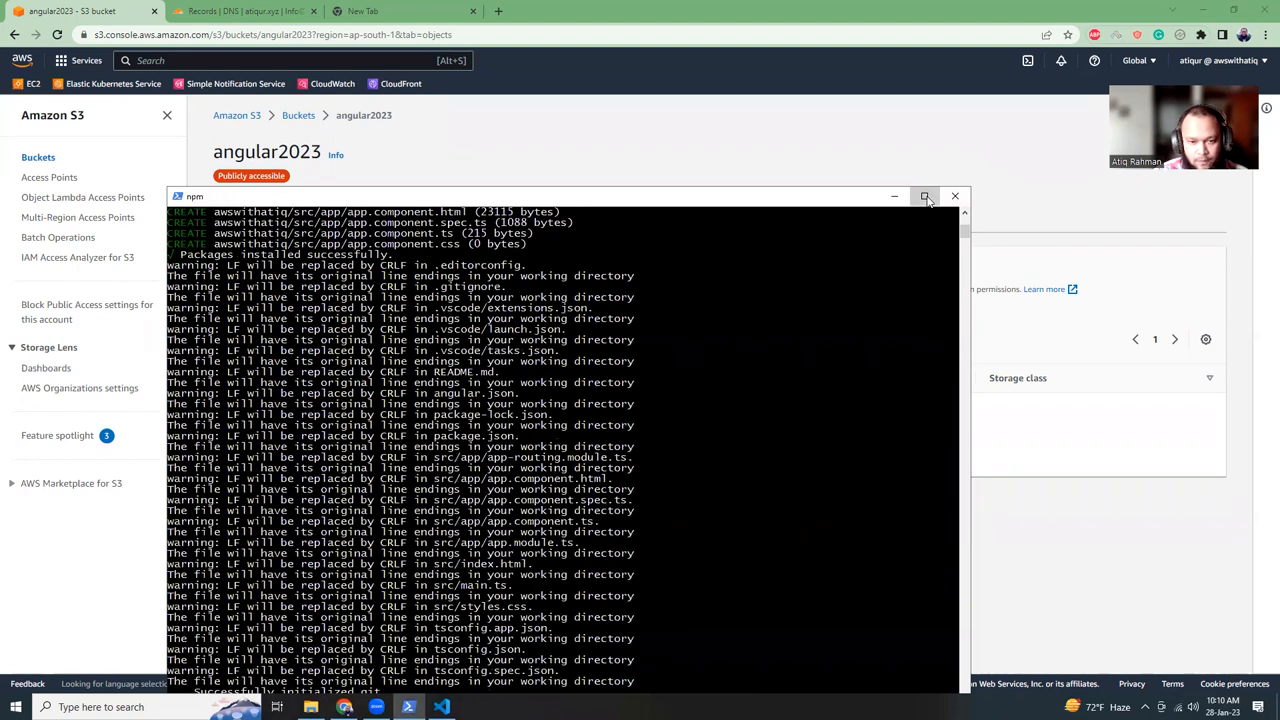
# Step: Run ng generate component hello in PowerShell, then bring up the code editor
pyautogui.click(924, 196)
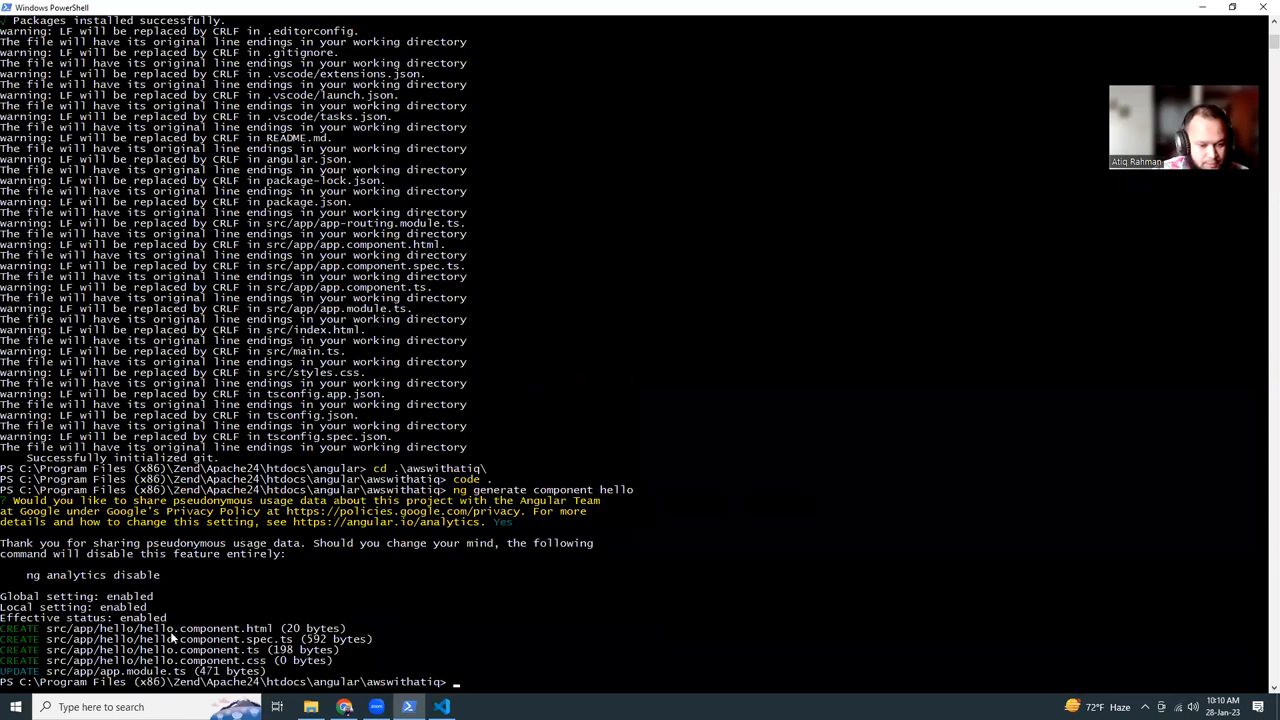
pyautogui.click(444, 706)
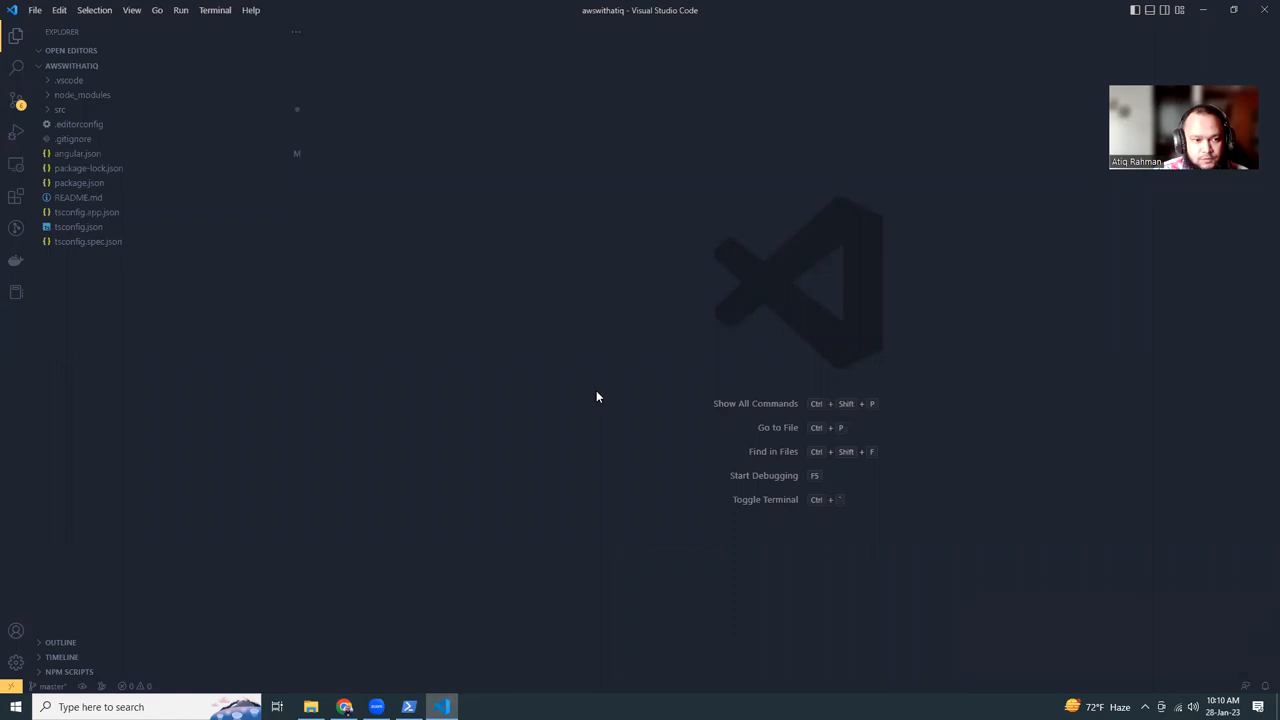
# Step: Open src/app/hello/hello.component.html and give it a Welcome message
pyautogui.click(62, 108)
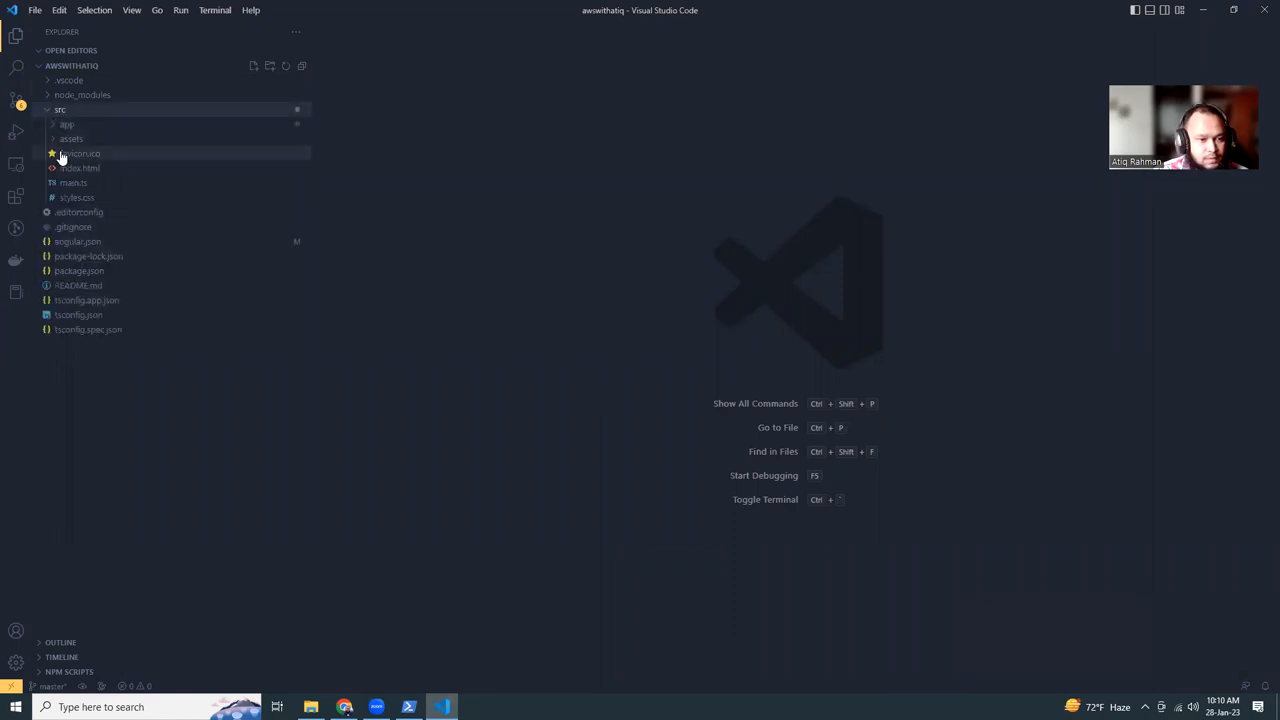
pyautogui.click(68, 124)
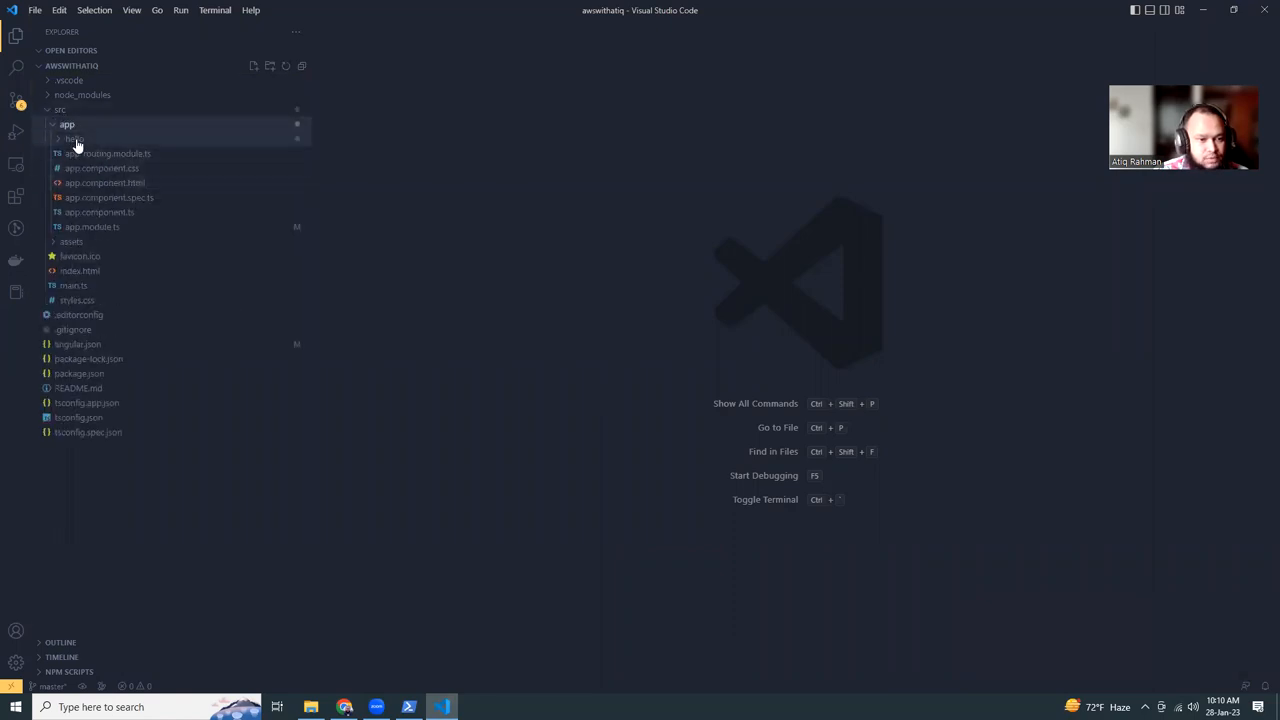
pyautogui.click(76, 138)
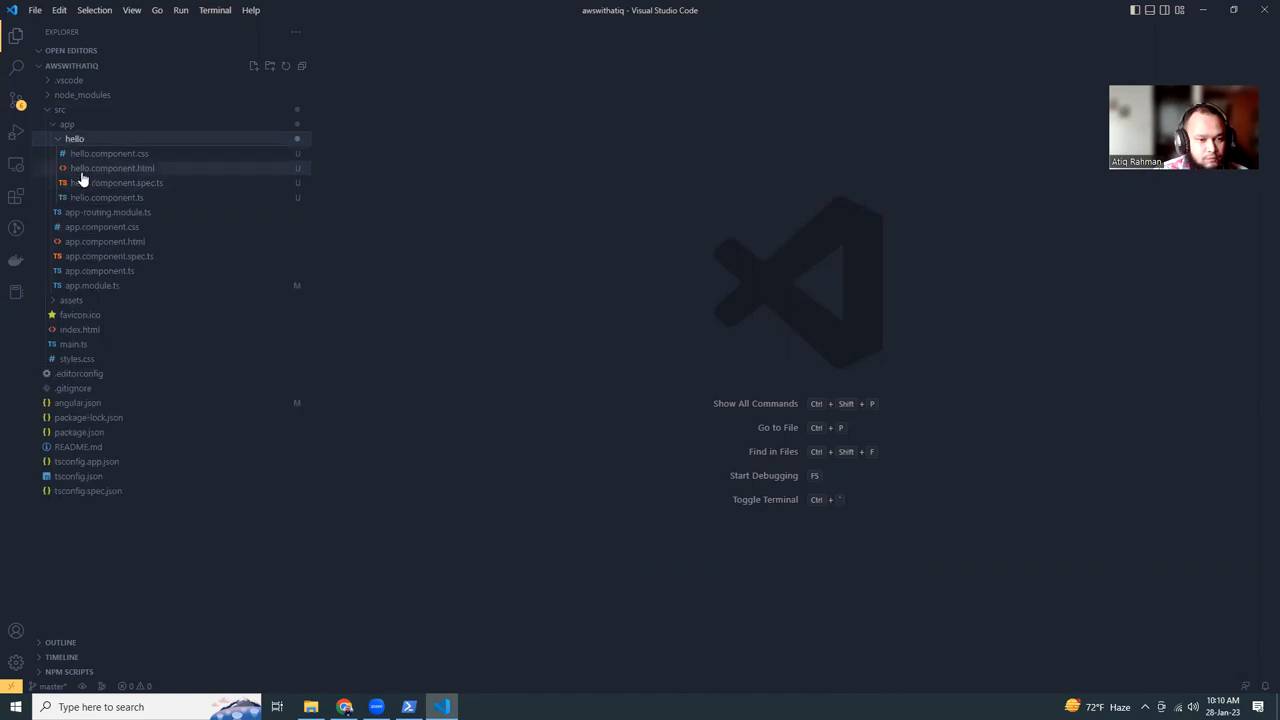
pyautogui.doubleClick(112, 168)
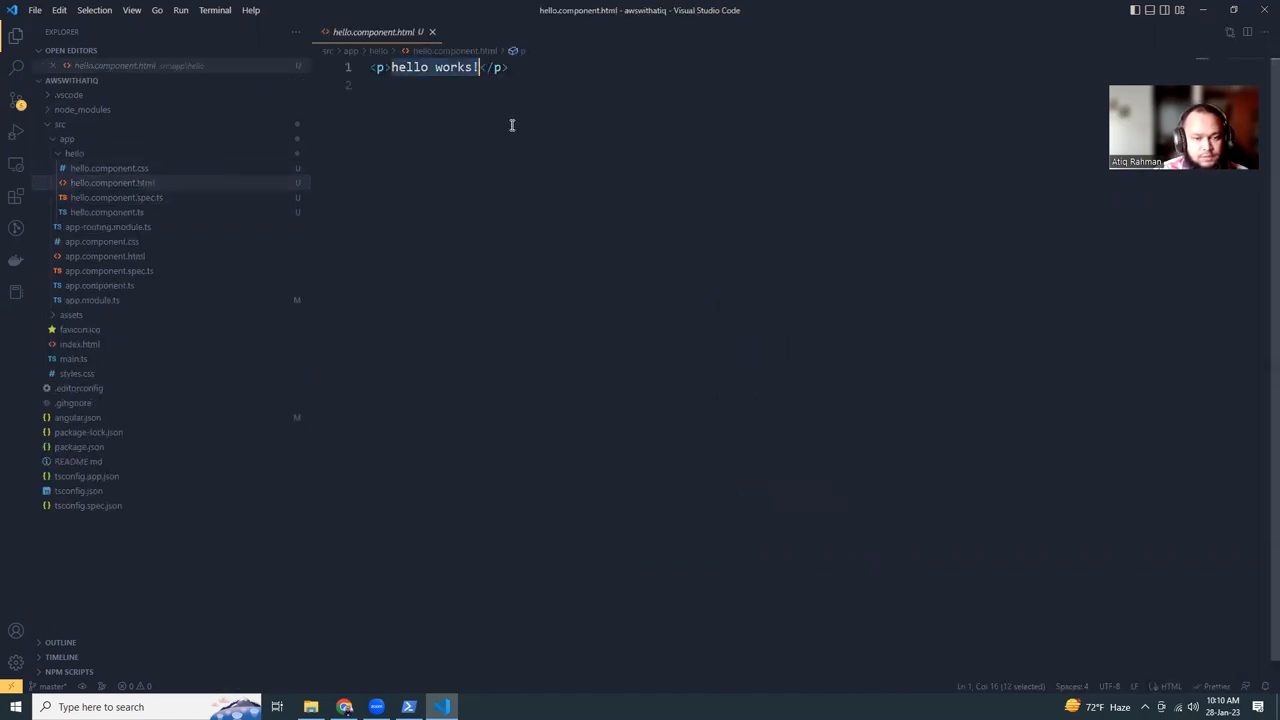
pyautogui.write('Wel')
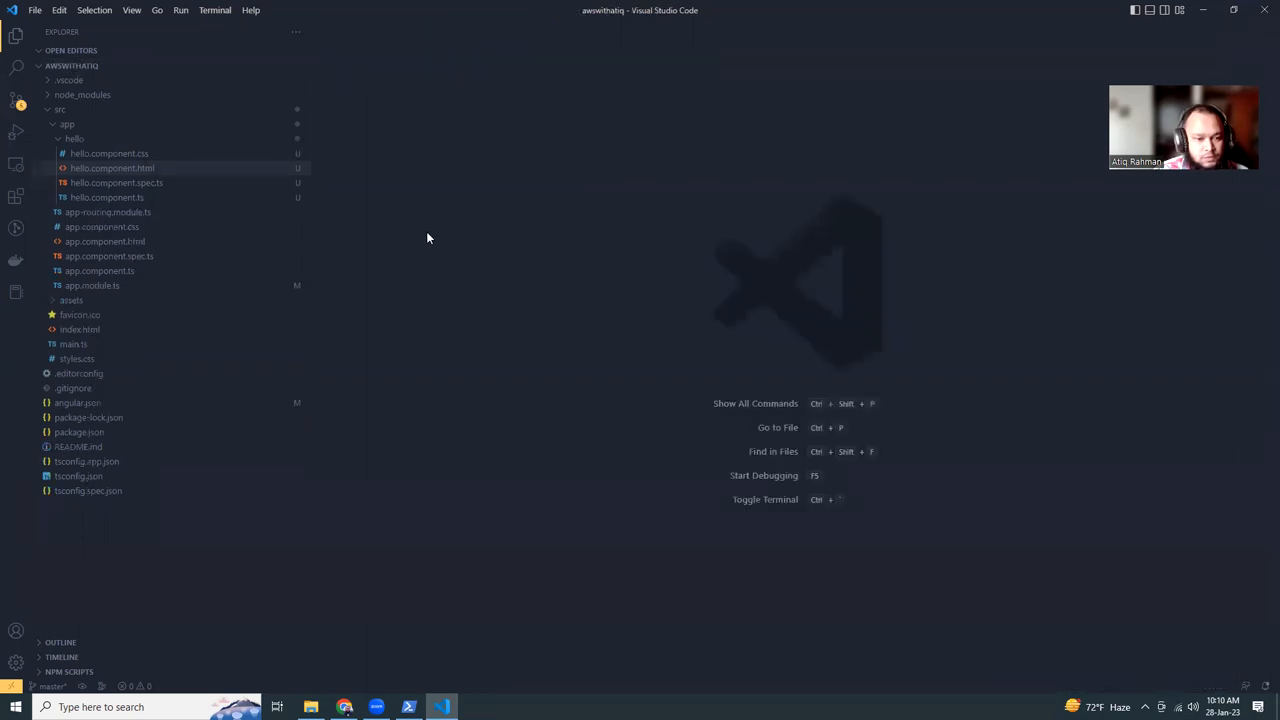
pyautogui.moveTo(100, 292)
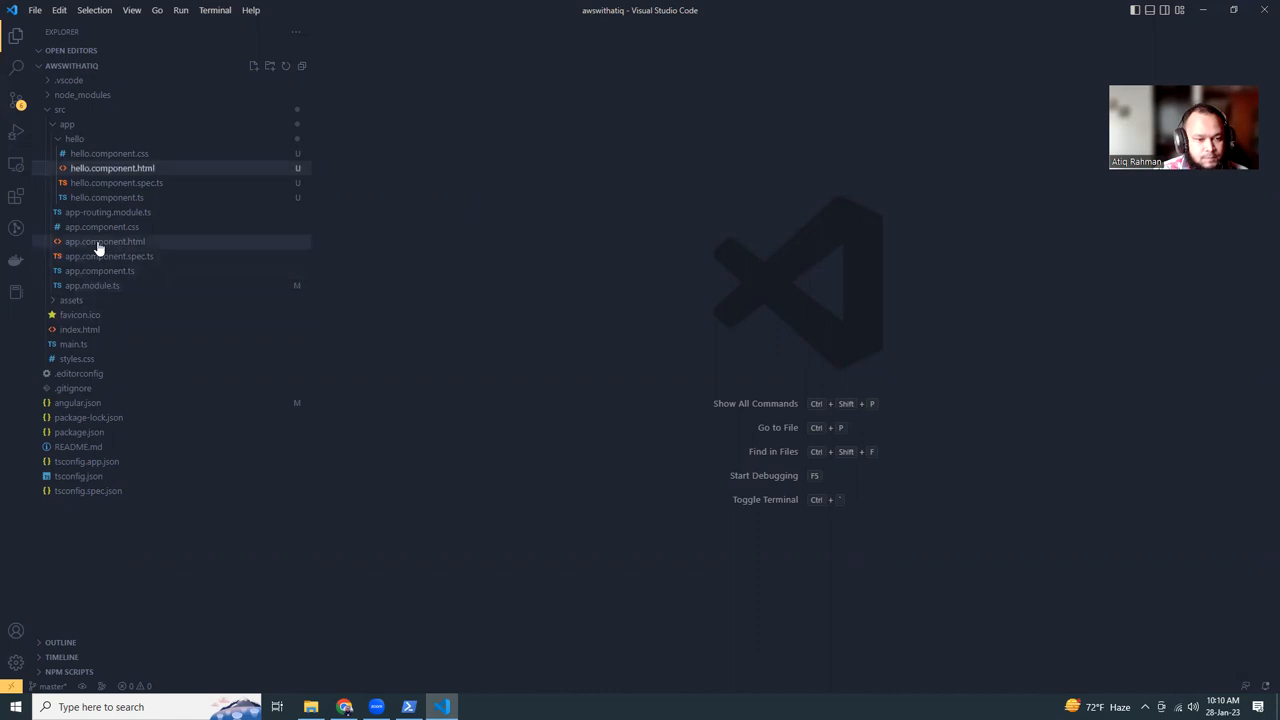
# Step: Replace app.component.html's contents with <app-hello></app-hello>
pyautogui.doubleClick(104, 240)
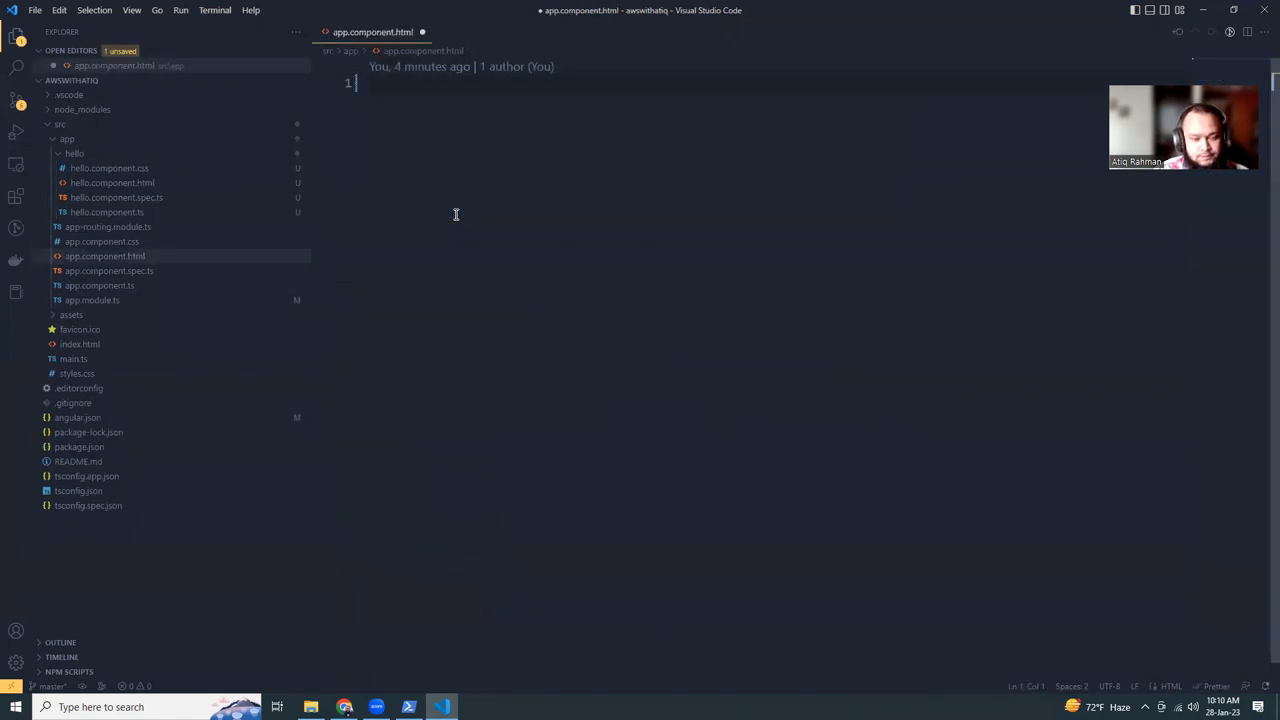
pyautogui.write('<')
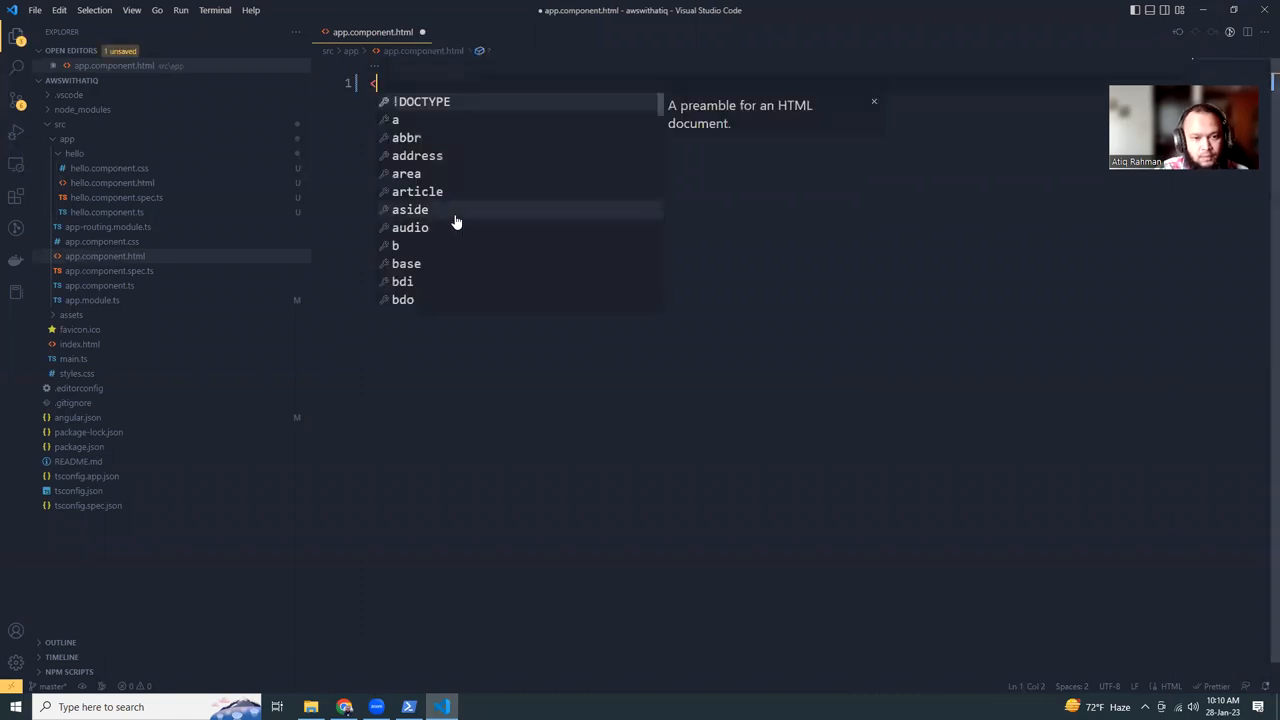
pyautogui.write('a')
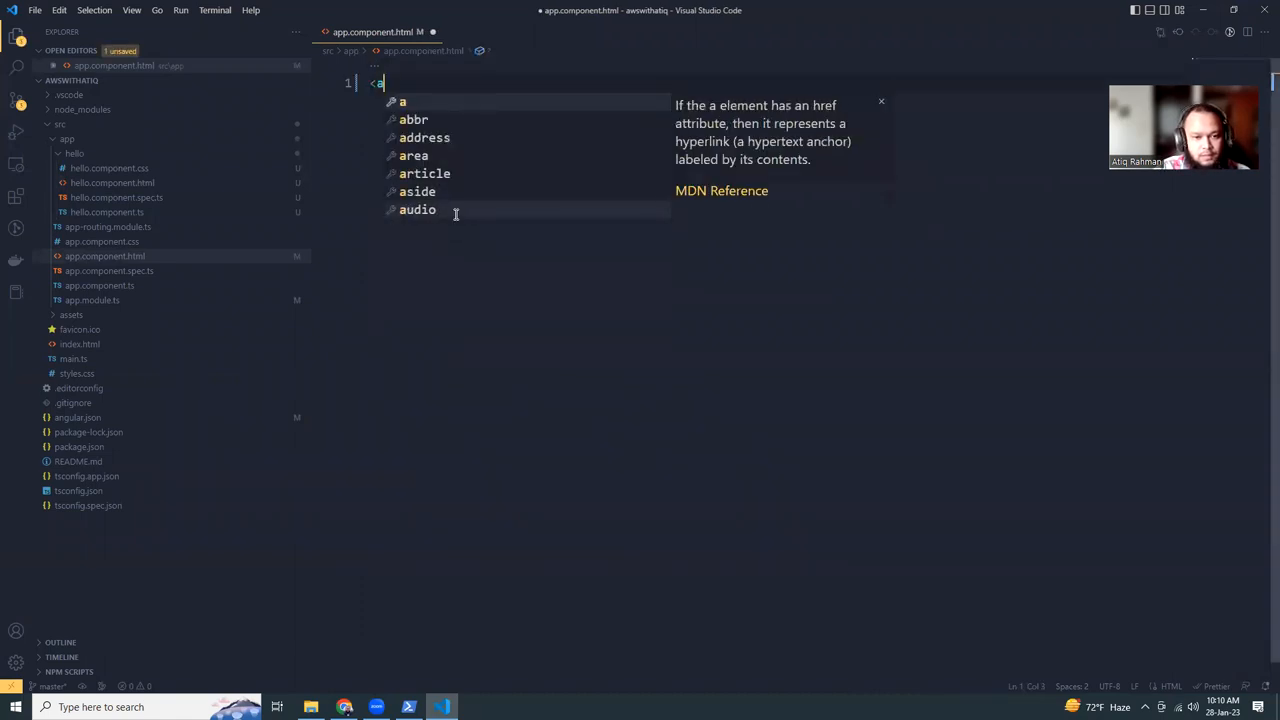
pyautogui.write('pp-he')
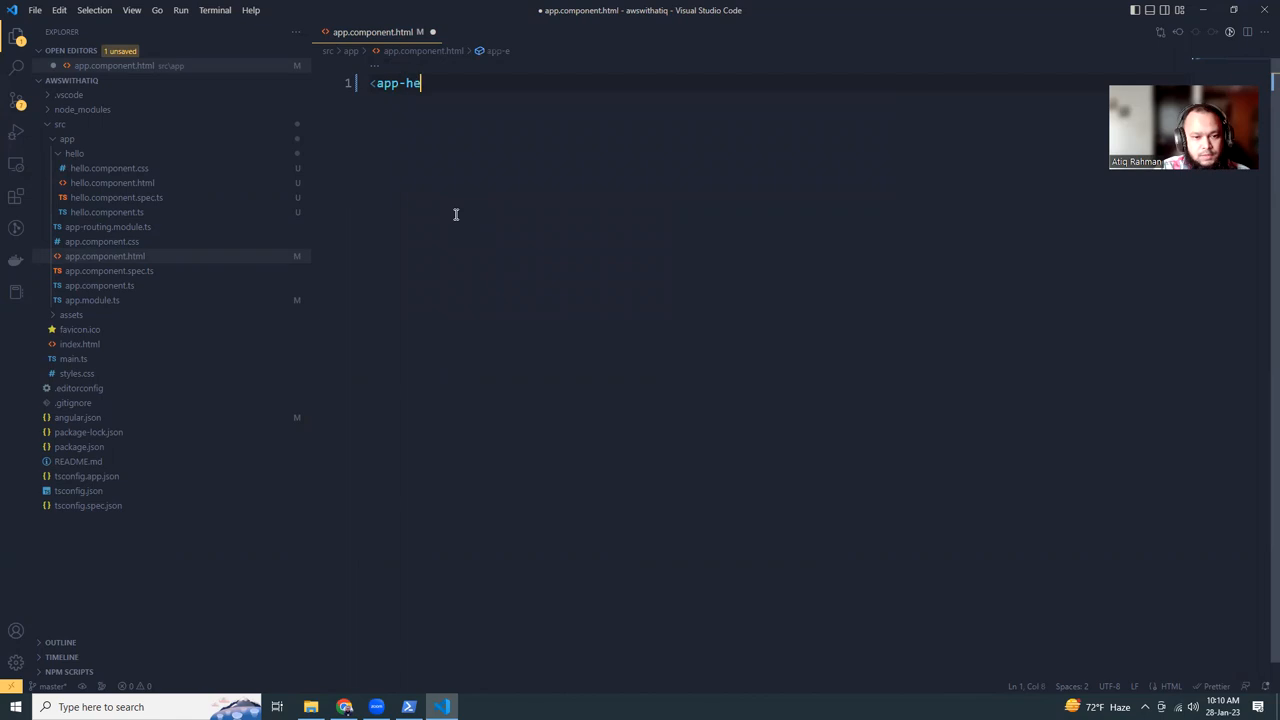
pyautogui.write('llo')
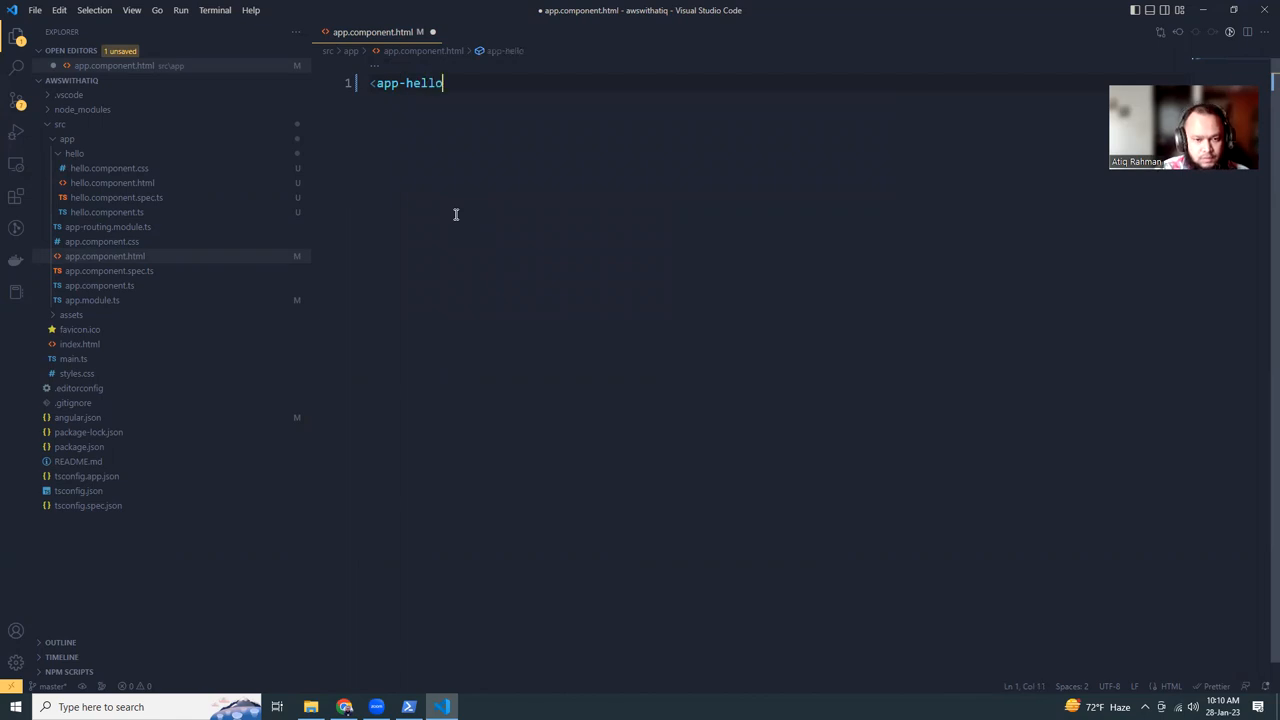
pyautogui.write('></app-hello>')
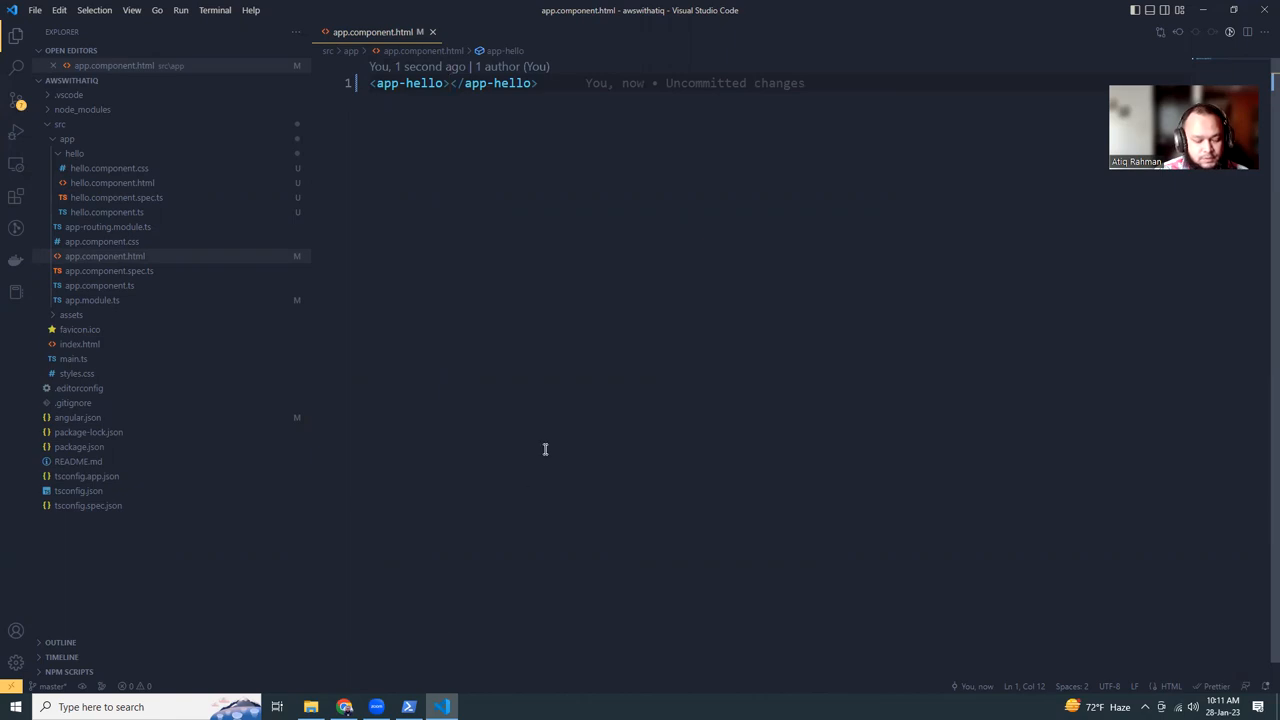
pyautogui.press('ctrl+`')
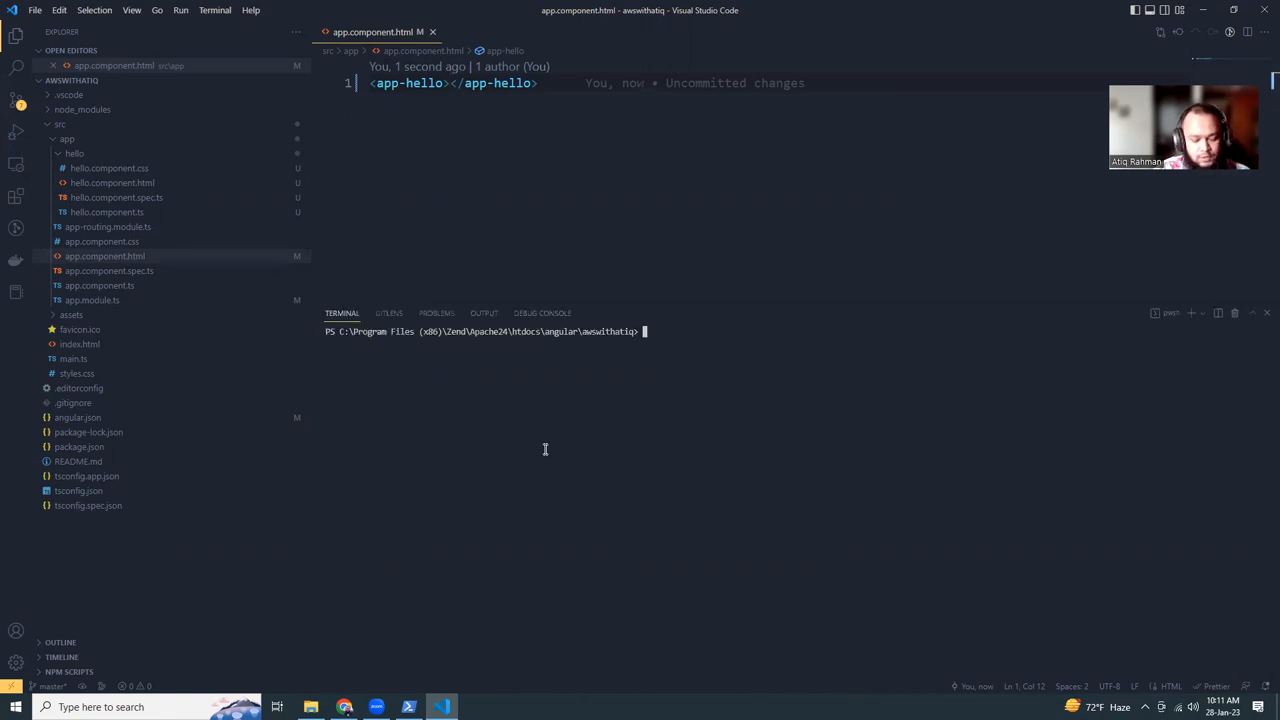
# Step: Run ng serve in the integrated terminal to start the dev server
pyautogui.write('ng serve')
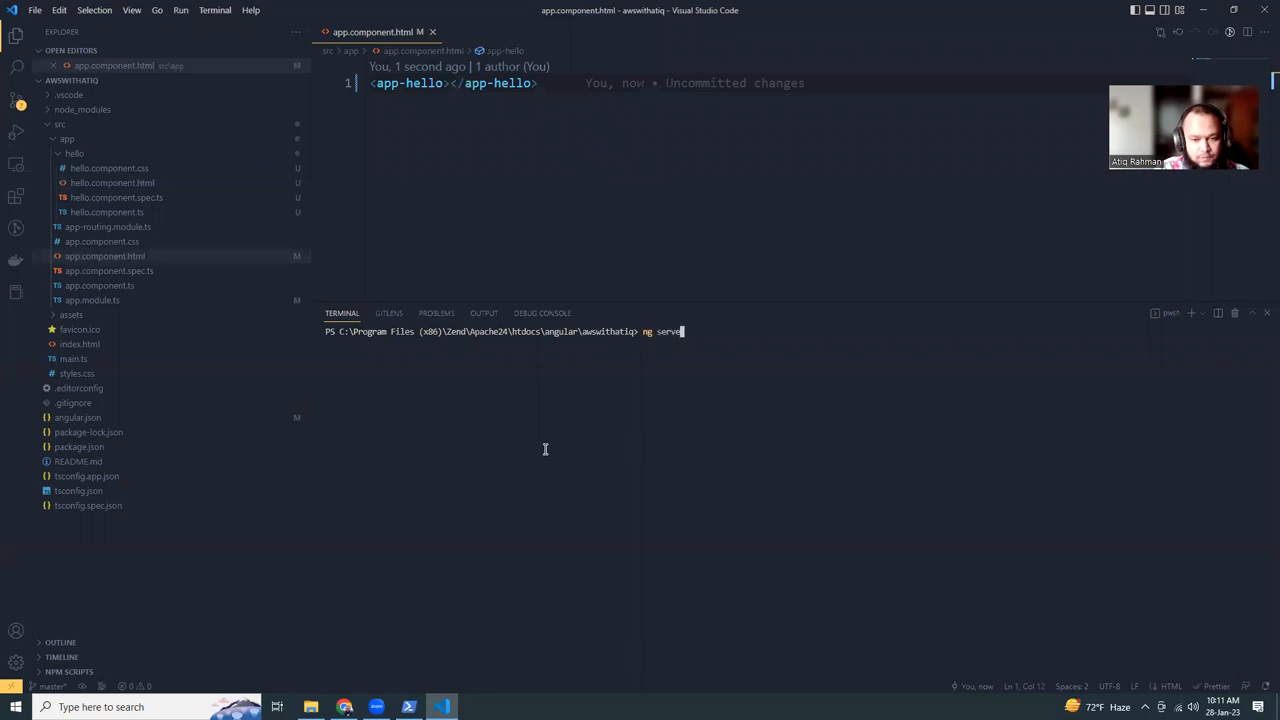
pyautogui.press('Enter')
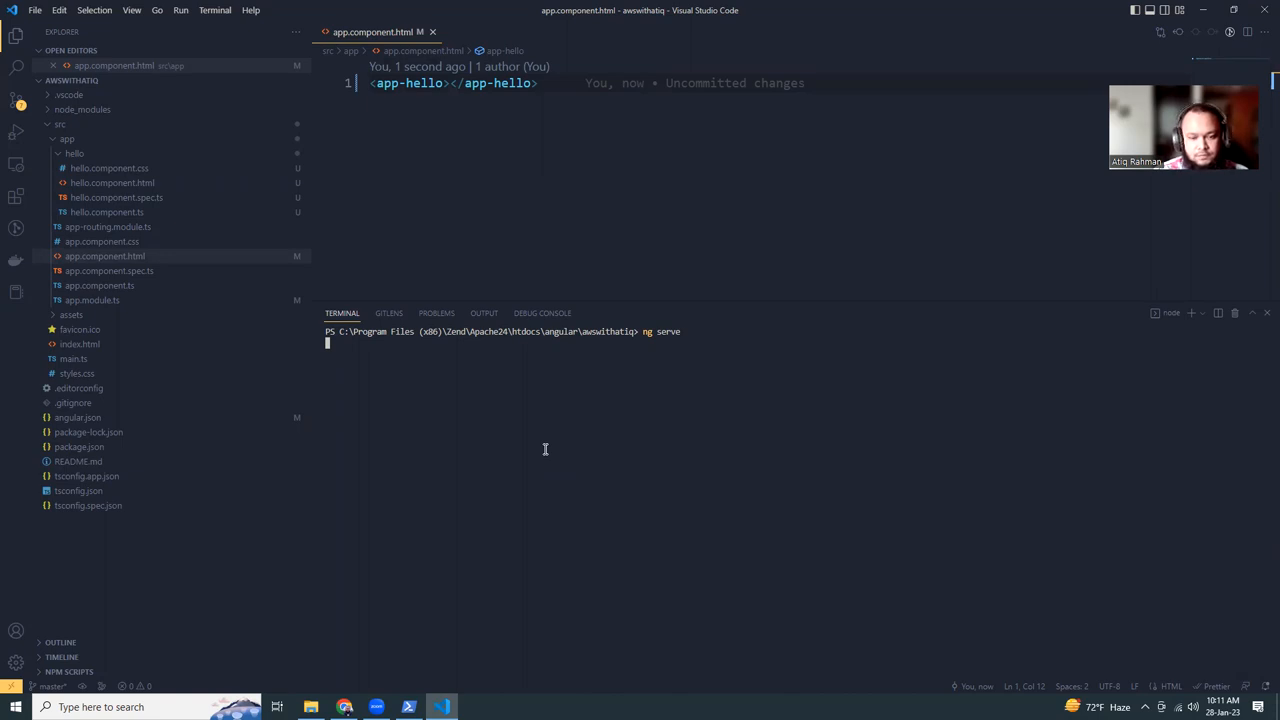
pyautogui.moveTo(544, 444)
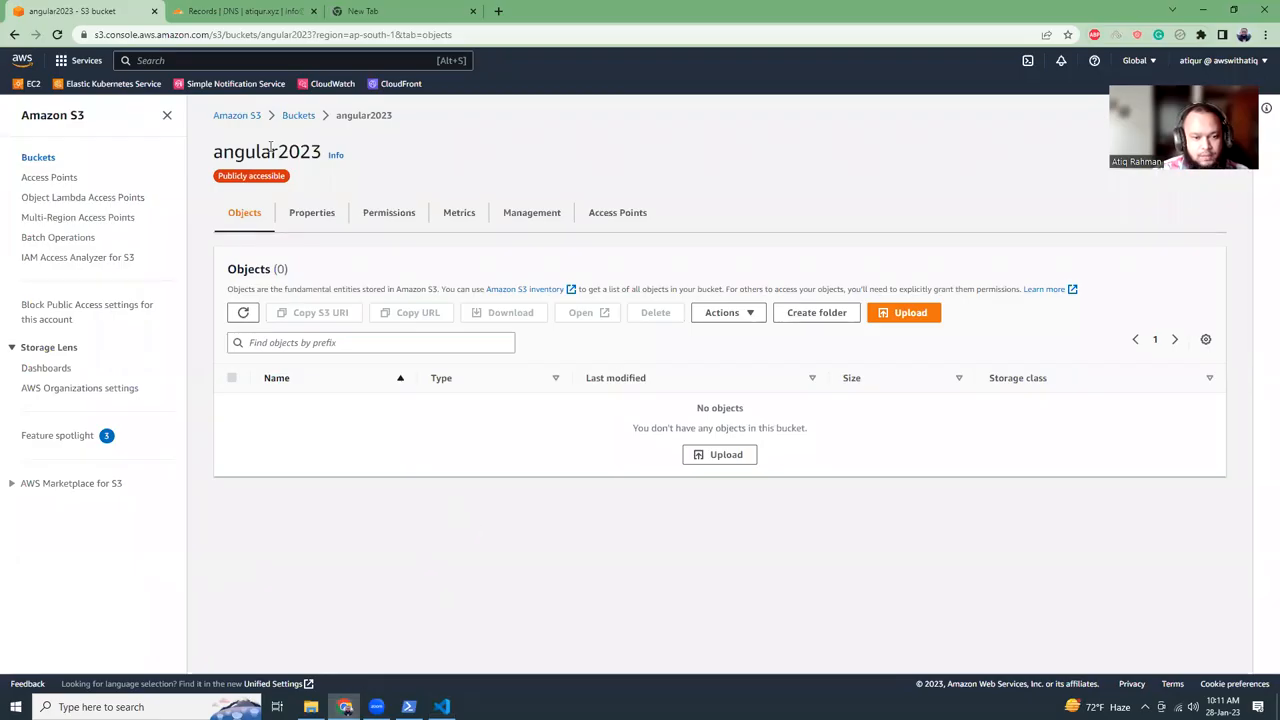
# Step: Copy the bucket name angular2023 and bring up the CloudFront distributions list in another tab
pyautogui.doubleClick(240, 152)
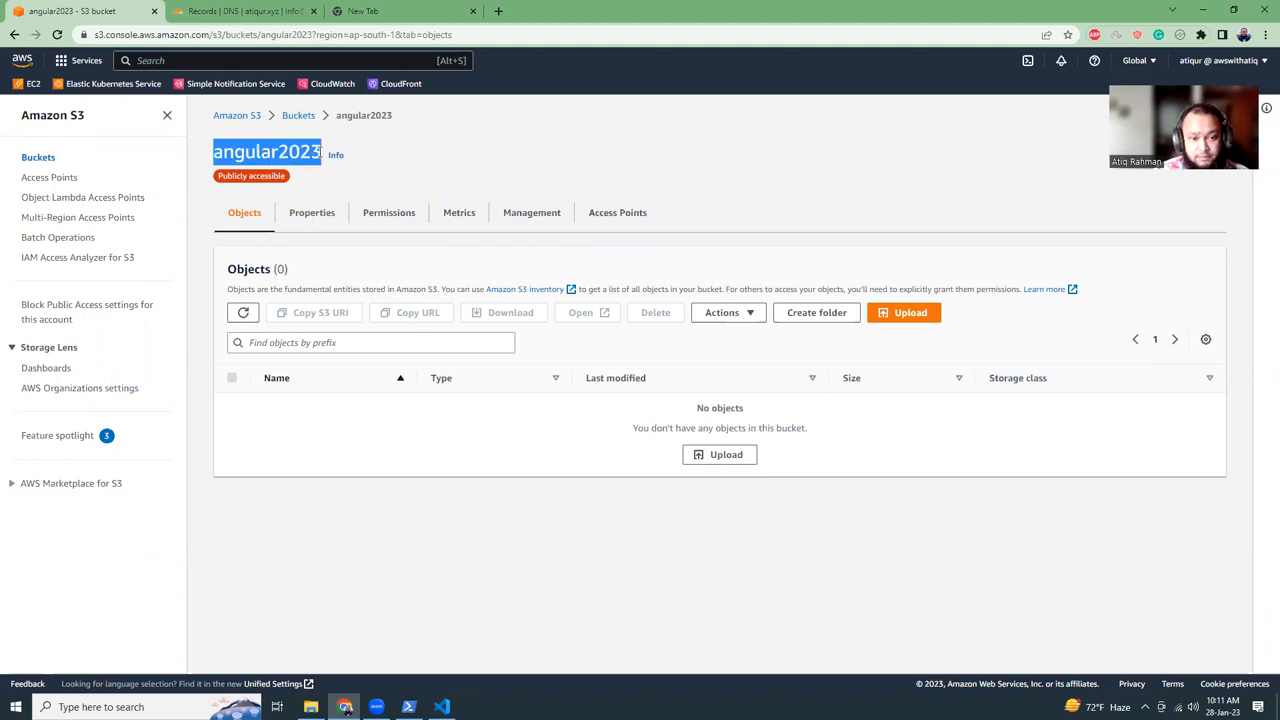
pyautogui.moveTo(356, 90)
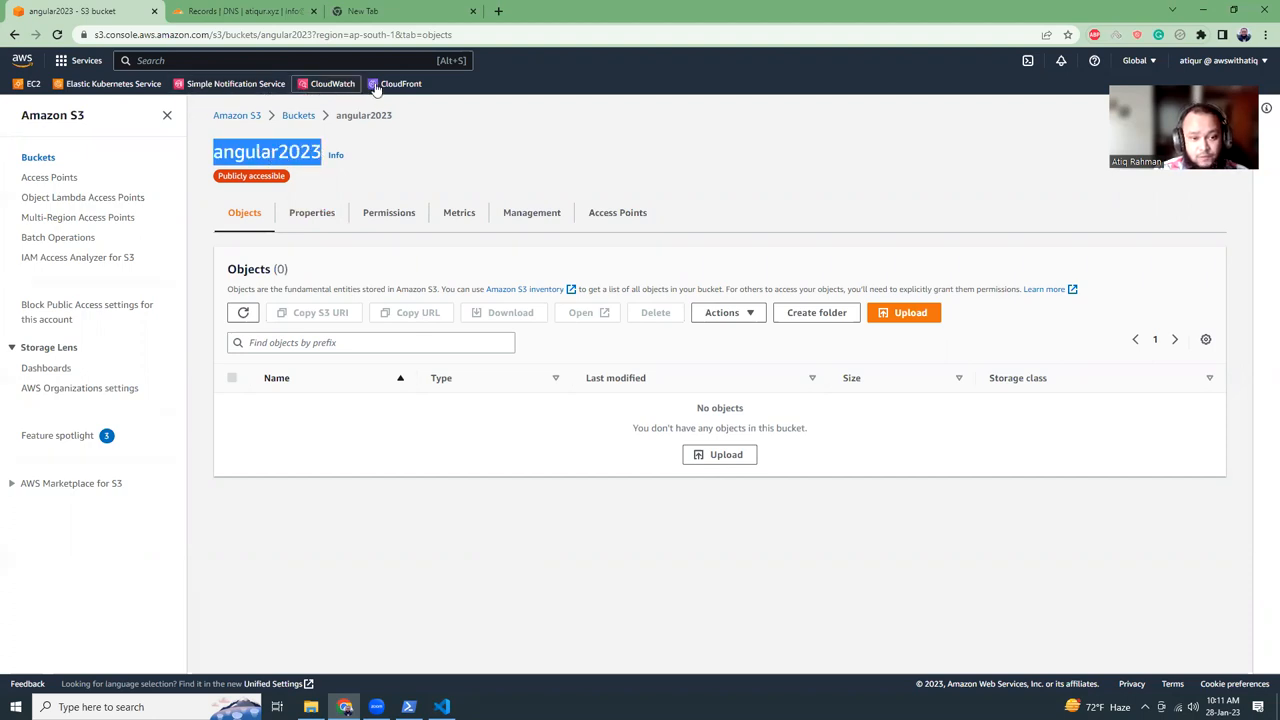
pyautogui.click(396, 84)
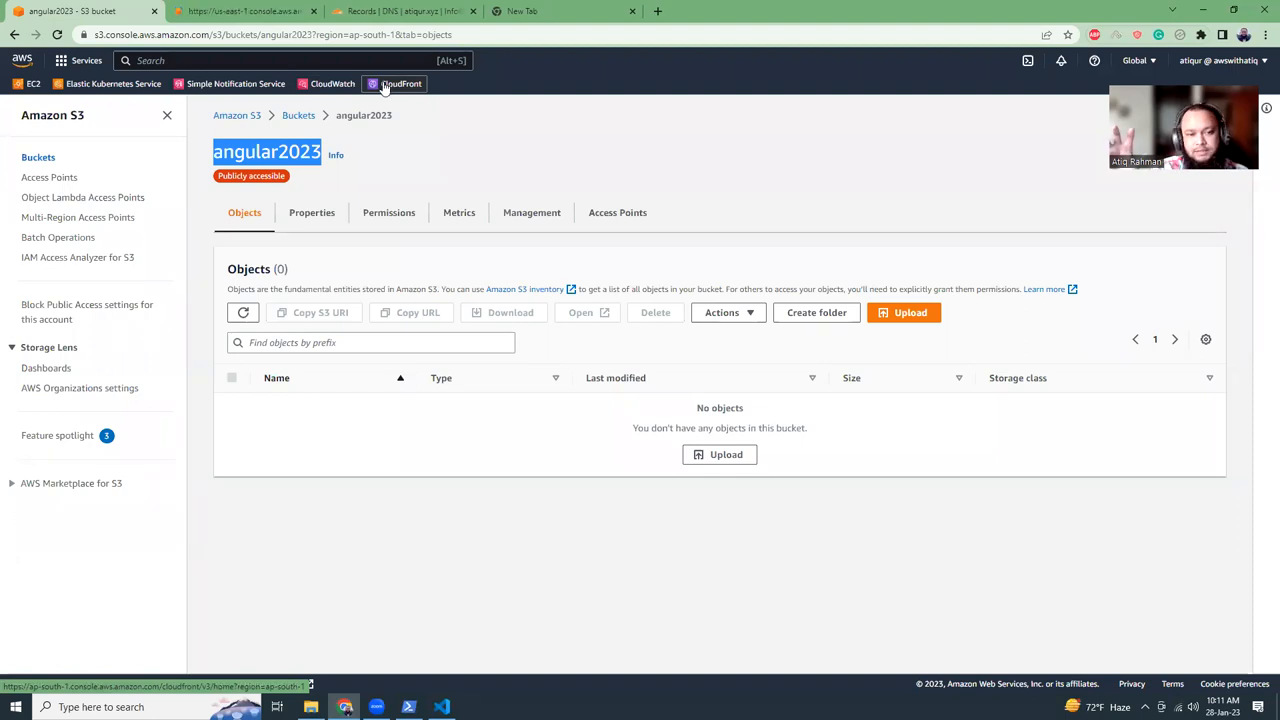
pyautogui.click(212, 12)
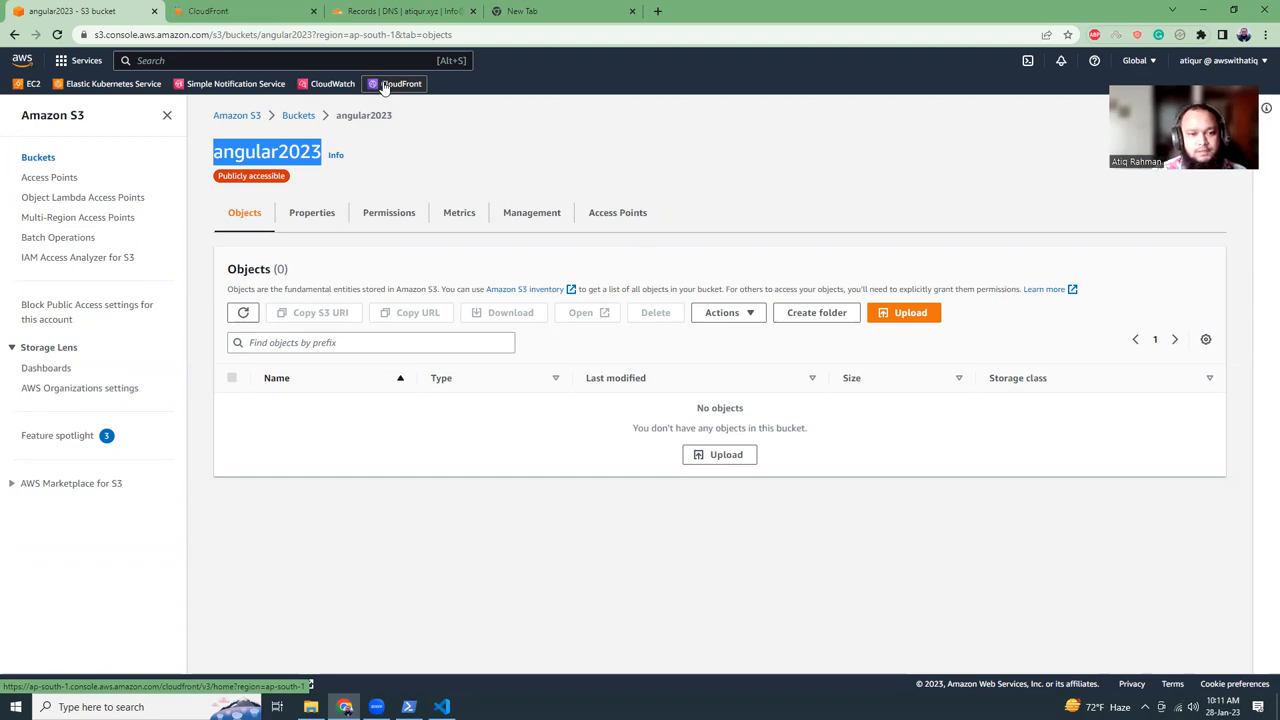
pyautogui.click(208, 12)
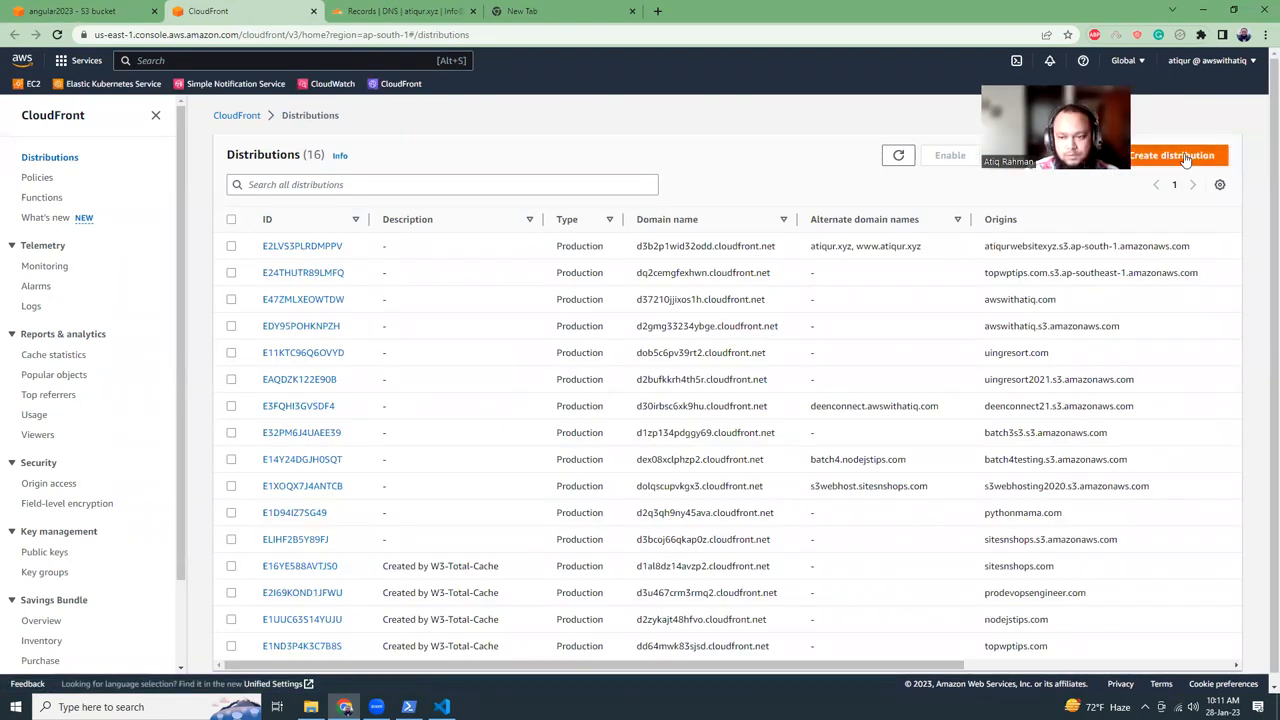
# Step: Start a new distribution with angular2023.s3.ap-south-1.amazonaws.com as its origin domain
pyautogui.click(1176, 154)
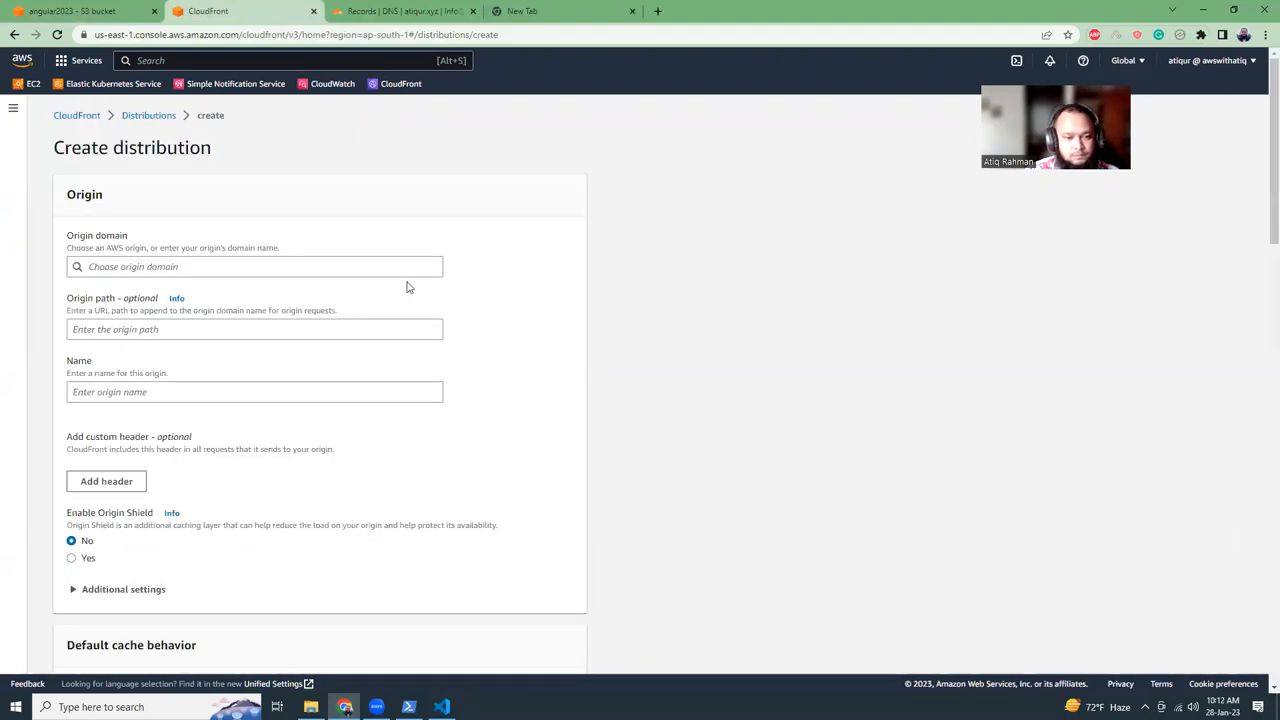
pyautogui.click(254, 266)
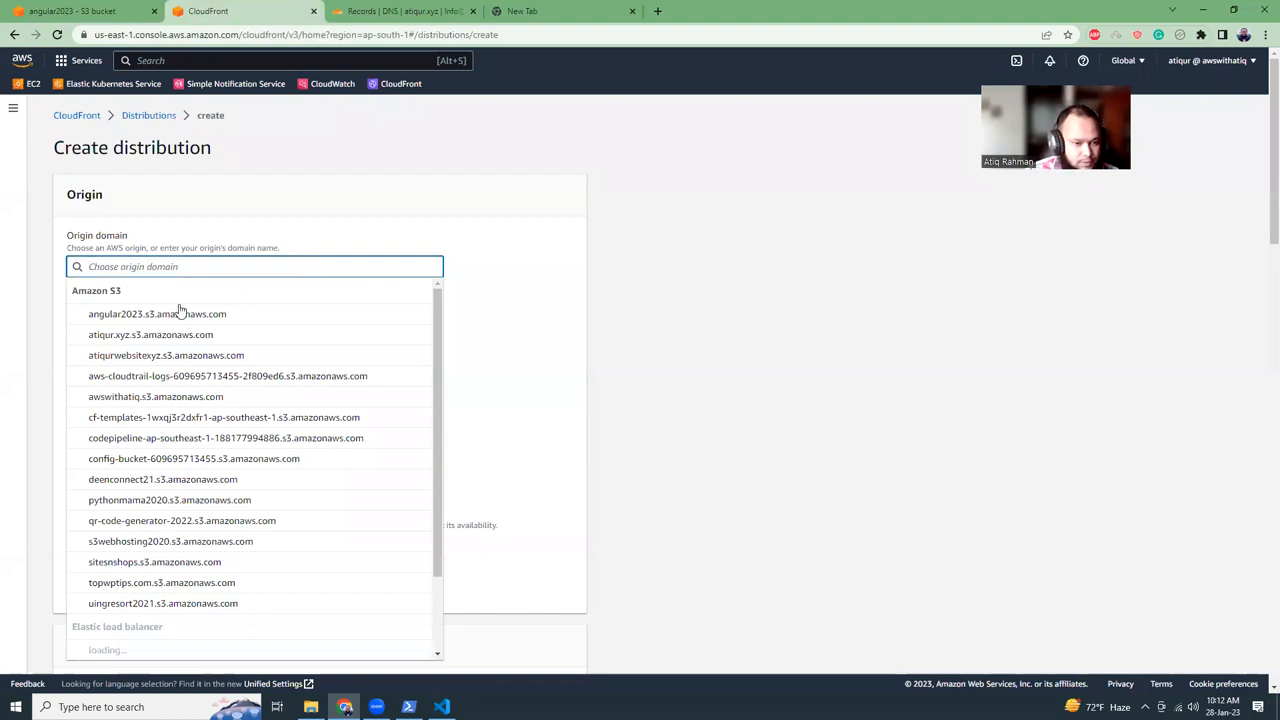
pyautogui.click(156, 312)
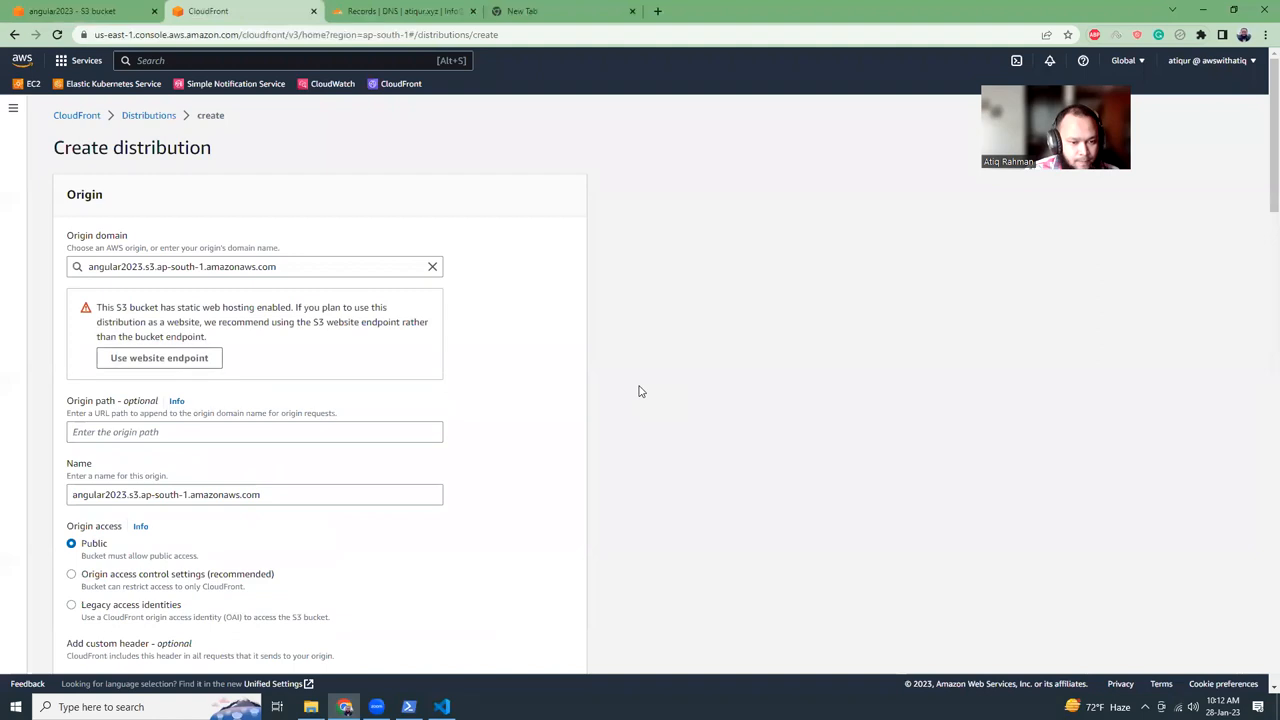
# Step: Set the default root object to index.html and create the distribution
pyautogui.scroll(-3)
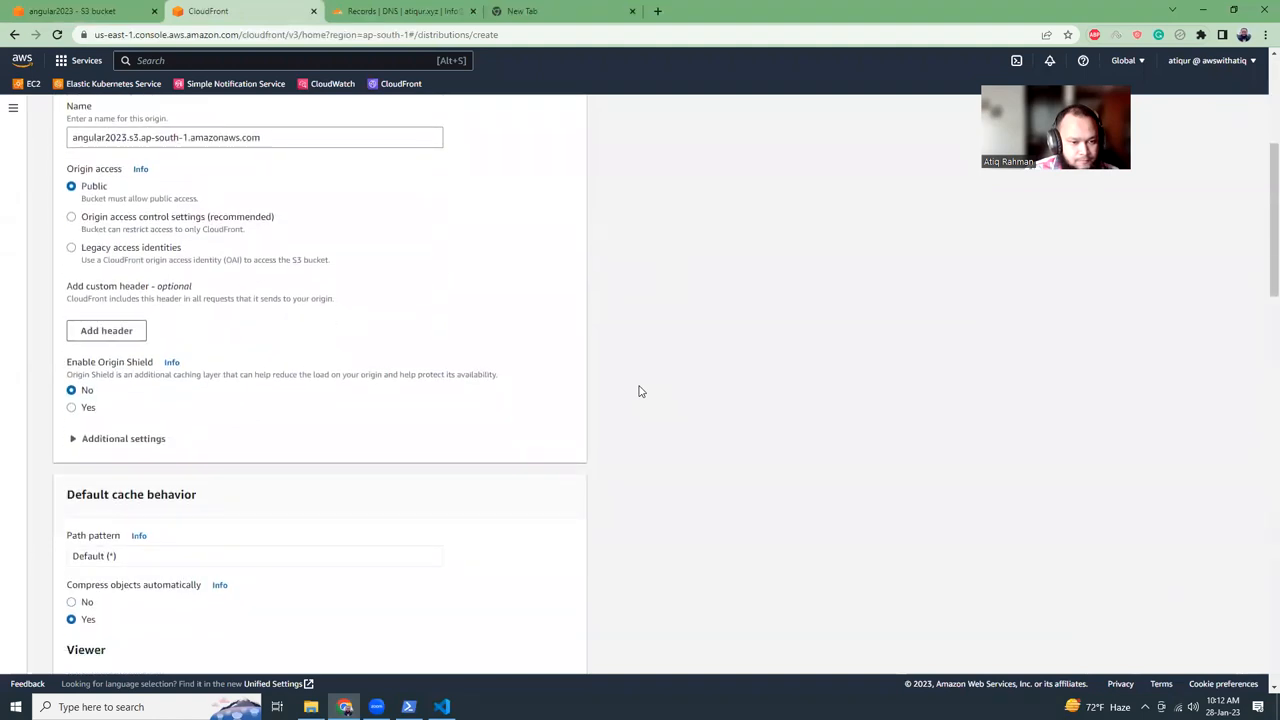
pyautogui.scroll(-3)
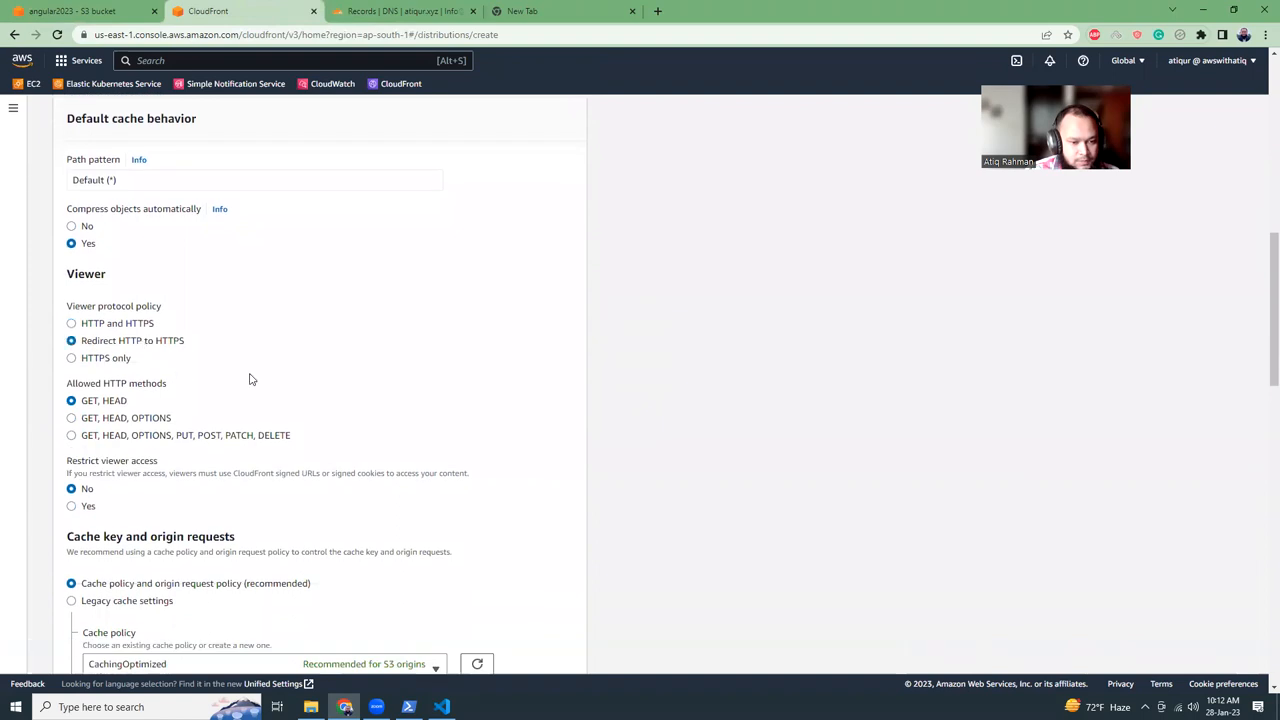
pyautogui.scroll(-3)
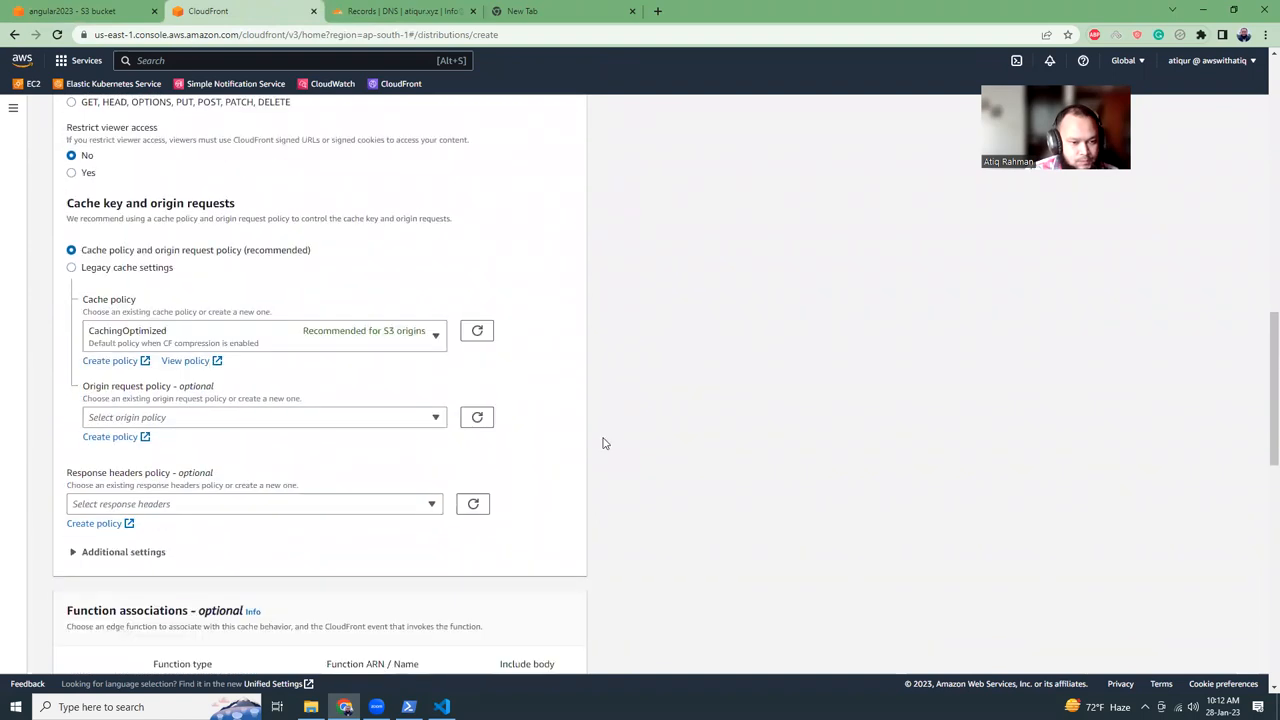
pyautogui.scroll(-3)
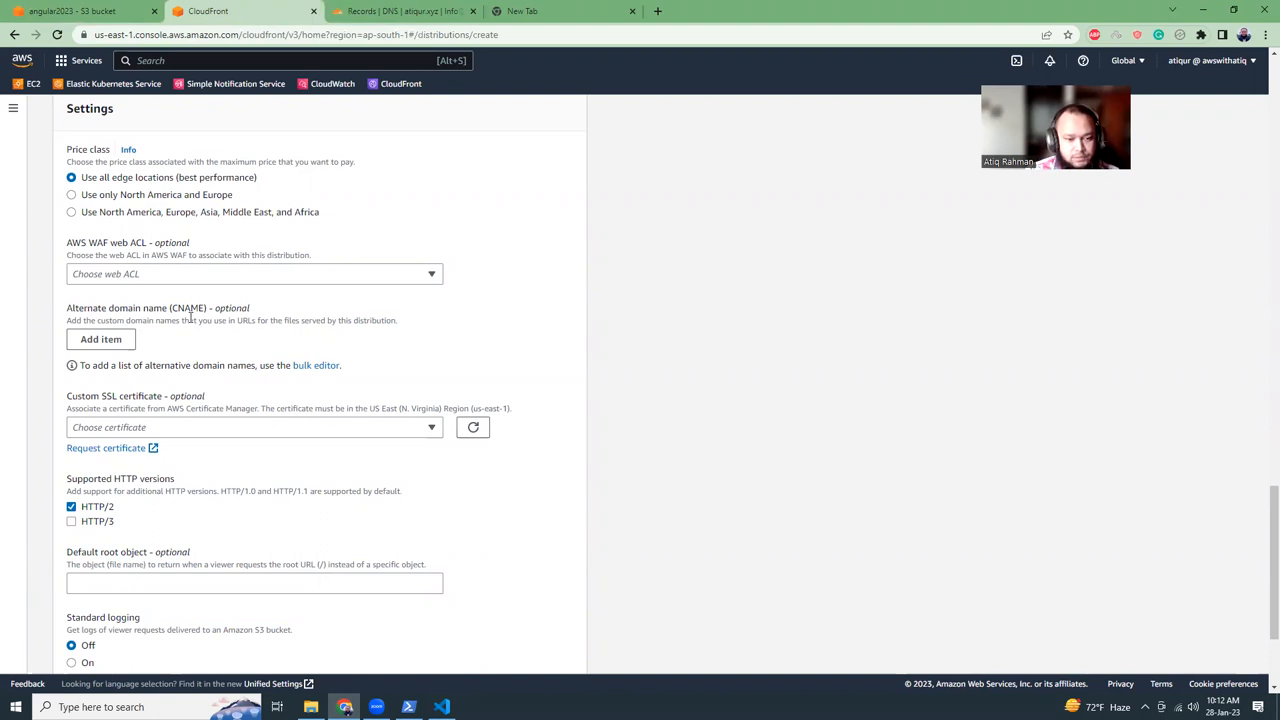
pyautogui.scroll(-3)
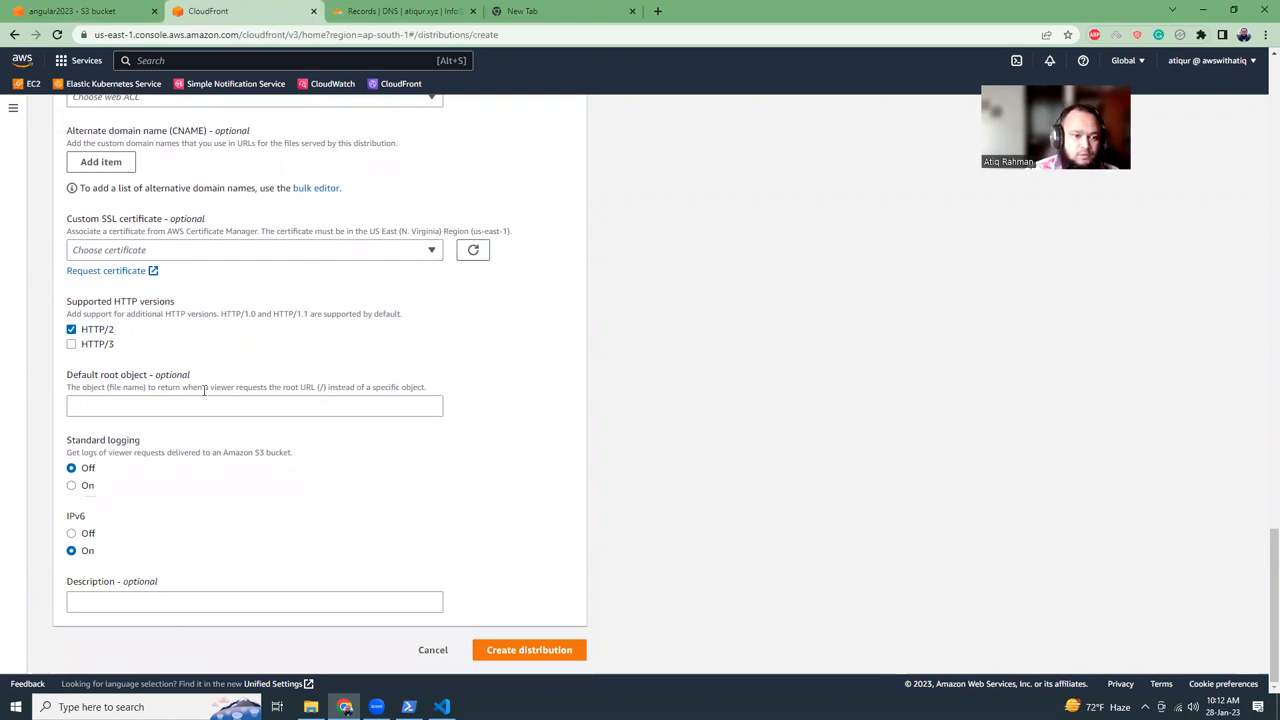
pyautogui.click(254, 406)
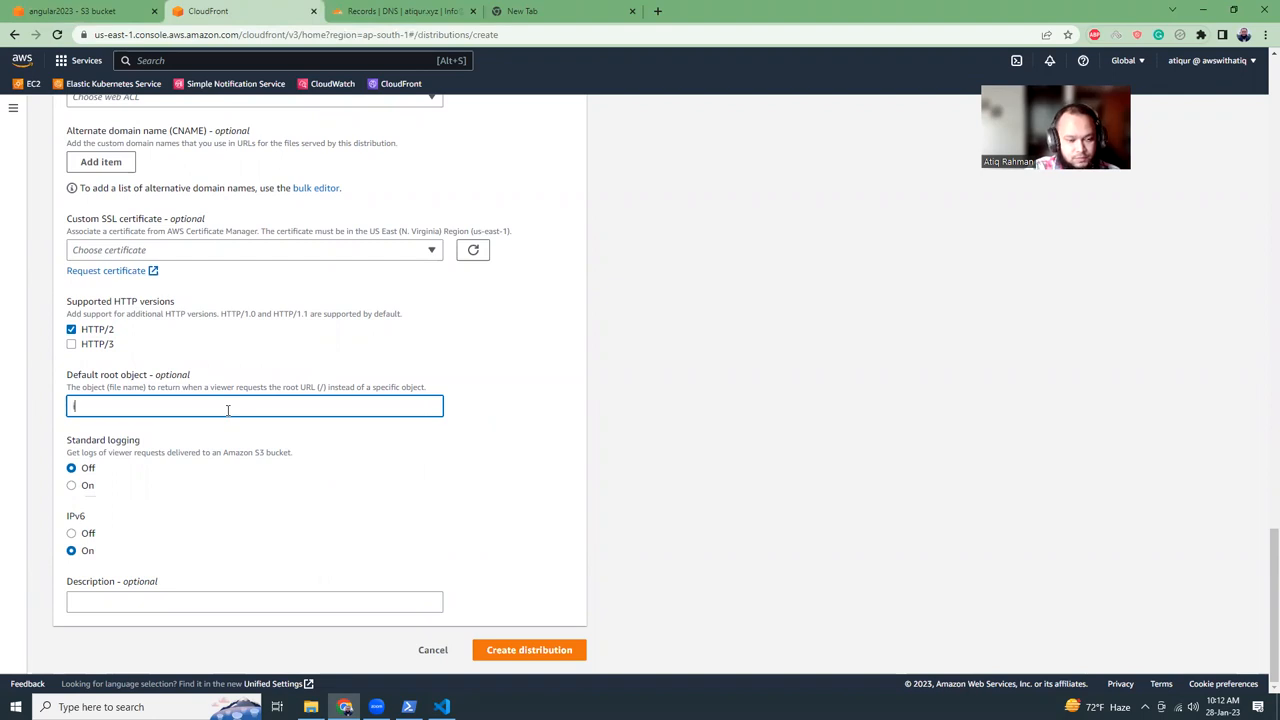
pyautogui.write('index')
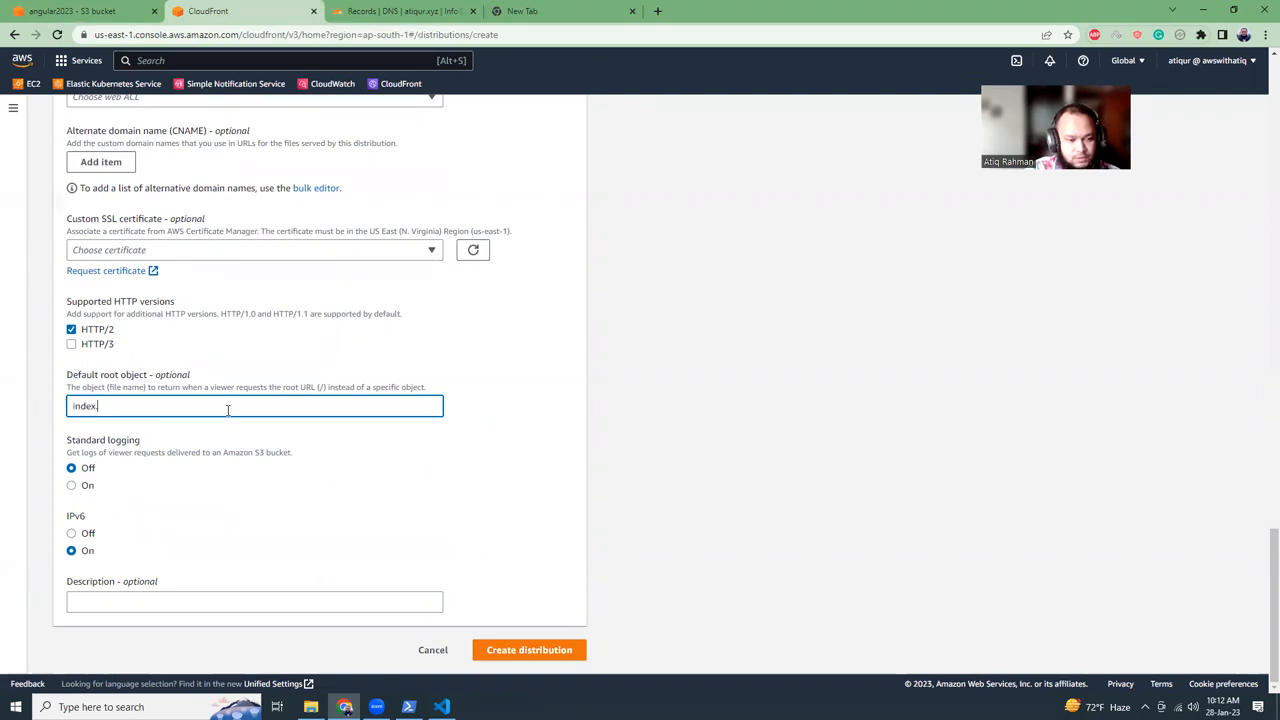
pyautogui.write('.html')
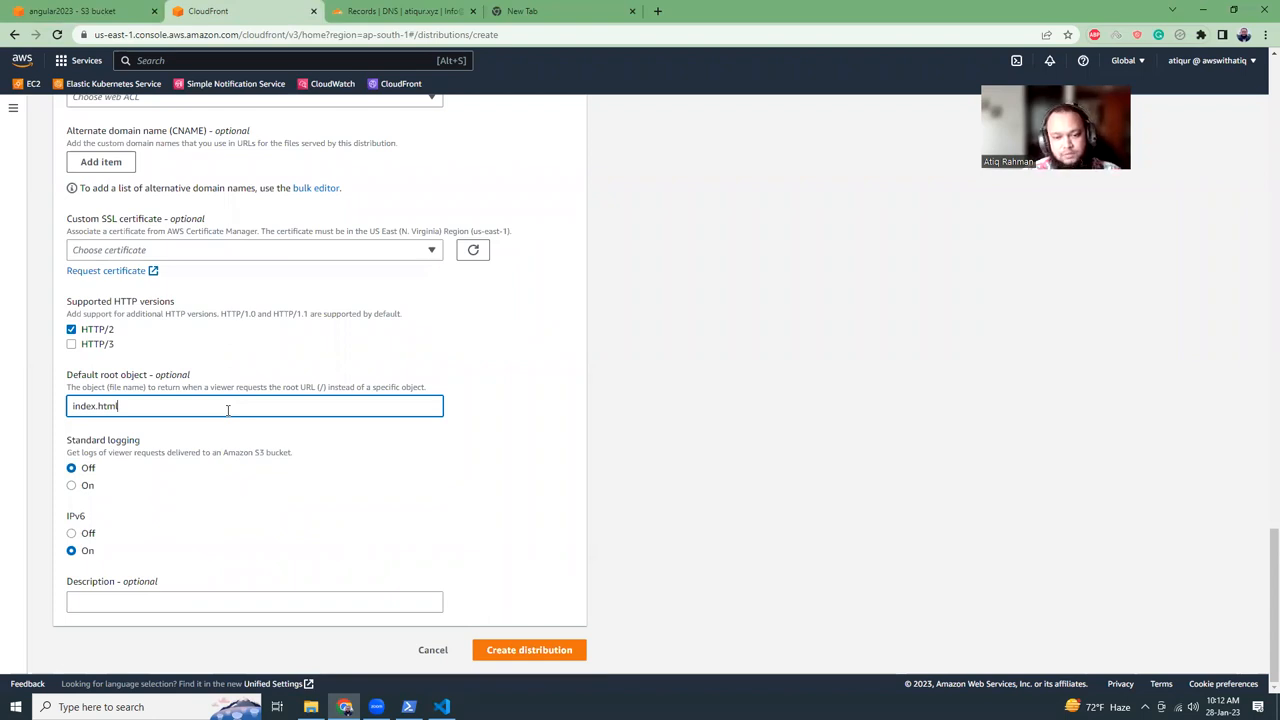
pyautogui.moveTo(88, 386)
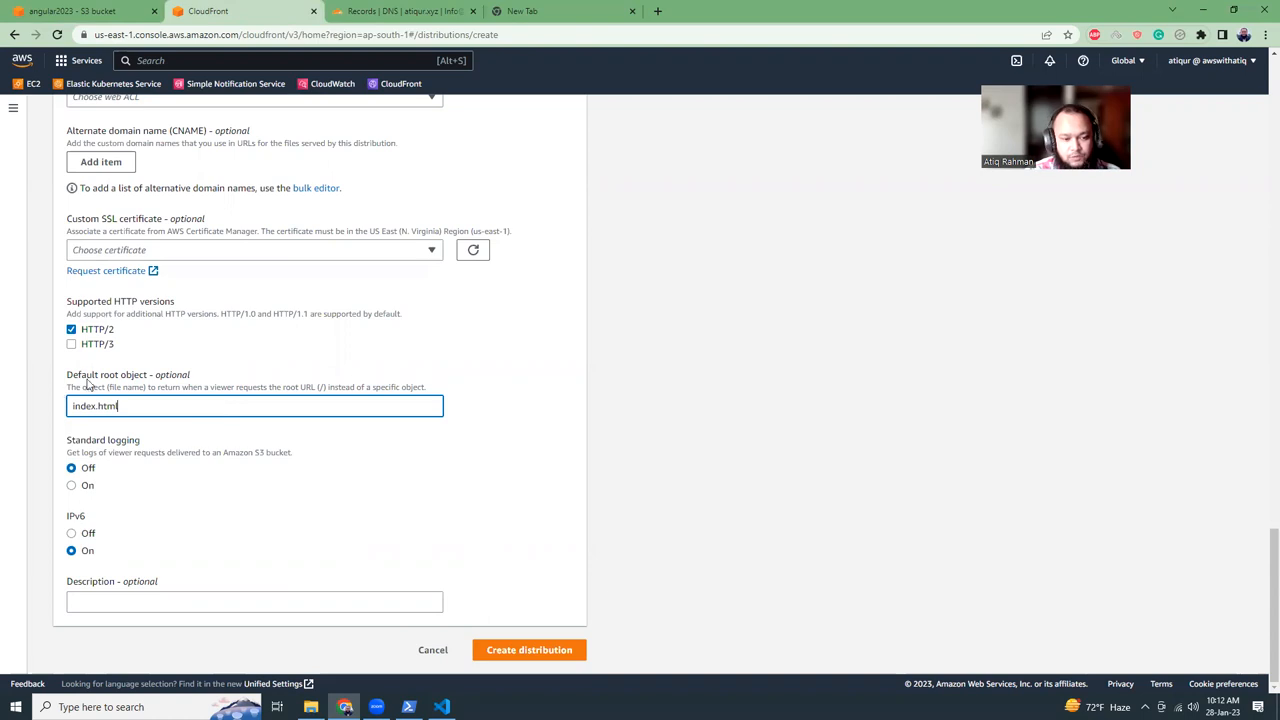
pyautogui.click(532, 648)
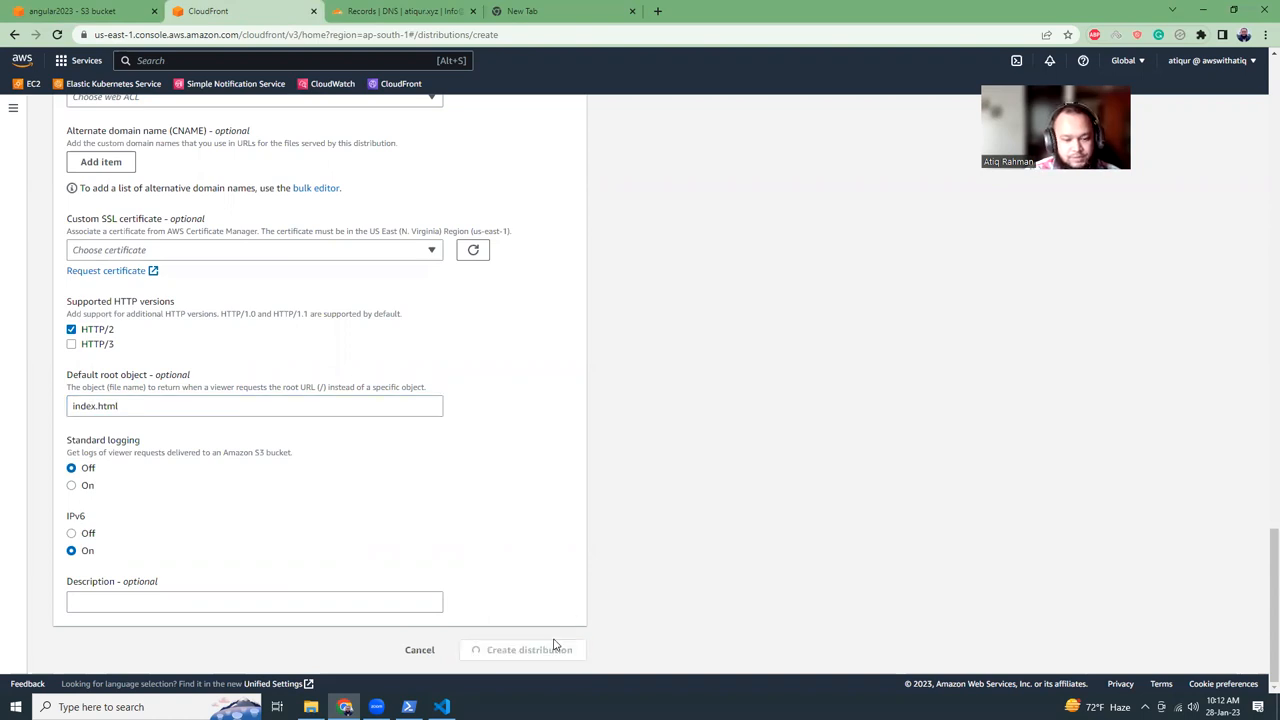
pyautogui.click(530, 648)
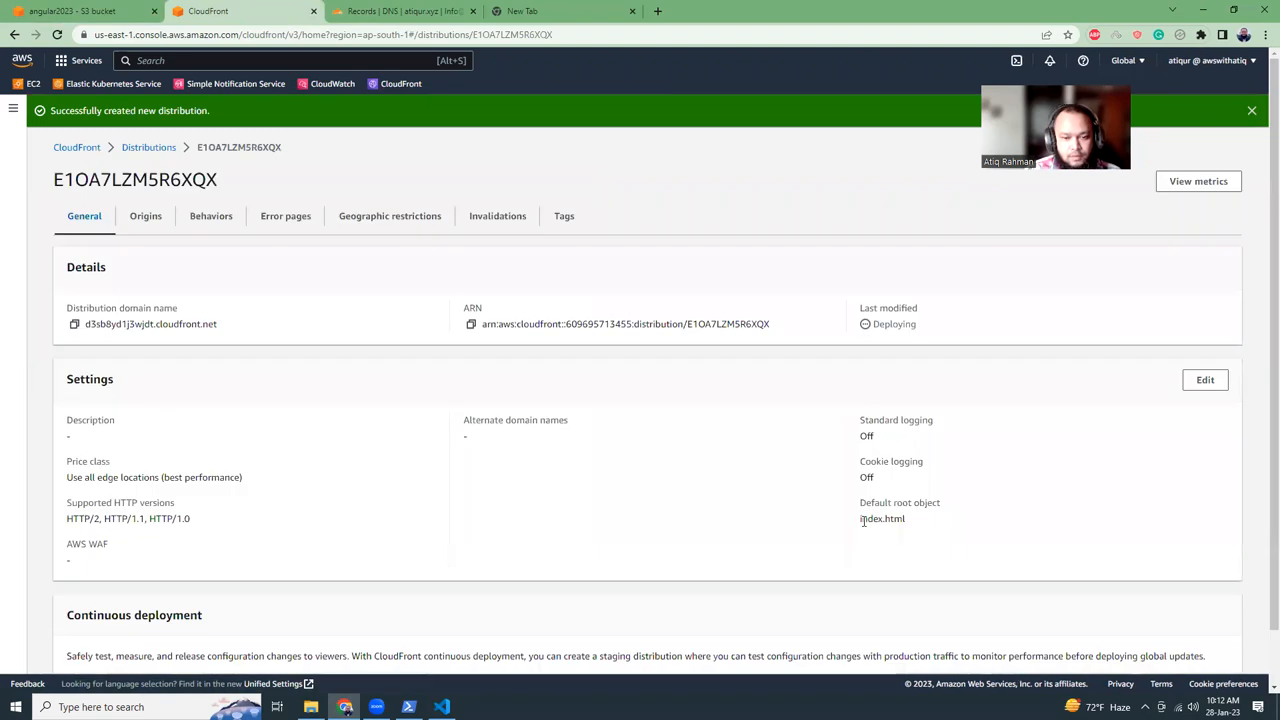
pyautogui.moveTo(516, 440)
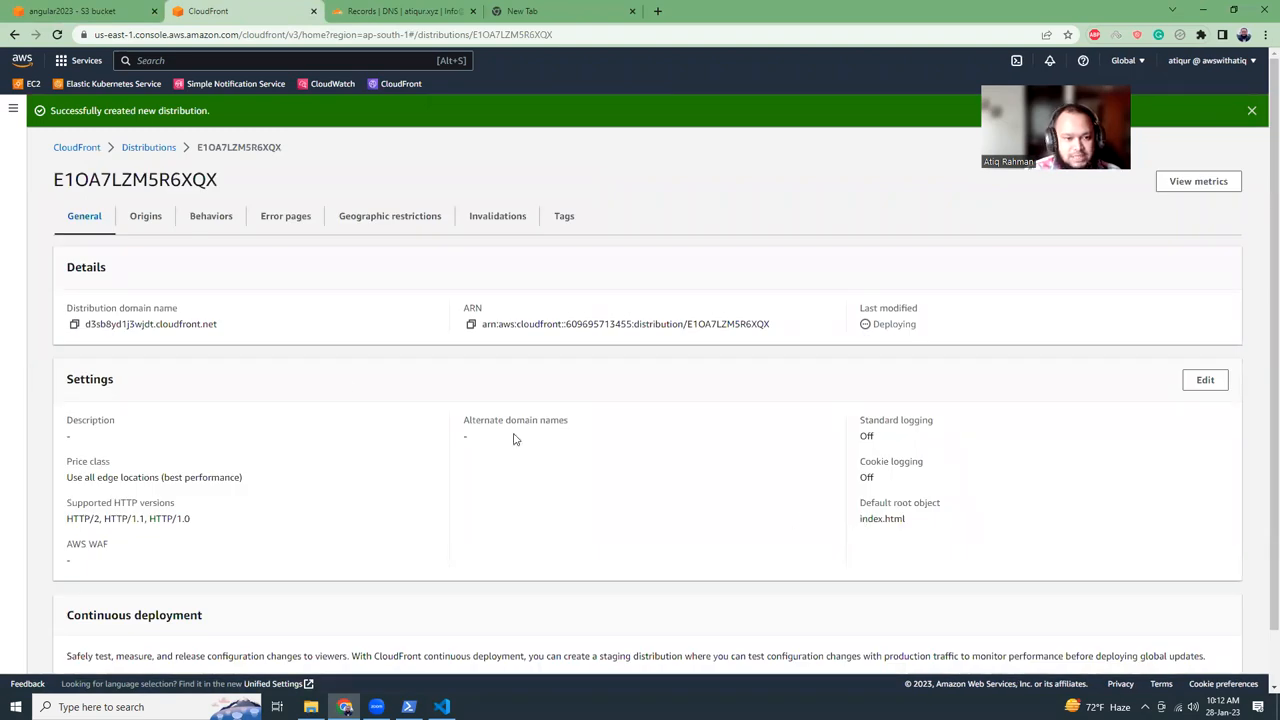
pyautogui.moveTo(348, 378)
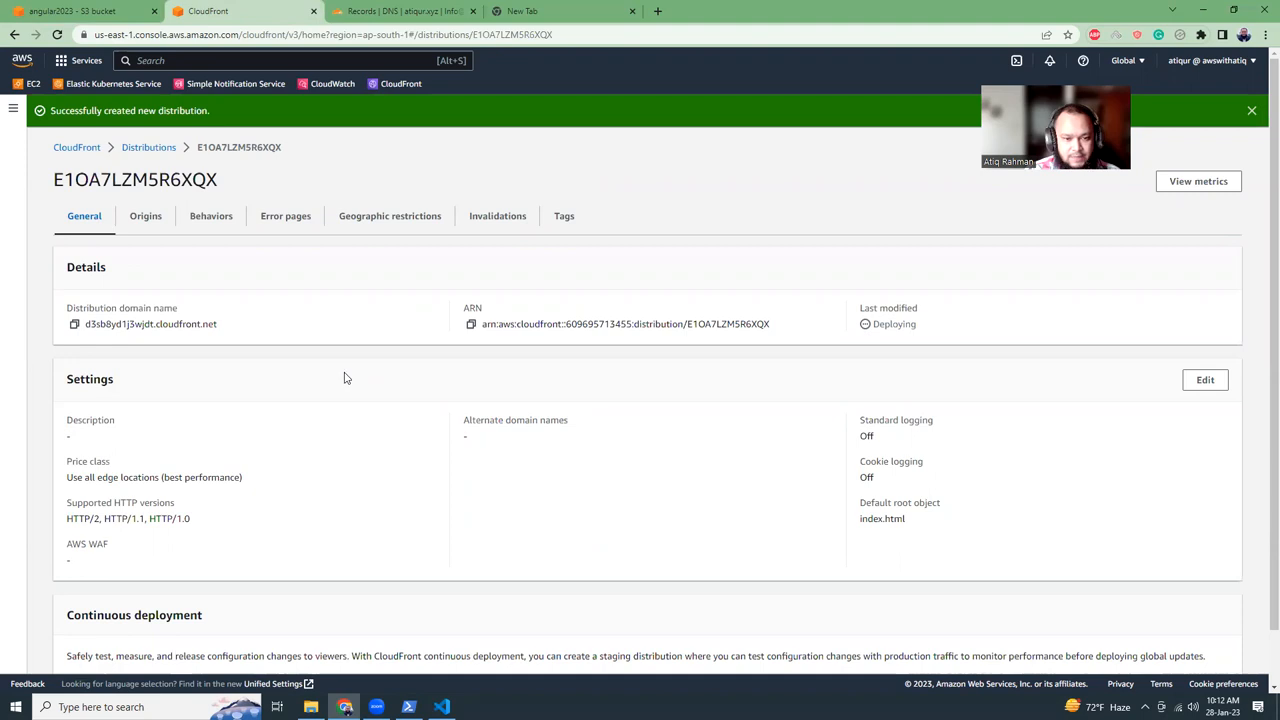
# Step: View the Angular app at localhost:4200 in a new tab, then return to the distribution details
pyautogui.click(424, 708)
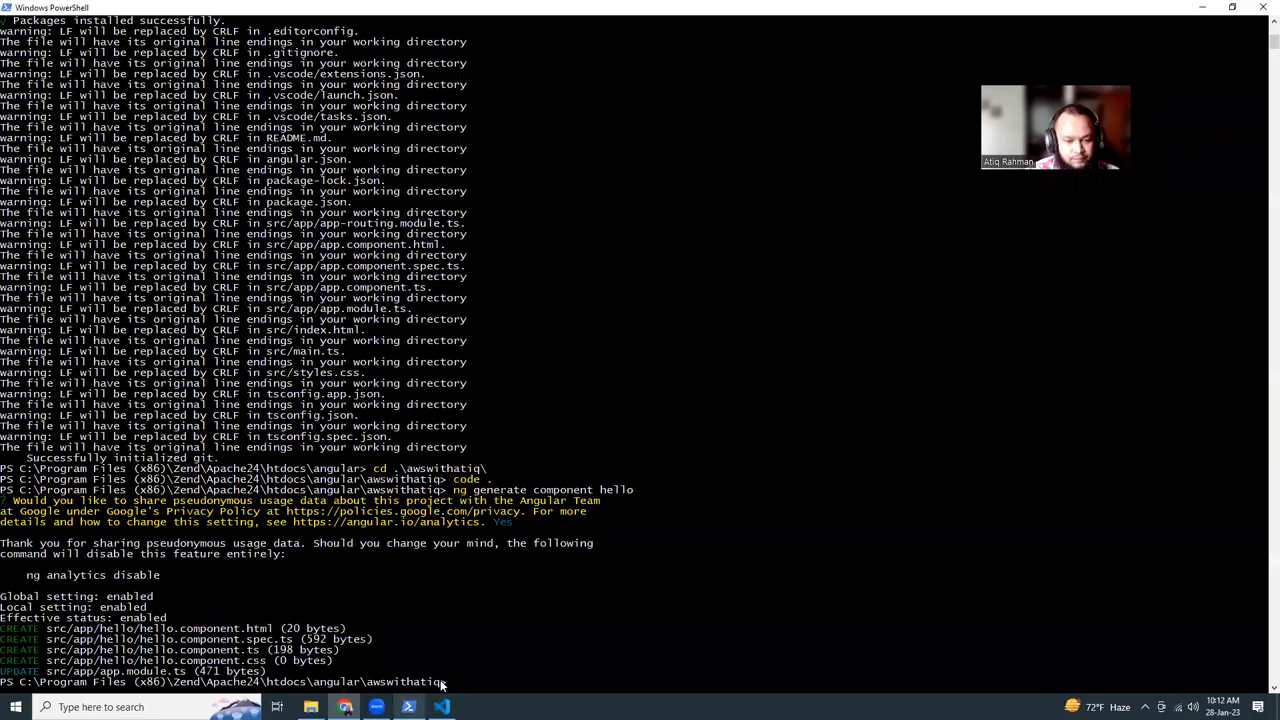
pyautogui.click(440, 708)
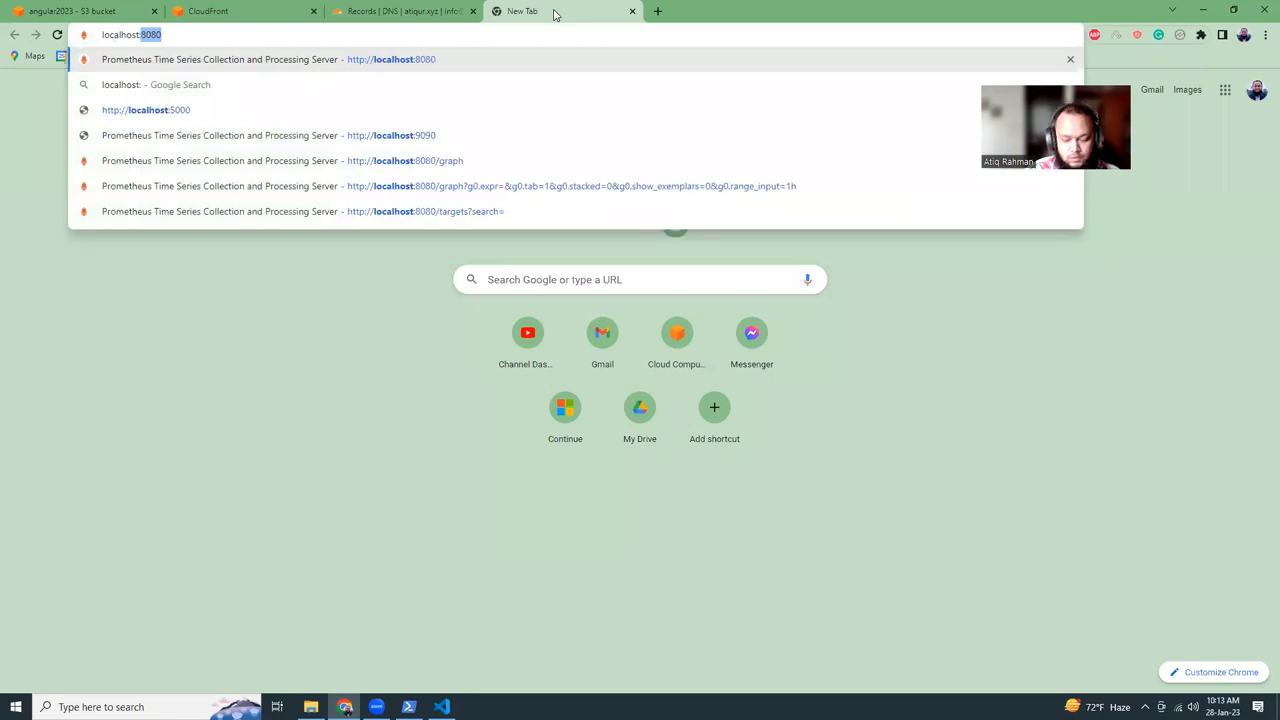
pyautogui.write('localhost:4200')
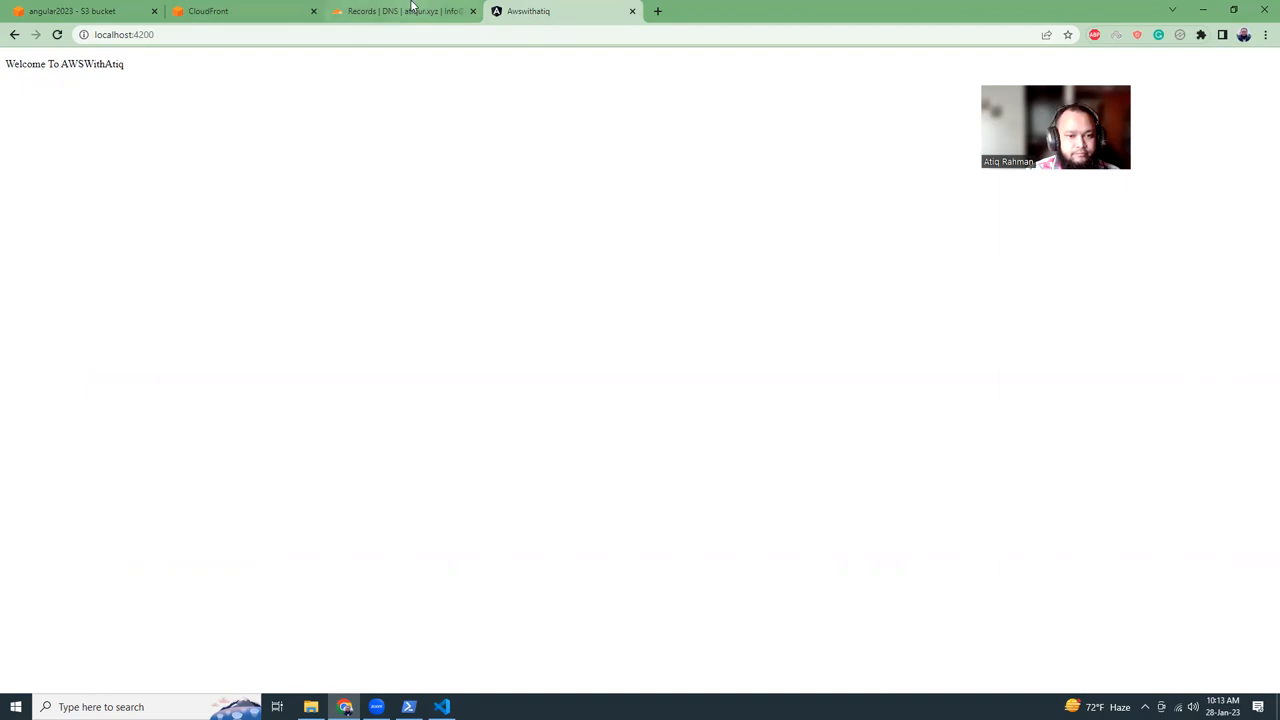
pyautogui.click(230, 12)
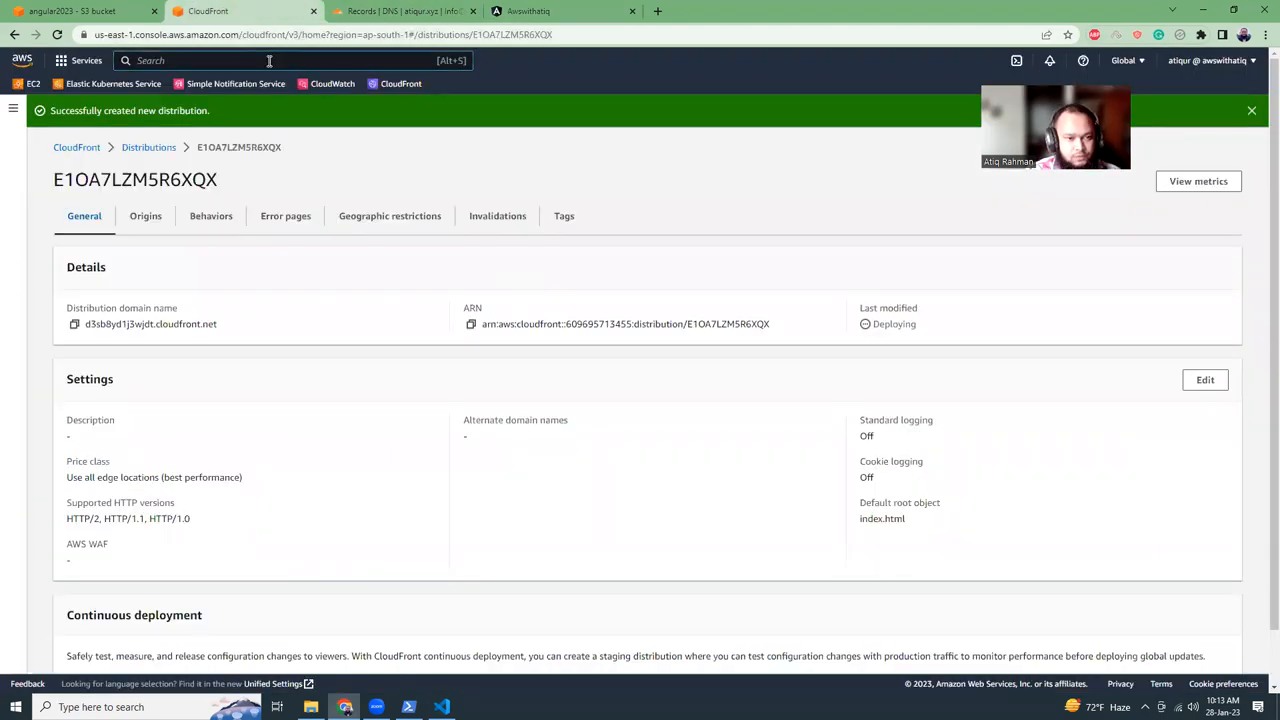
# Step: Stop the dev server with Ctrl+C in the VS Code terminal and run ng build
pyautogui.click(444, 706)
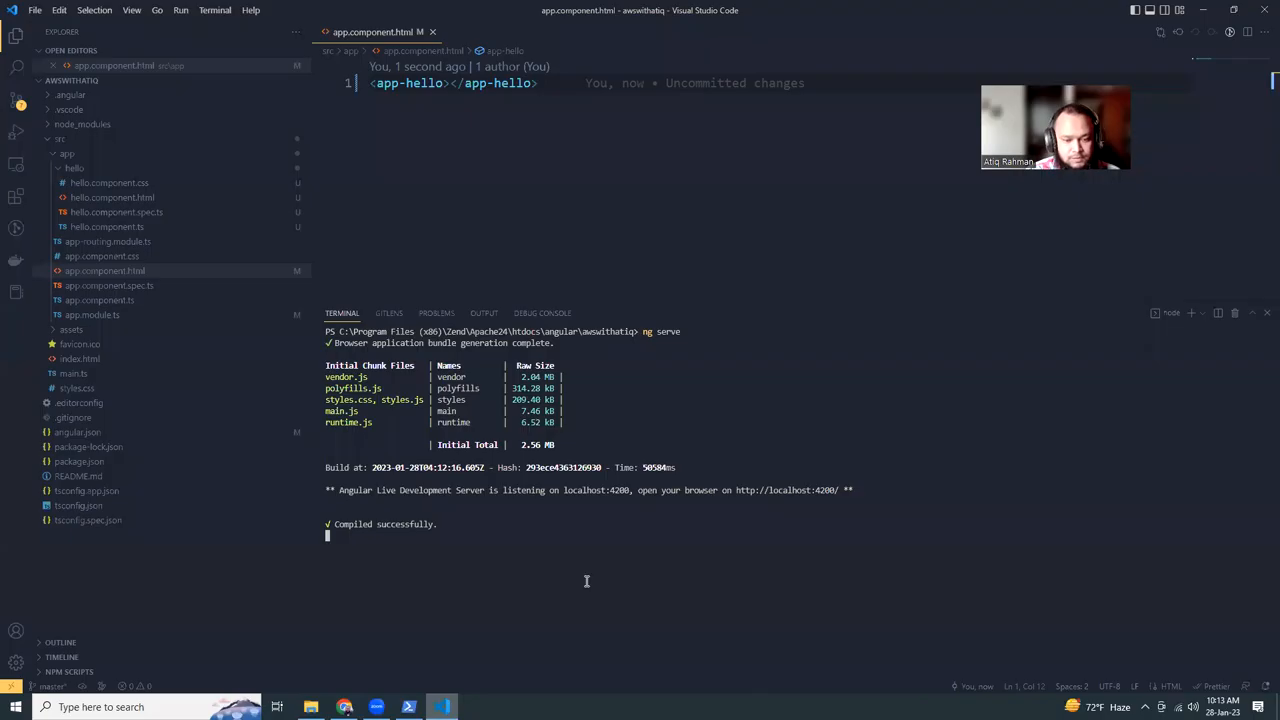
pyautogui.press('Ctrl+c')
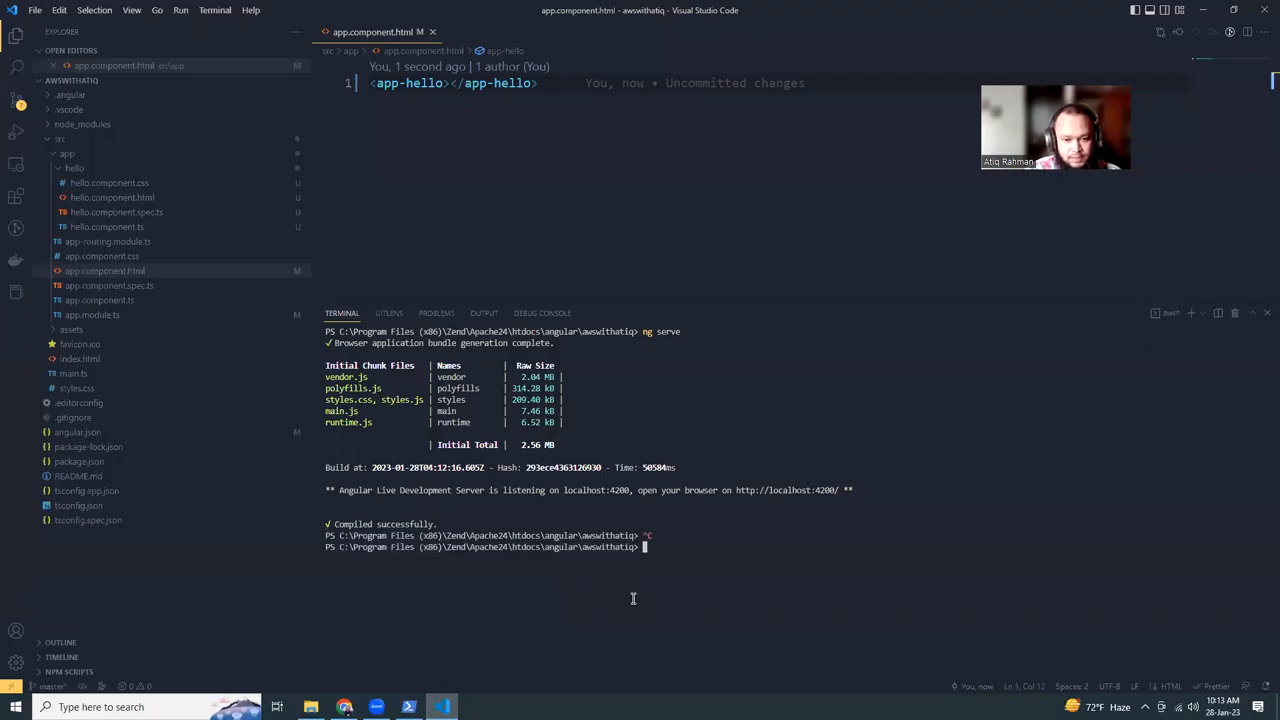
pyautogui.write('ng build')
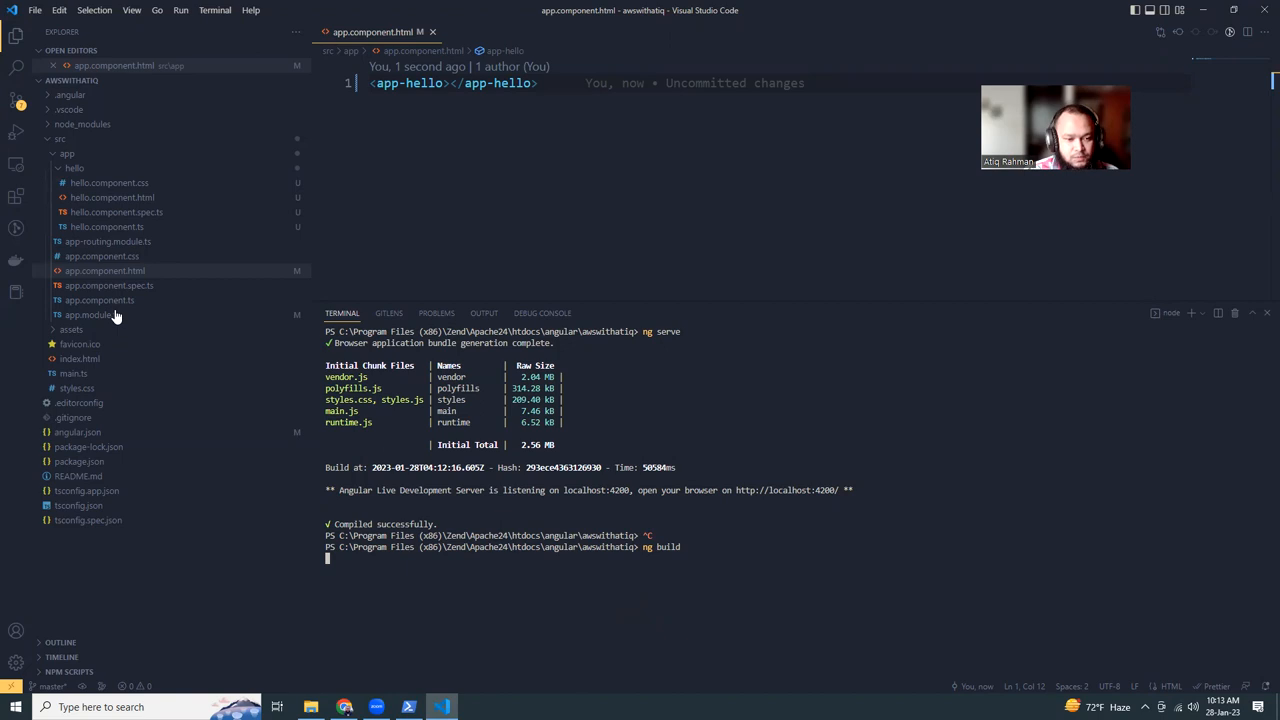
pyautogui.moveTo(116, 314)
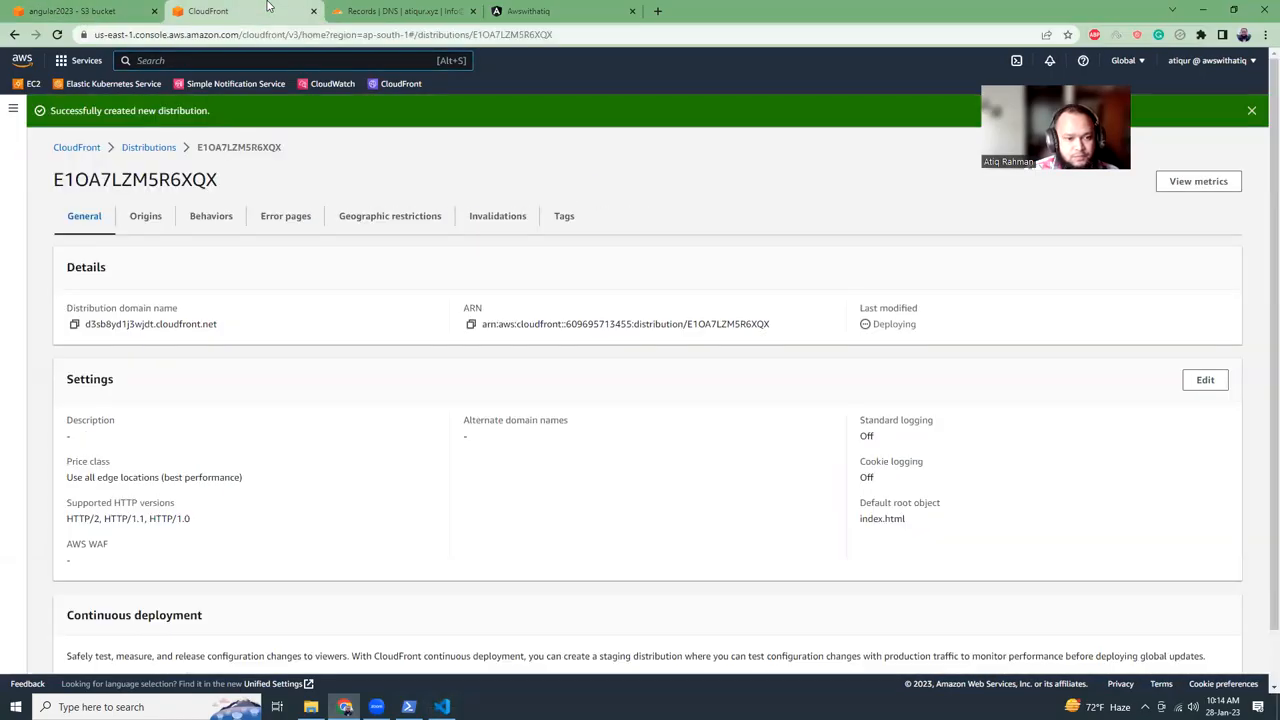
# Step: Copy the distribution id, go to Certificate Manager and switch the console region
pyautogui.doubleClick(136, 180)
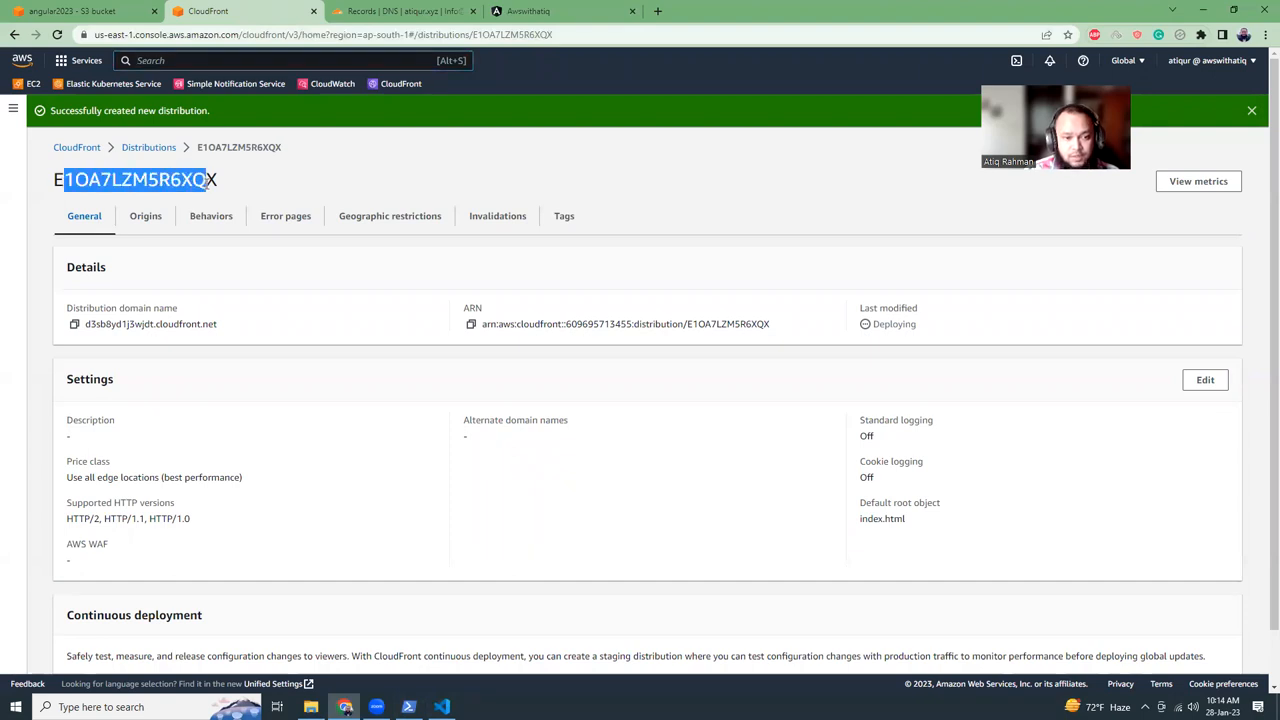
pyautogui.click(276, 60)
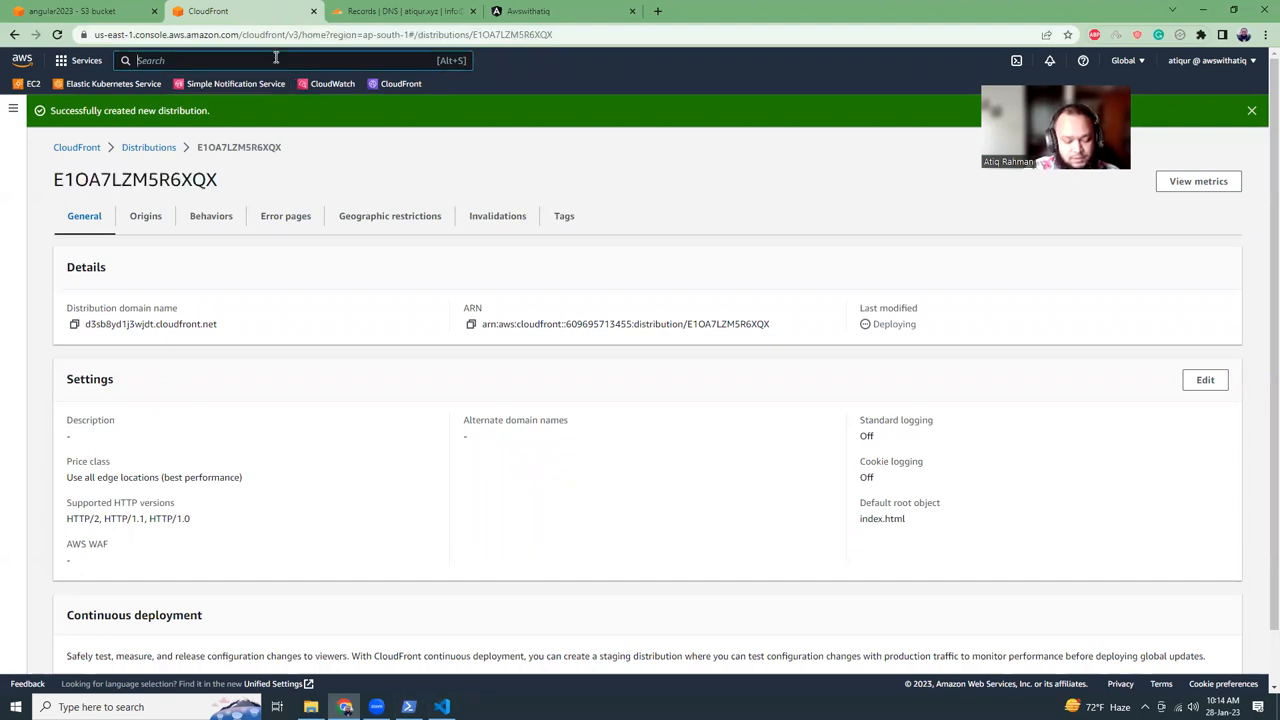
pyautogui.write('cm')
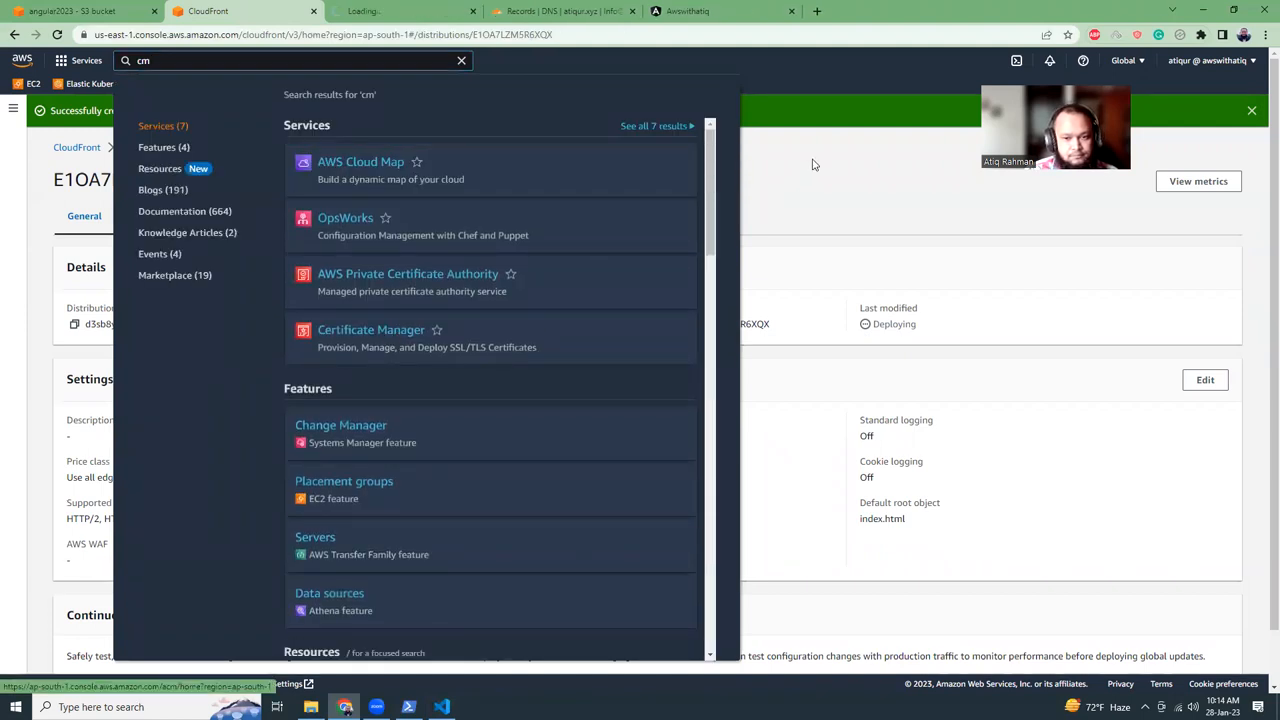
pyautogui.click(372, 328)
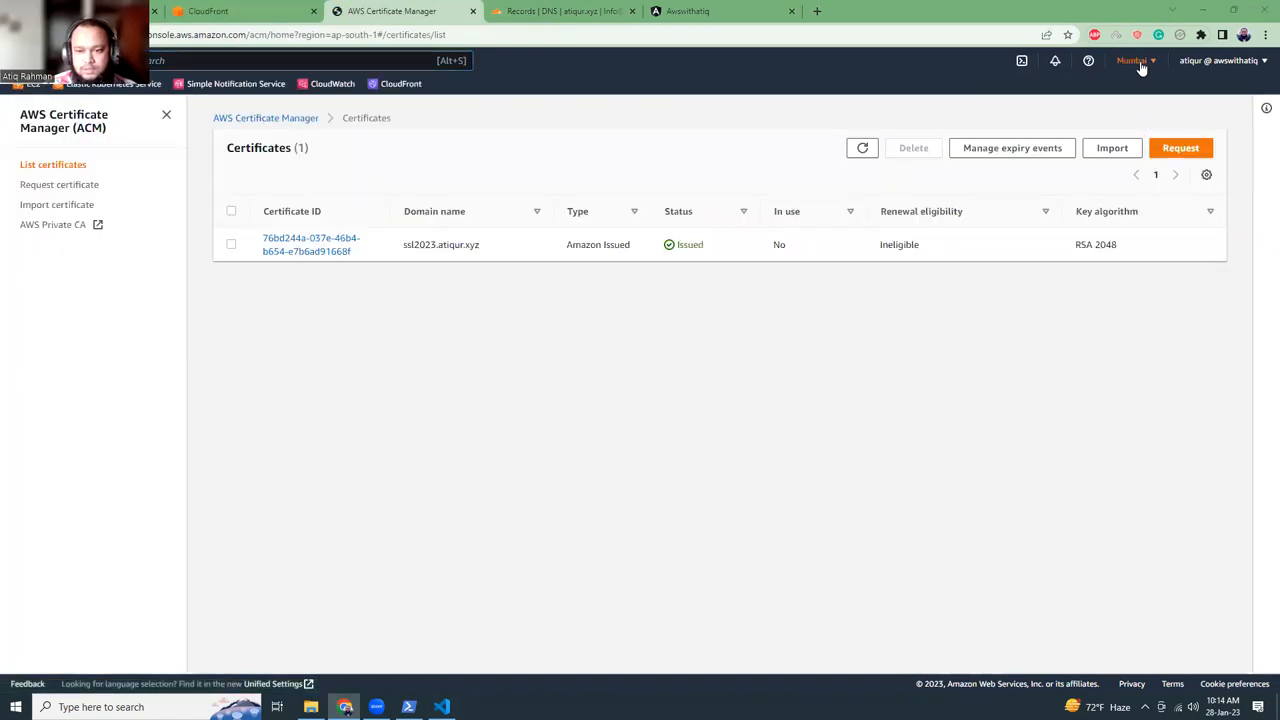
pyautogui.click(1128, 62)
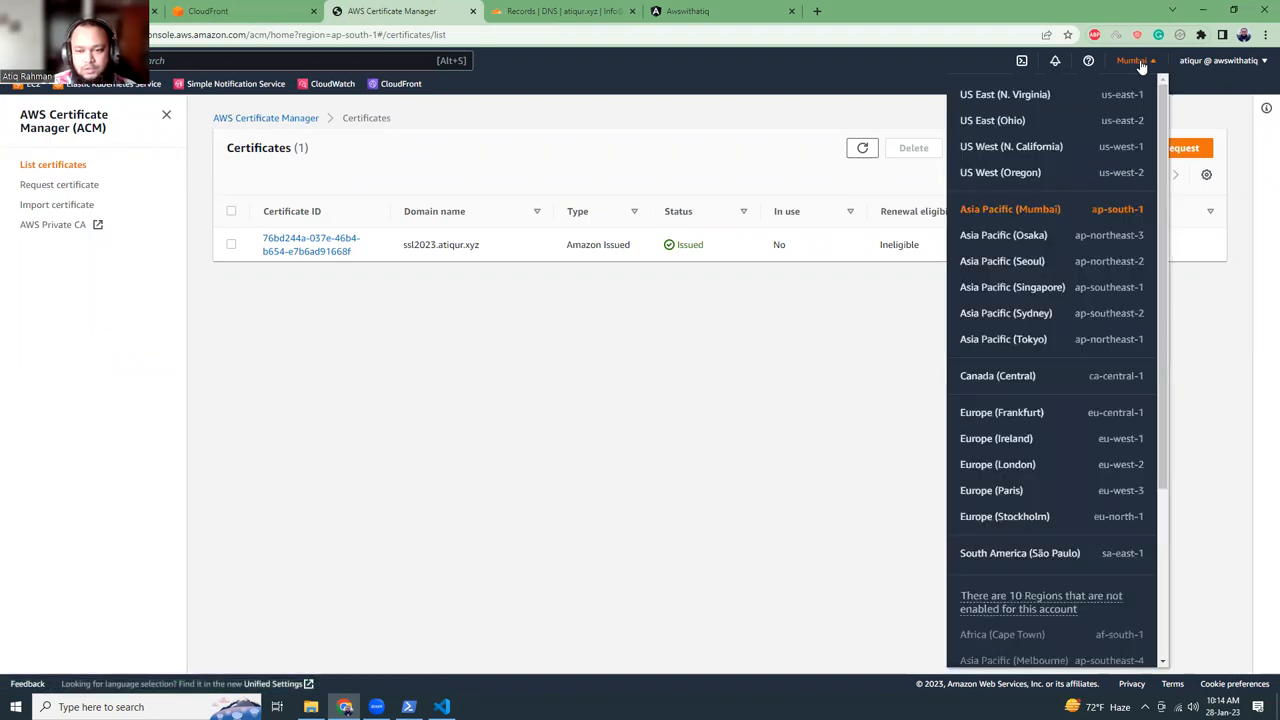
pyautogui.click(1012, 94)
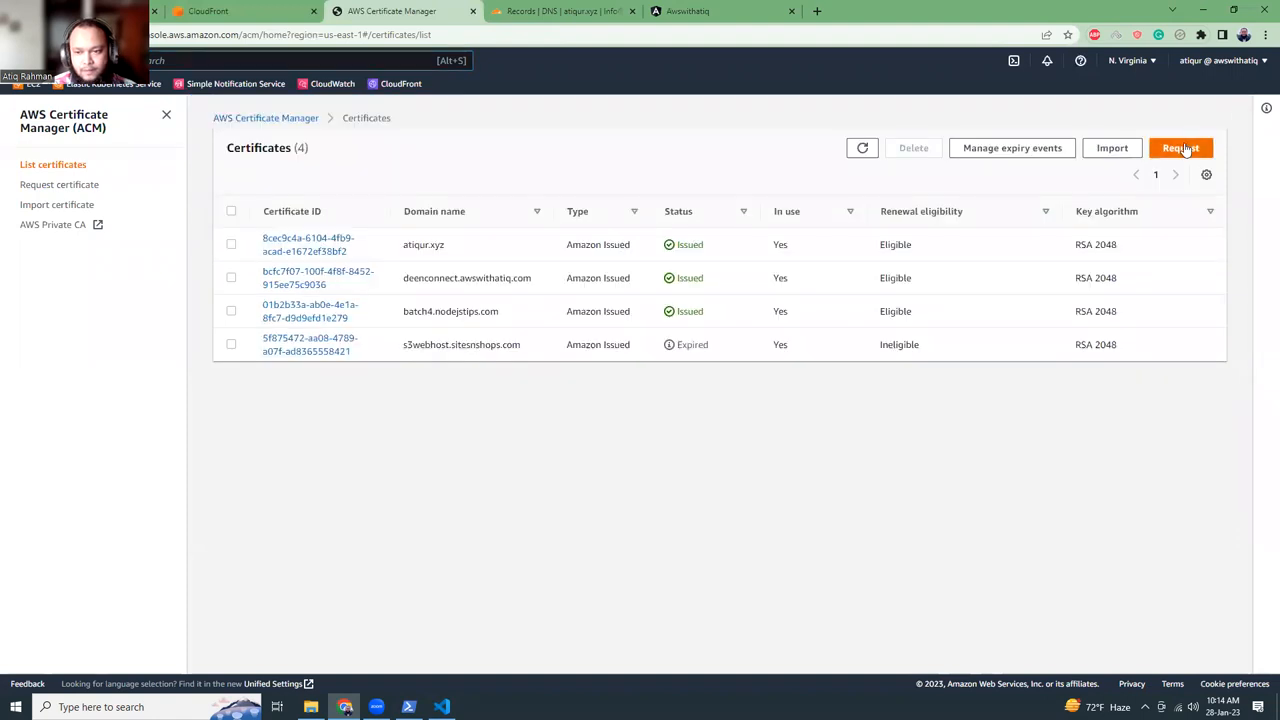
# Step: Request a public certificate for angular.atiqur.xyz with DNS validation and RSA 2048
pyautogui.click(1182, 148)
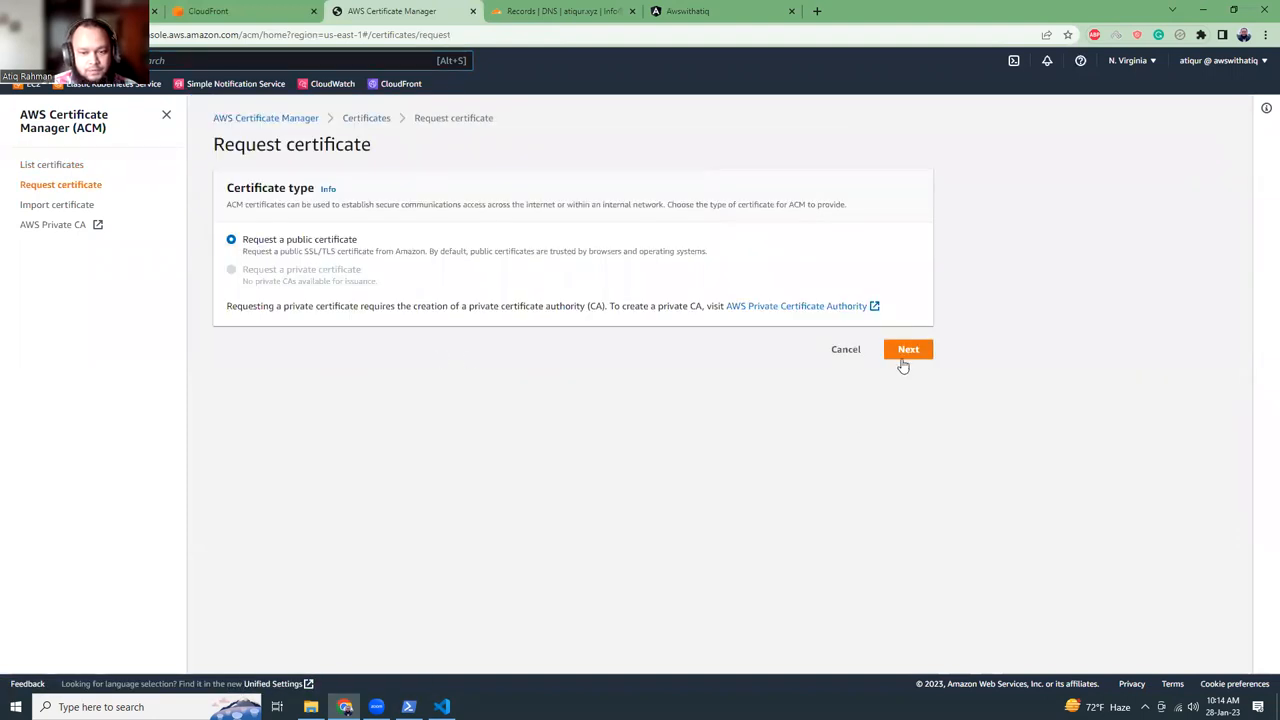
pyautogui.click(908, 348)
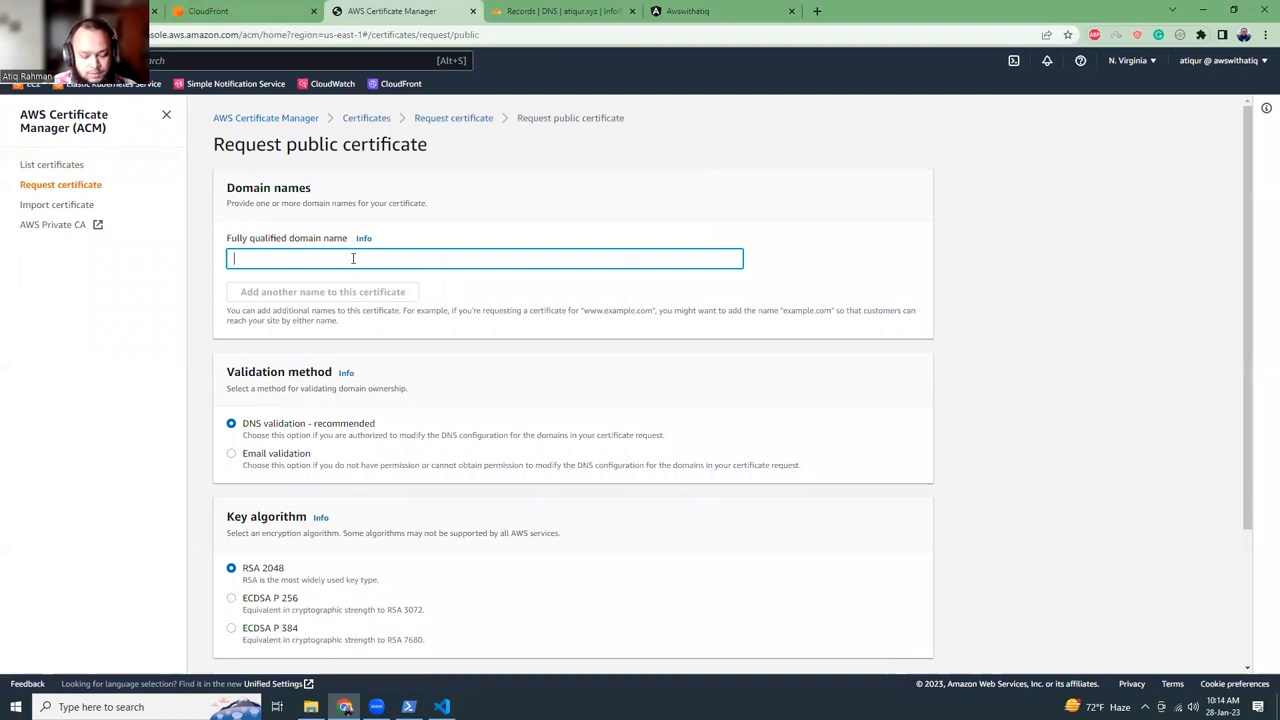
pyautogui.write('angular.')
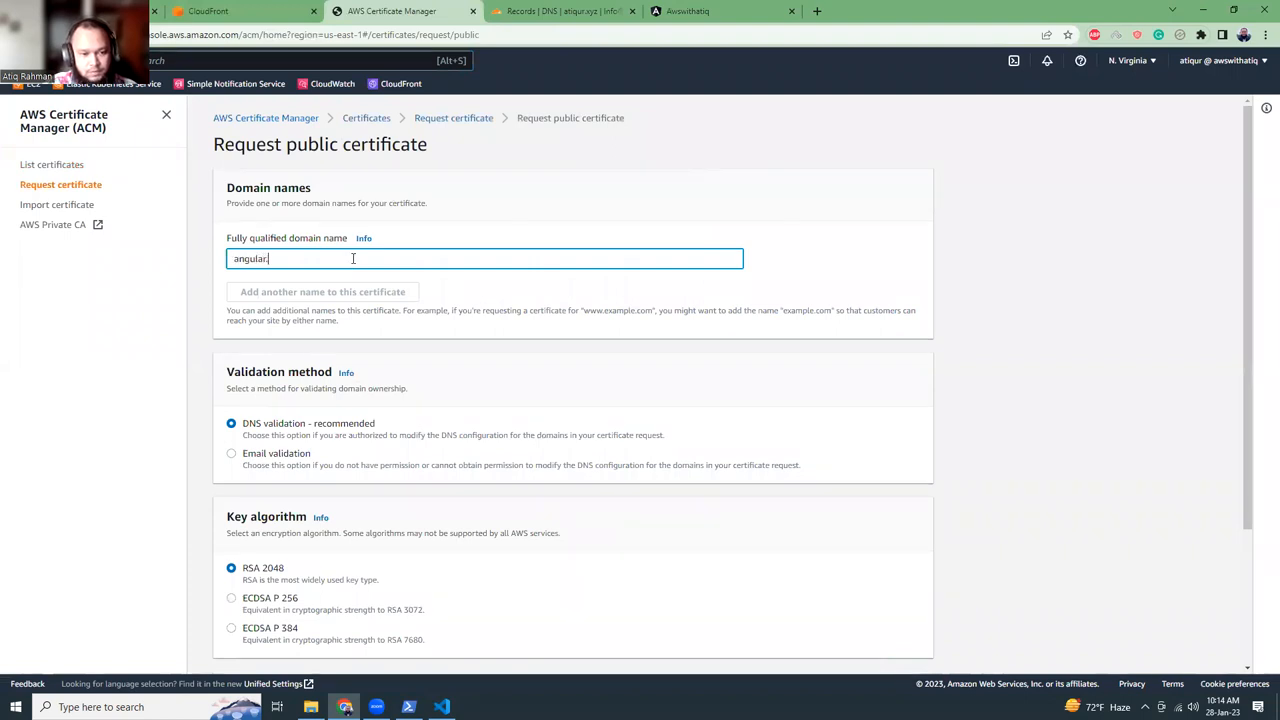
pyautogui.write('atiqur.xyz')
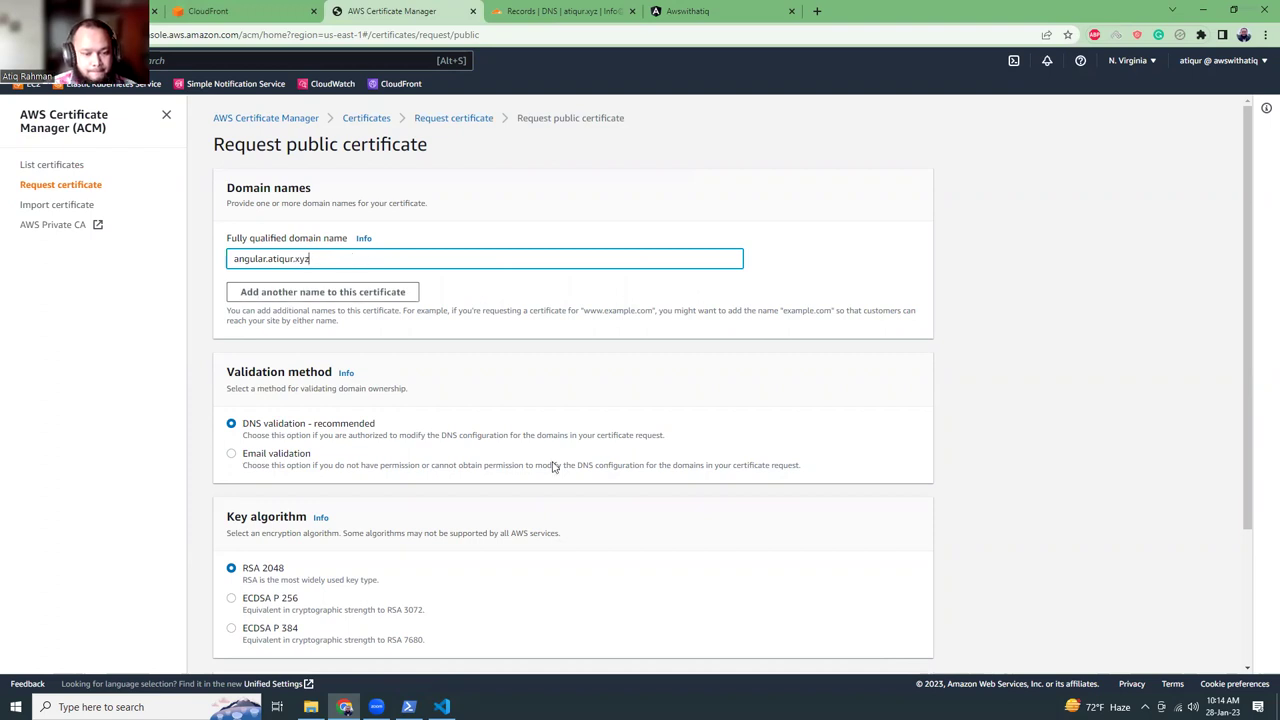
pyautogui.scroll(-3)
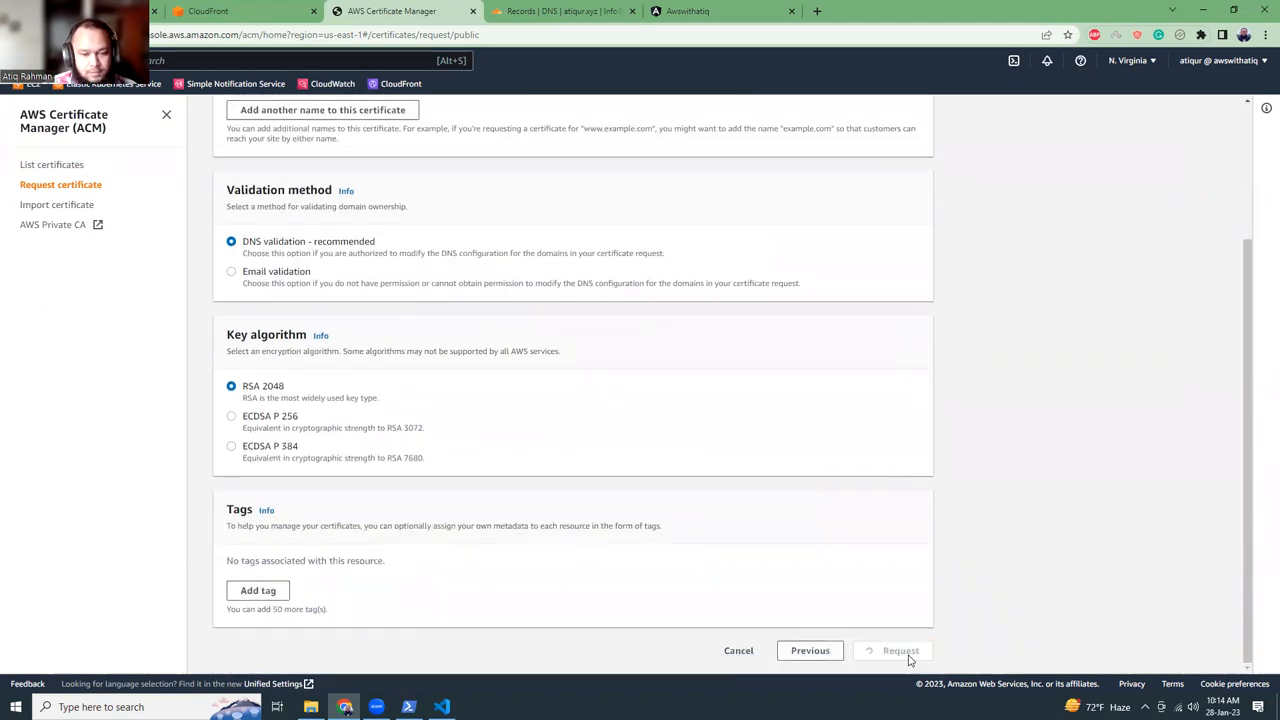
pyautogui.moveTo(696, 520)
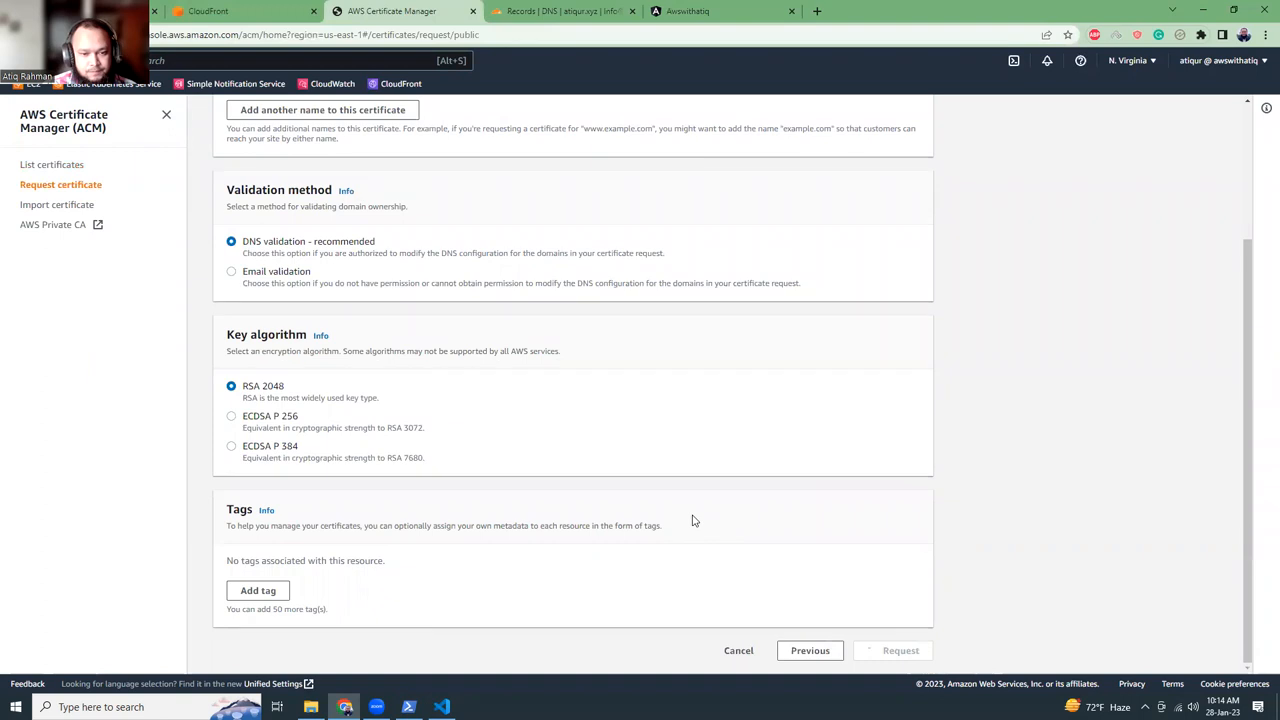
pyautogui.click(892, 650)
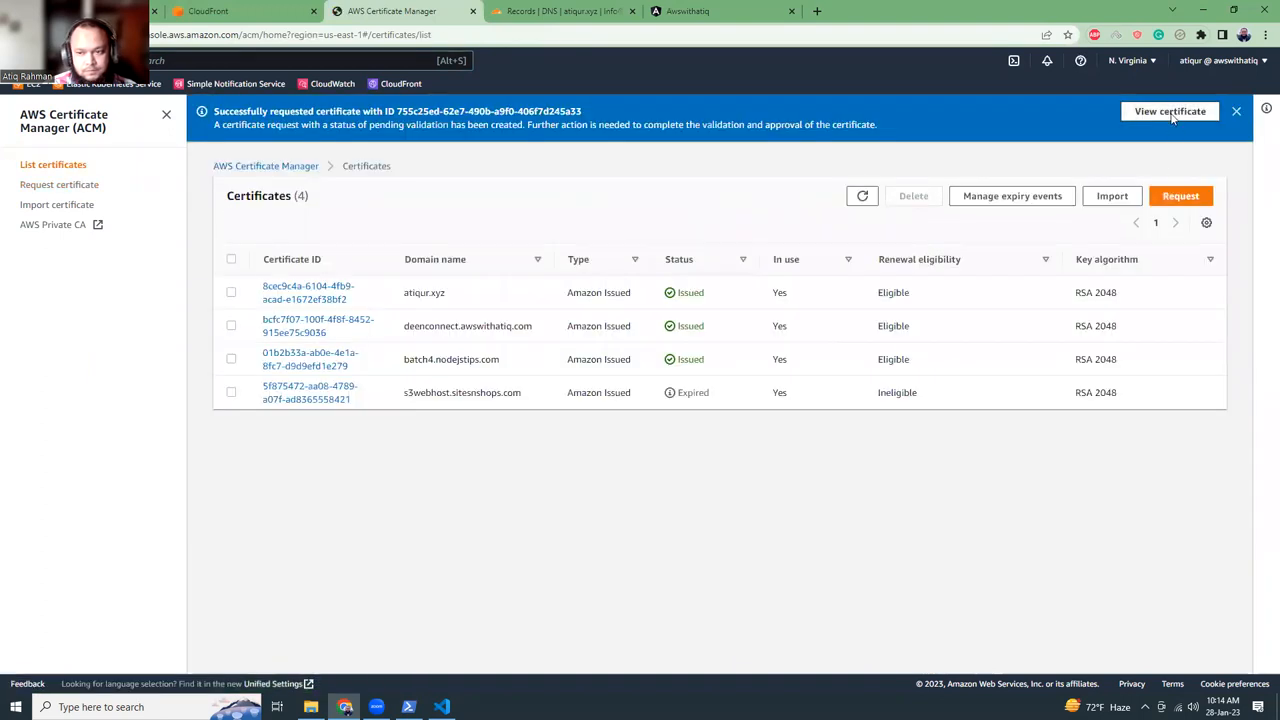
# Step: Copy the certificate's validation CNAME name and fill it with its acm-validations.aws target into a new Cloudflare record
pyautogui.click(1172, 112)
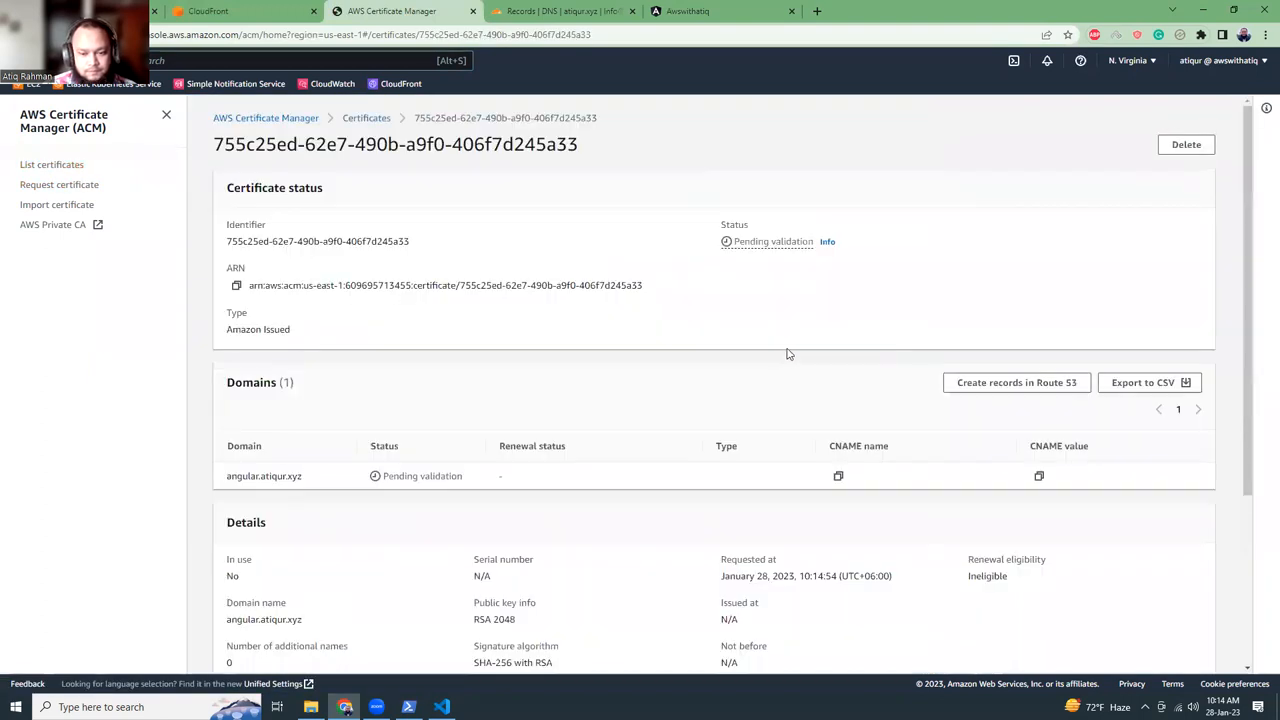
pyautogui.scroll(-3)
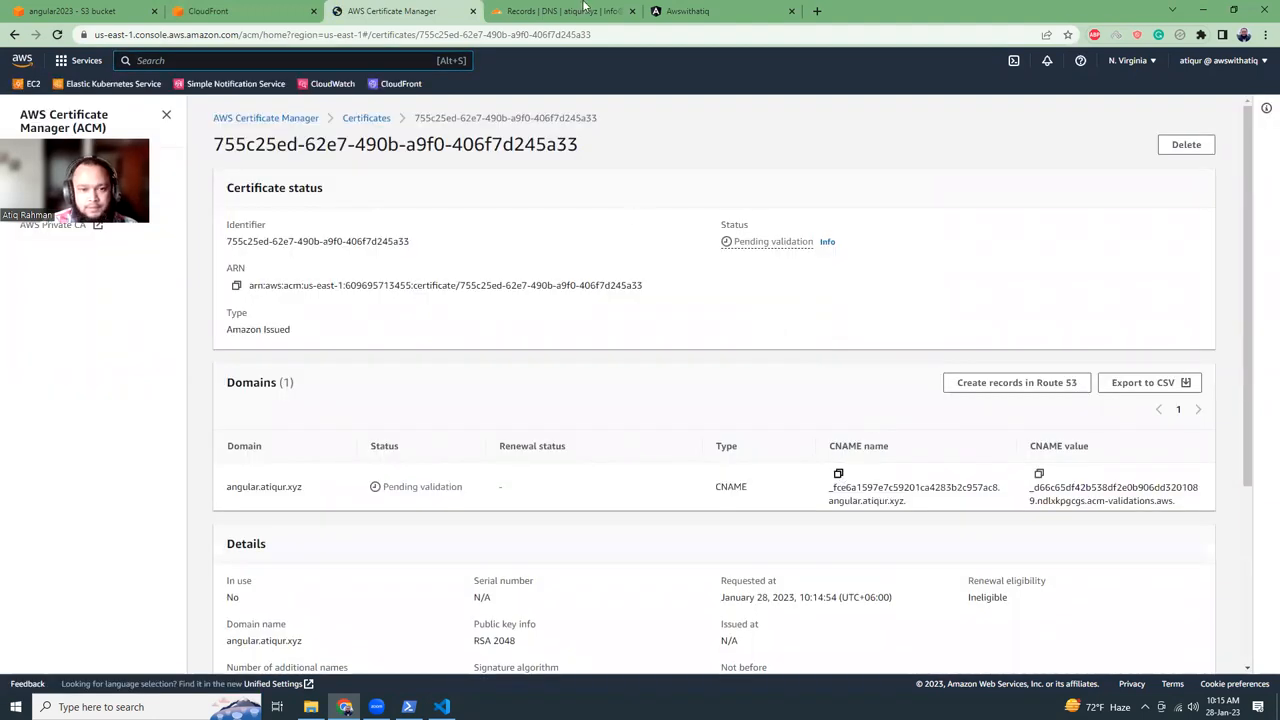
pyautogui.click(556, 12)
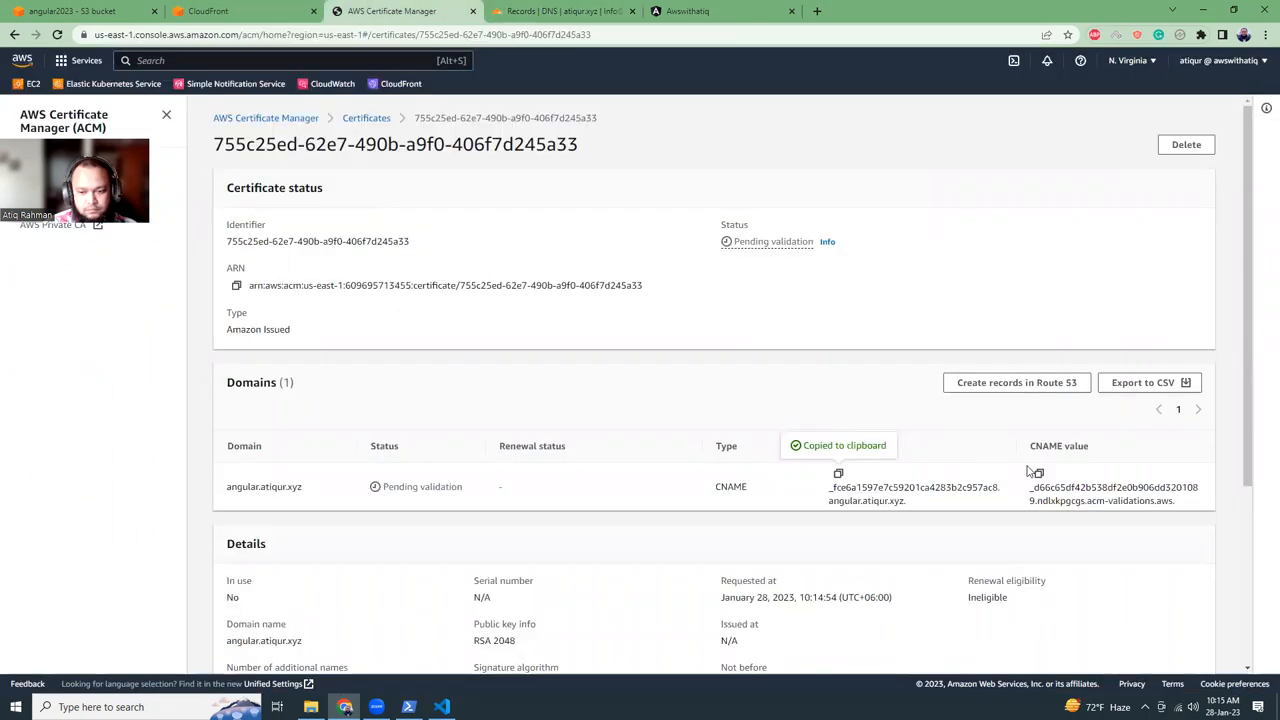
pyautogui.click(552, 12)
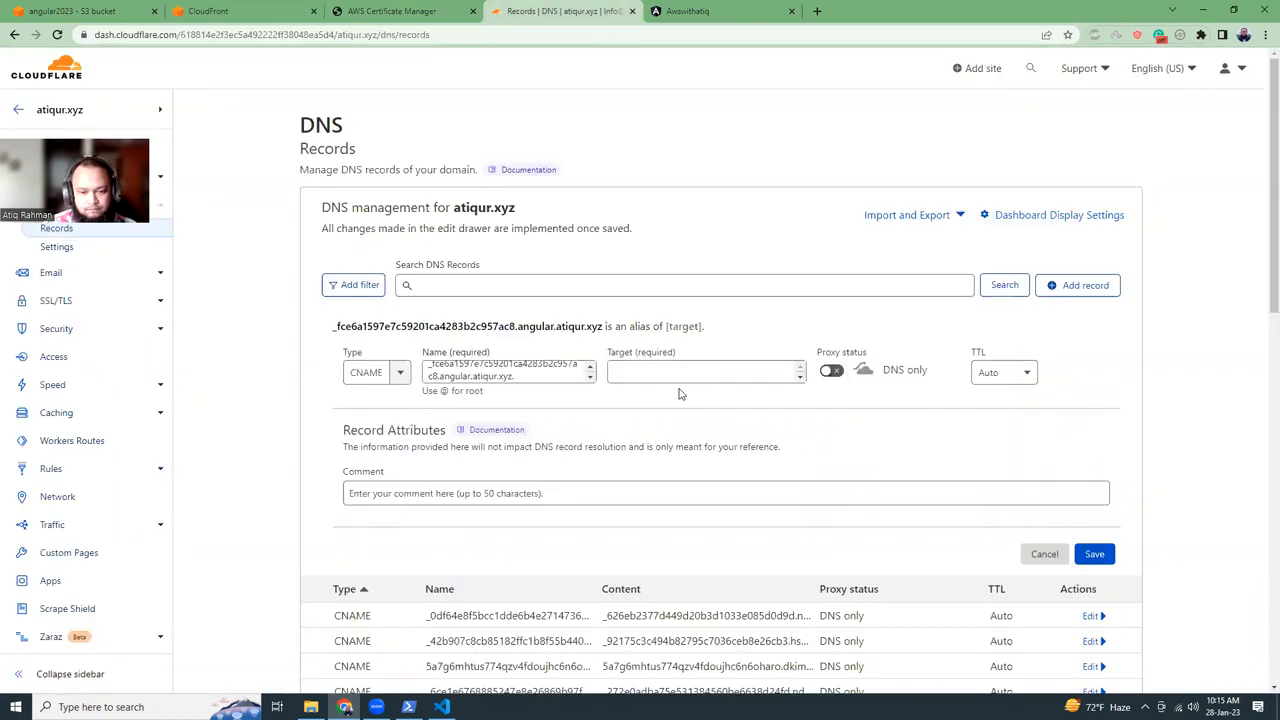
pyautogui.write('_d66c65df42b538df2e0b906dd3201089.ndlxkpgcgs.acm-validations.aws.')
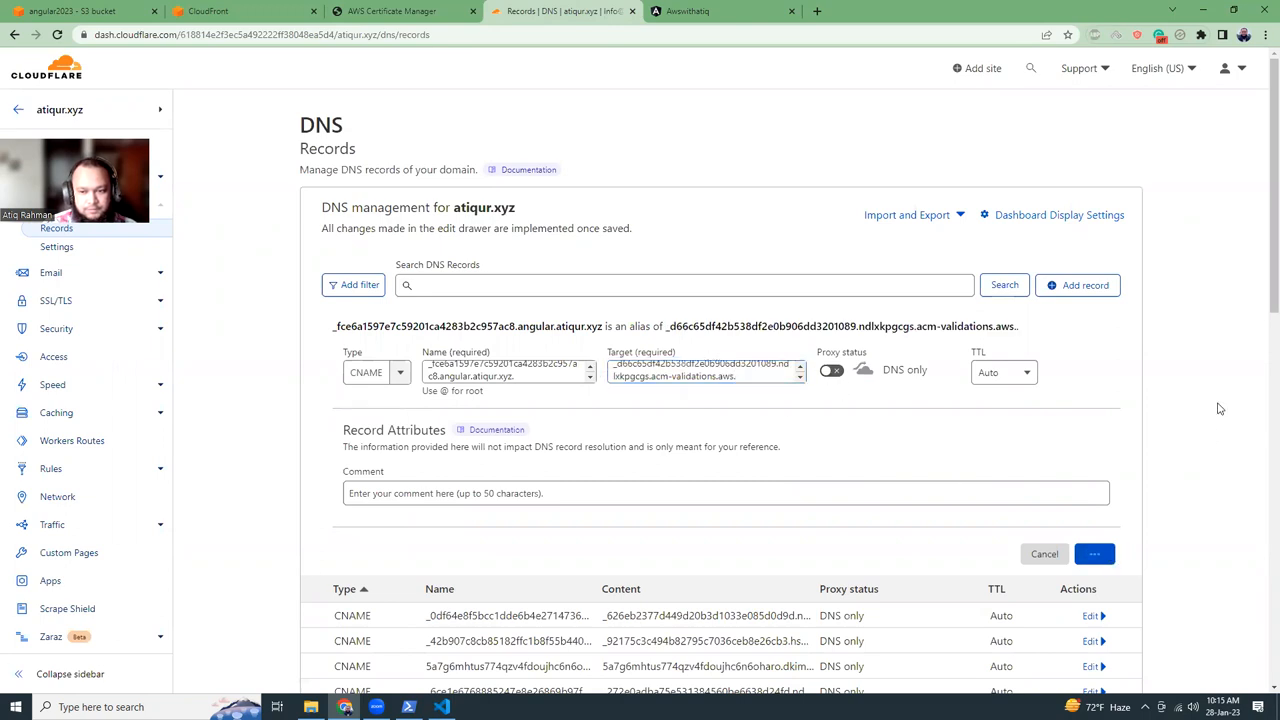
pyautogui.moveTo(1220, 390)
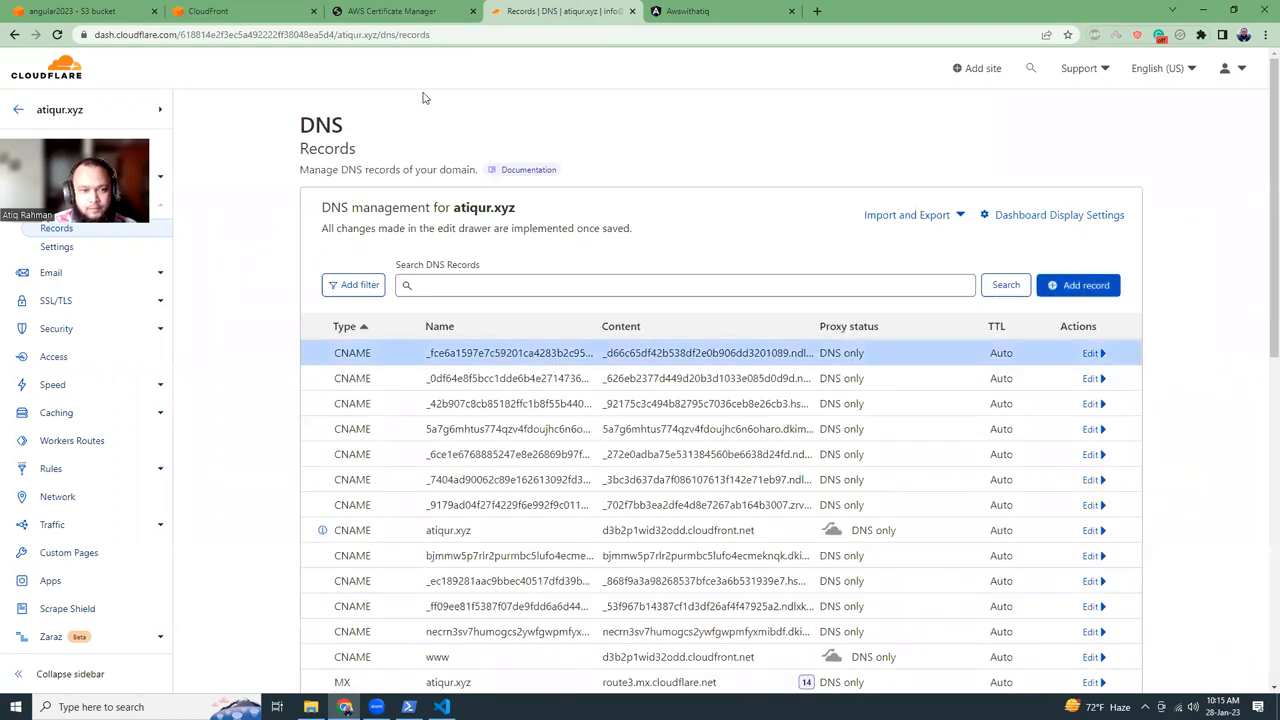
# Step: Copy the distribution's cloudfront.net domain and start a CNAME record named angular in Cloudflare
pyautogui.click(210, 12)
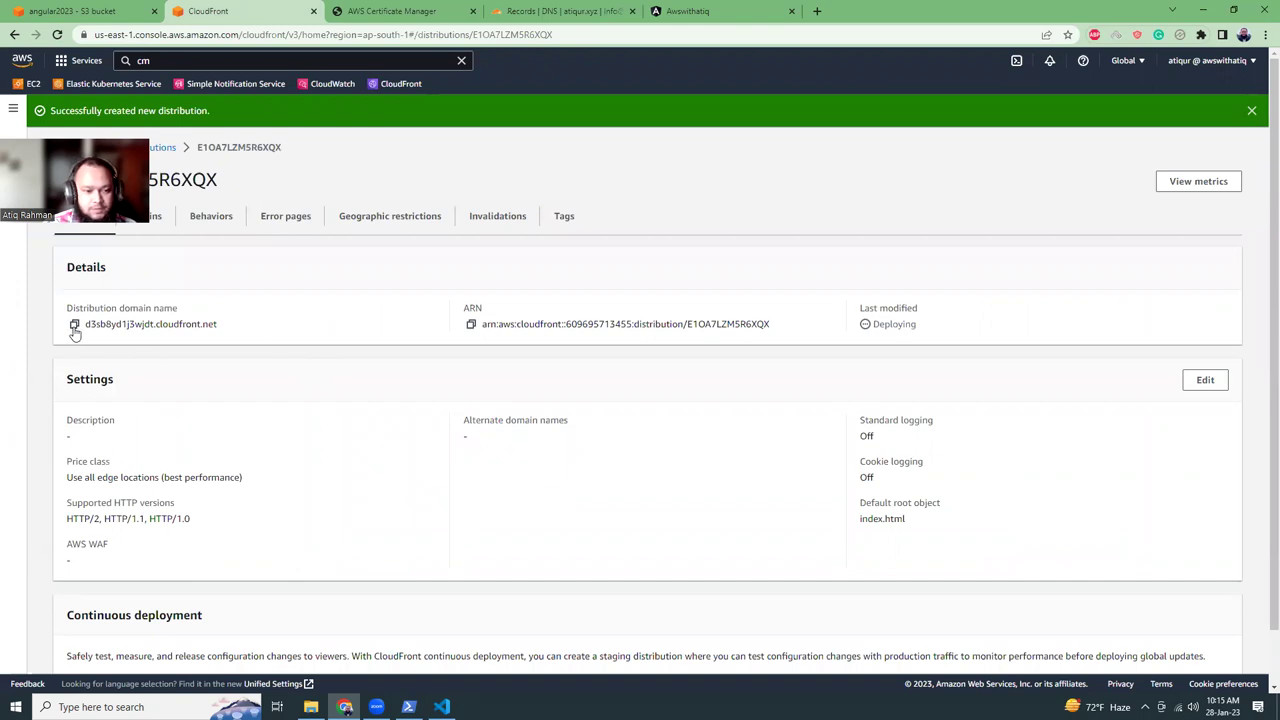
pyautogui.click(72, 324)
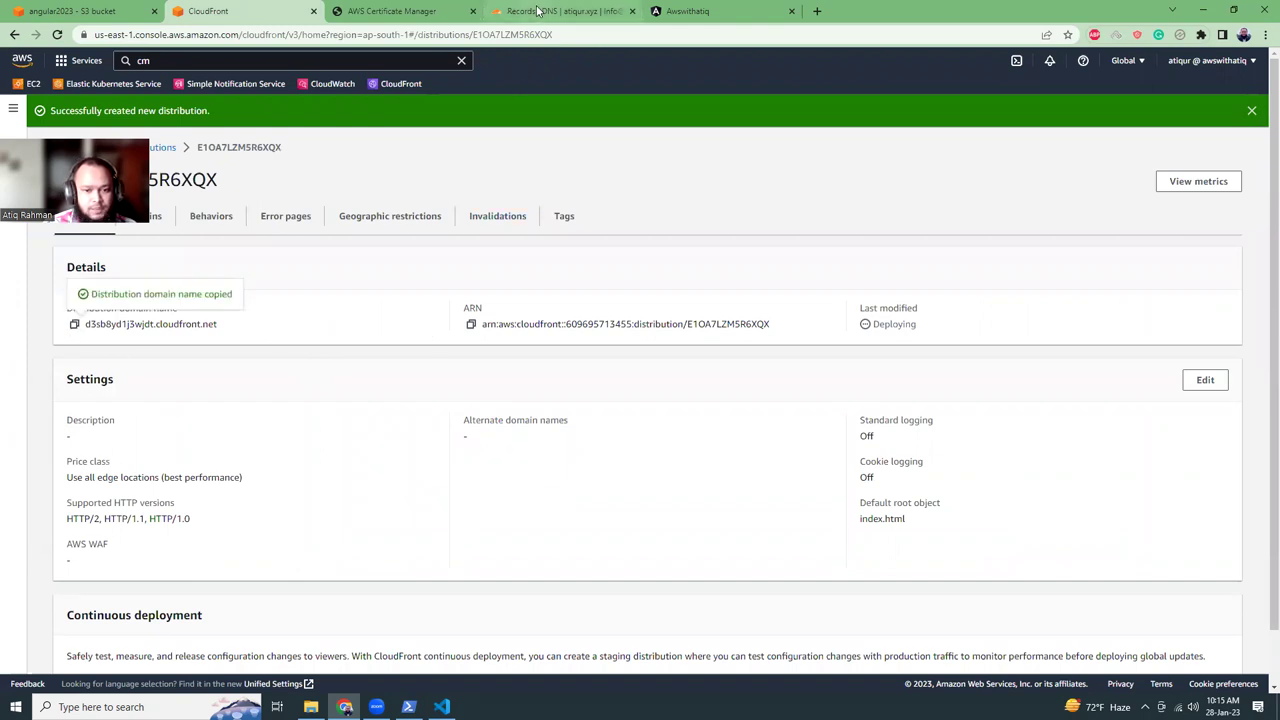
pyautogui.click(552, 12)
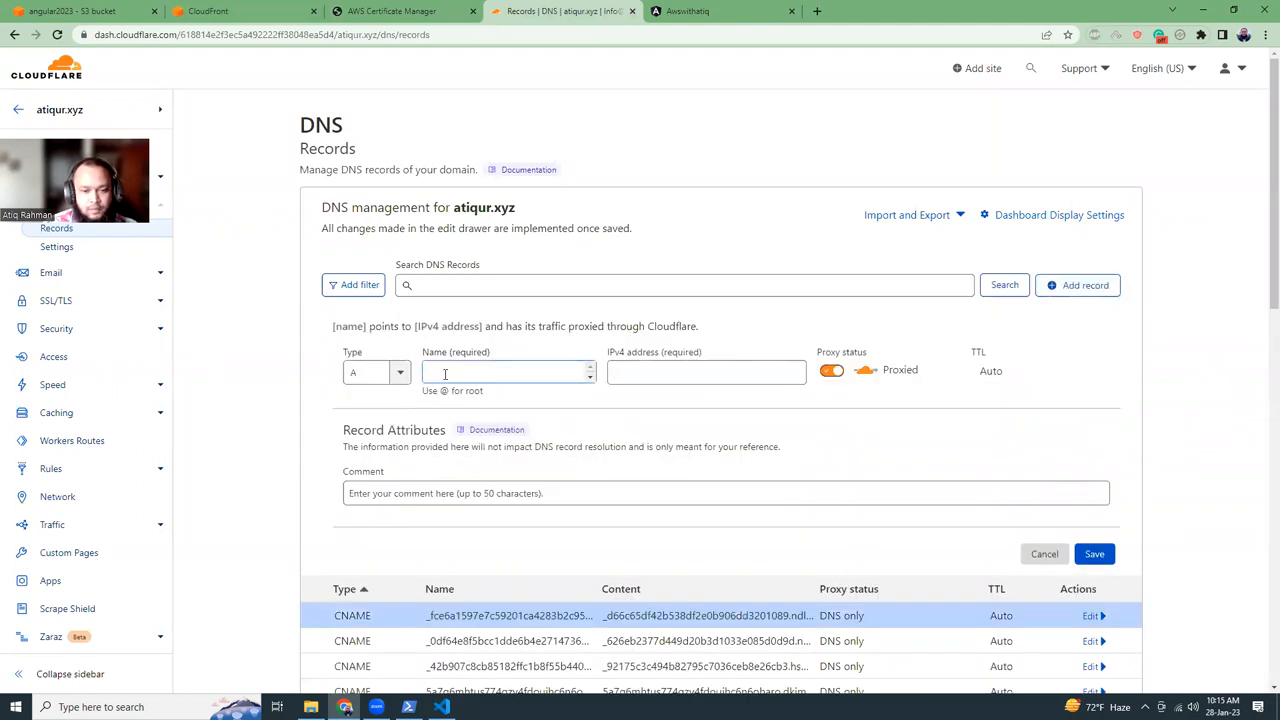
pyautogui.click(372, 372)
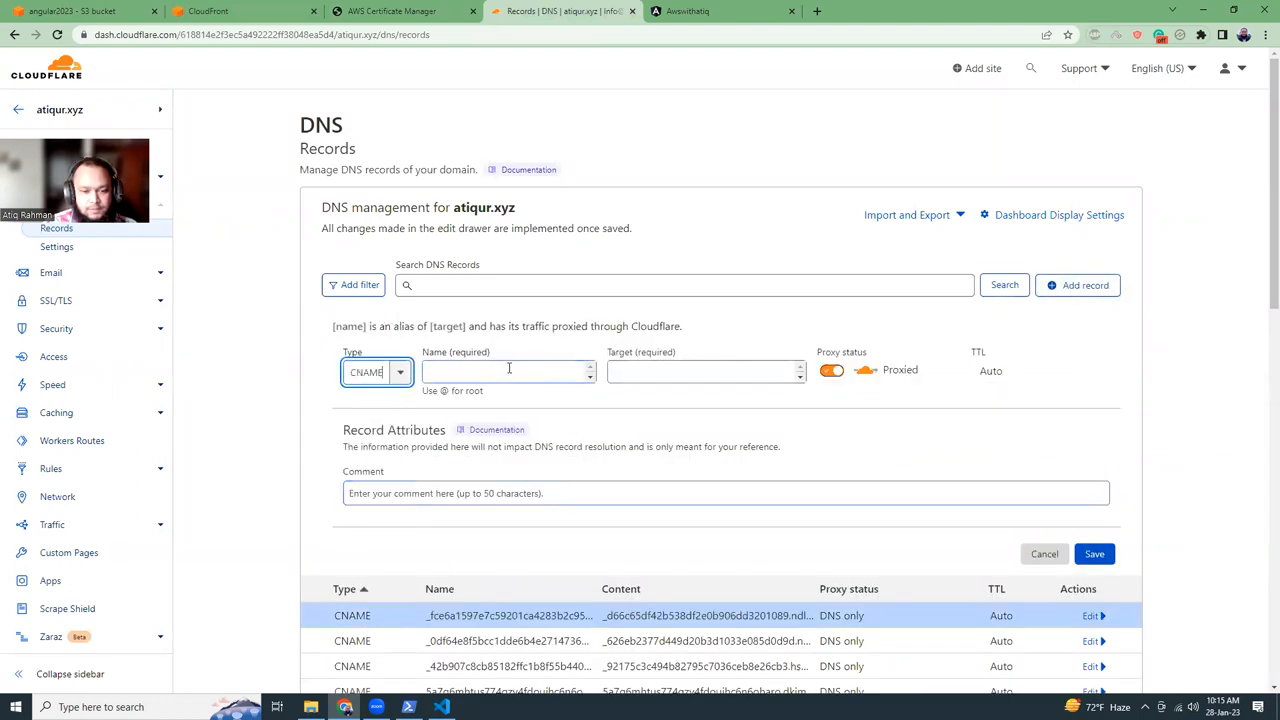
pyautogui.write('angu')
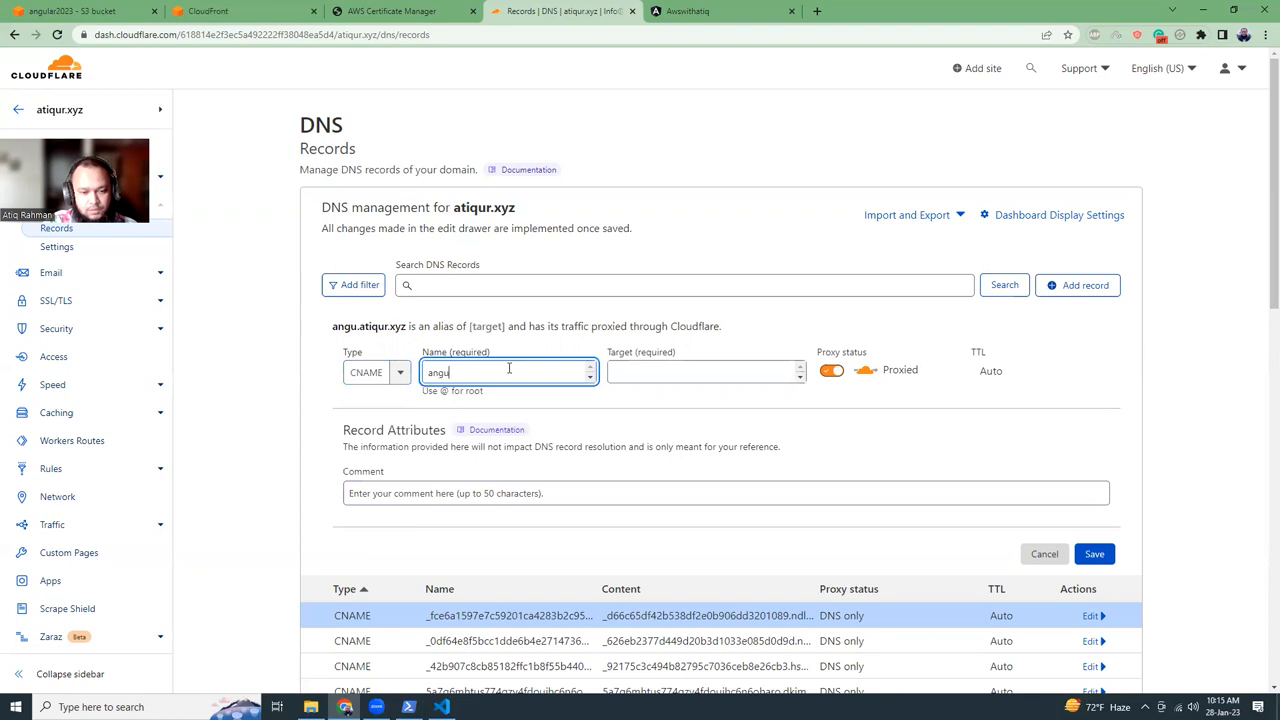
pyautogui.write('lar')
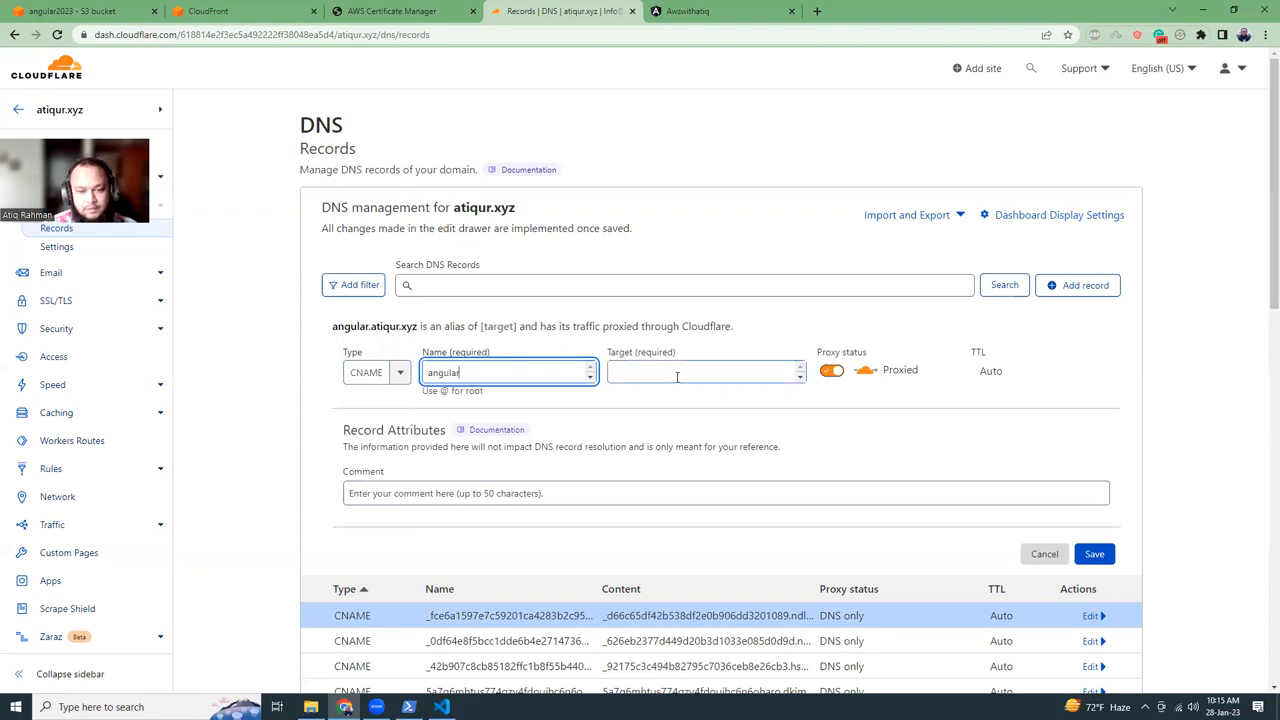
# Step: Point it to d3sb8yd1j3wjdt.cloudfront.net with proxying off and save the record
pyautogui.write('https://d3sb8yd1j3wjdt.cloudfront.net')
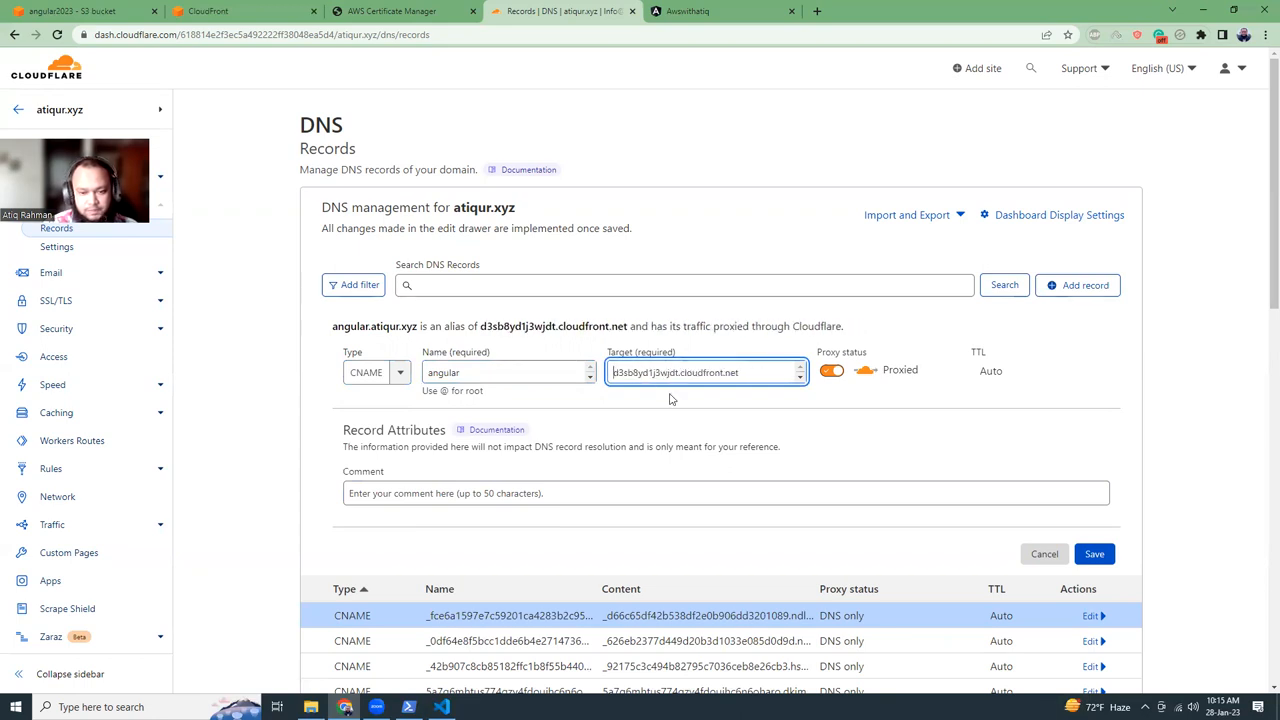
pyautogui.click(832, 370)
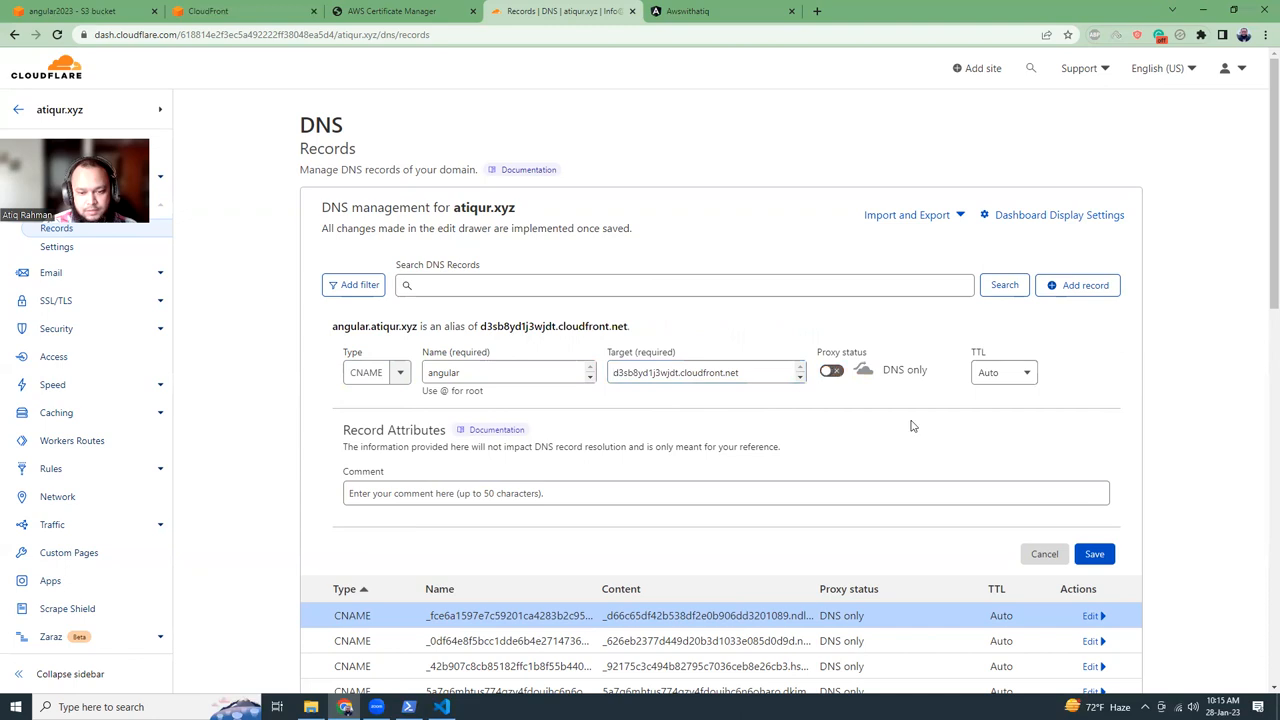
pyautogui.click(1094, 552)
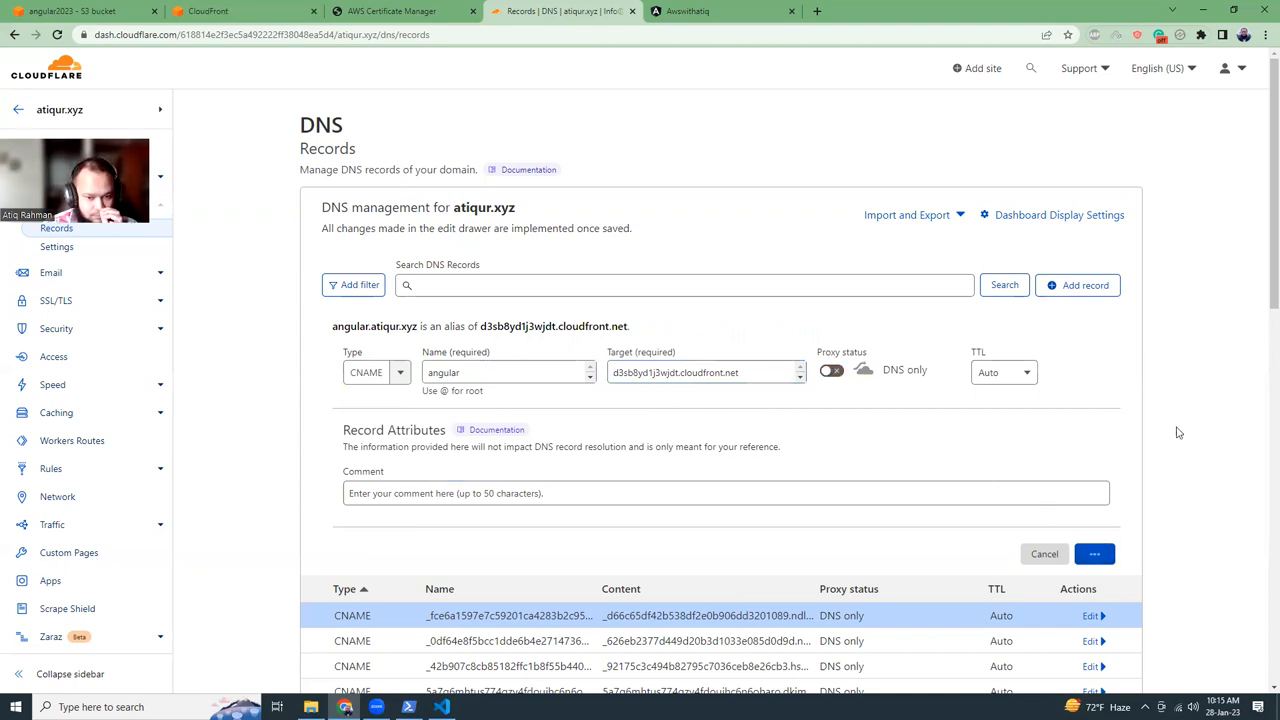
pyautogui.click(1044, 554)
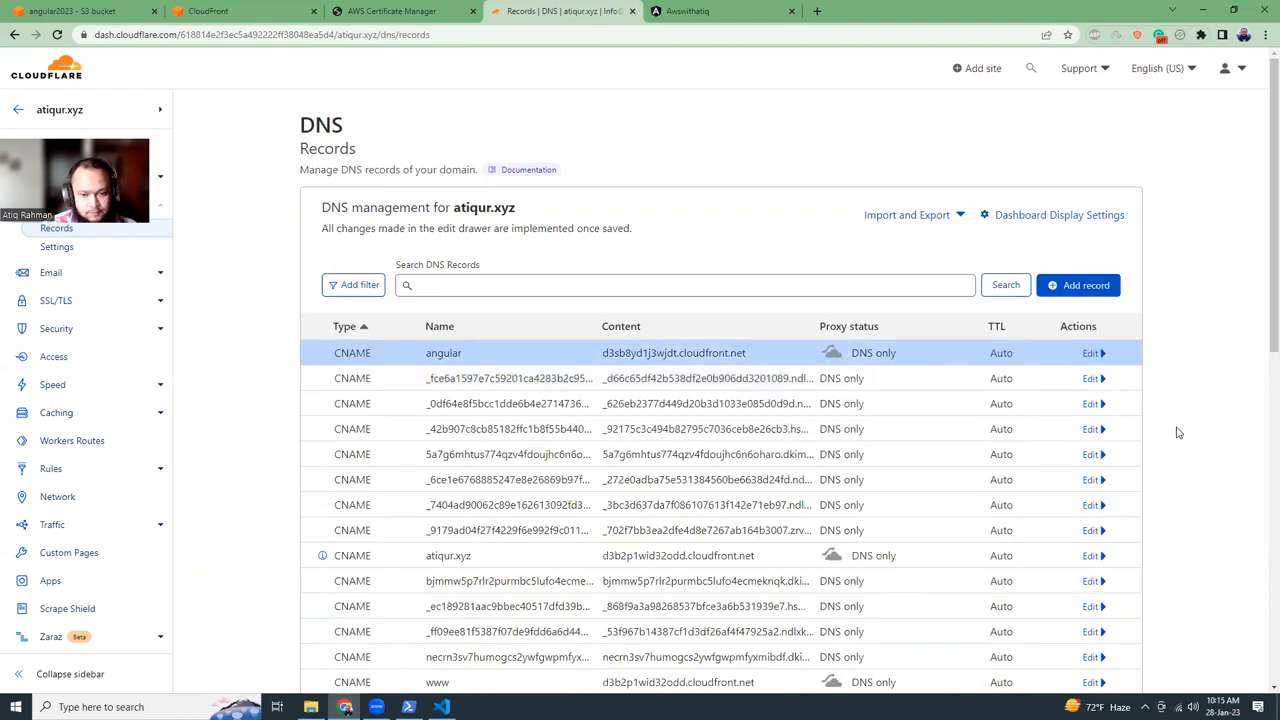
pyautogui.click(400, 12)
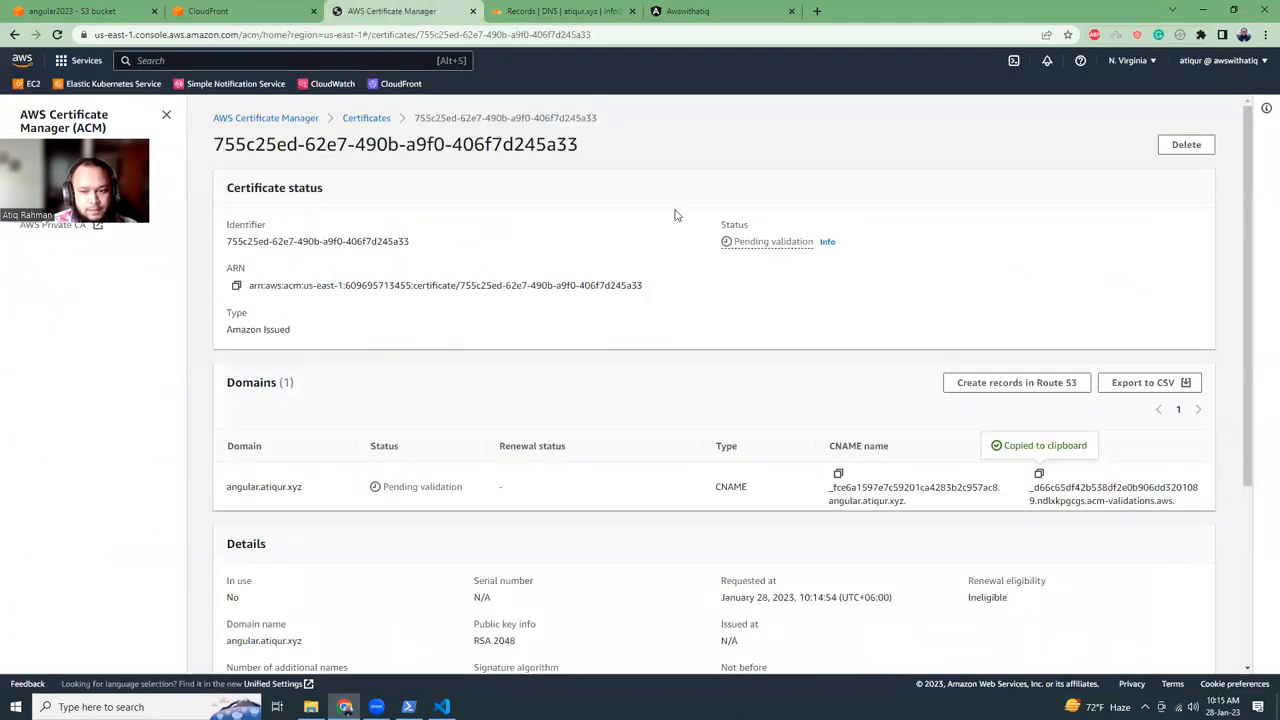
# Step: View the certificates list showing angular.atiqur.xyz as Issued, then return to the CloudFront distribution
pyautogui.click(366, 116)
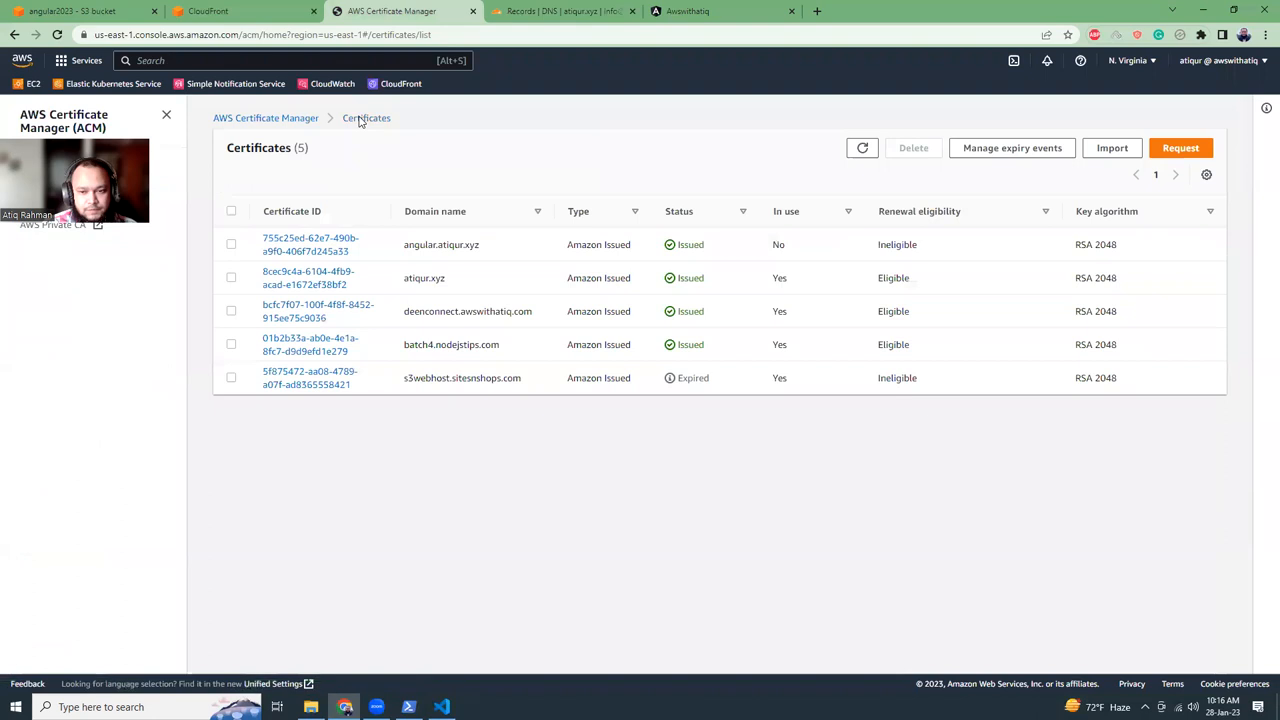
pyautogui.click(862, 148)
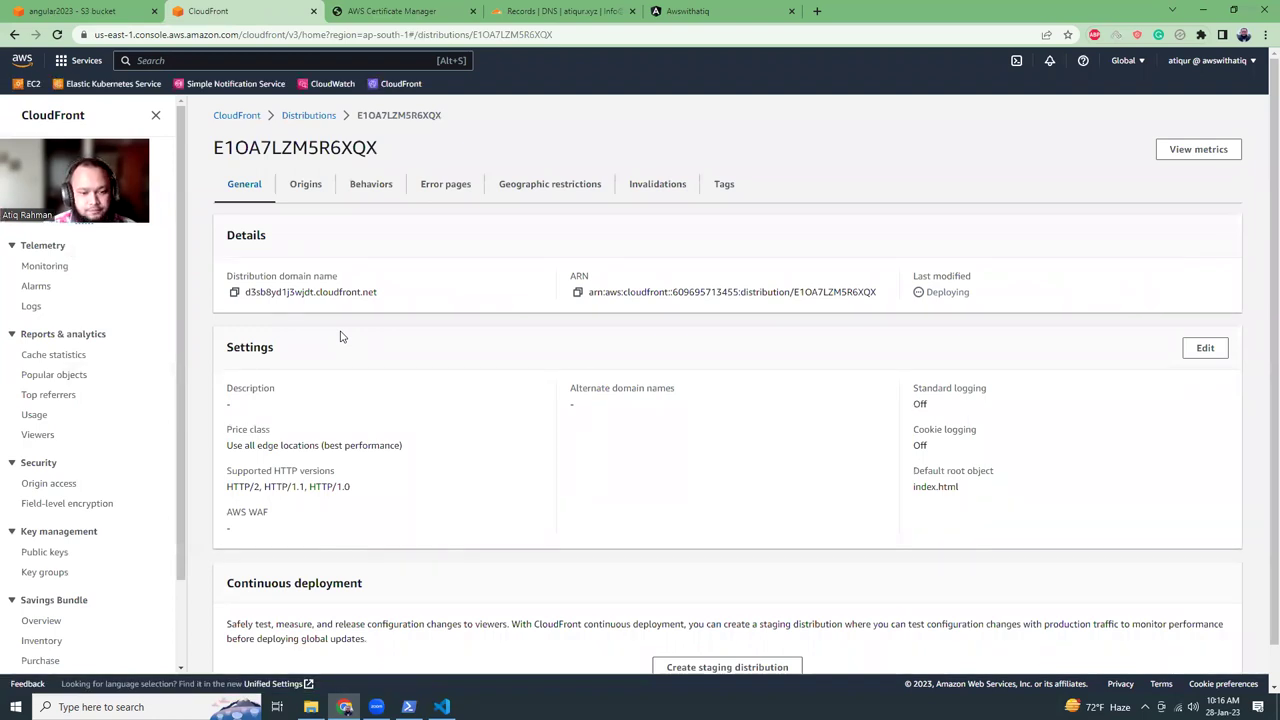
# Step: Edit the distribution to add alternate domain angular.atiqur.xyz with its ACM certificate and save changes
pyautogui.scroll(-3)
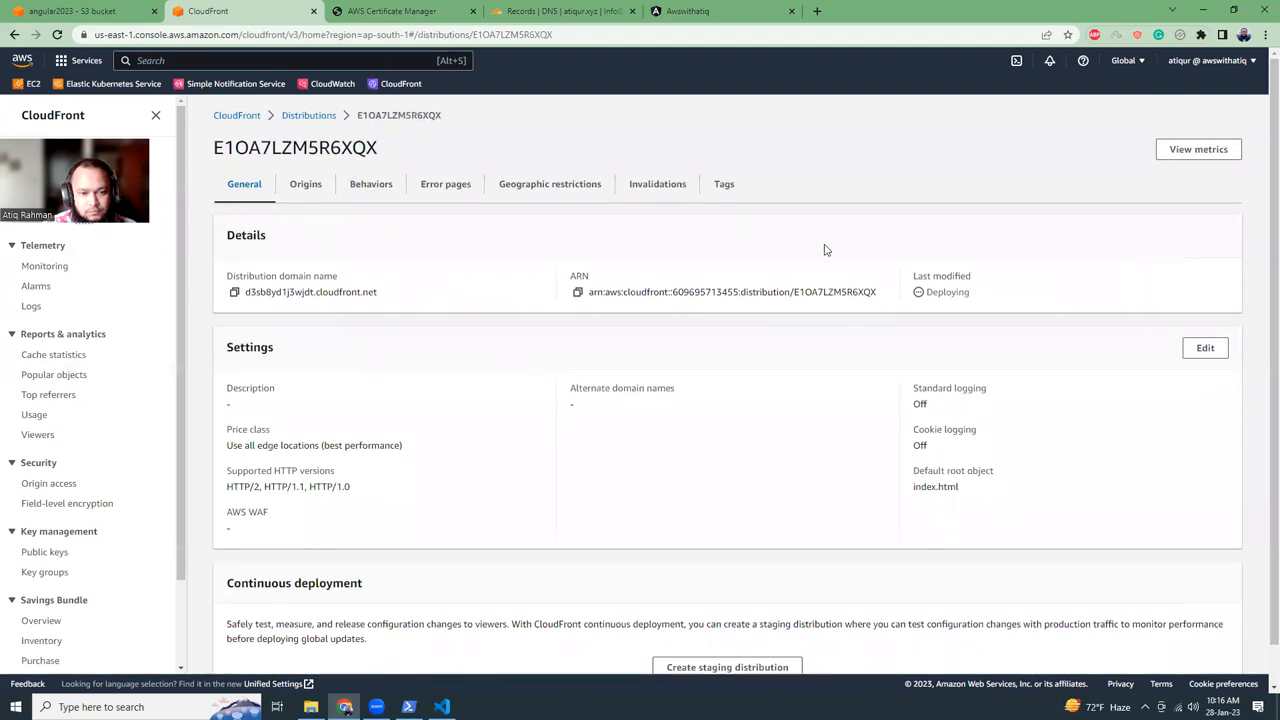
pyautogui.click(1204, 348)
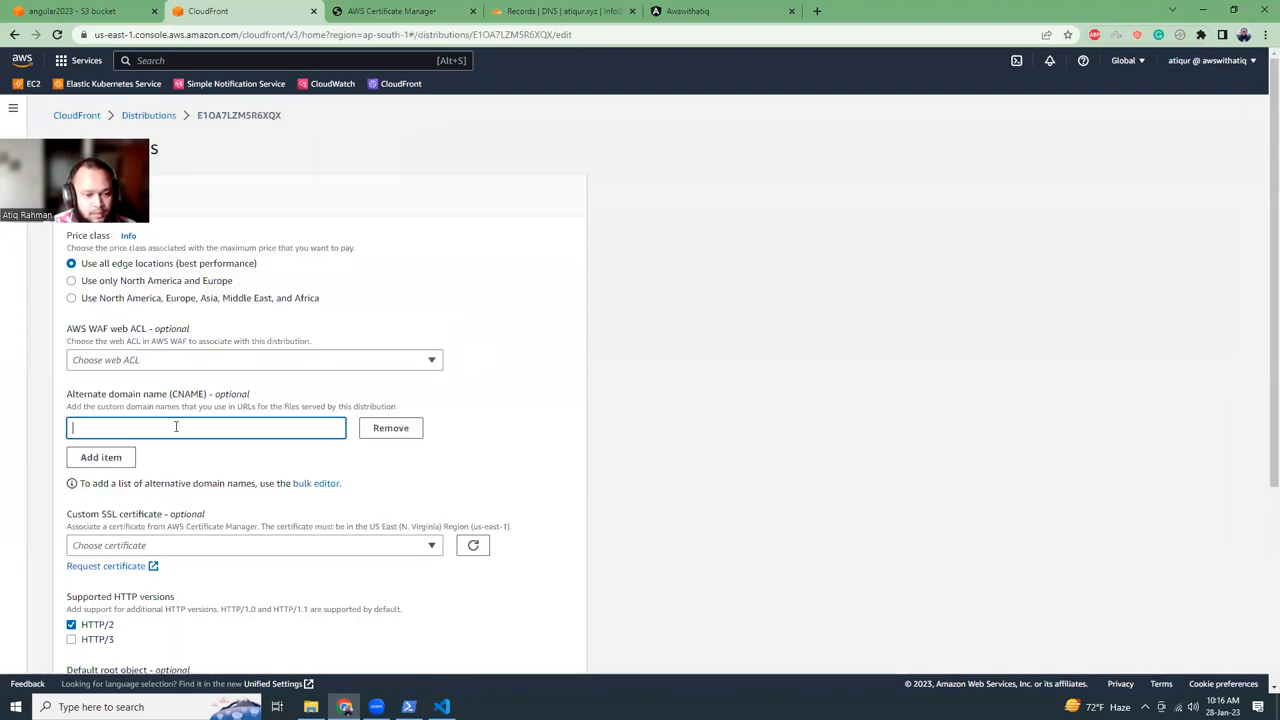
pyautogui.write('angular.atiqur.xyz')
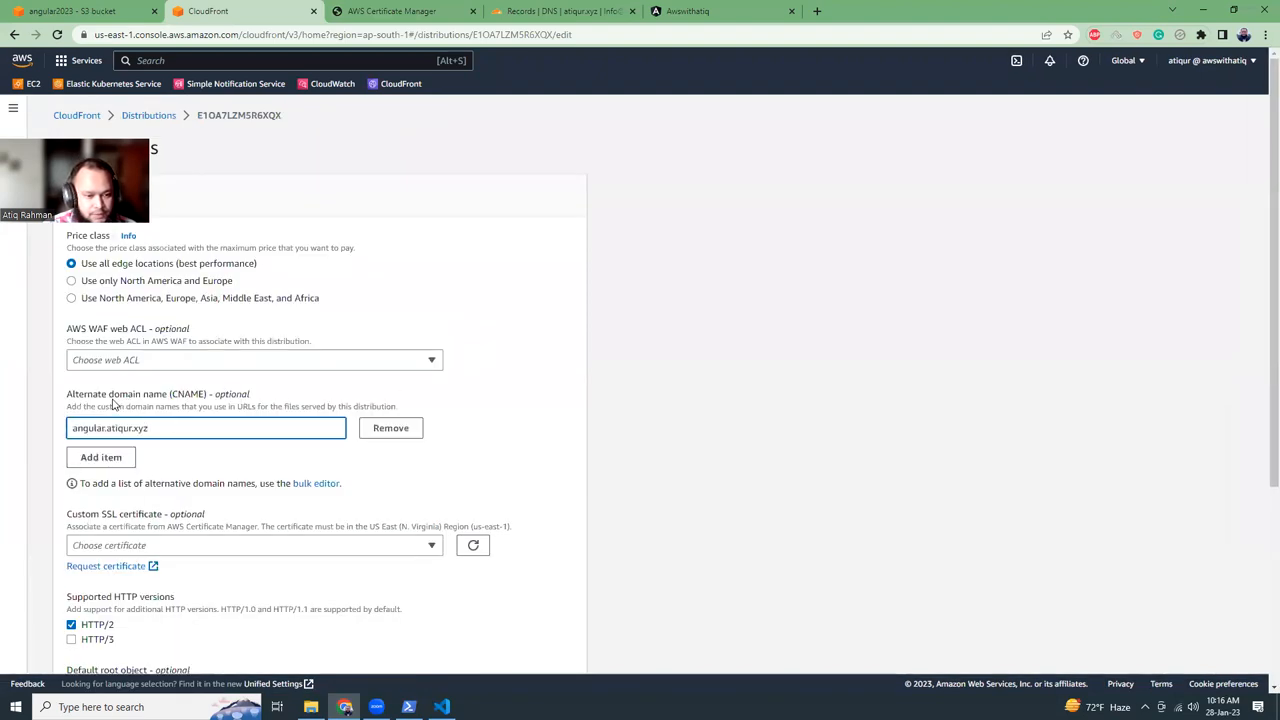
pyautogui.scroll(-3)
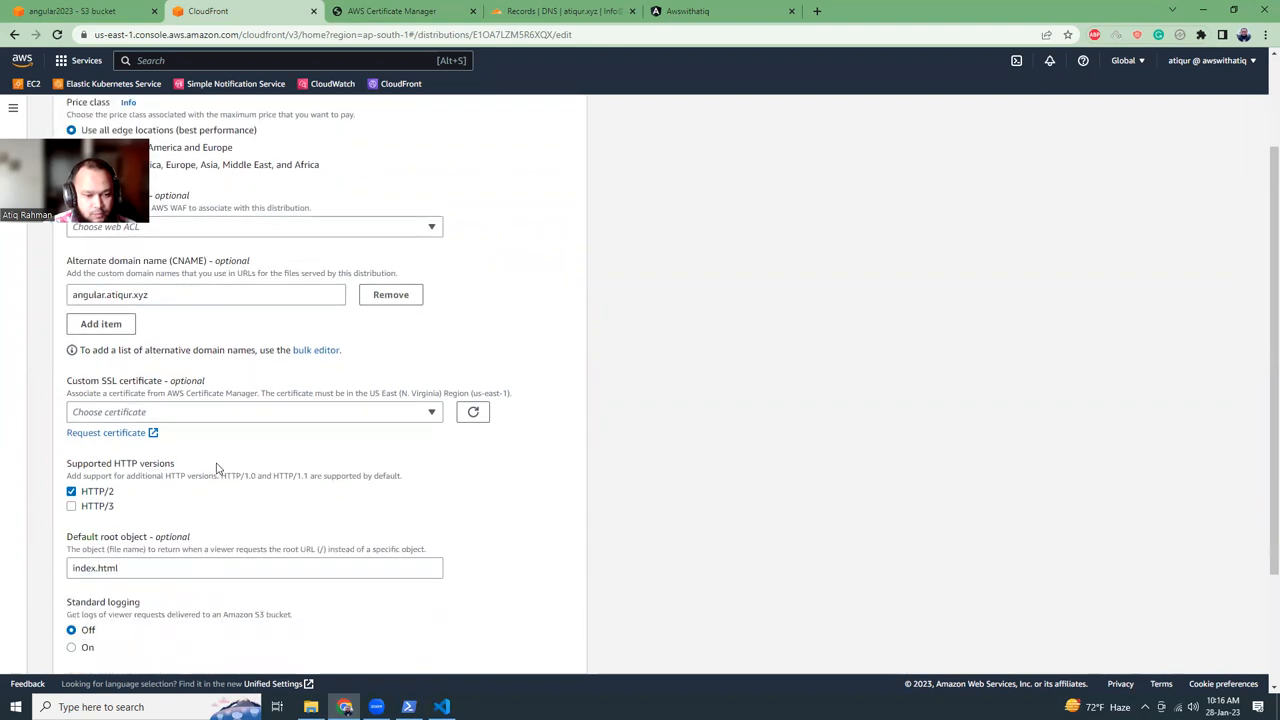
pyautogui.click(250, 412)
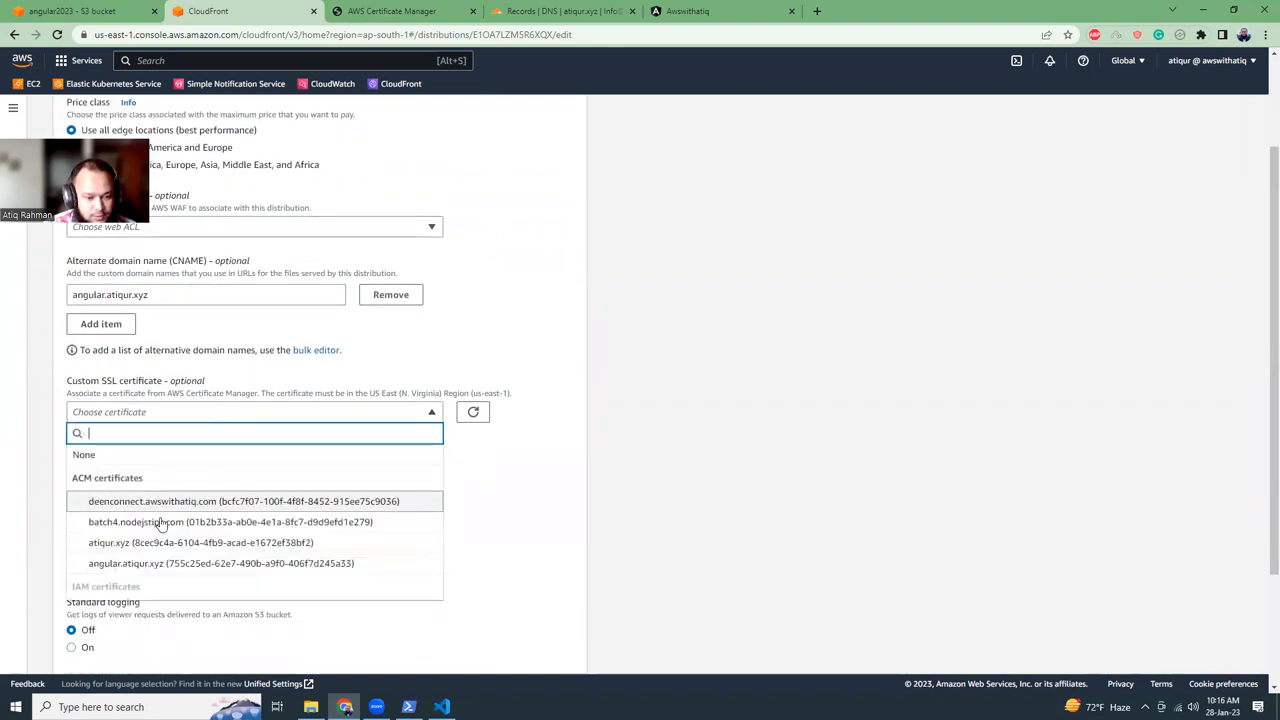
pyautogui.click(220, 564)
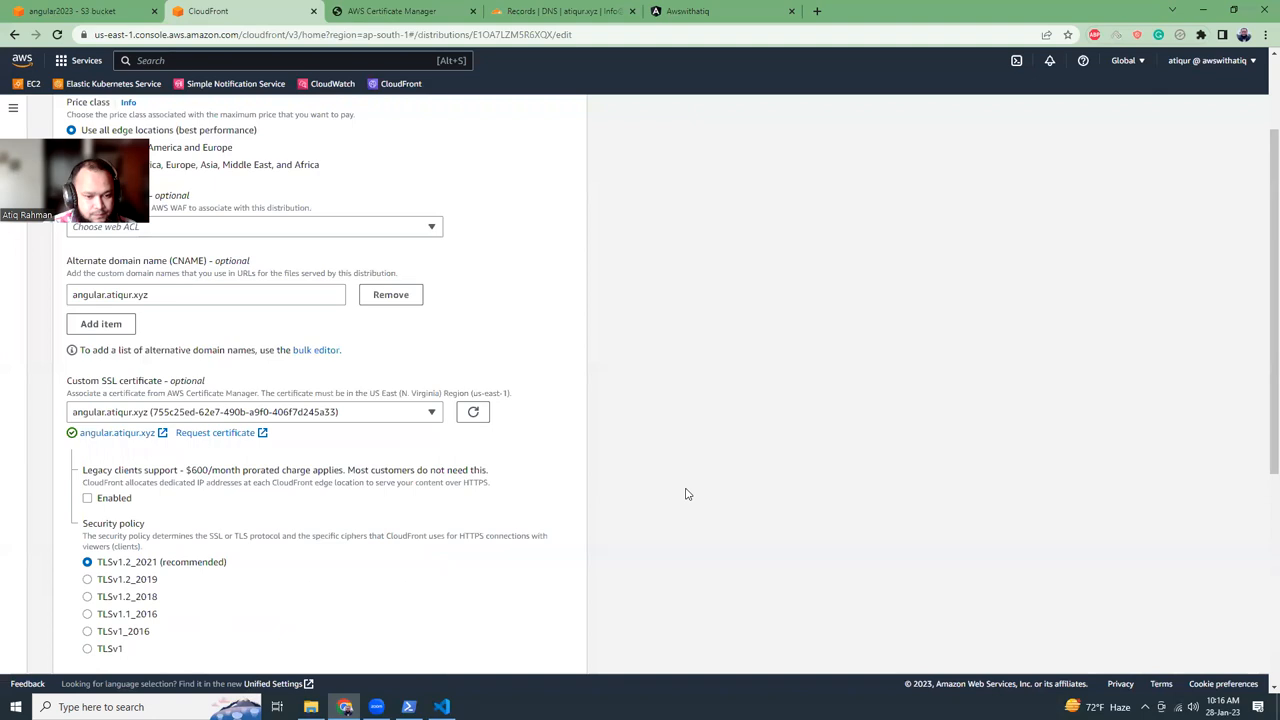
pyautogui.scroll(-3)
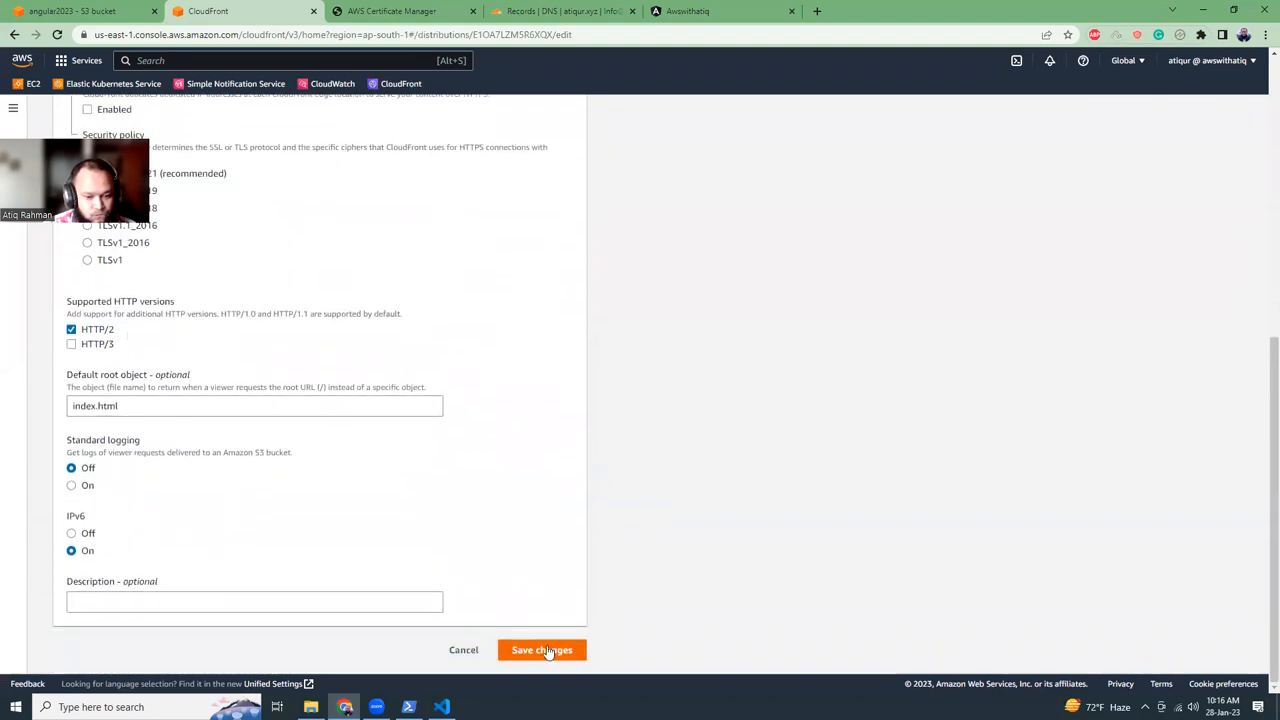
pyautogui.click(540, 648)
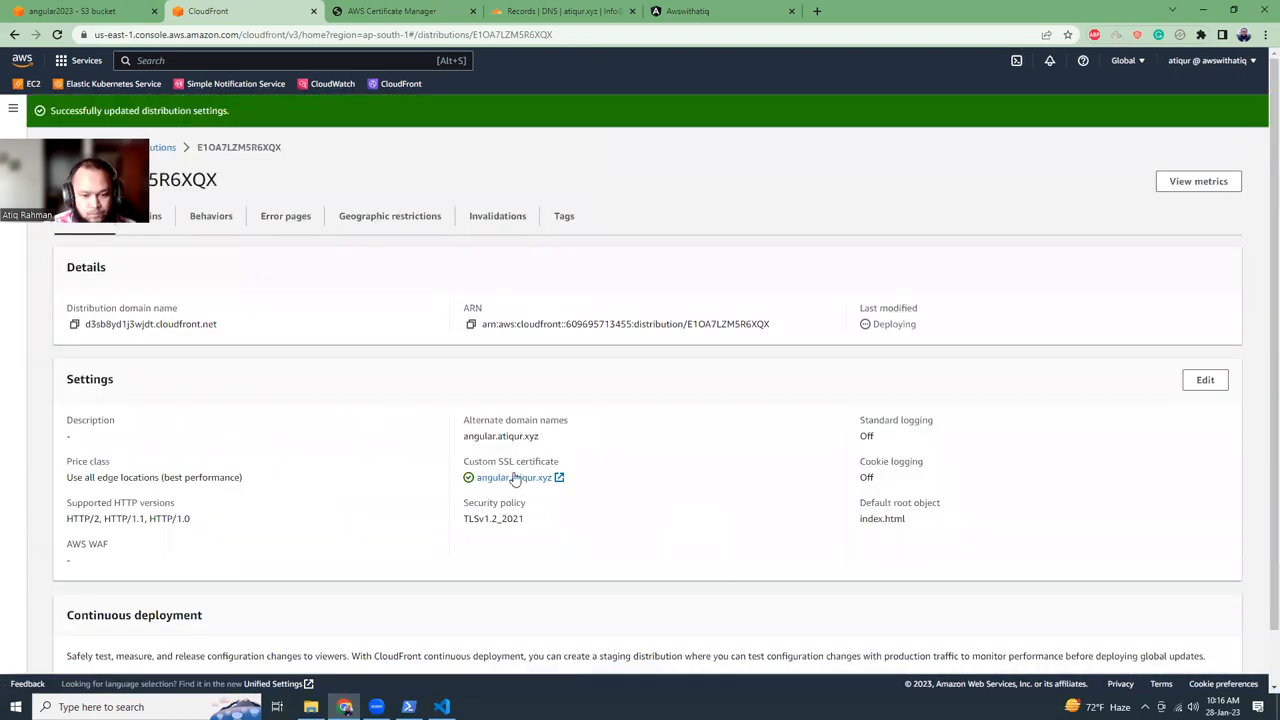
pyautogui.moveTo(360, 318)
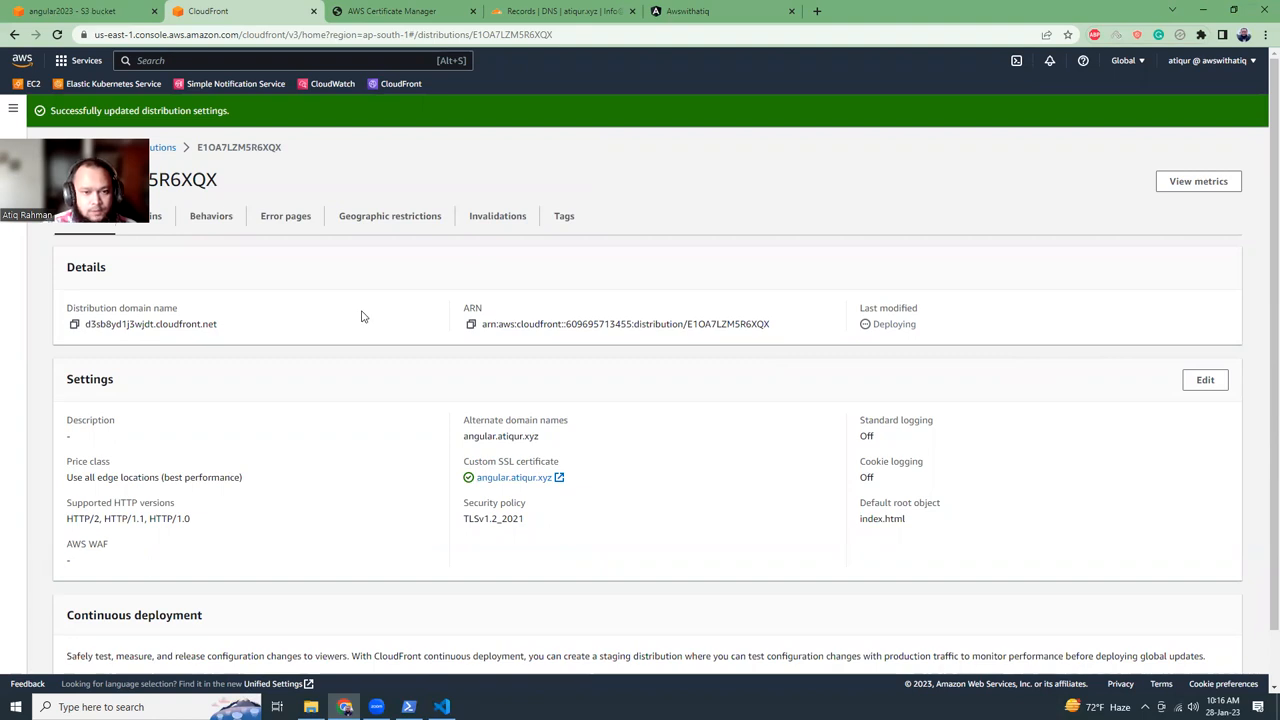
pyautogui.moveTo(514, 164)
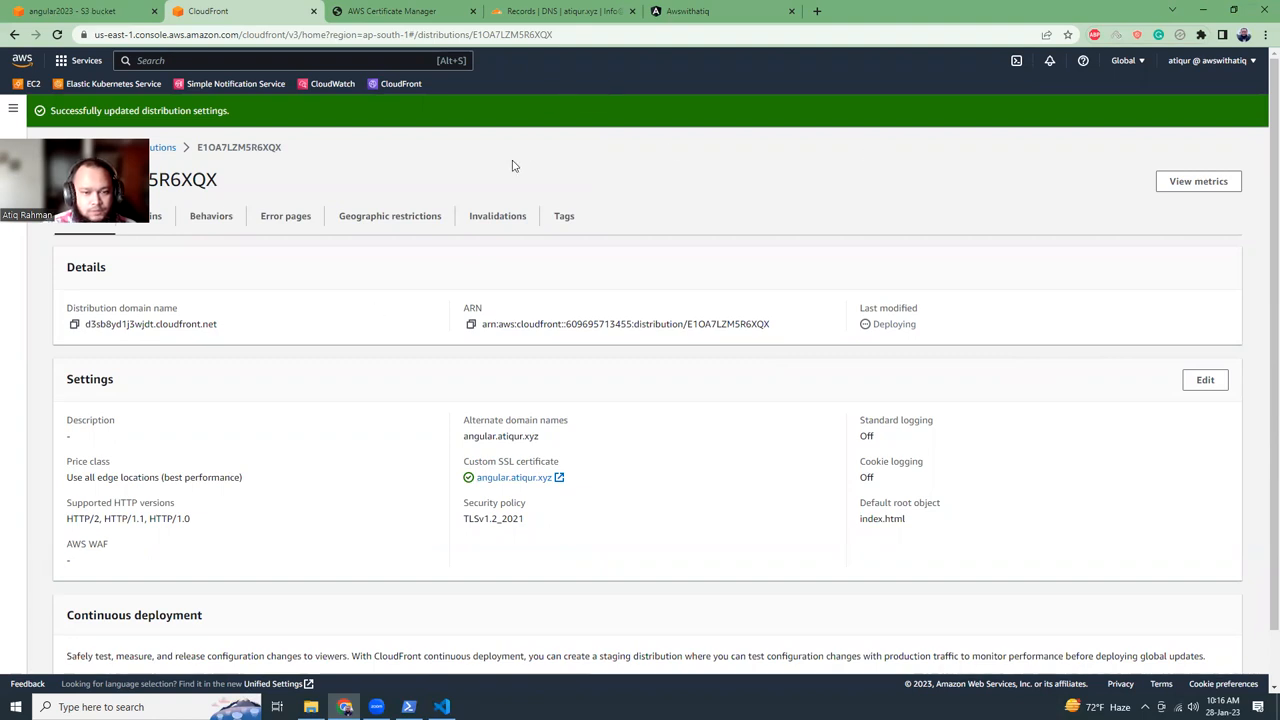
pyautogui.moveTo(476, 176)
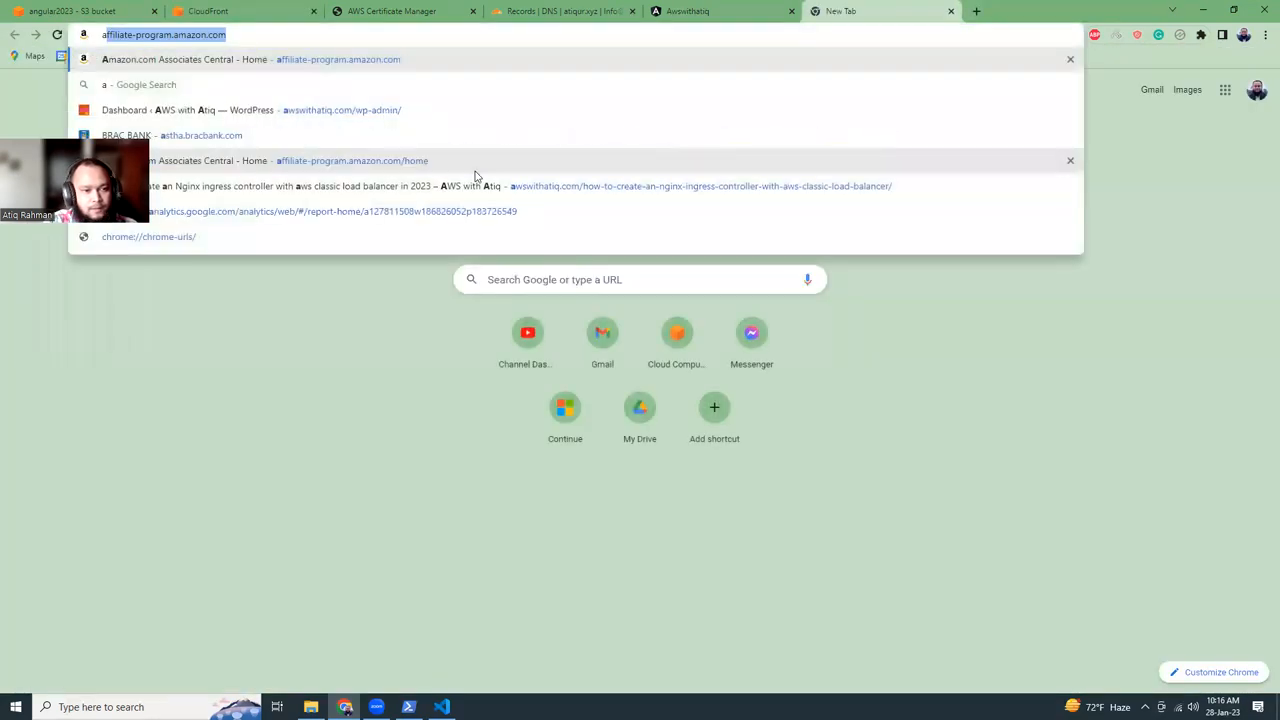
# Step: Browse to angular.atiqur.xyz (403 error), check the empty angular2023 bucket and the finished ng build
pyautogui.write('angular.atiqur.xyz')
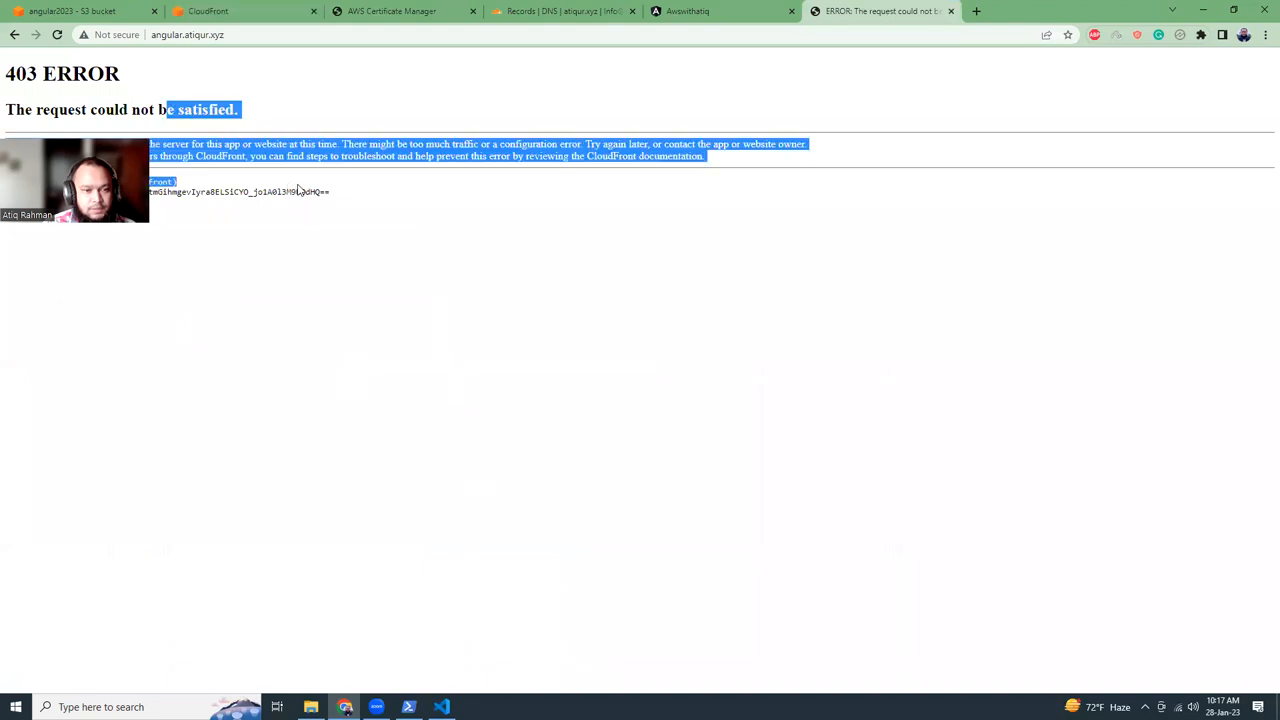
pyautogui.click(76, 16)
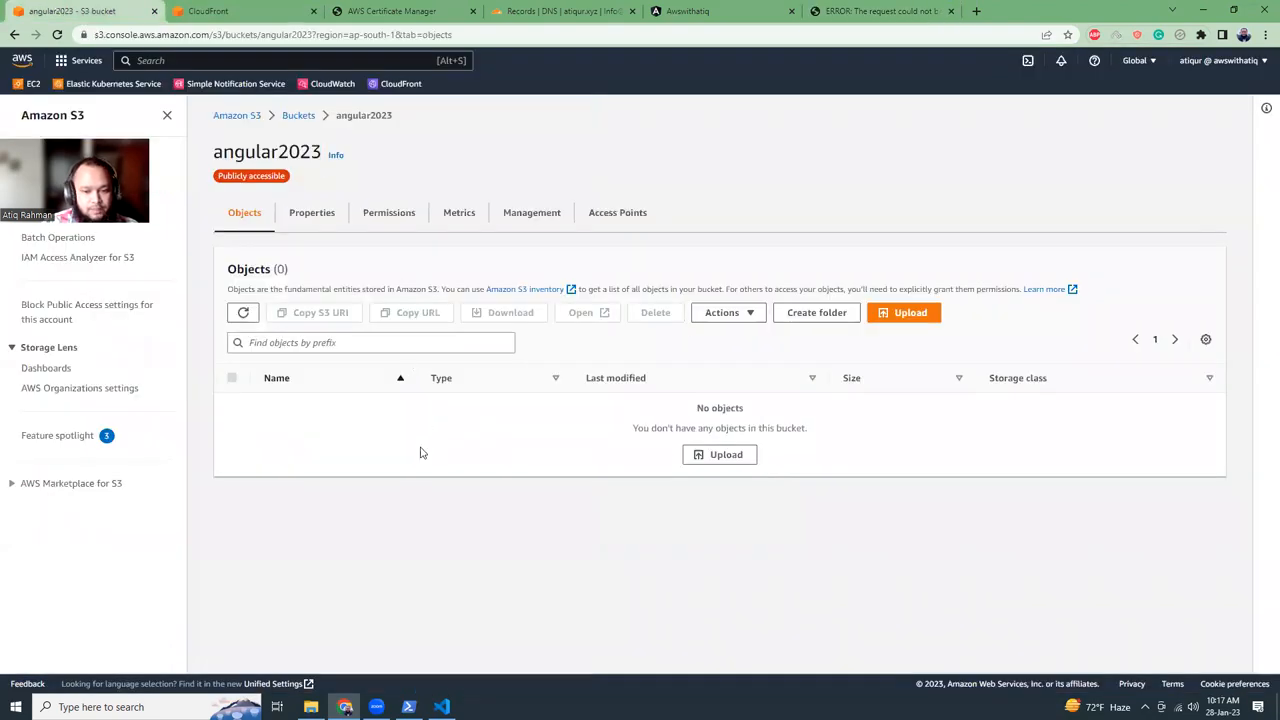
pyautogui.moveTo(860, 396)
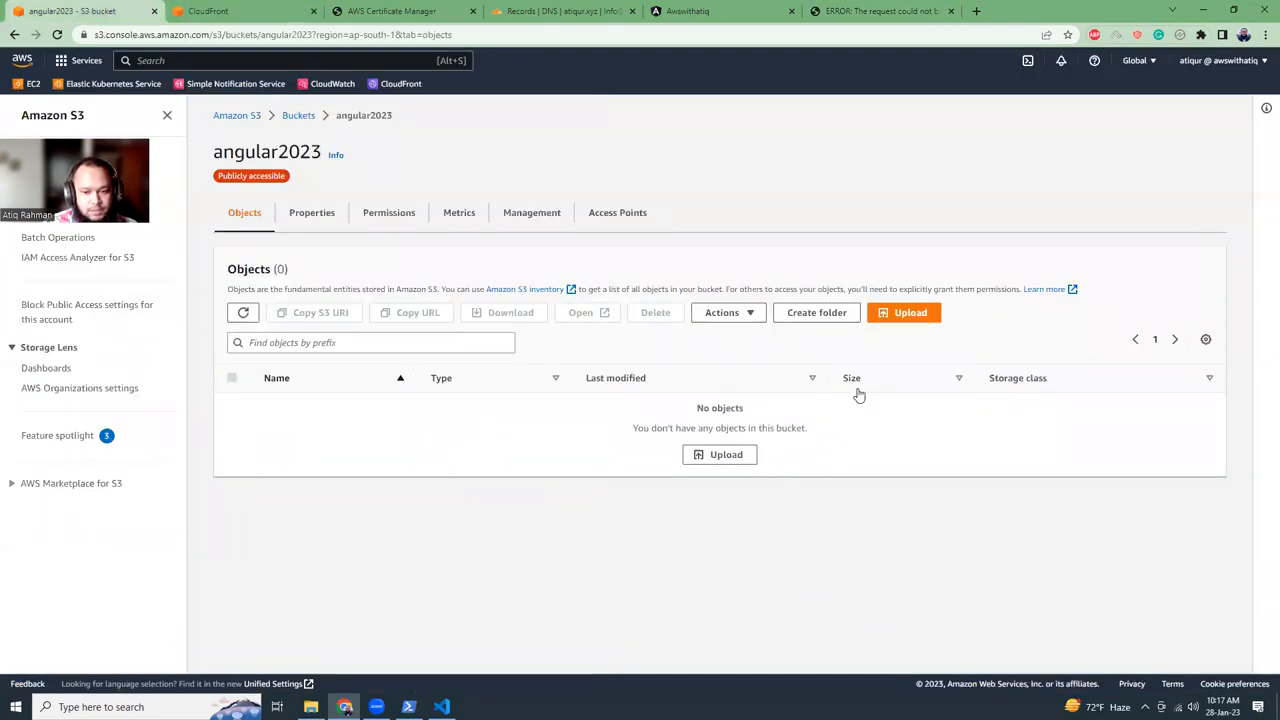
pyautogui.click(438, 708)
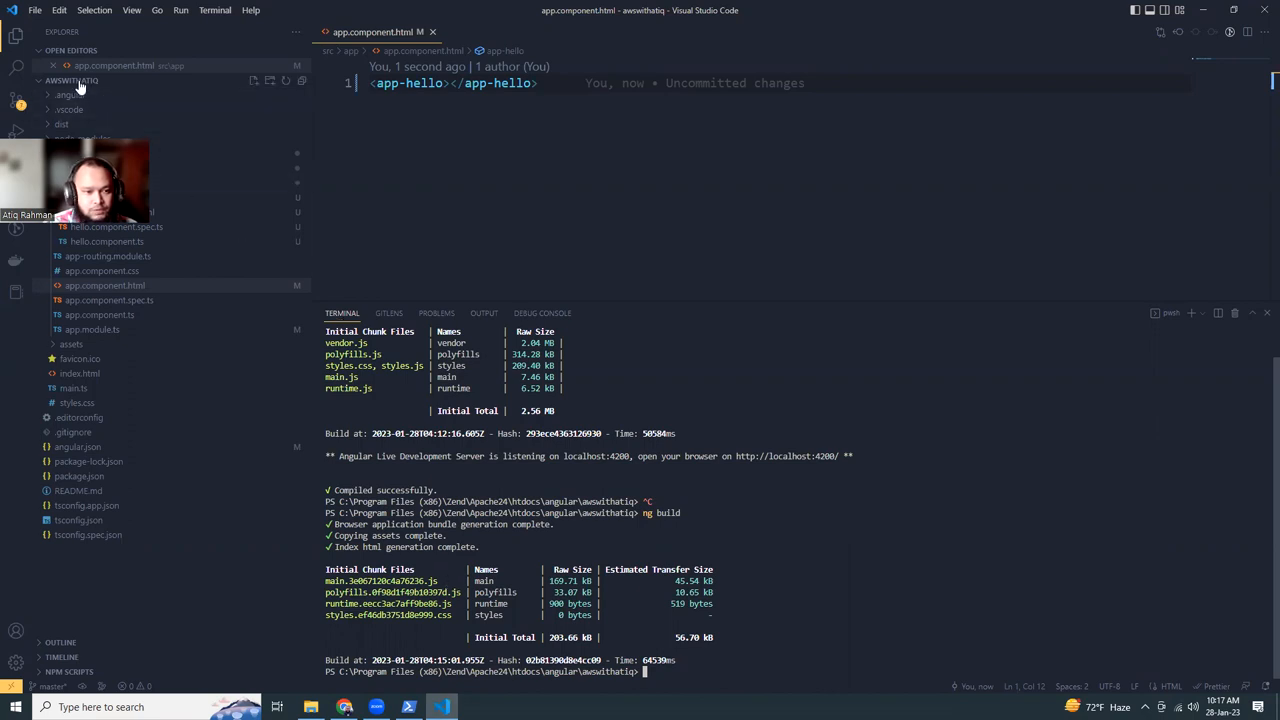
# Step: Reveal the dist folder in File Explorer and enter its awswithatiq build folder
pyautogui.rightClick(80, 82)
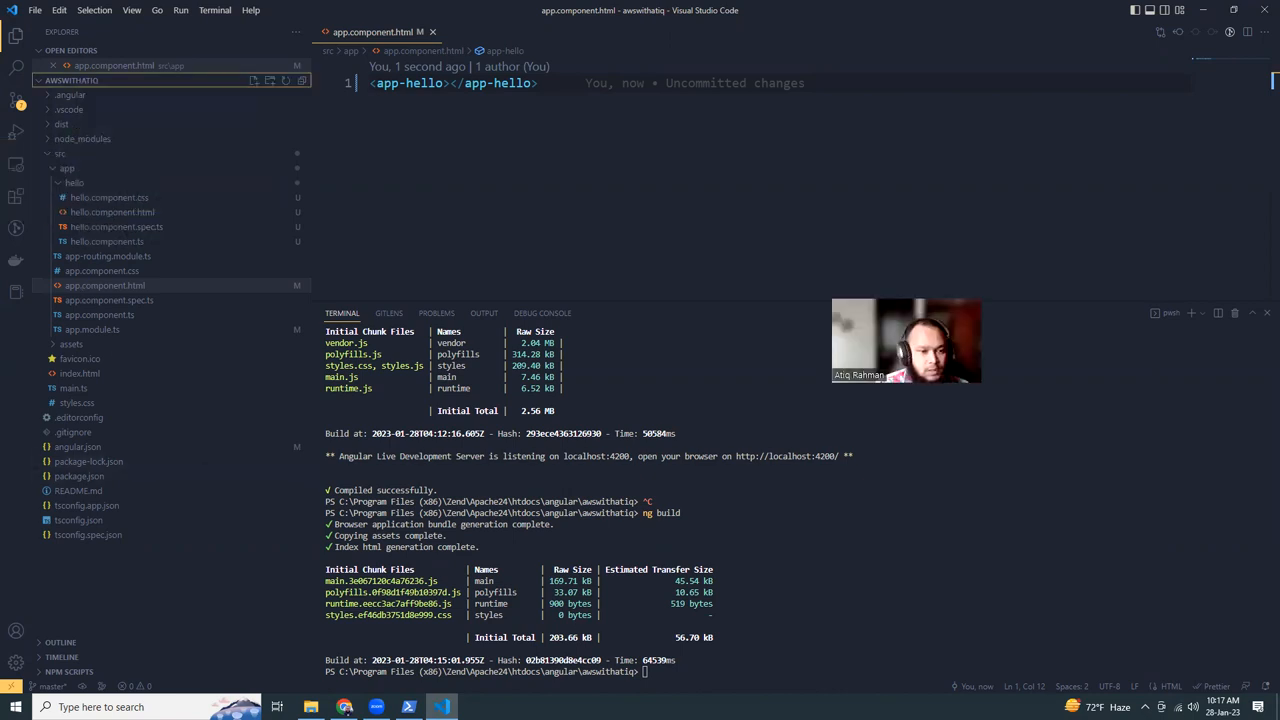
pyautogui.click(60, 152)
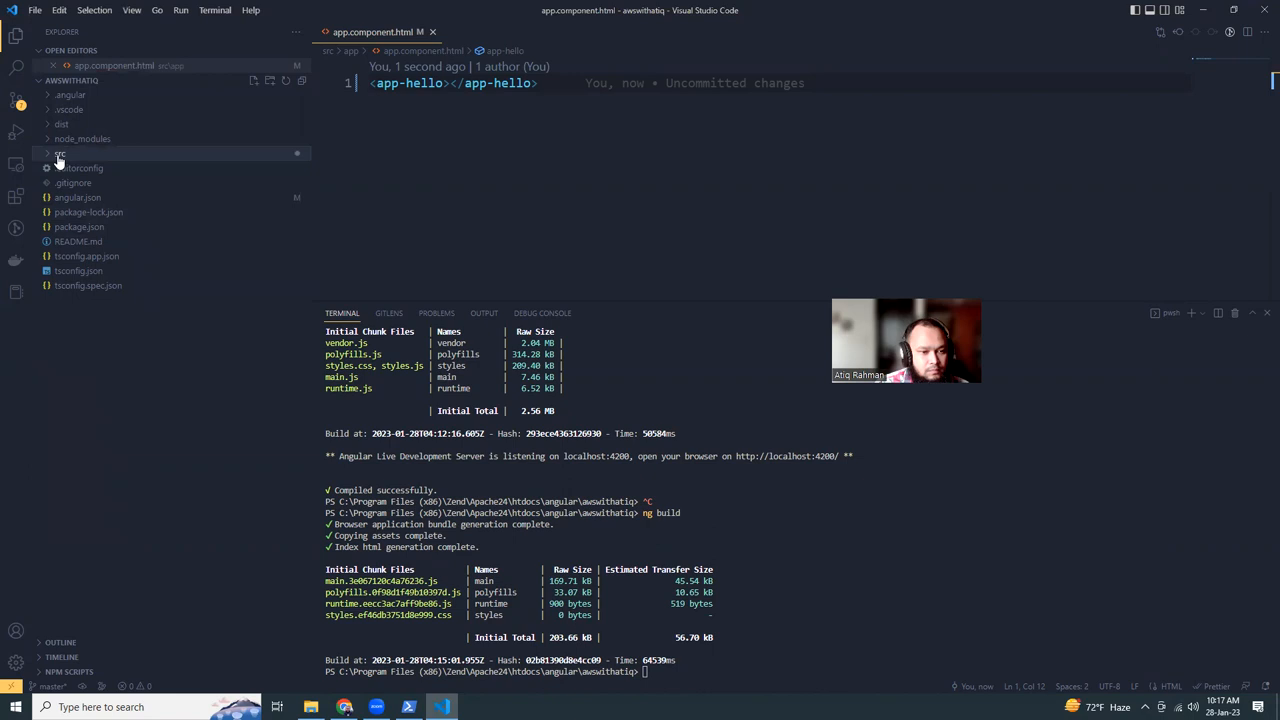
pyautogui.rightClick(60, 152)
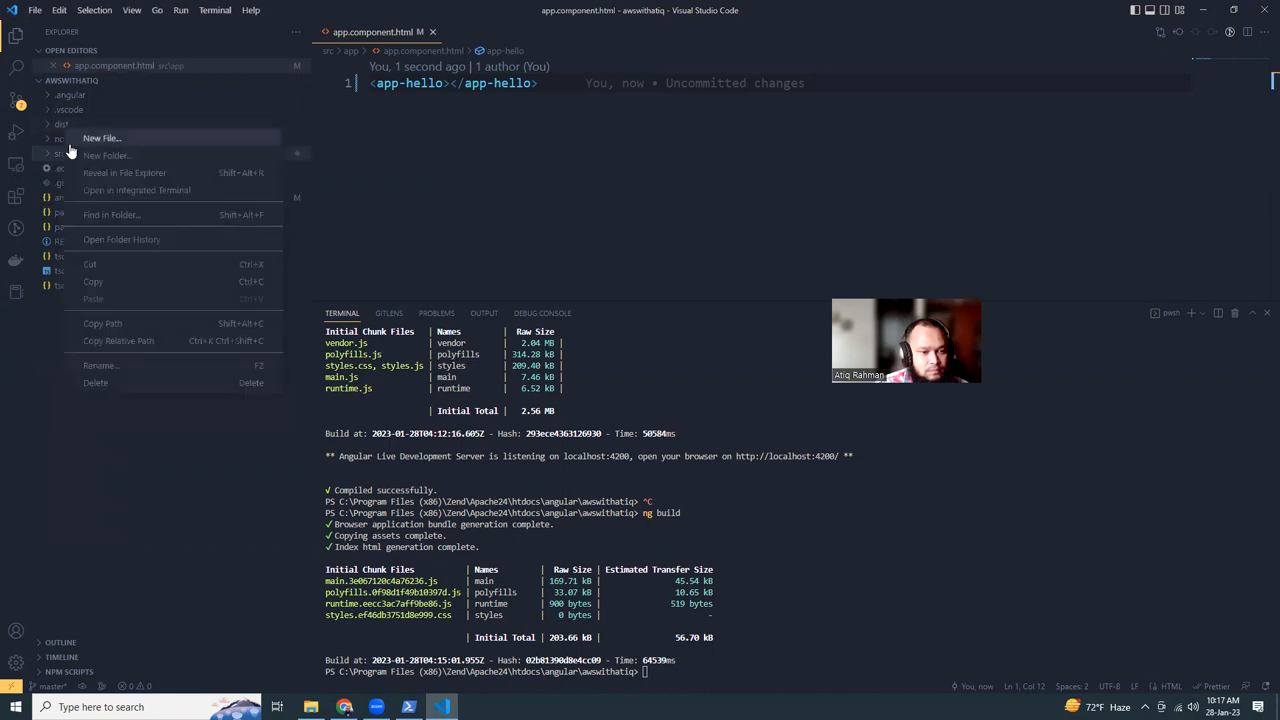
pyautogui.click(124, 172)
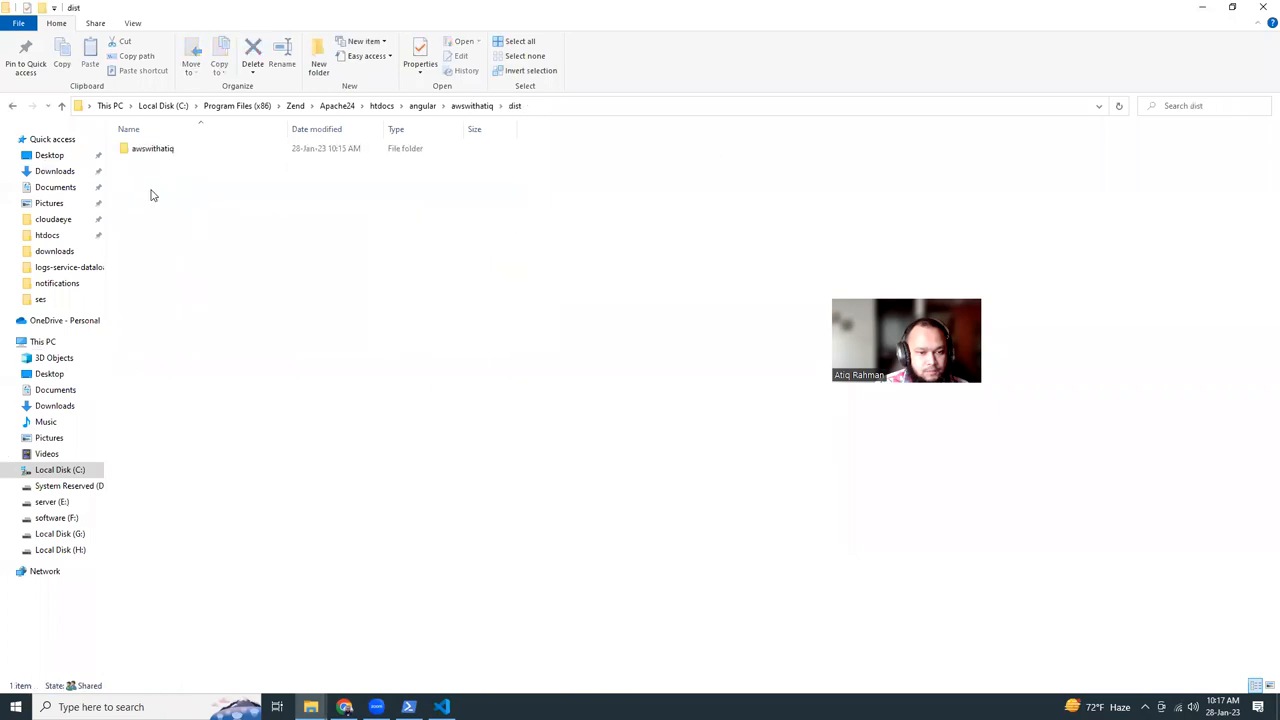
pyautogui.doubleClick(152, 148)
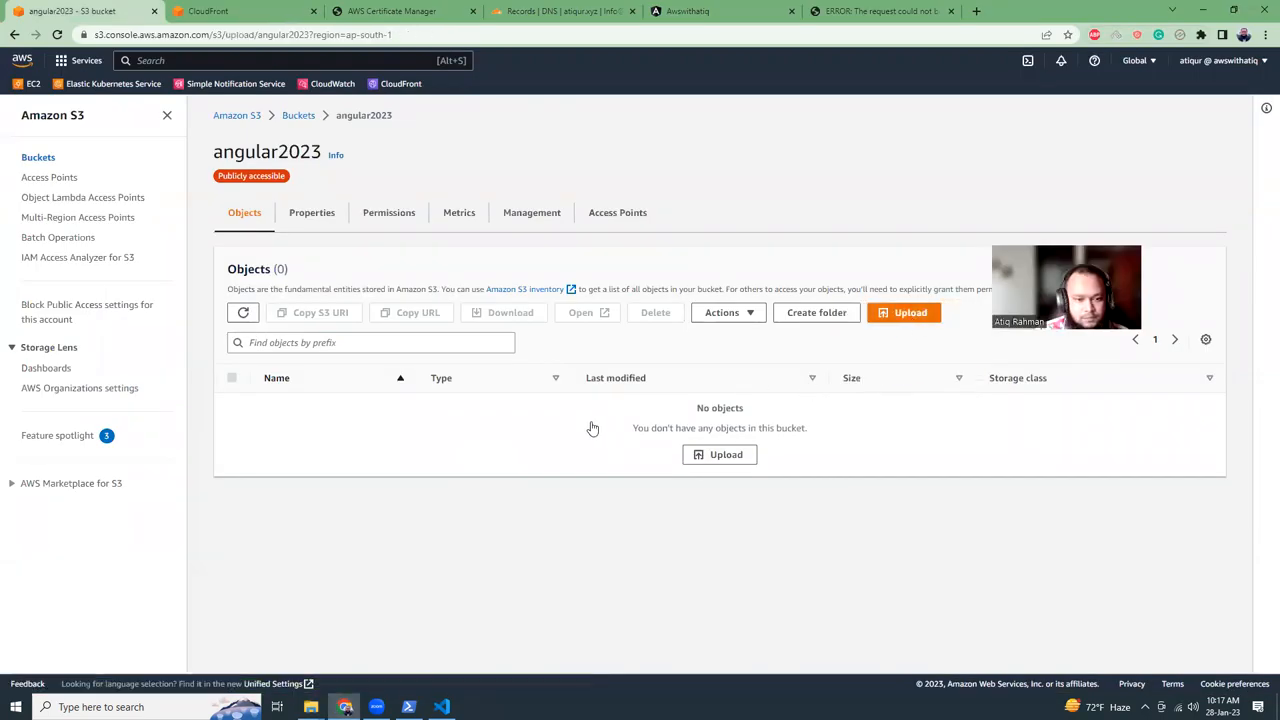
# Step: Upload the seven build files to angular2023 and view the index.html object overview
pyautogui.click(904, 312)
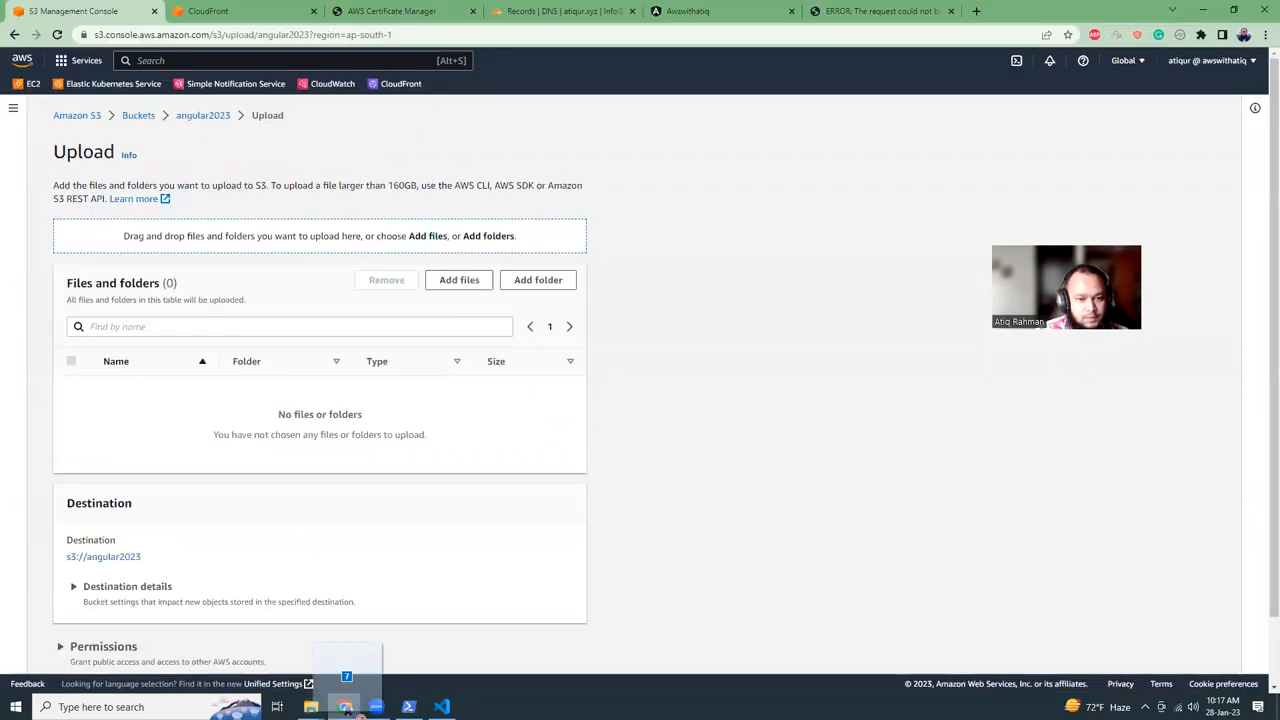
pyautogui.click(458, 280)
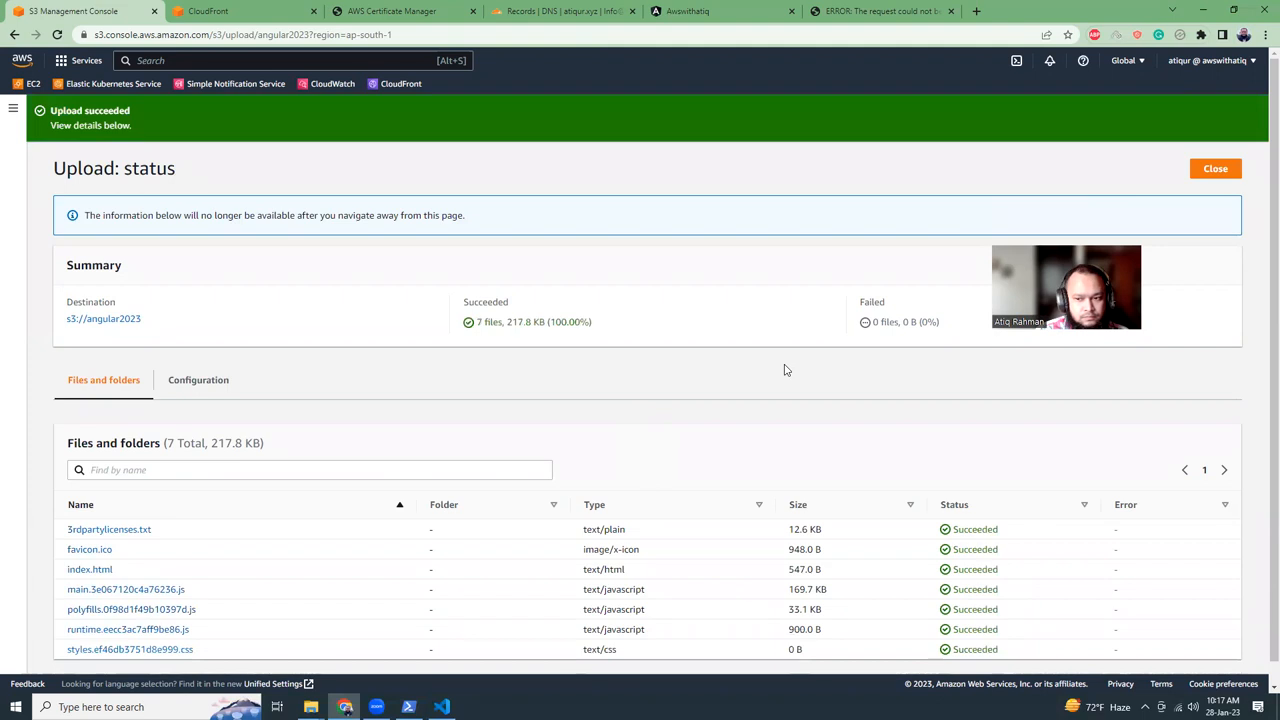
pyautogui.click(1216, 168)
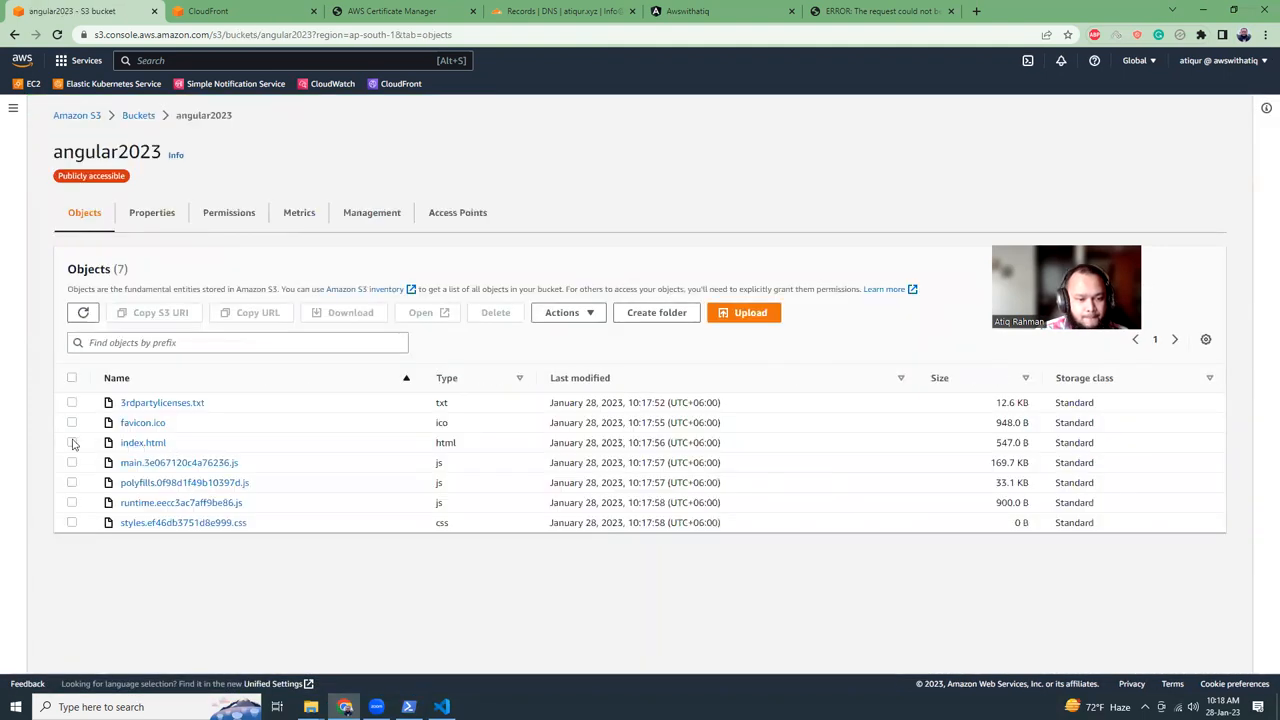
pyautogui.click(142, 442)
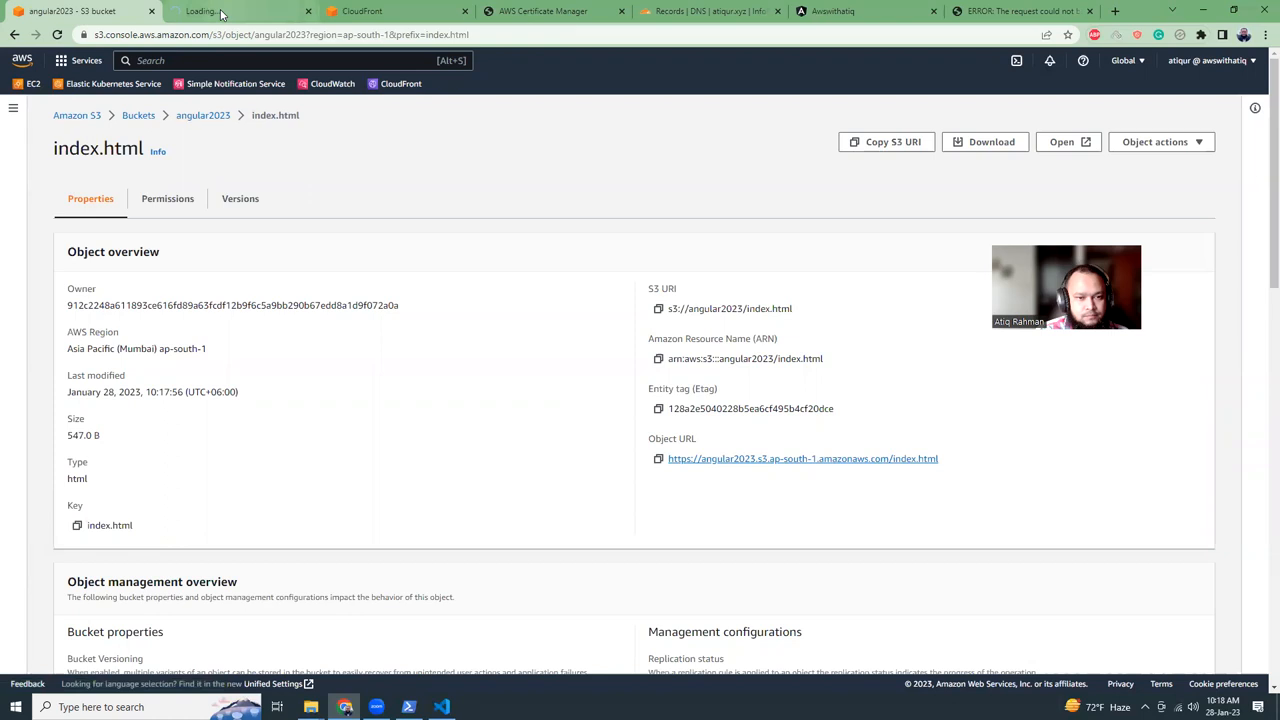
# Step: Reload angular.atiqur.xyz after the upload; it still returns the 403 error
pyautogui.click(220, 12)
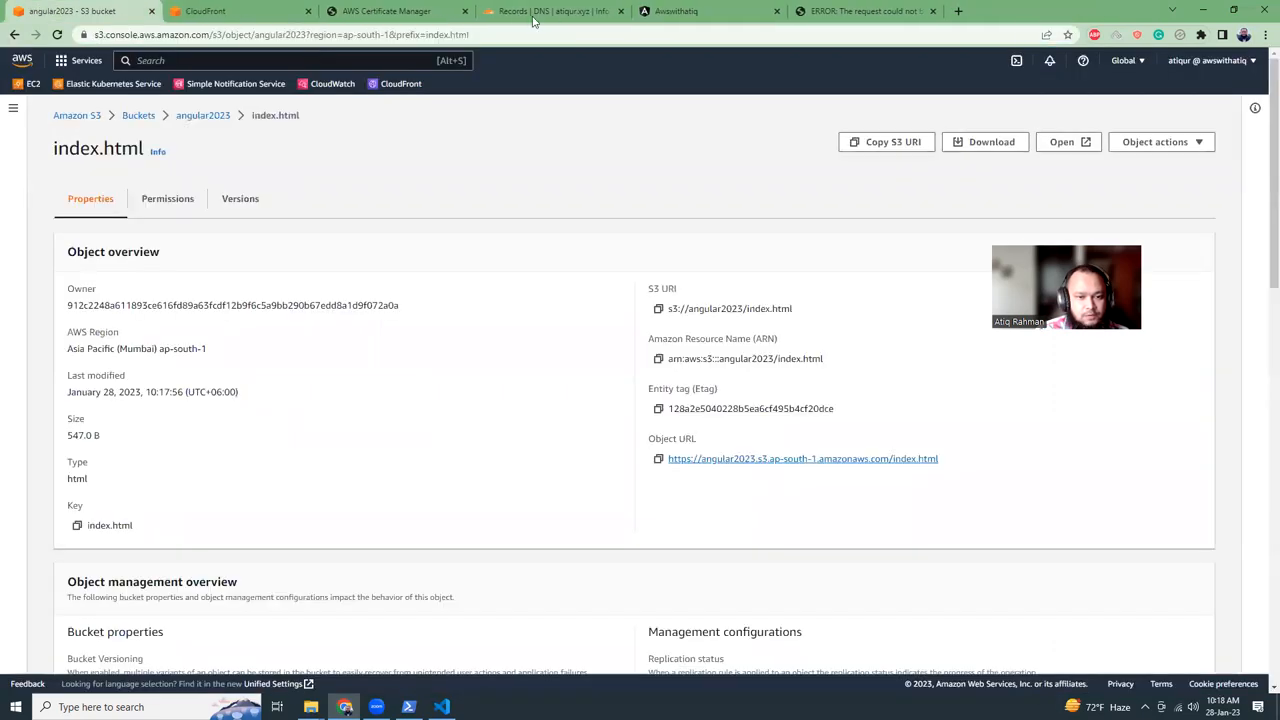
pyautogui.click(380, 12)
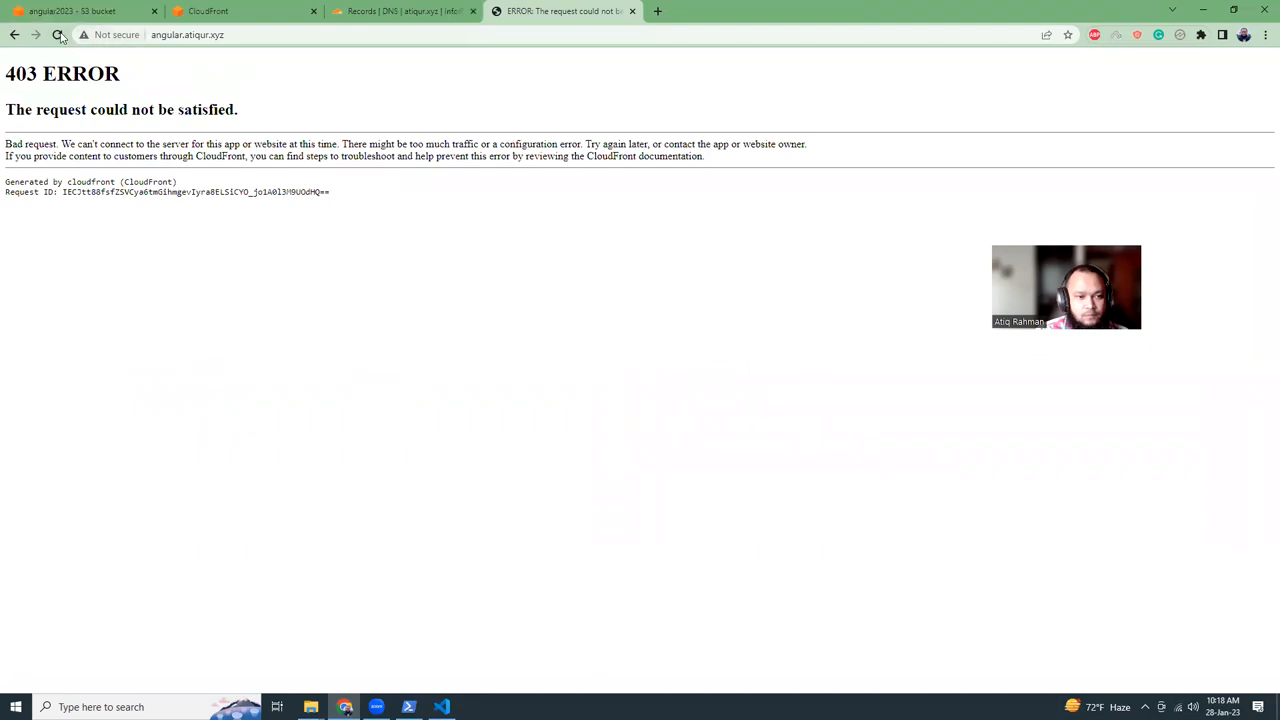
pyautogui.click(56, 42)
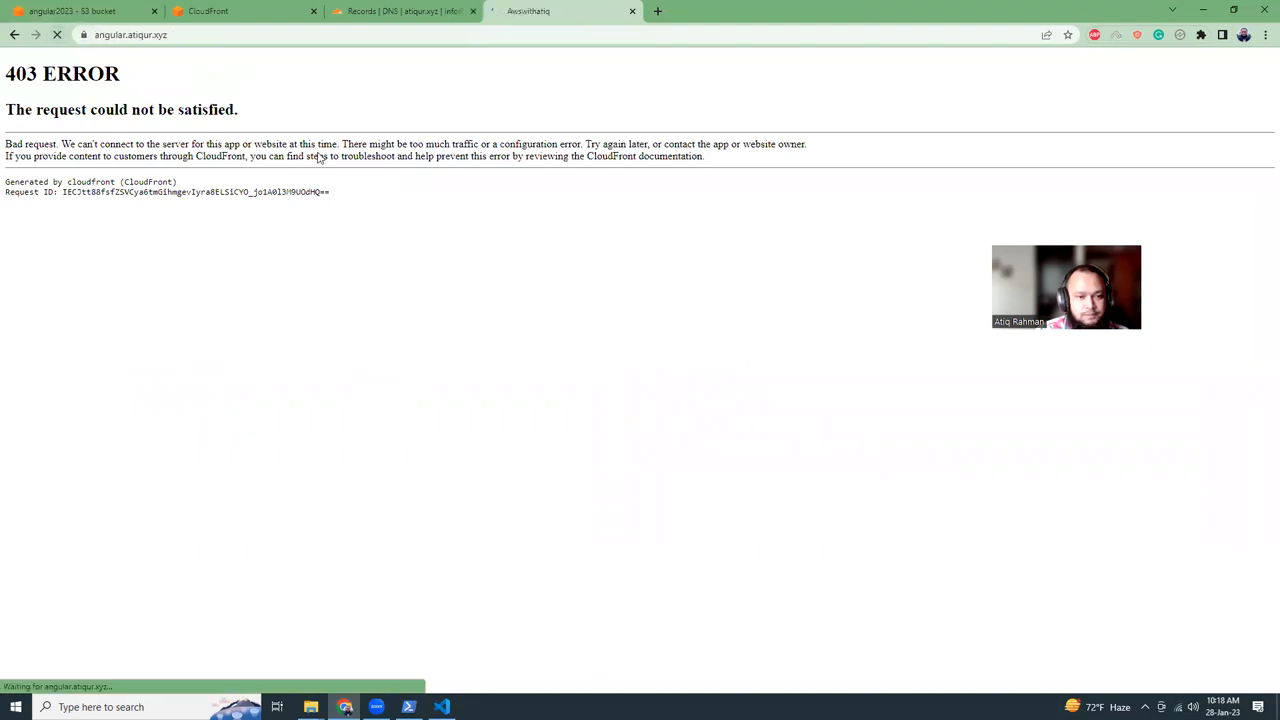